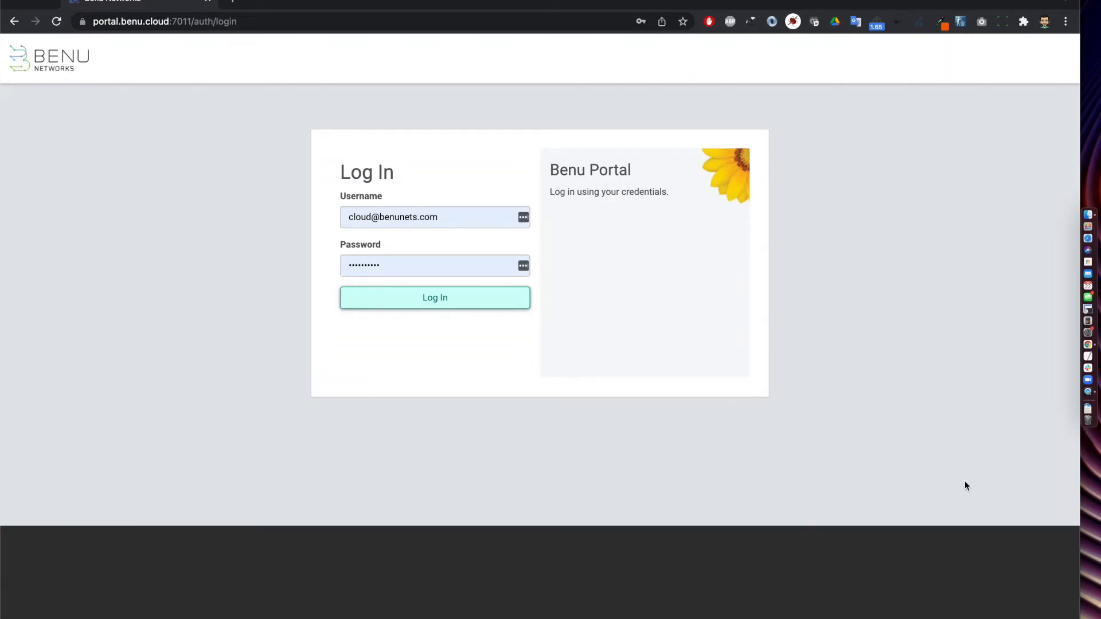
Log in to reach the admin dashboard showing 68 networks, 52 devices and 3 accounts
left_click(434, 297)
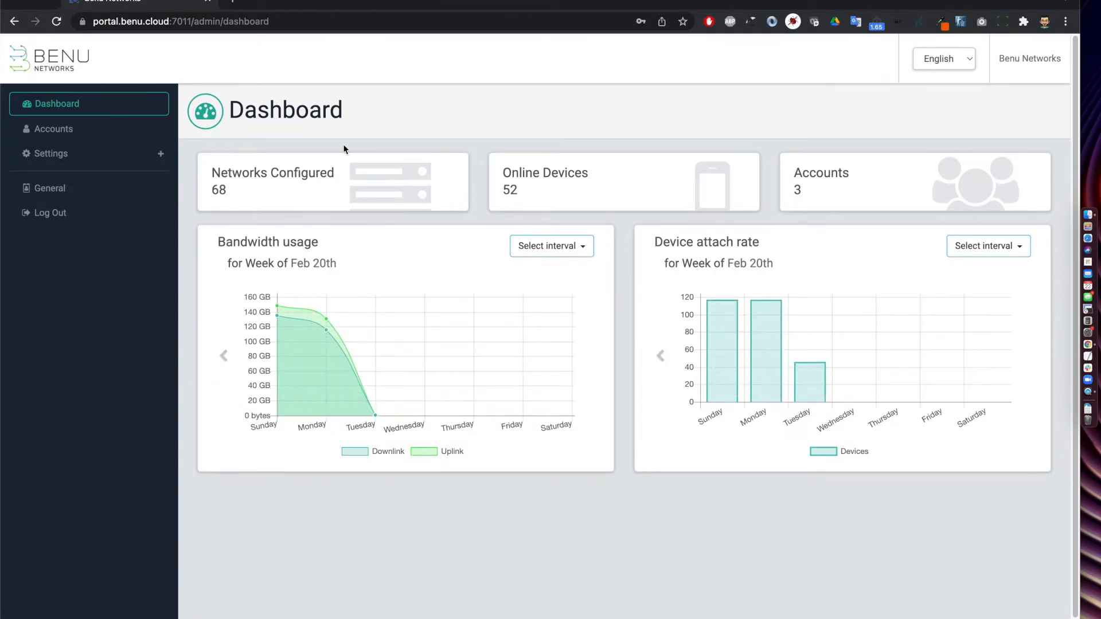
mouse_move(266, 198)
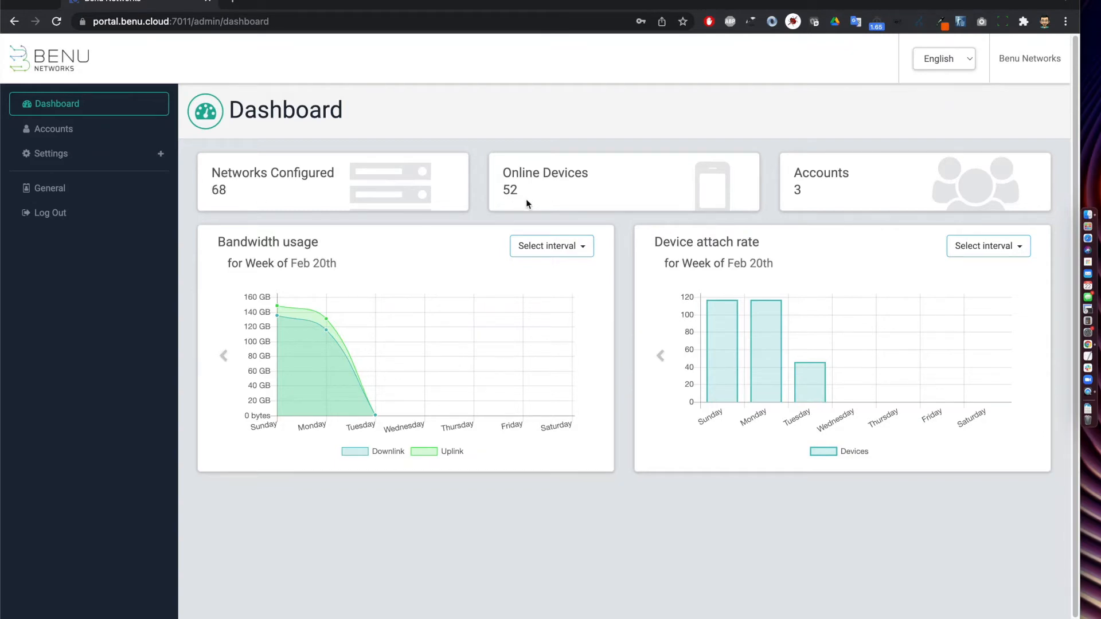
mouse_move(523, 204)
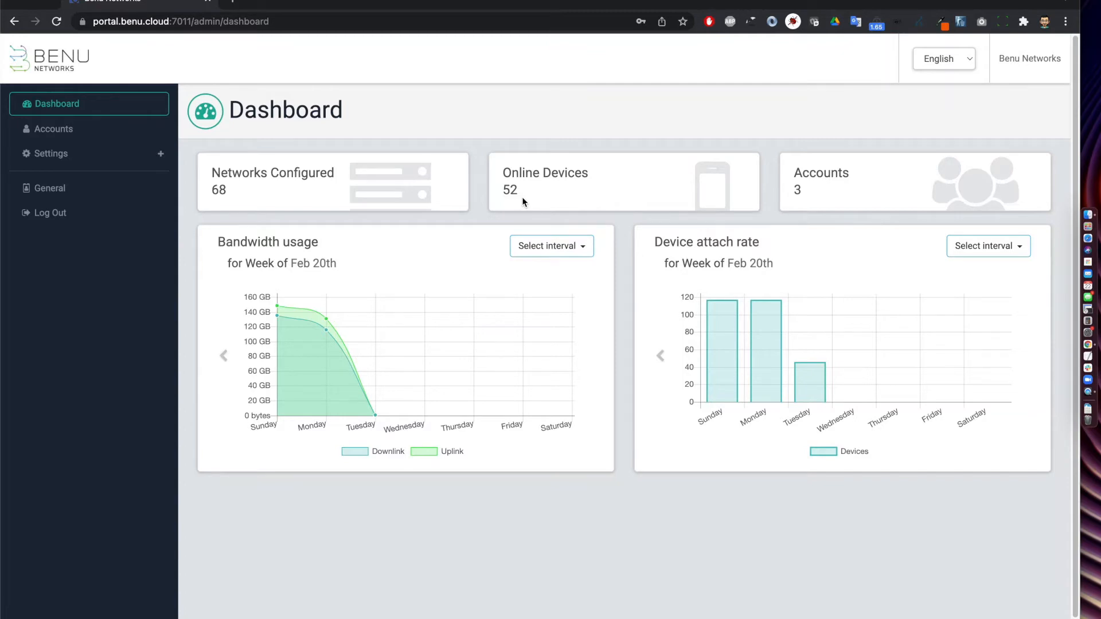
mouse_move(799, 209)
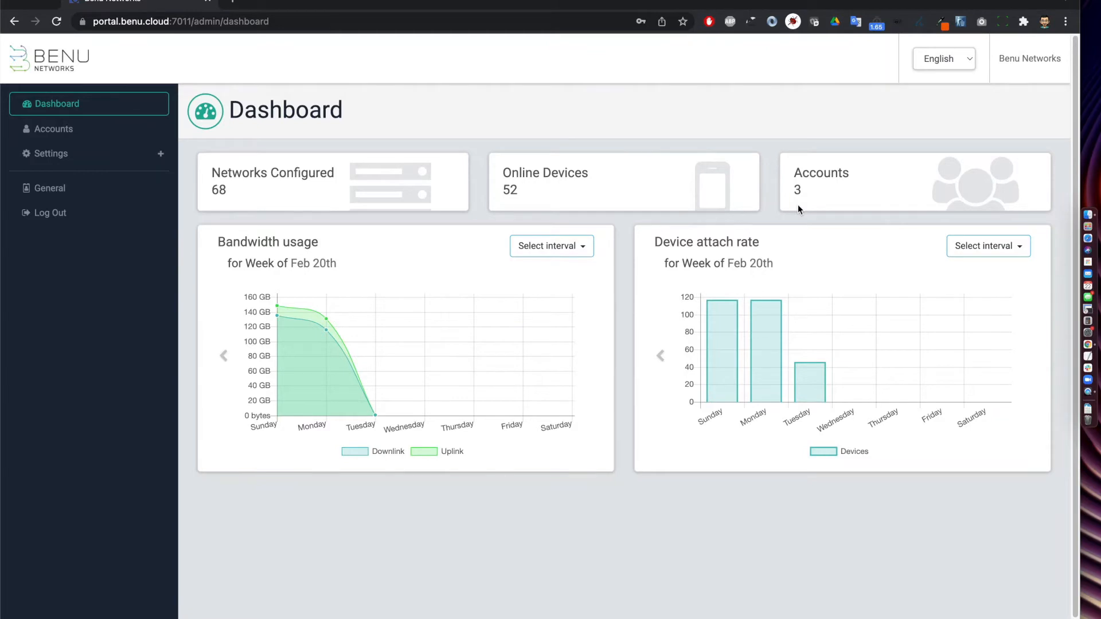
mouse_move(620, 354)
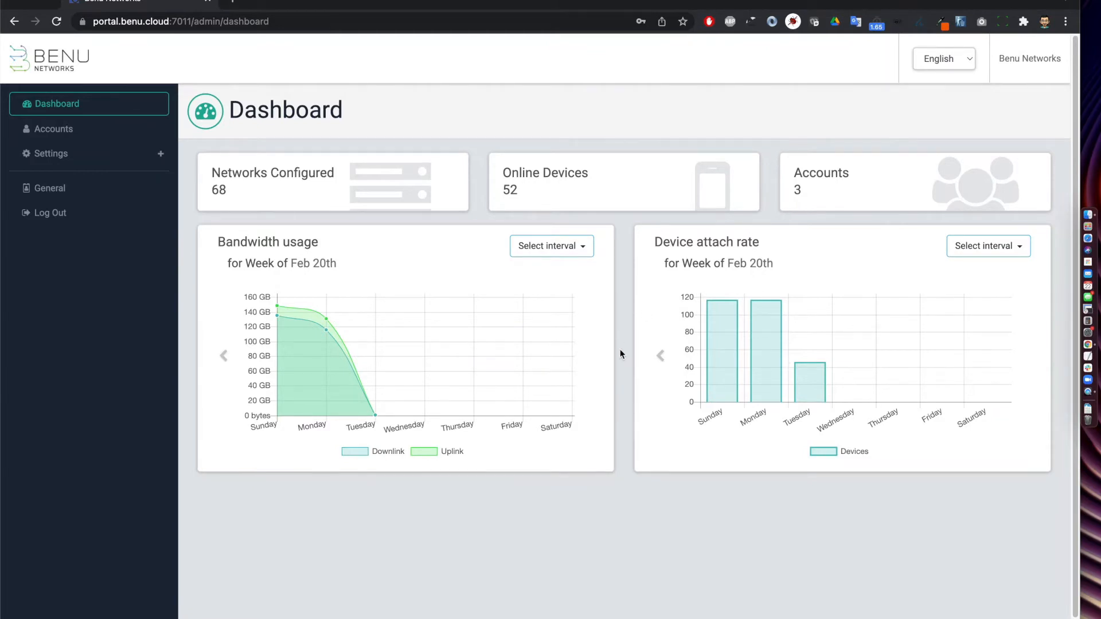
mouse_move(273, 431)
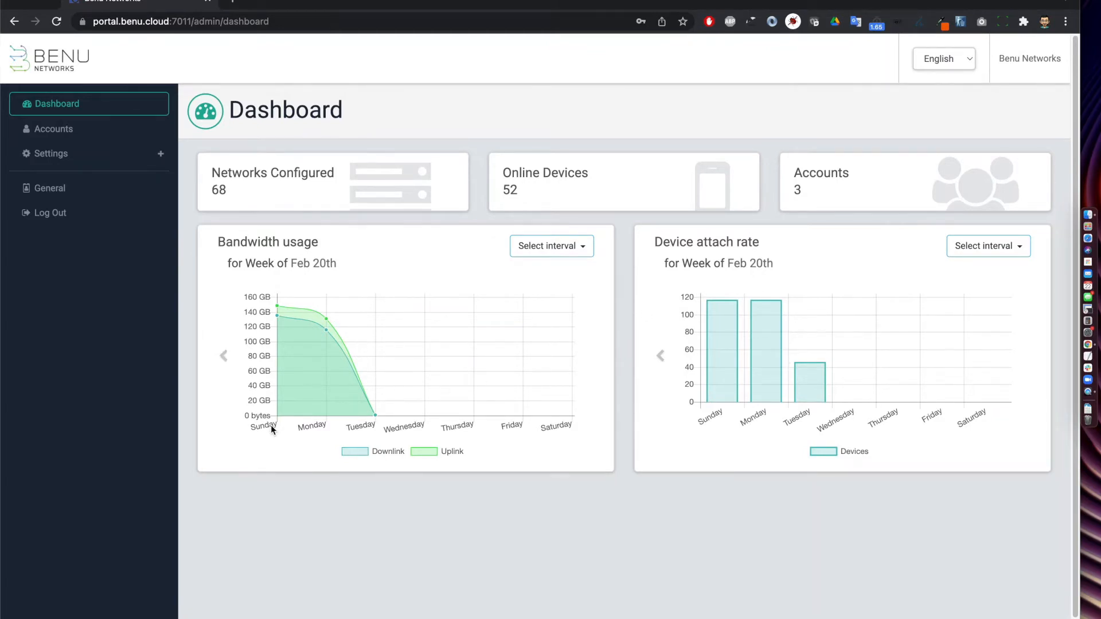
mouse_move(506, 440)
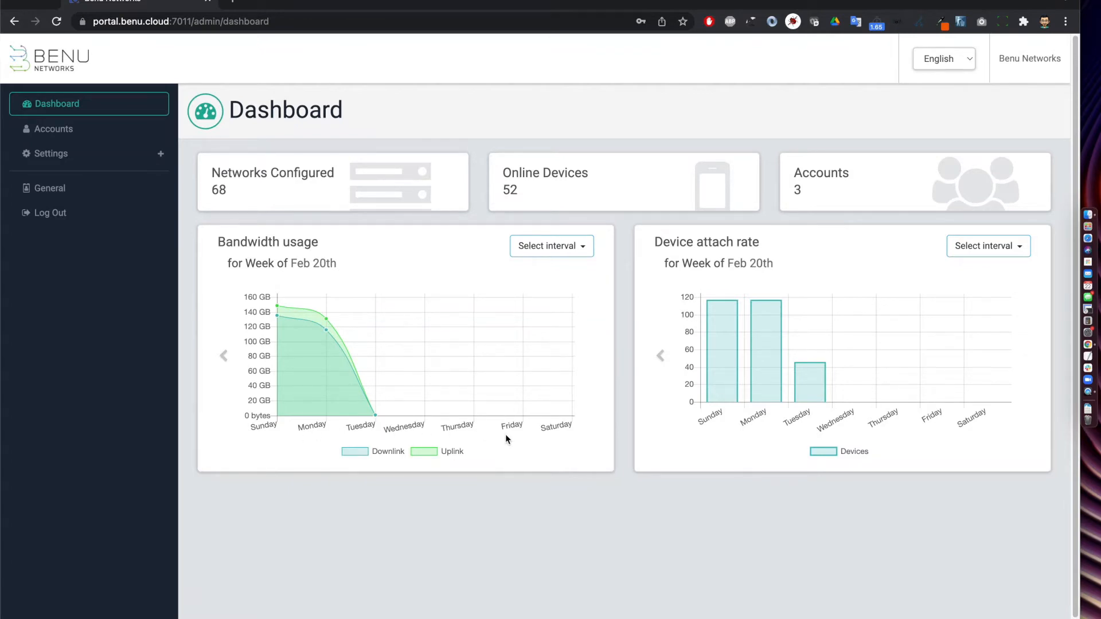
left_click(550, 245)
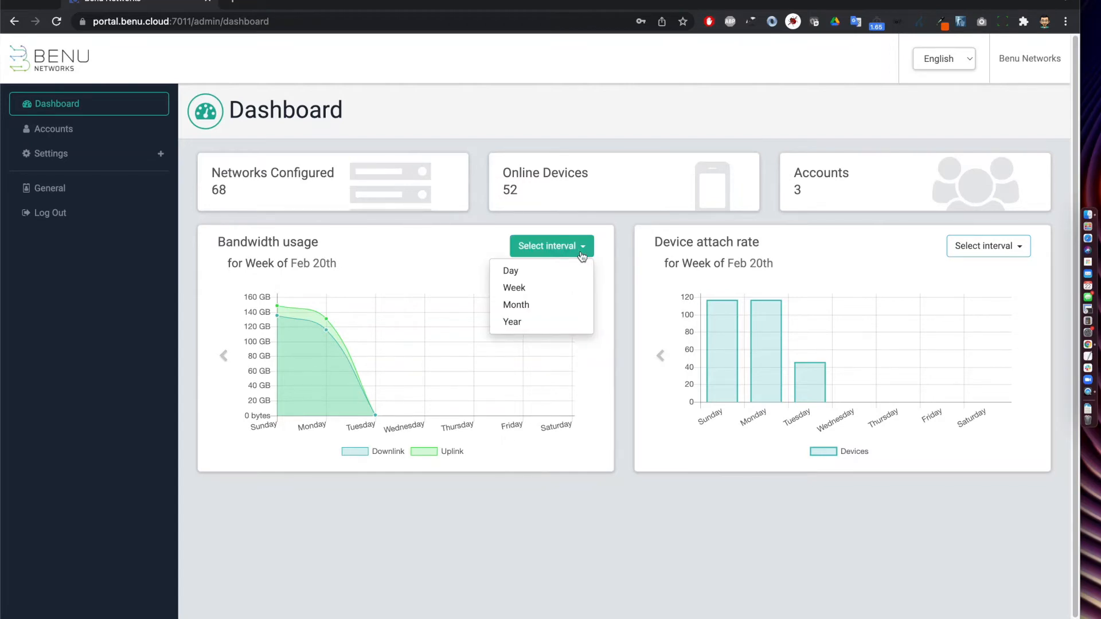
mouse_move(709, 270)
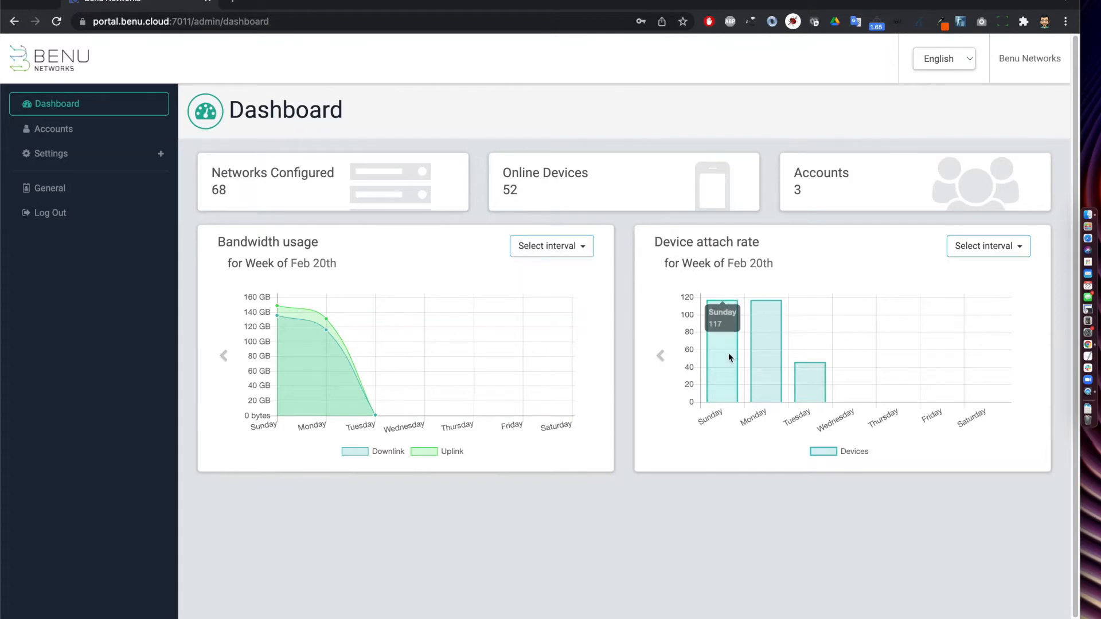
mouse_move(573, 223)
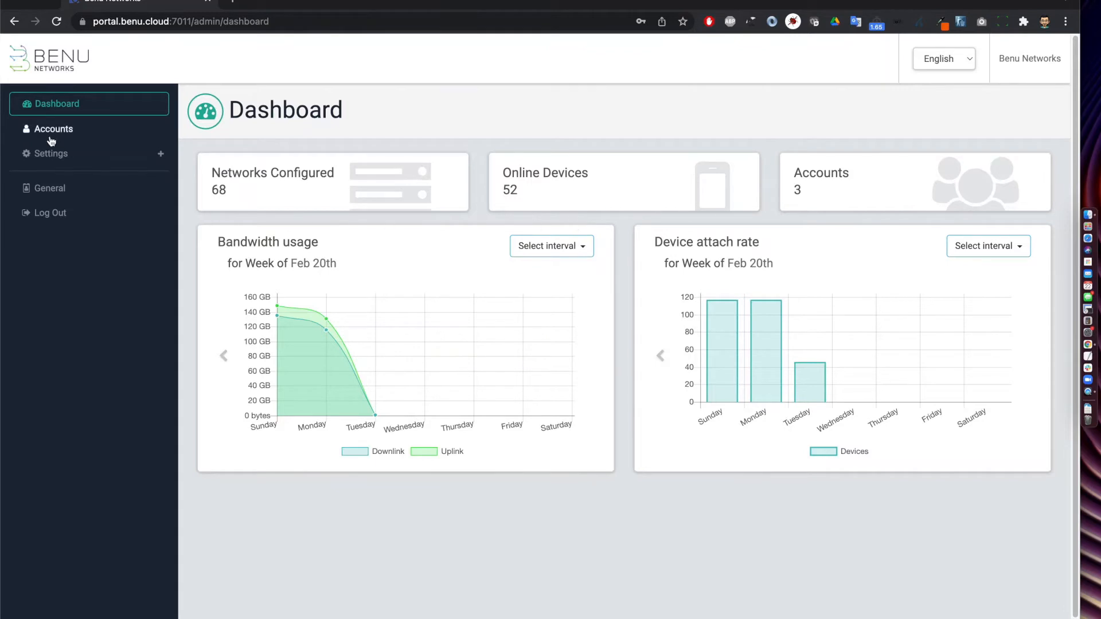
Go to Accounts and view the Panama Bank account (1022) details page
left_click(53, 128)
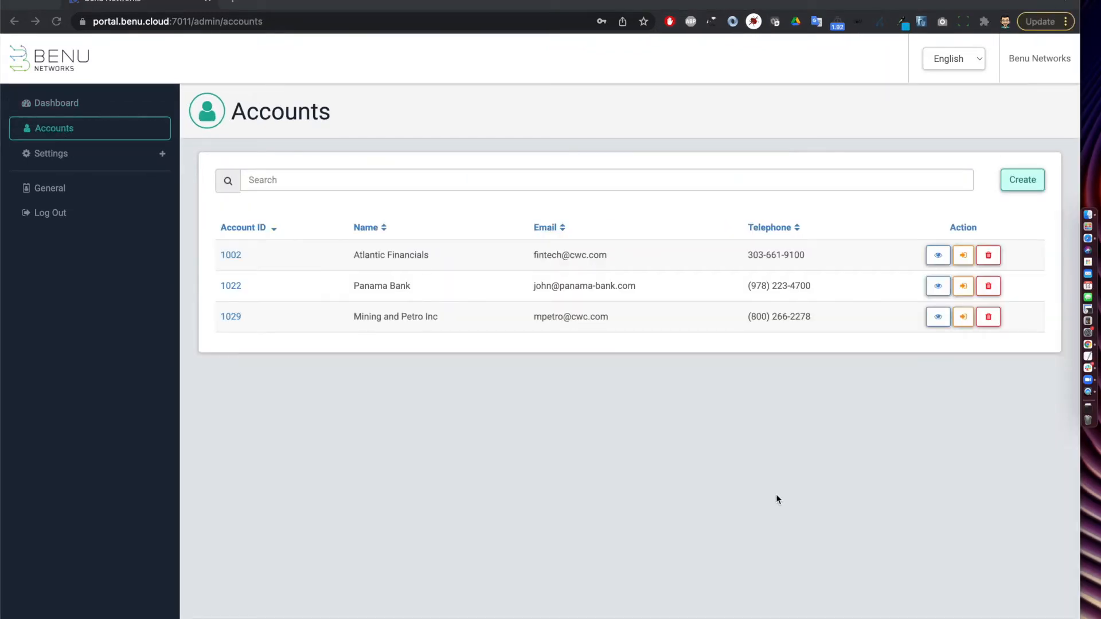
mouse_move(304, 227)
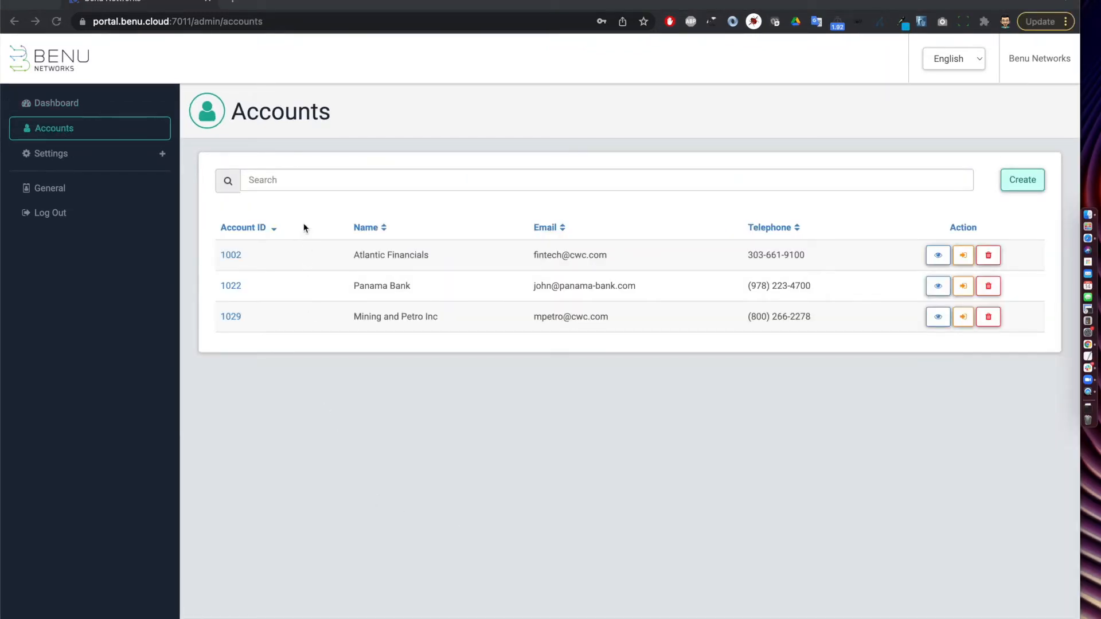
mouse_move(366, 301)
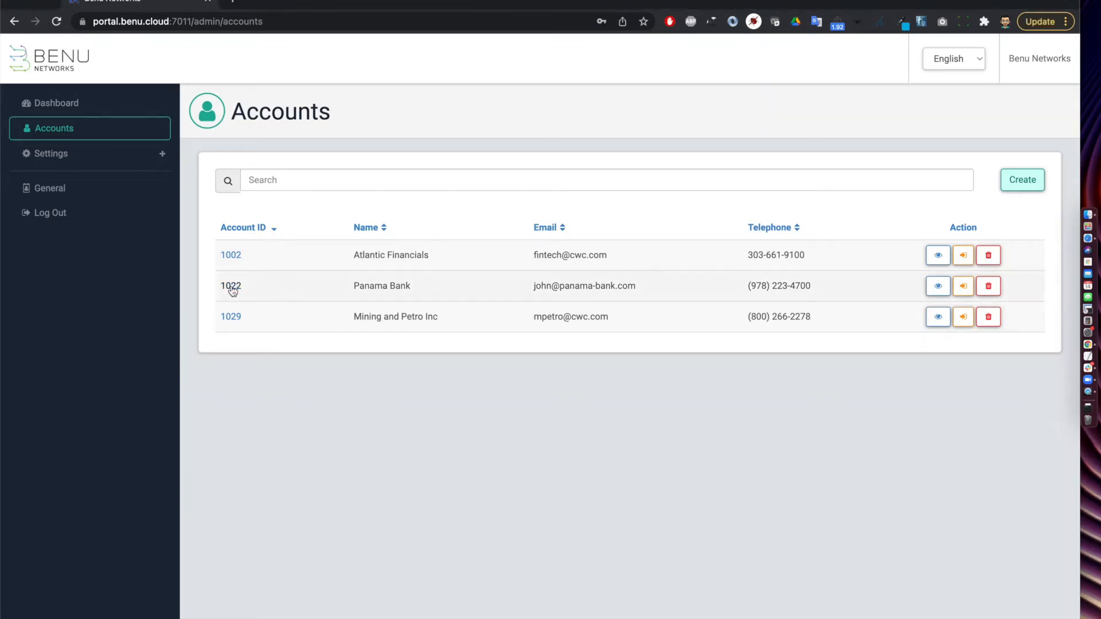
left_click(231, 285)
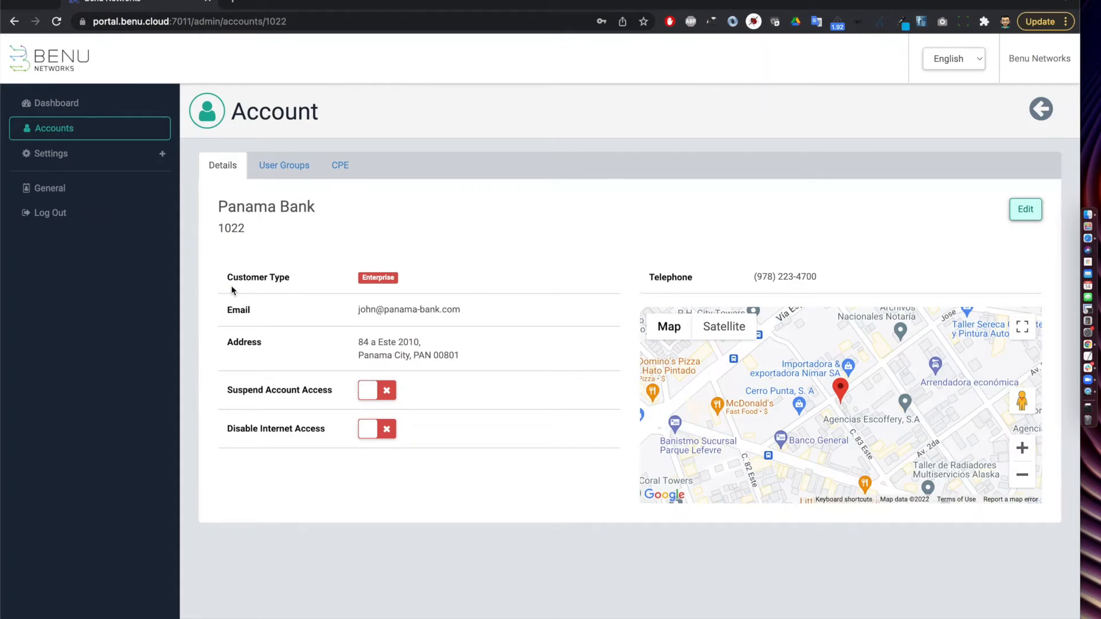
mouse_move(266, 233)
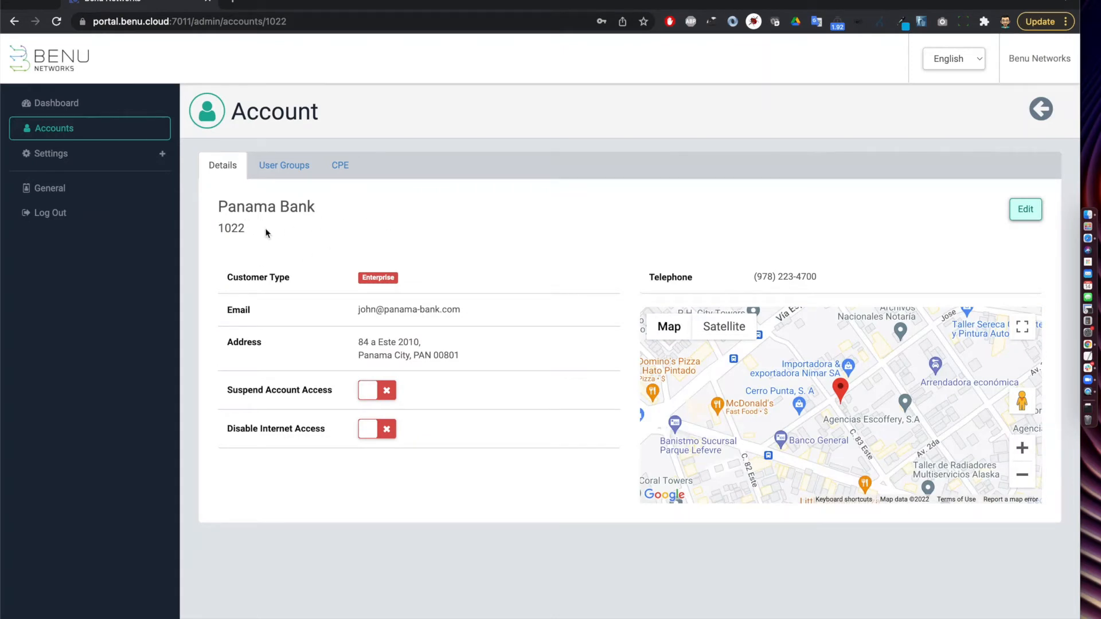
mouse_move(487, 281)
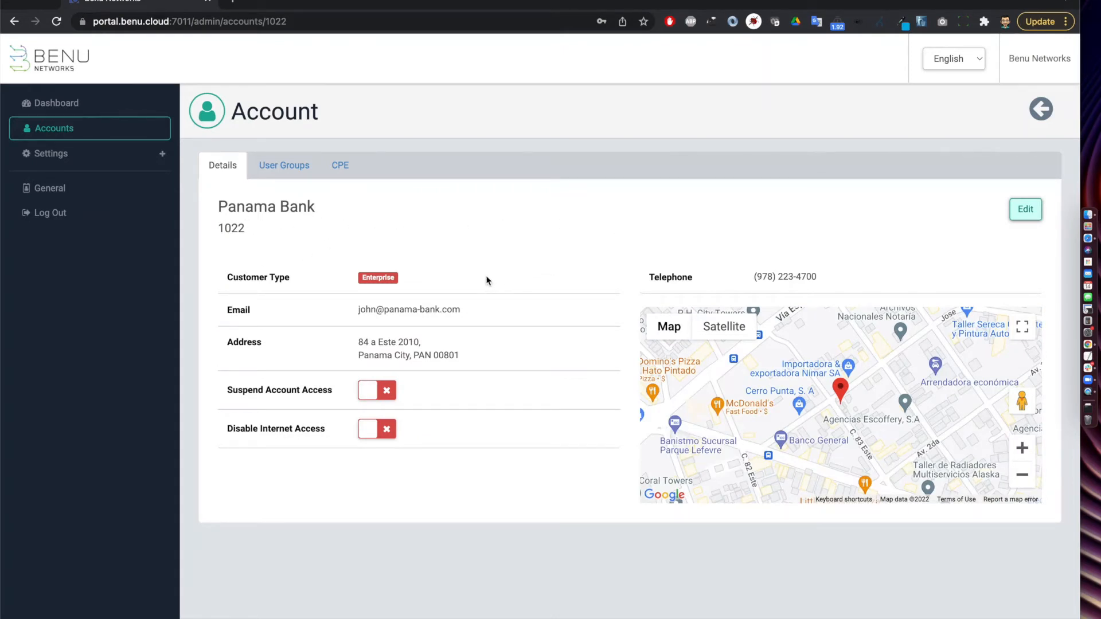
mouse_move(529, 310)
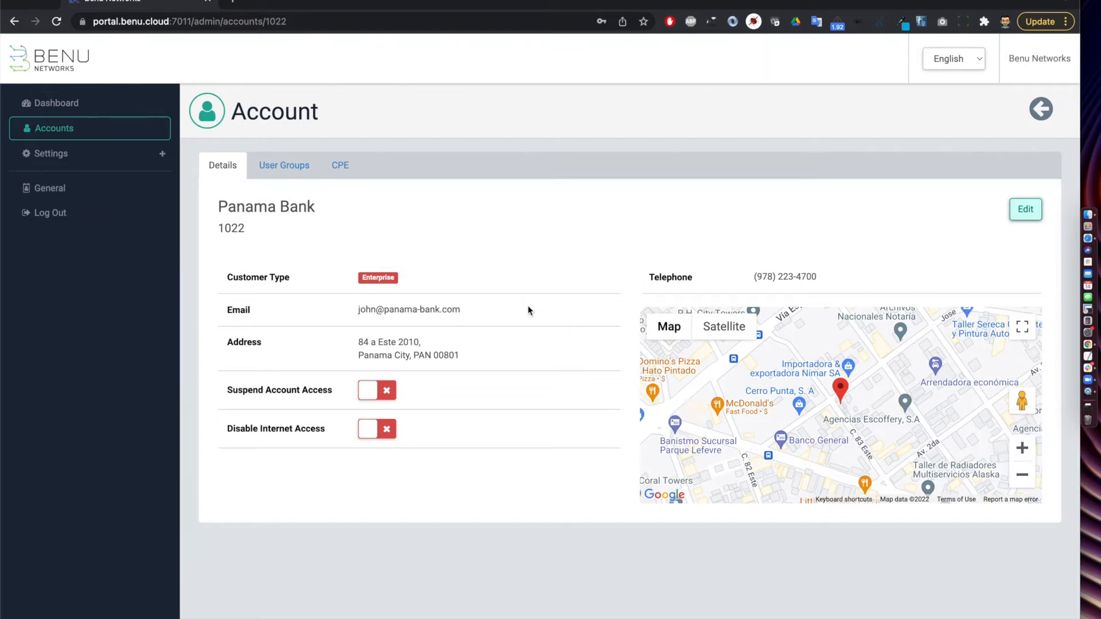
mouse_move(544, 434)
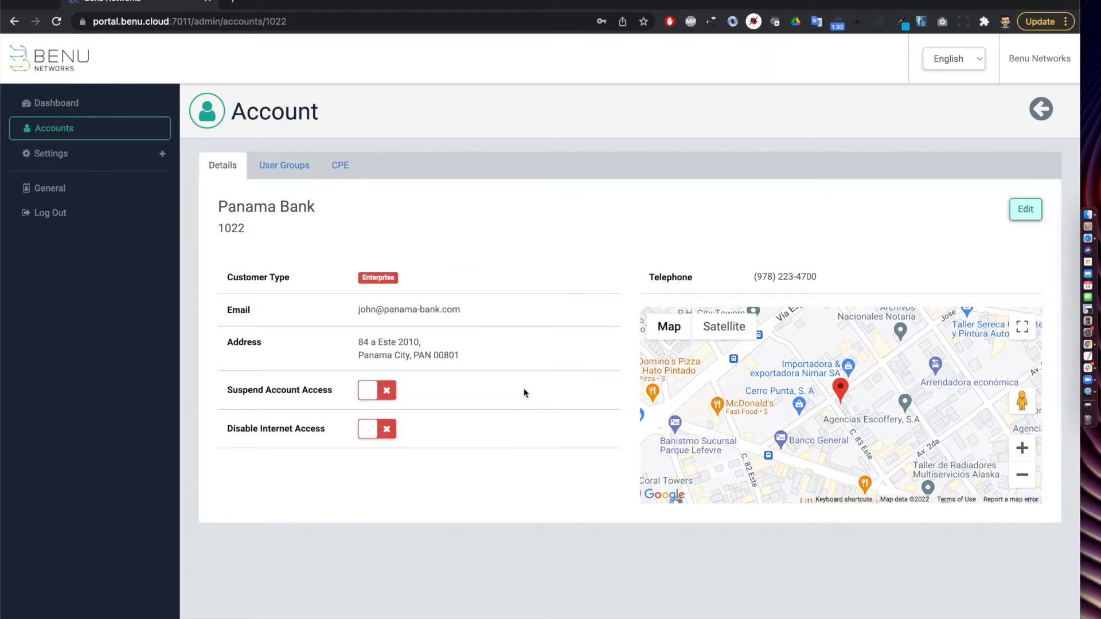
mouse_move(524, 437)
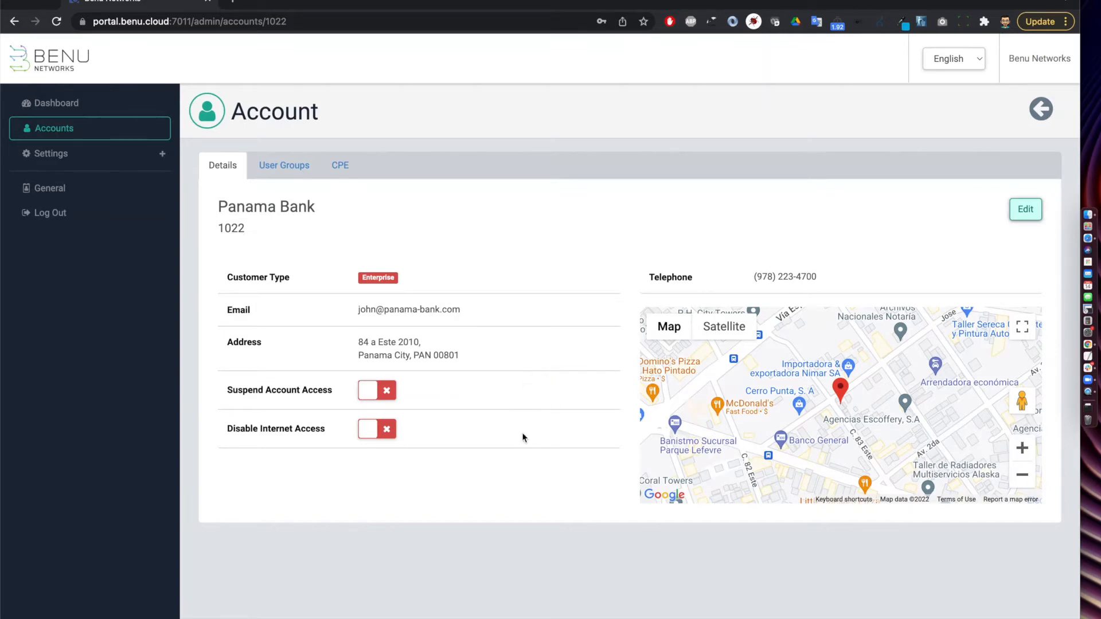
mouse_move(555, 435)
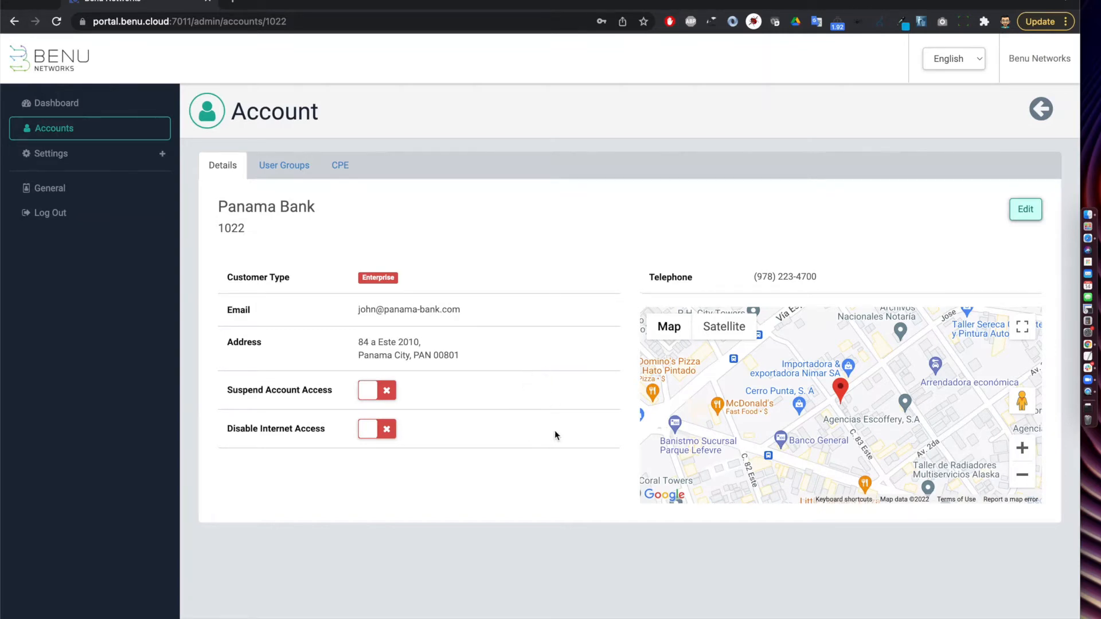
mouse_move(560, 429)
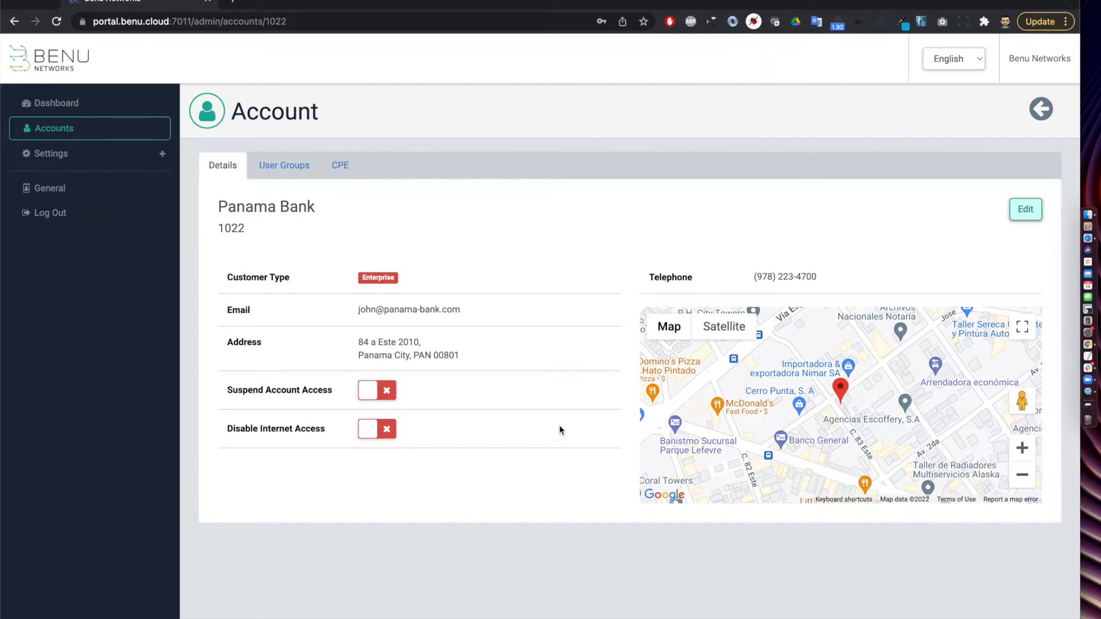
mouse_move(573, 306)
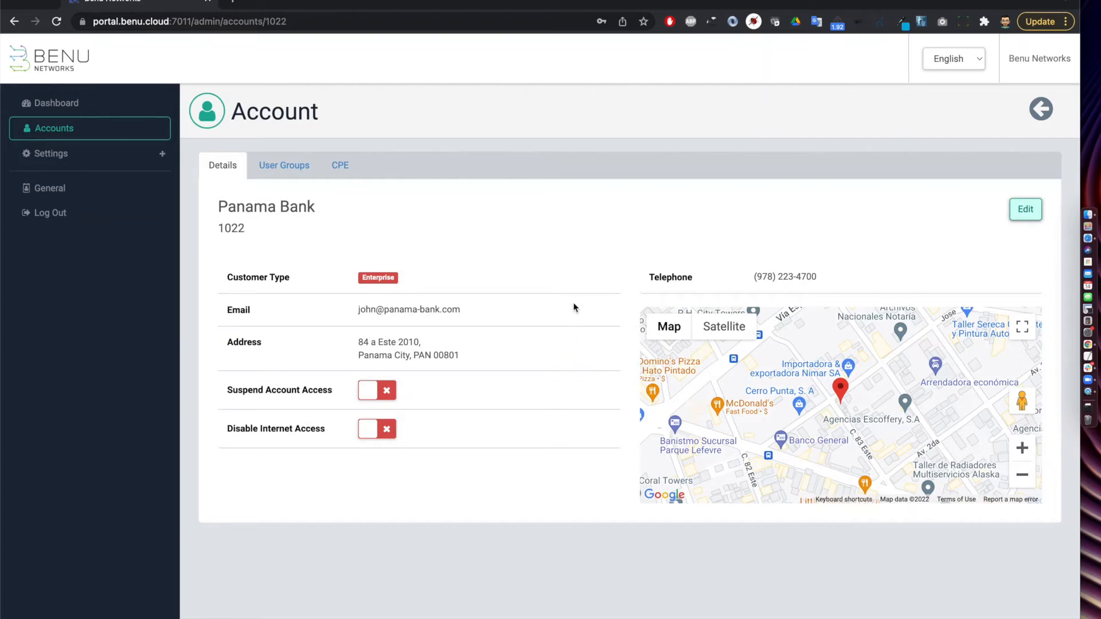
mouse_move(351, 216)
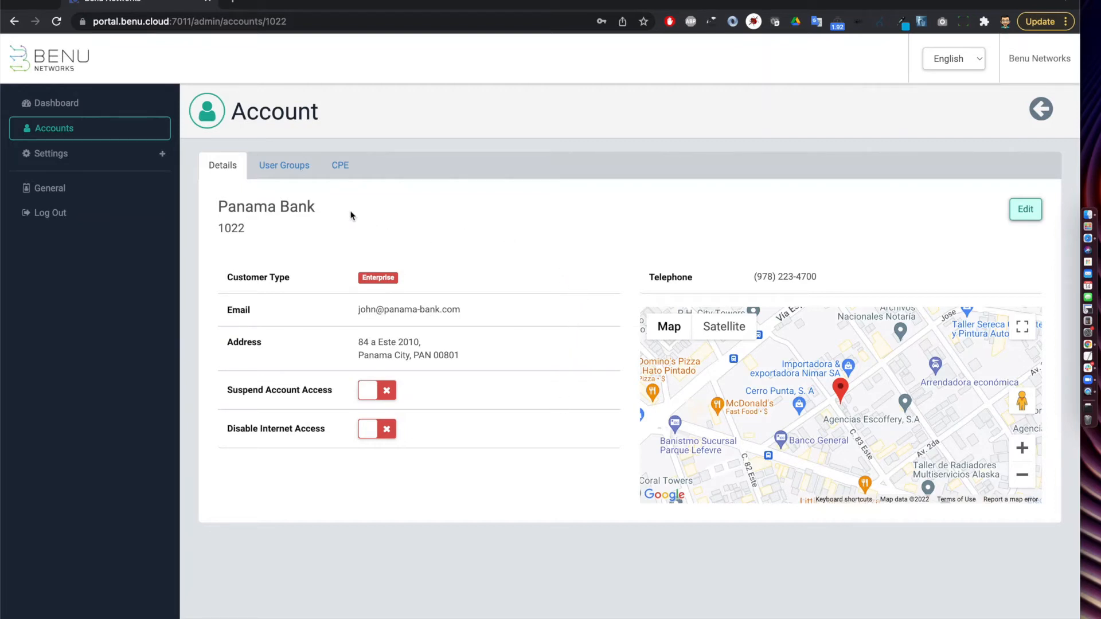
mouse_move(286, 153)
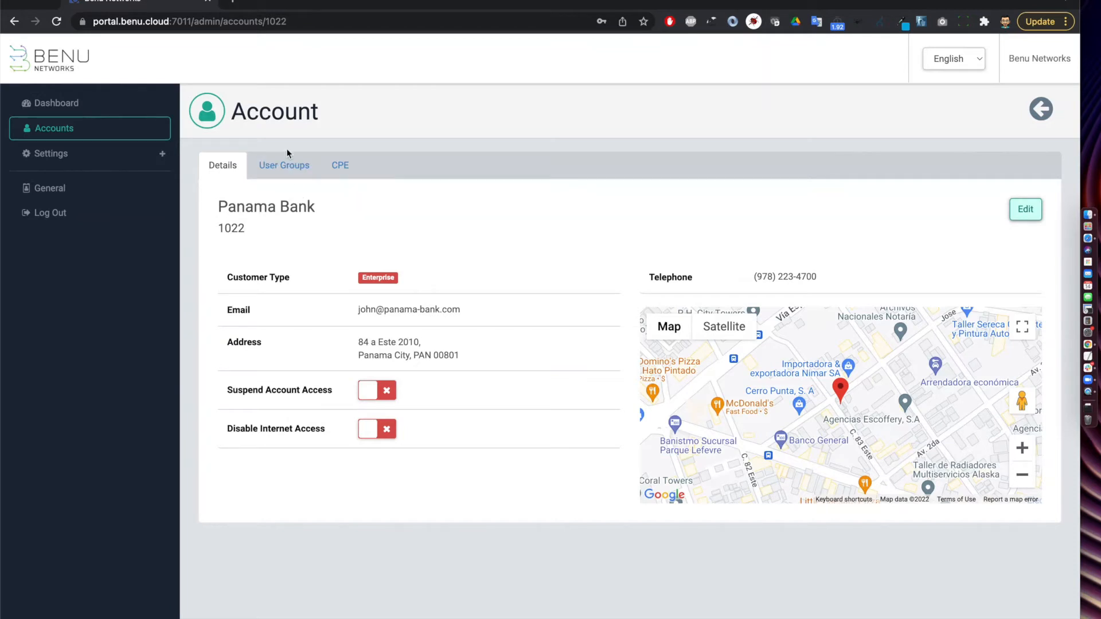
left_click(284, 165)
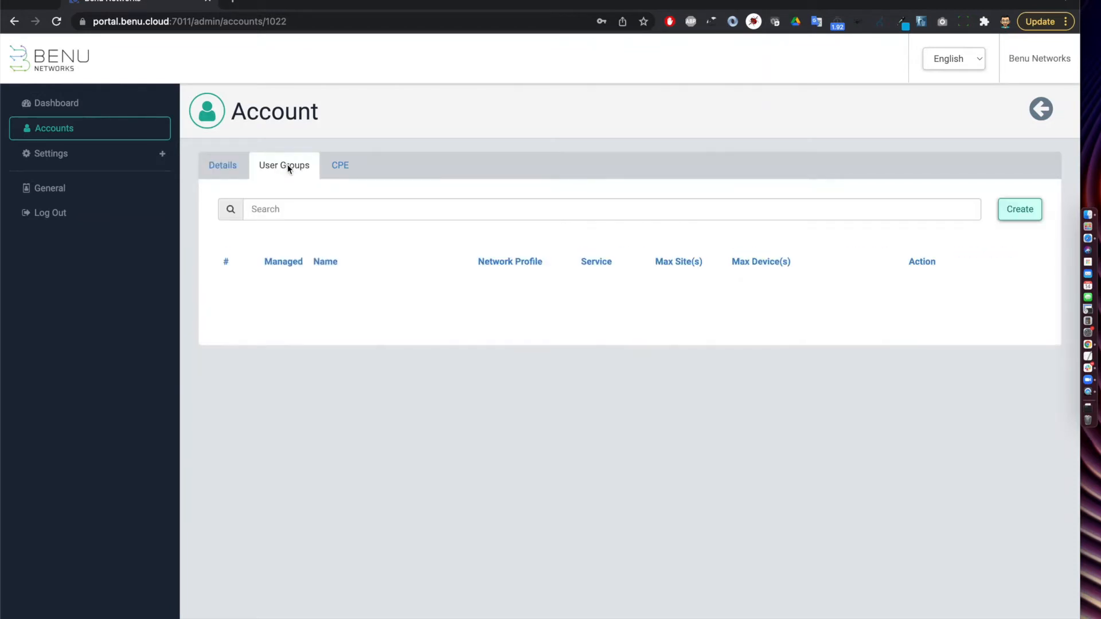
left_click(284, 165)
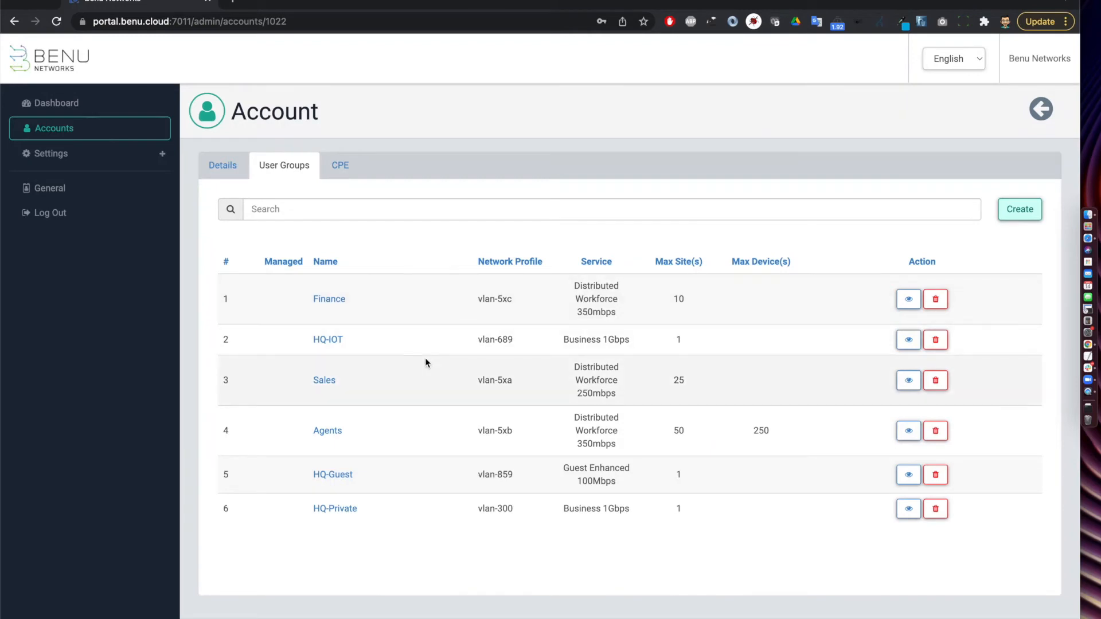
mouse_move(372, 480)
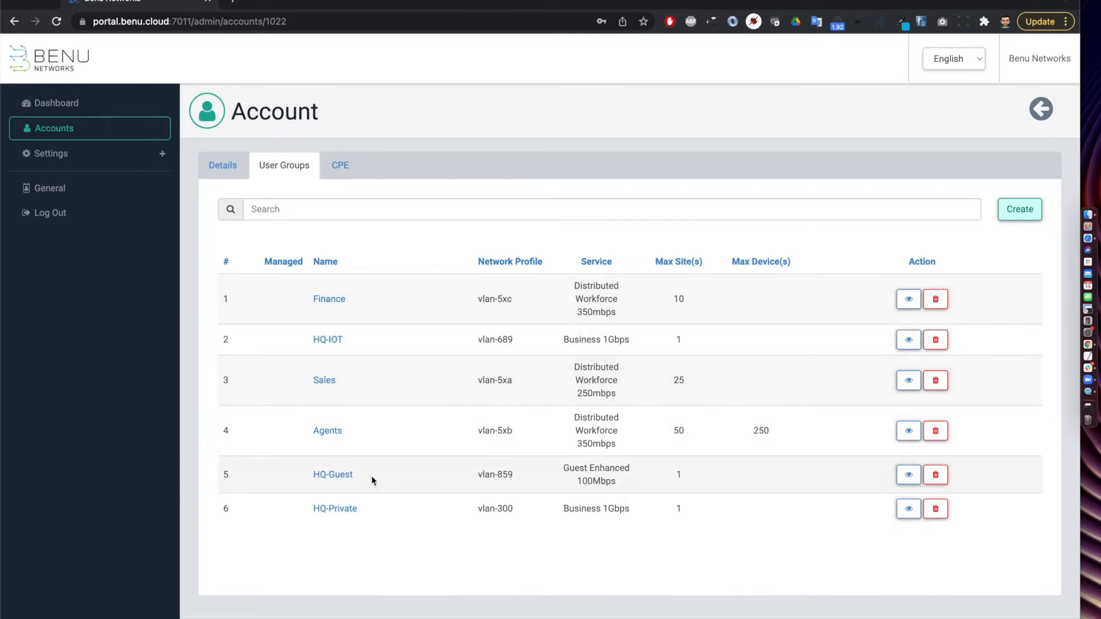
mouse_move(404, 379)
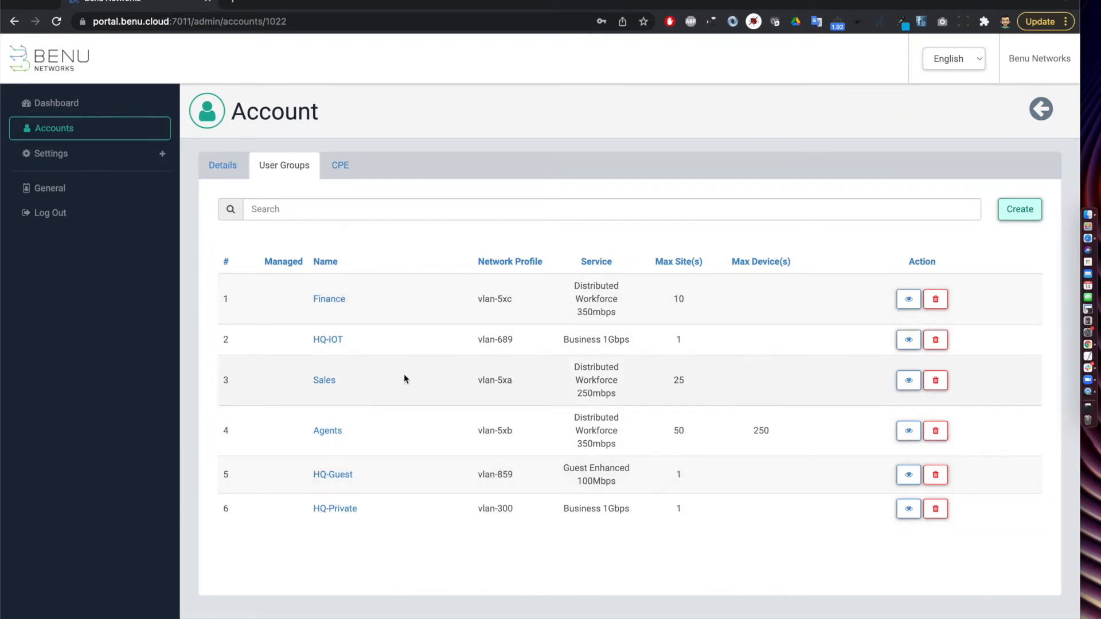
mouse_move(372, 347)
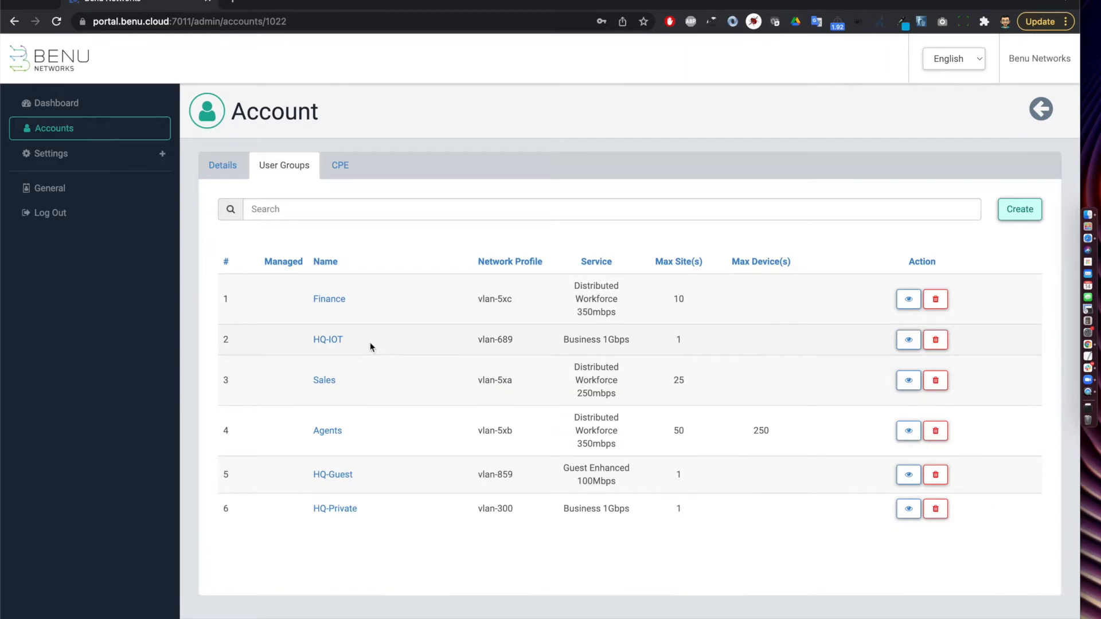
mouse_move(372, 432)
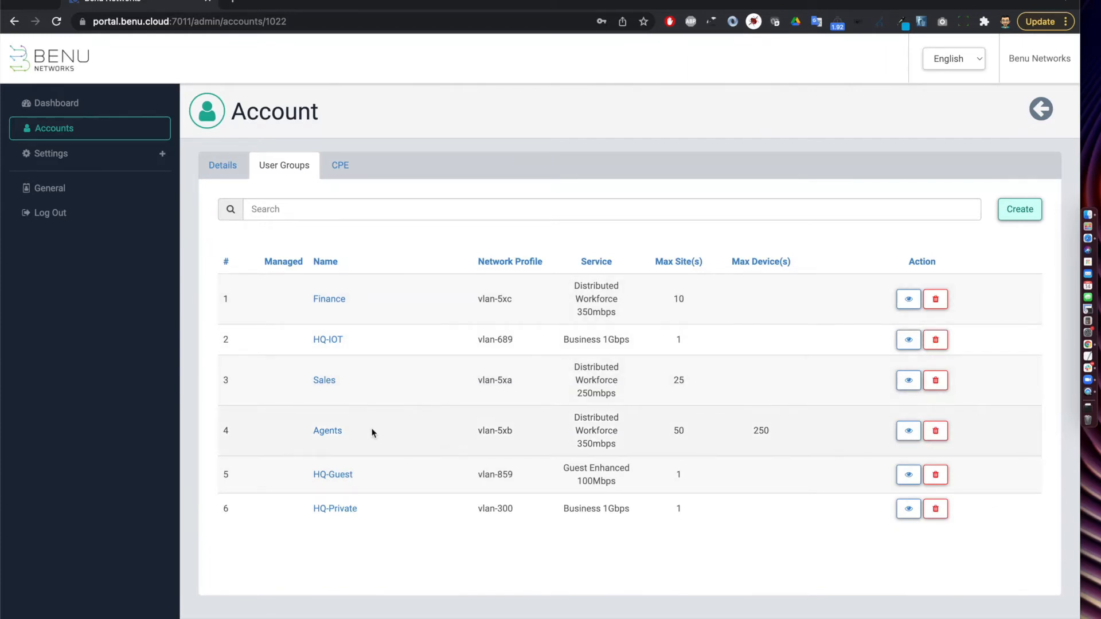
mouse_move(375, 382)
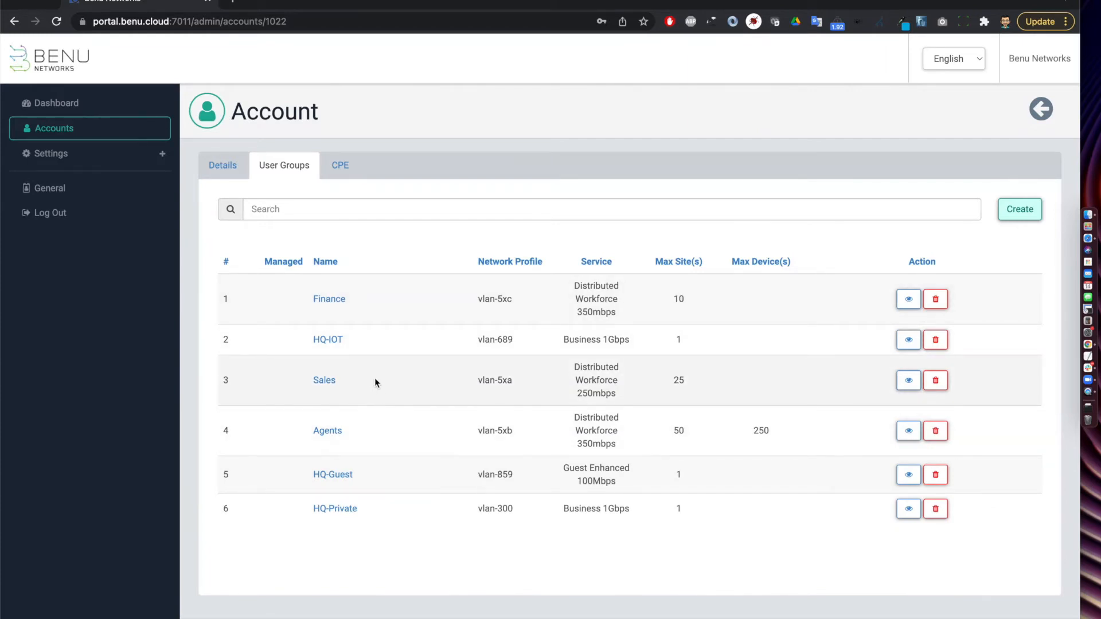
mouse_move(616, 400)
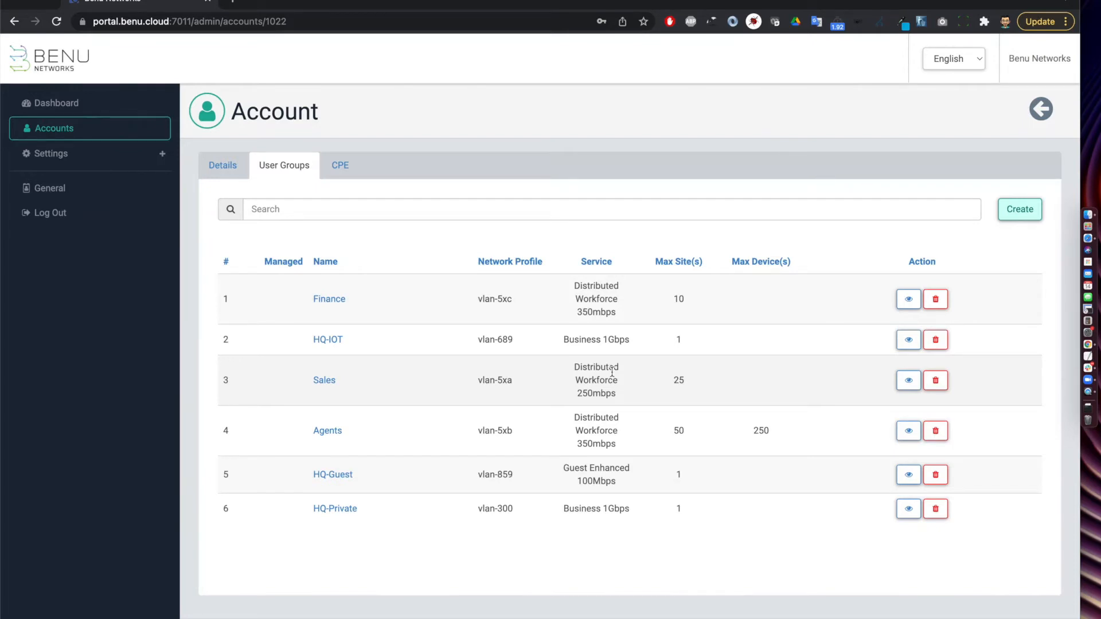
mouse_move(631, 429)
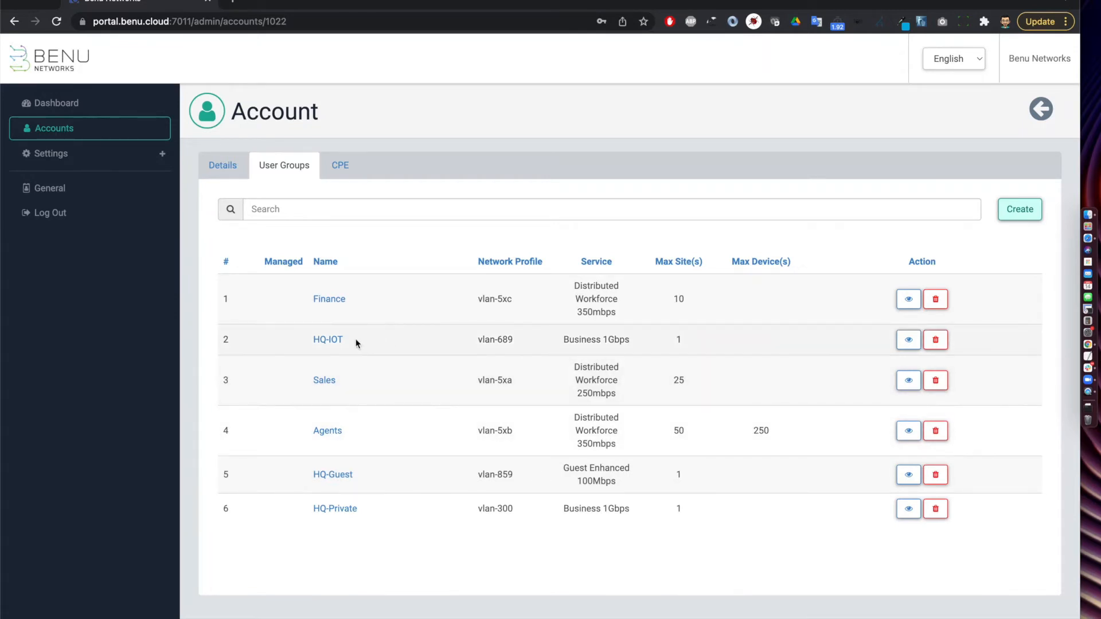
mouse_move(664, 475)
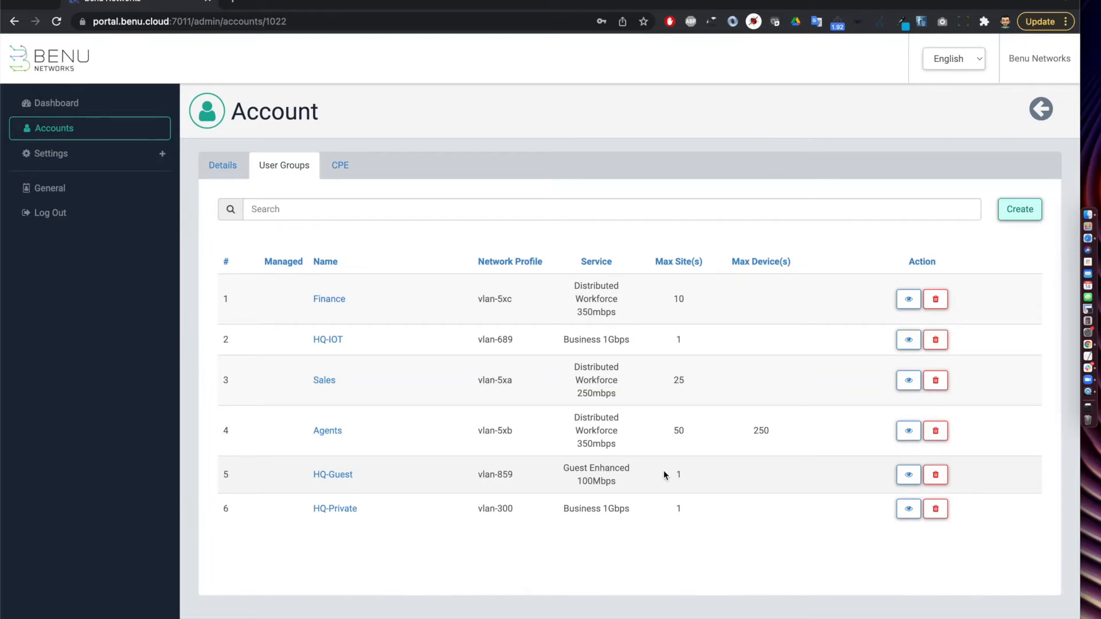
mouse_move(636, 518)
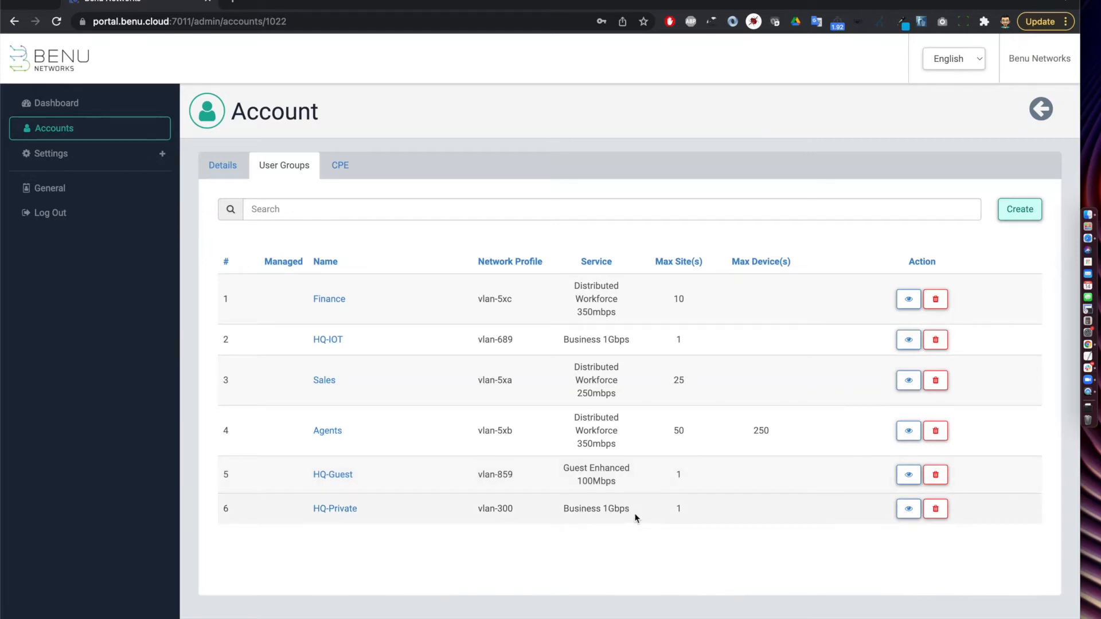
mouse_move(535, 284)
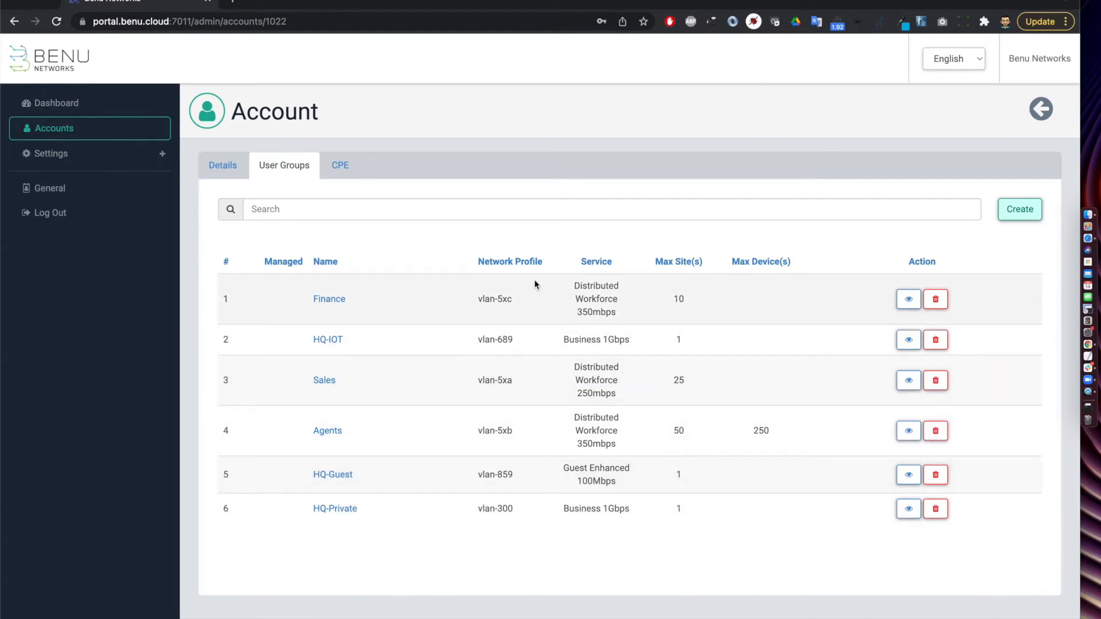
mouse_move(534, 390)
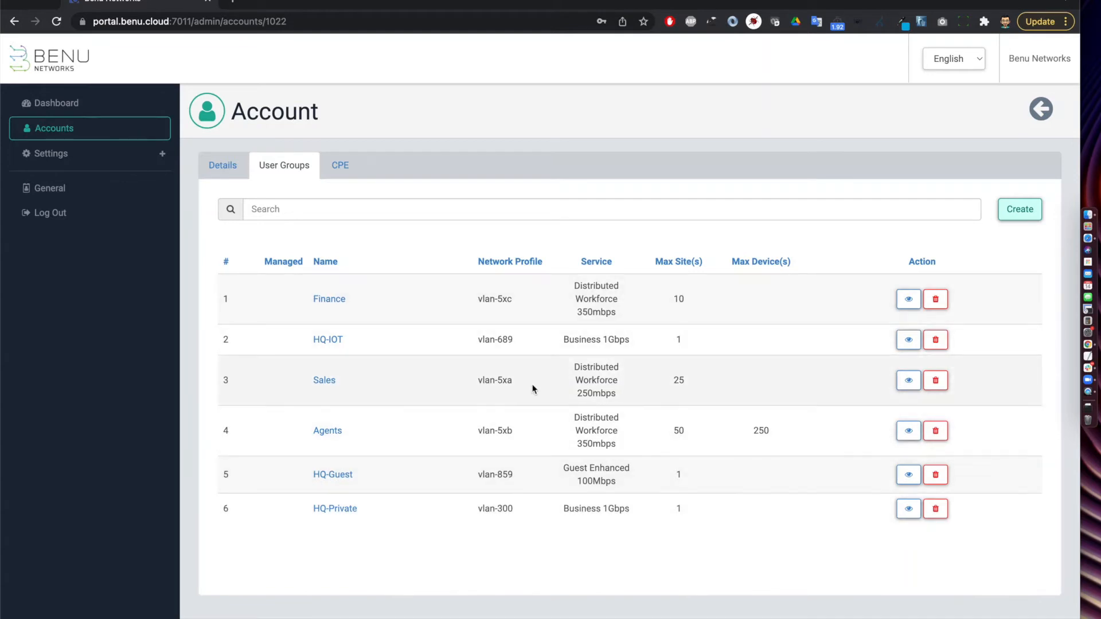
mouse_move(435, 259)
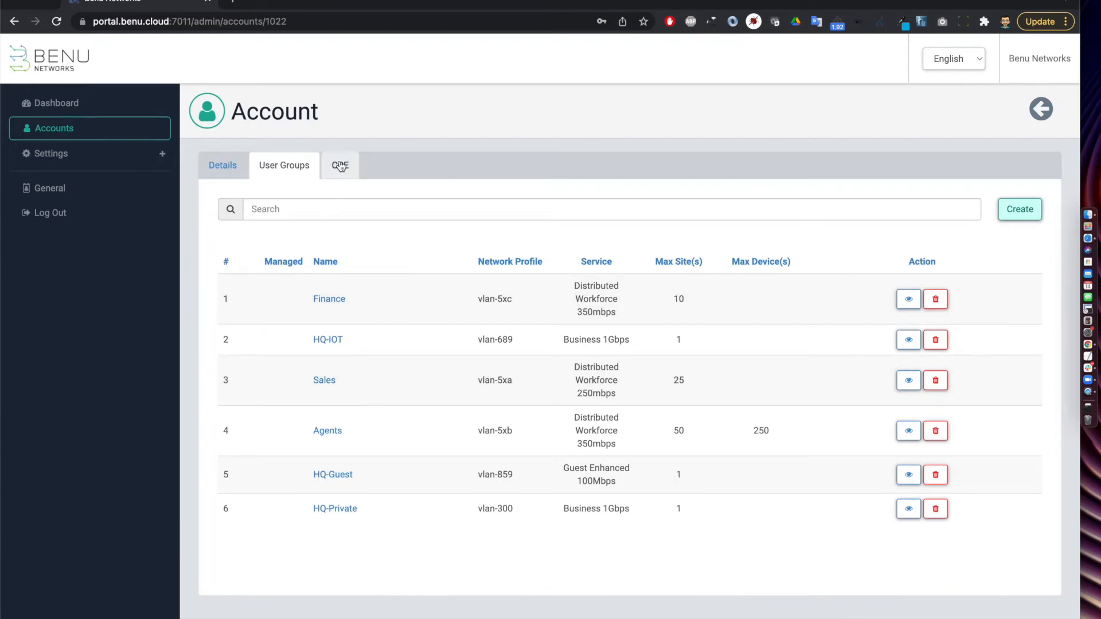
From the Panama Bank CPE list, bring up the Create Access Point bulk-import dialog
left_click(340, 165)
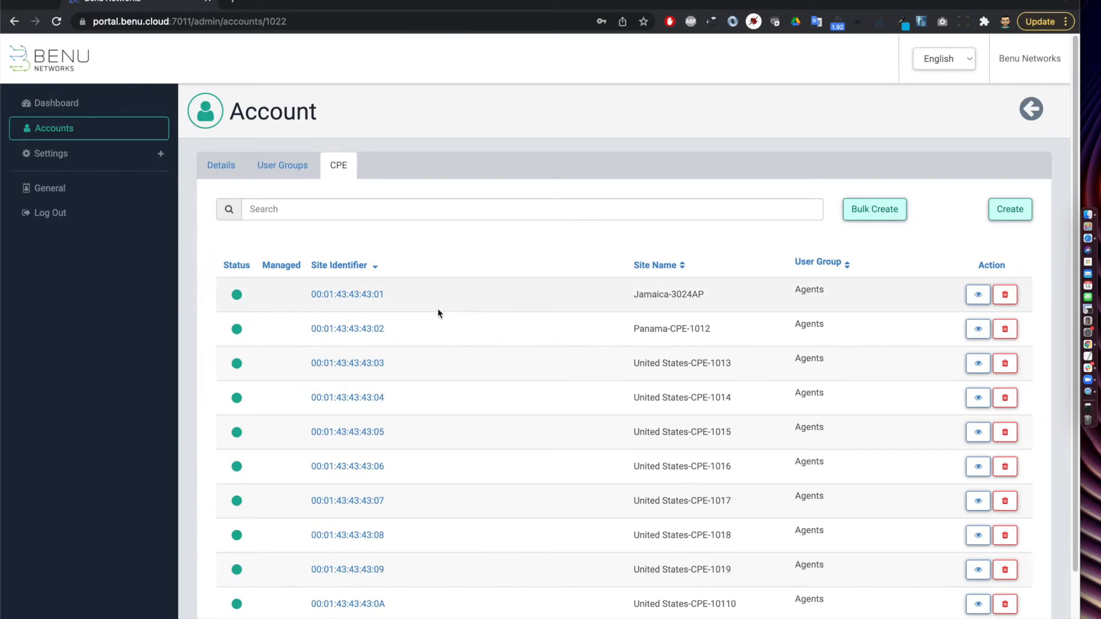
mouse_move(424, 405)
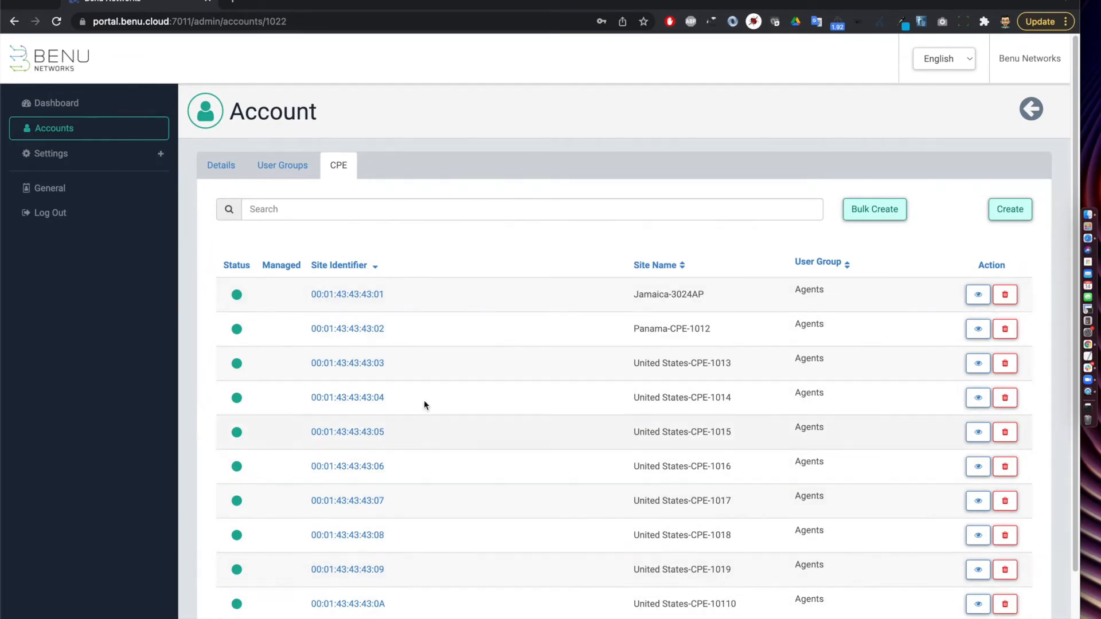
mouse_move(748, 340)
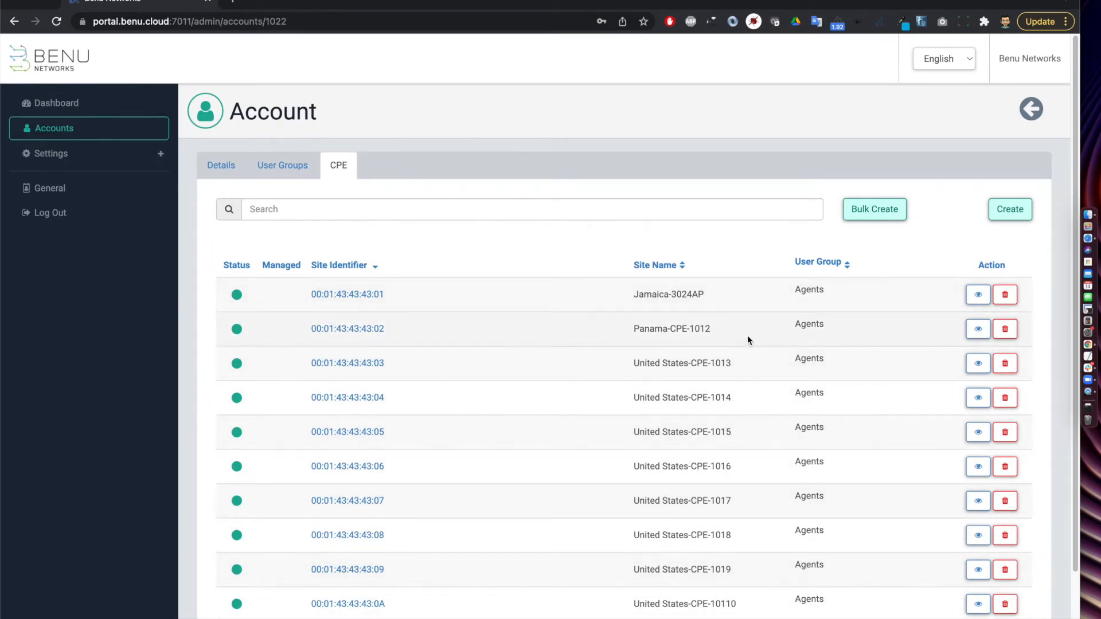
mouse_move(910, 202)
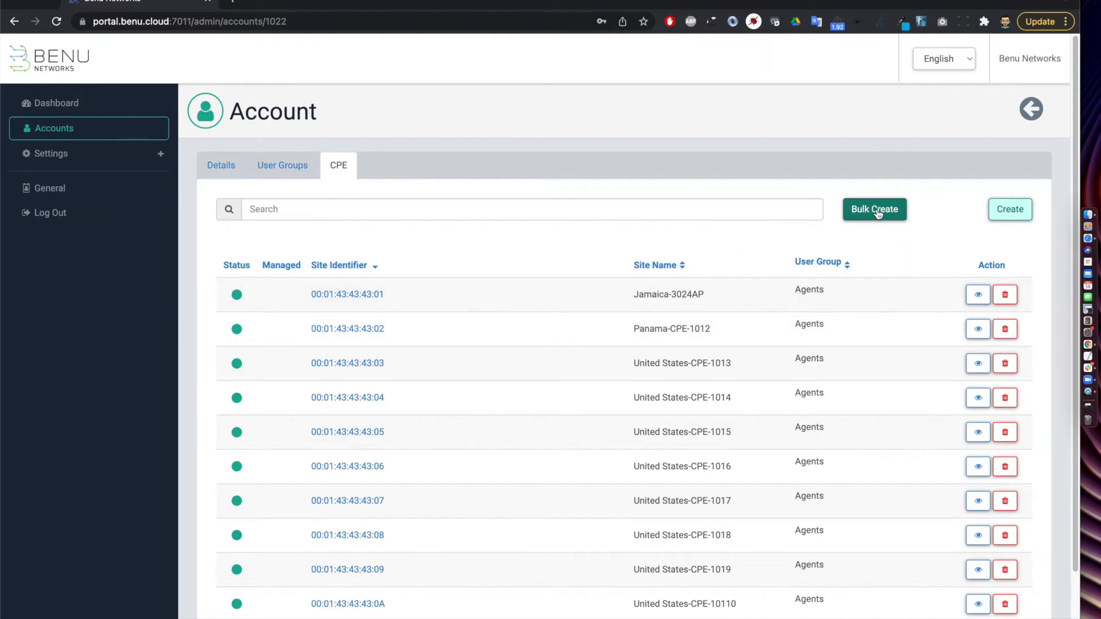
left_click(874, 209)
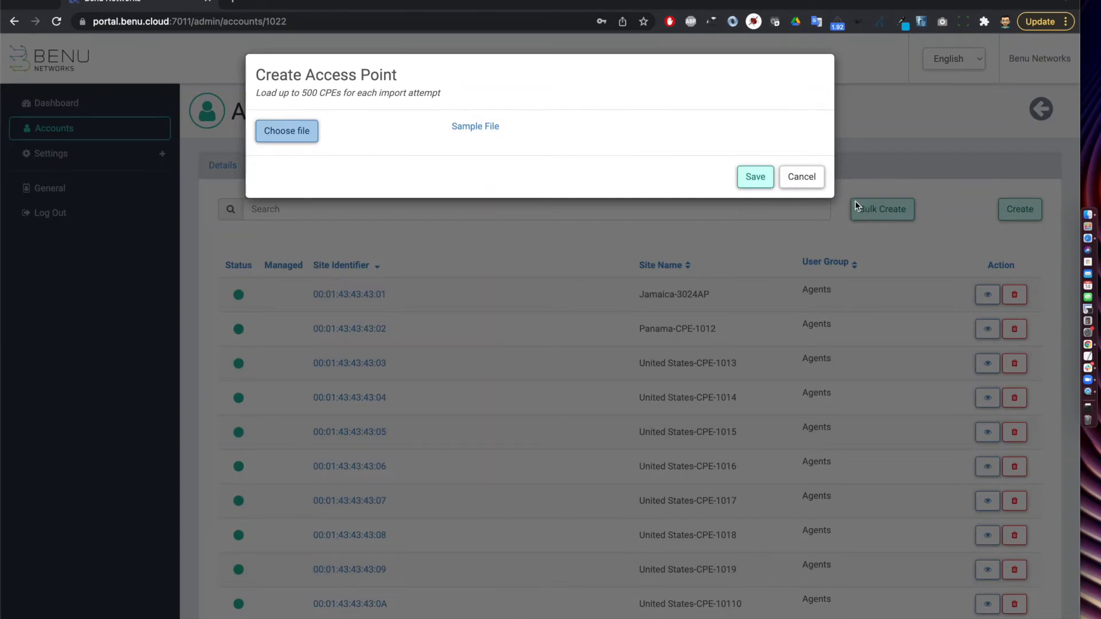
mouse_move(444, 144)
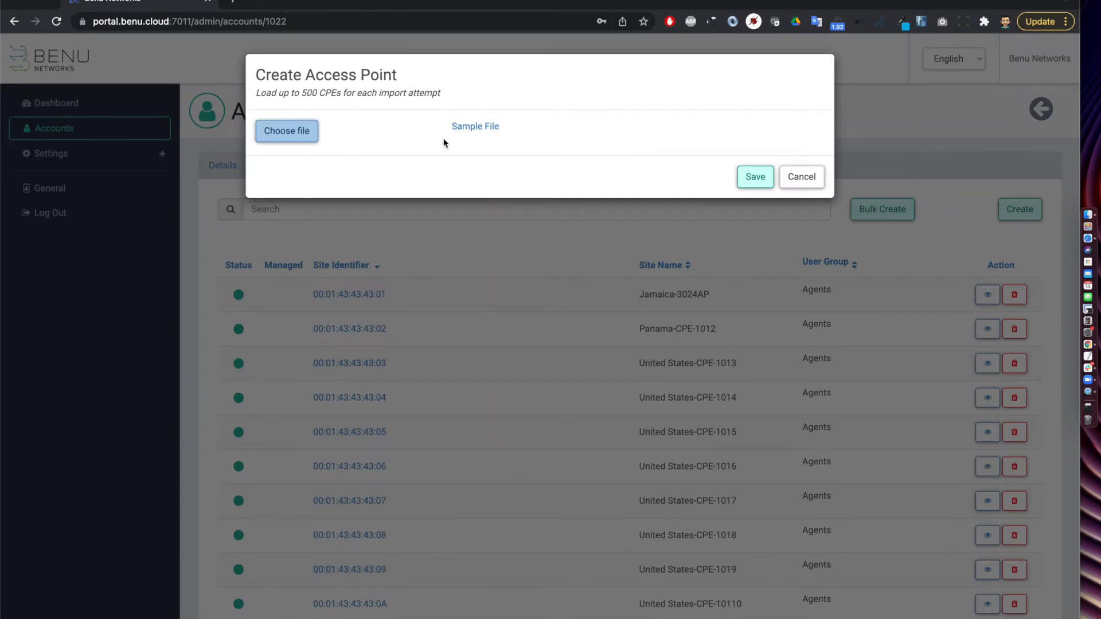
Cancel bulk import and create a CPE with site ID 1A4B8C78AA45 and site name Burlington MA
left_click(801, 176)
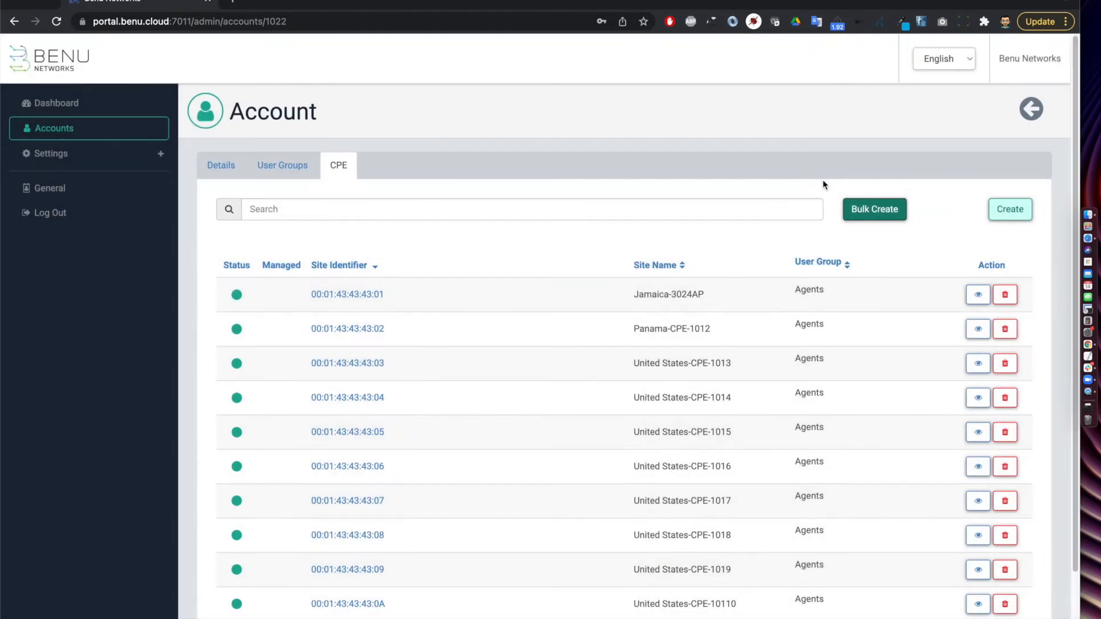
left_click(1010, 209)
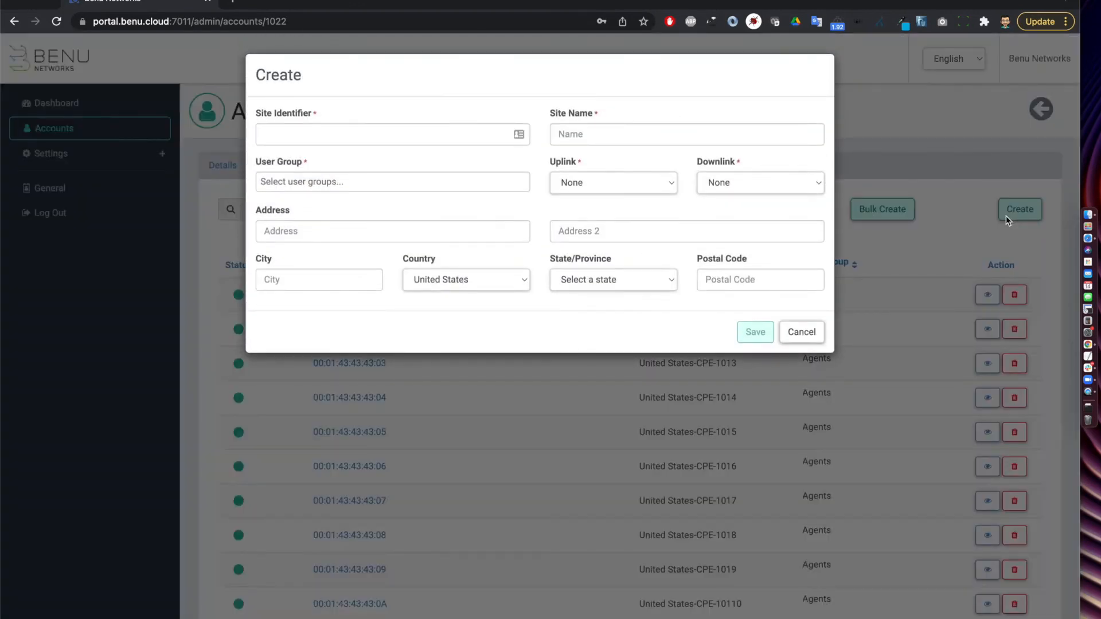
type("!")
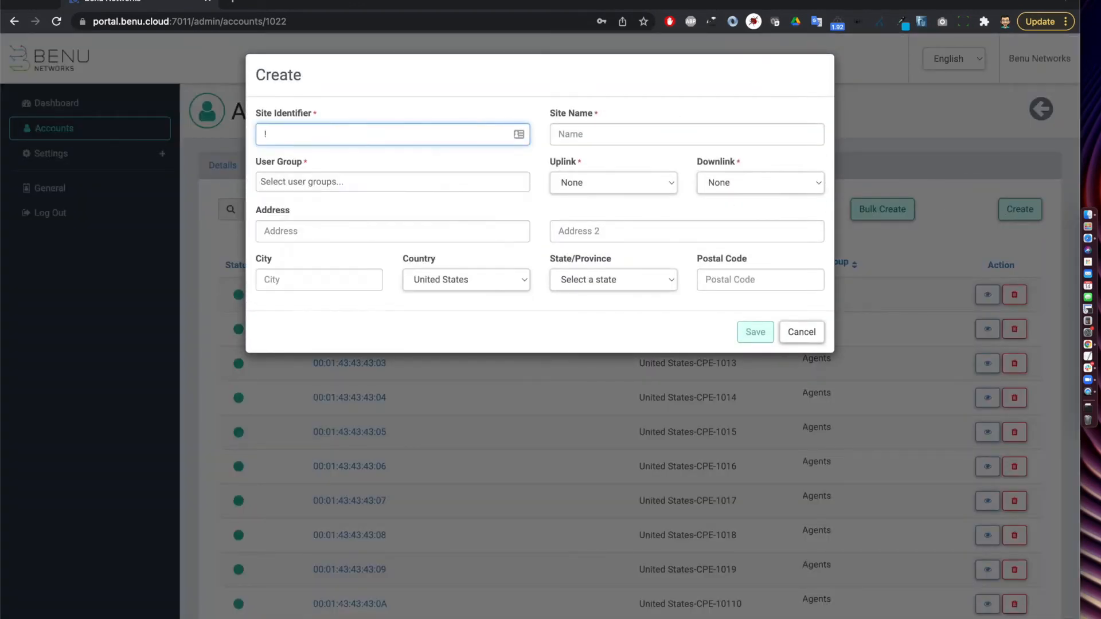
type("A4B")
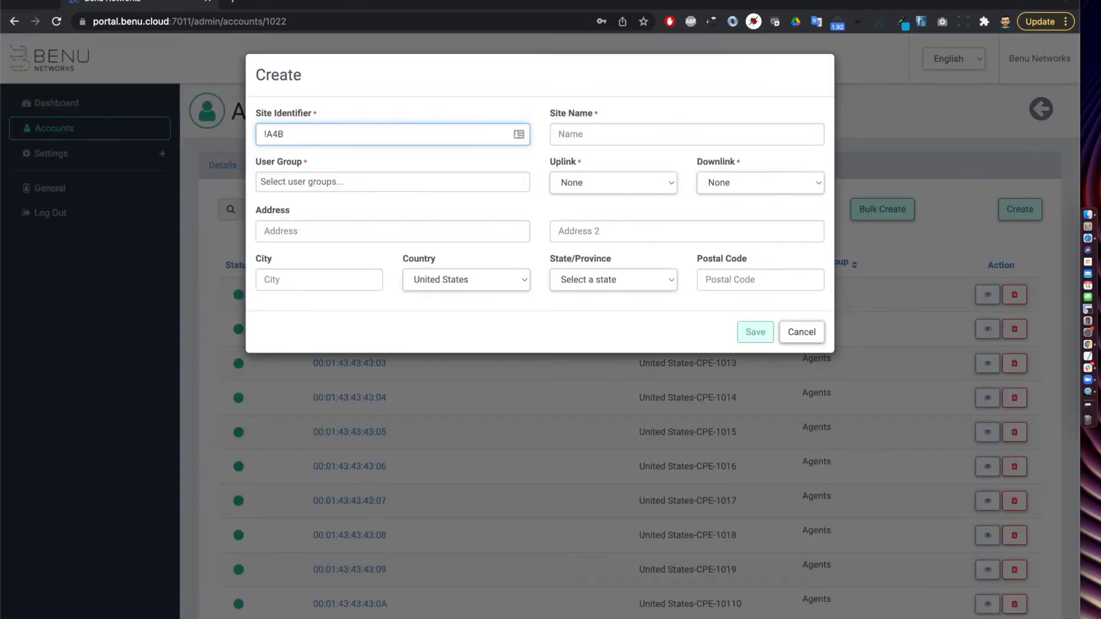
type("8")
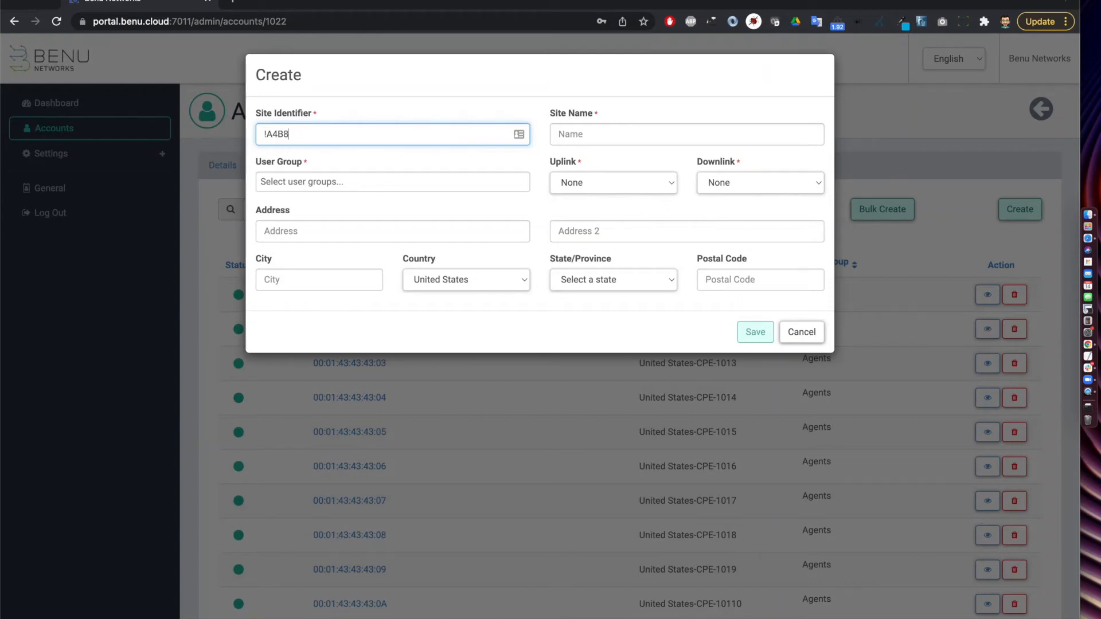
type("C78AA45")
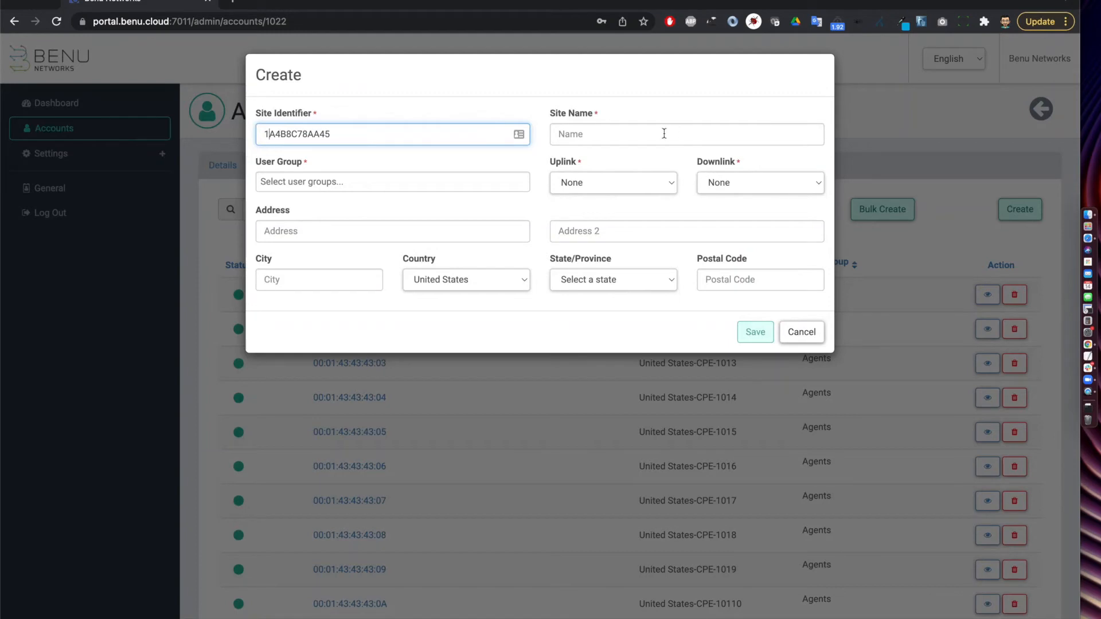
type("Burlington MA")
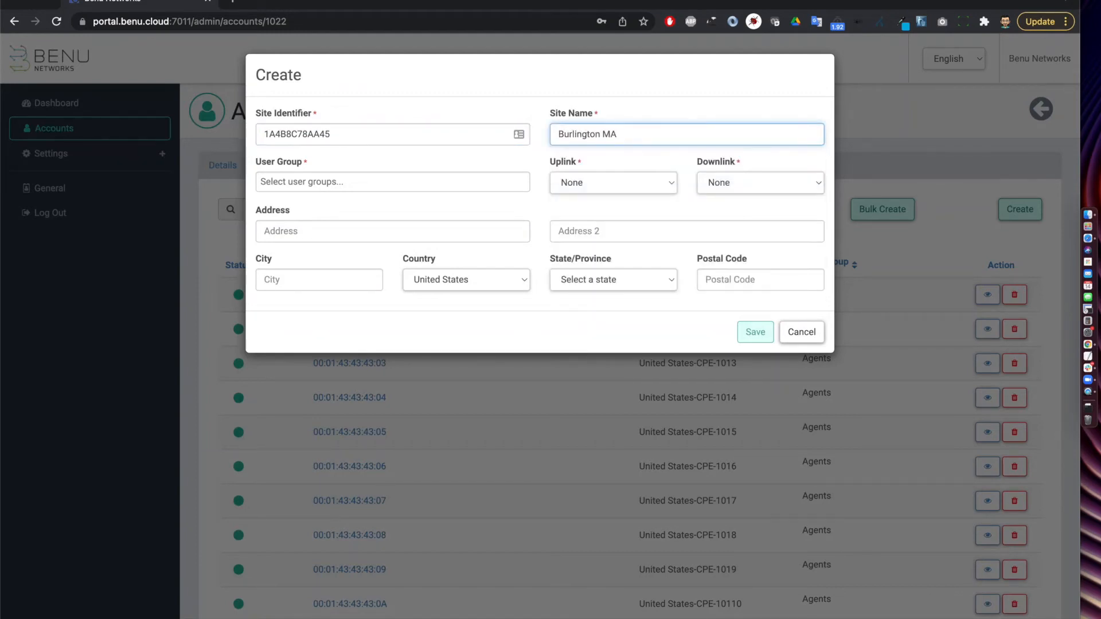
Give the CPE user group Sales, uplink 50 Mbps and downlink 150 Mbps
left_click(391, 182)
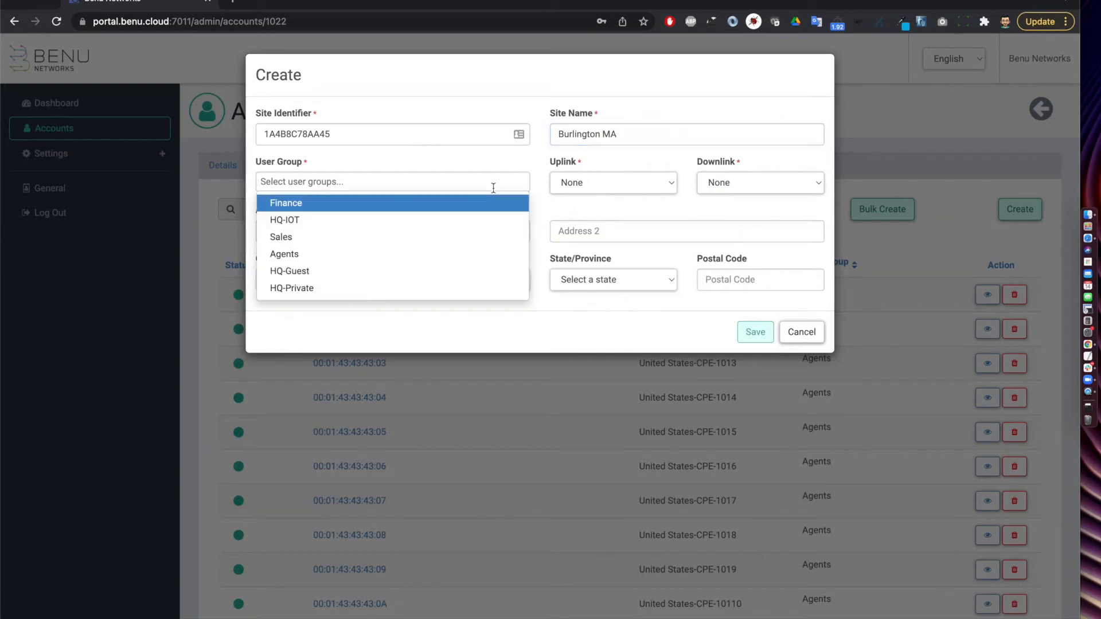
mouse_move(396, 219)
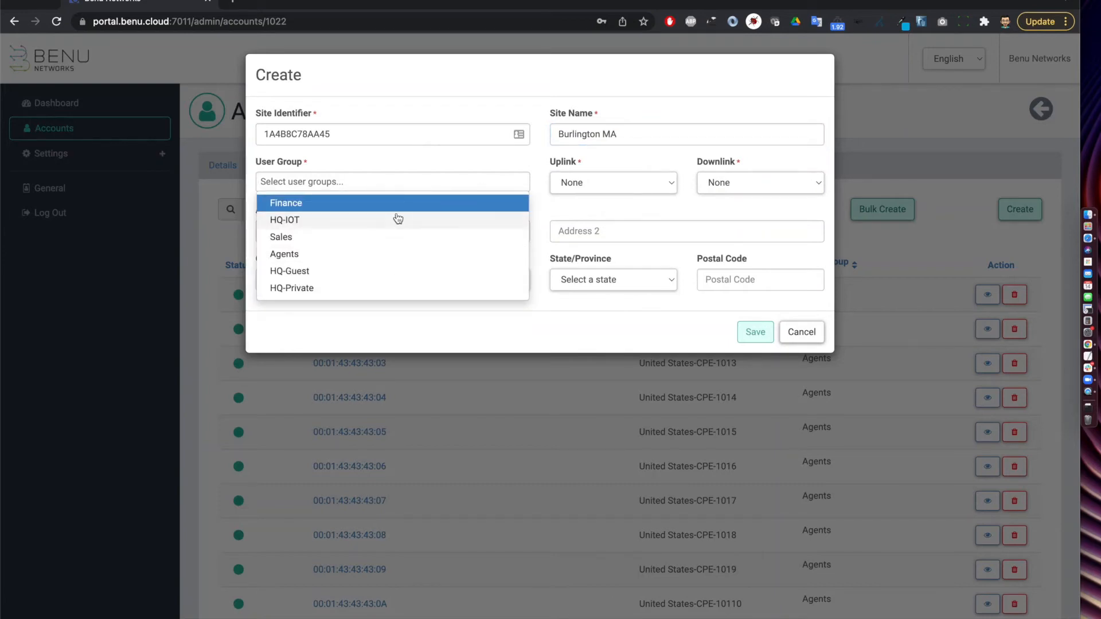
mouse_move(332, 245)
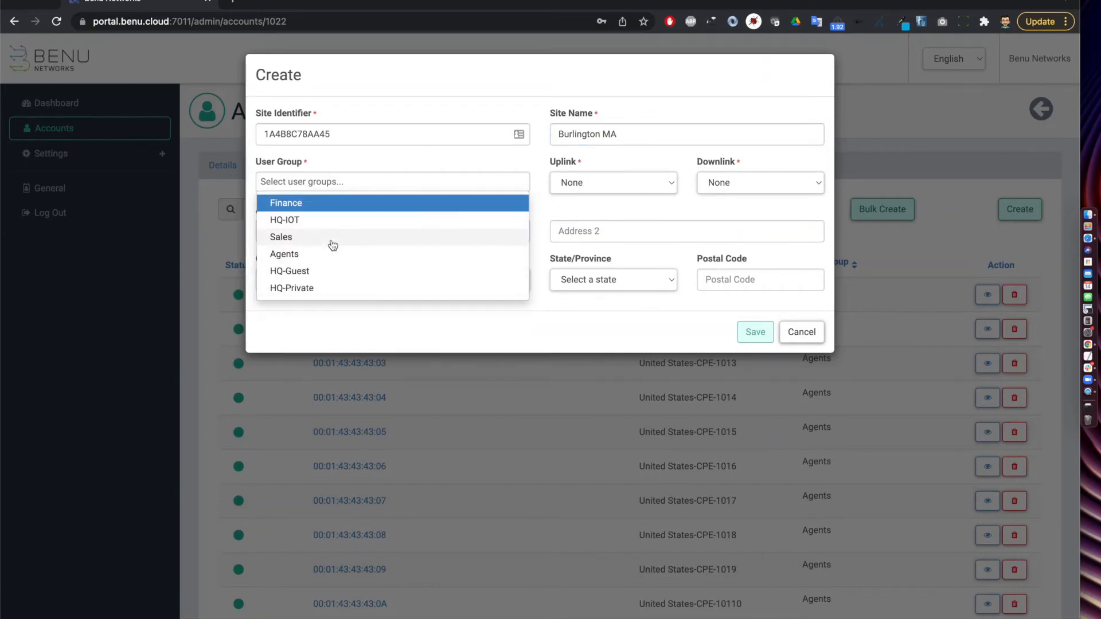
left_click(280, 237)
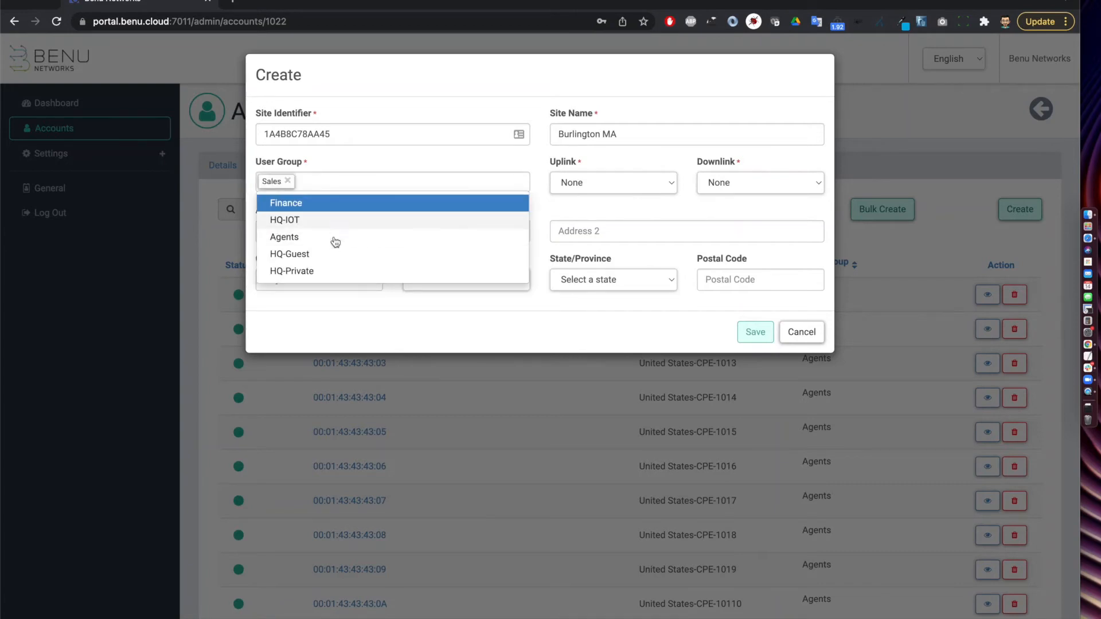
mouse_move(337, 246)
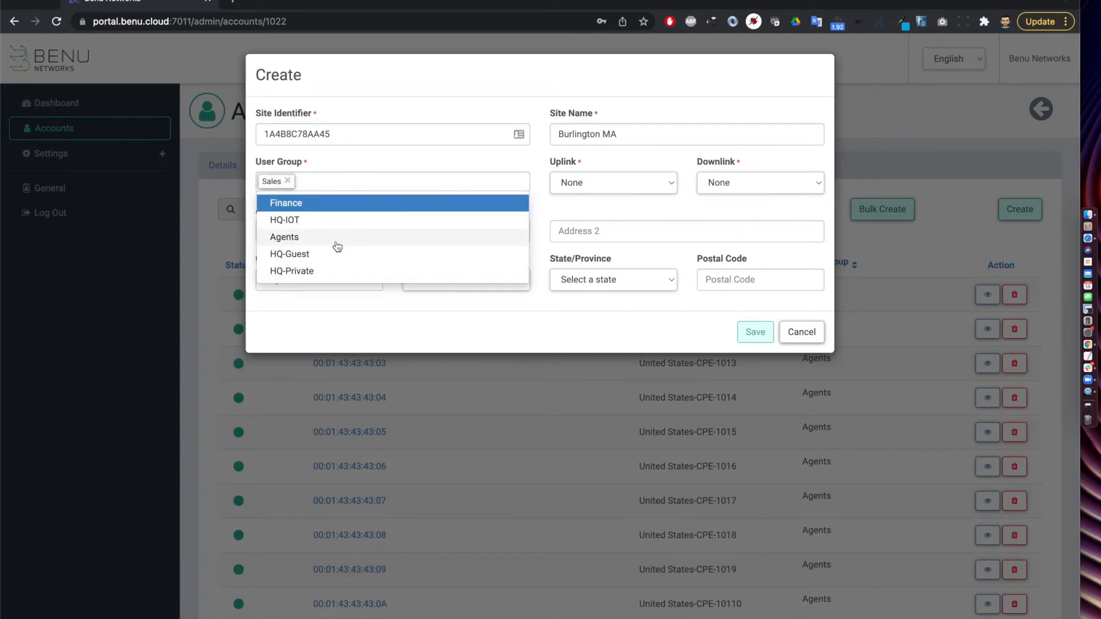
left_click(284, 237)
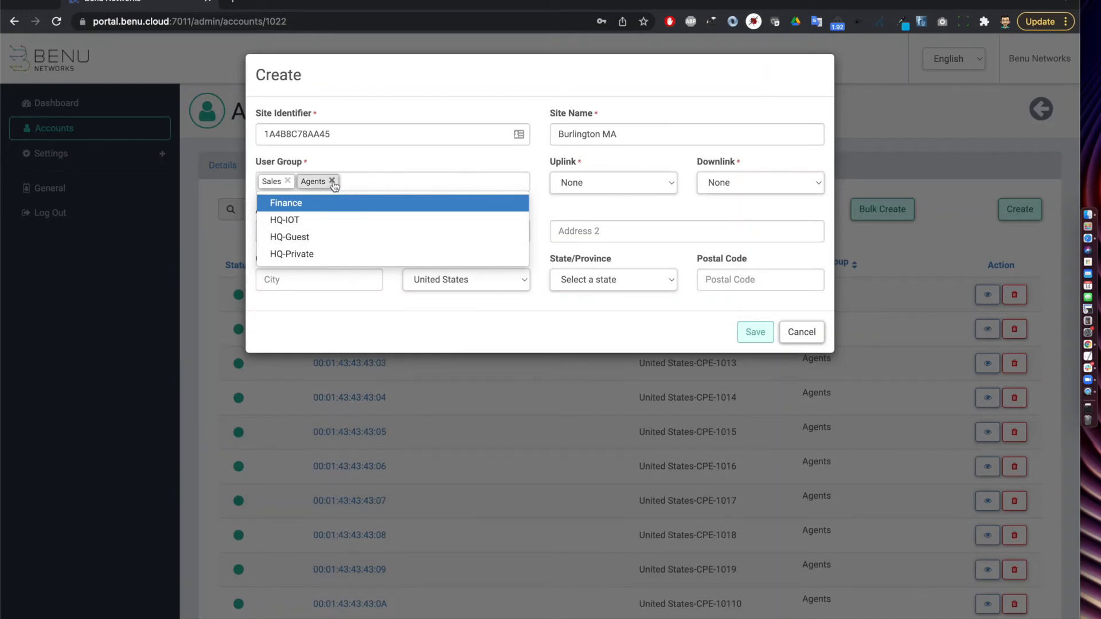
left_click(331, 181)
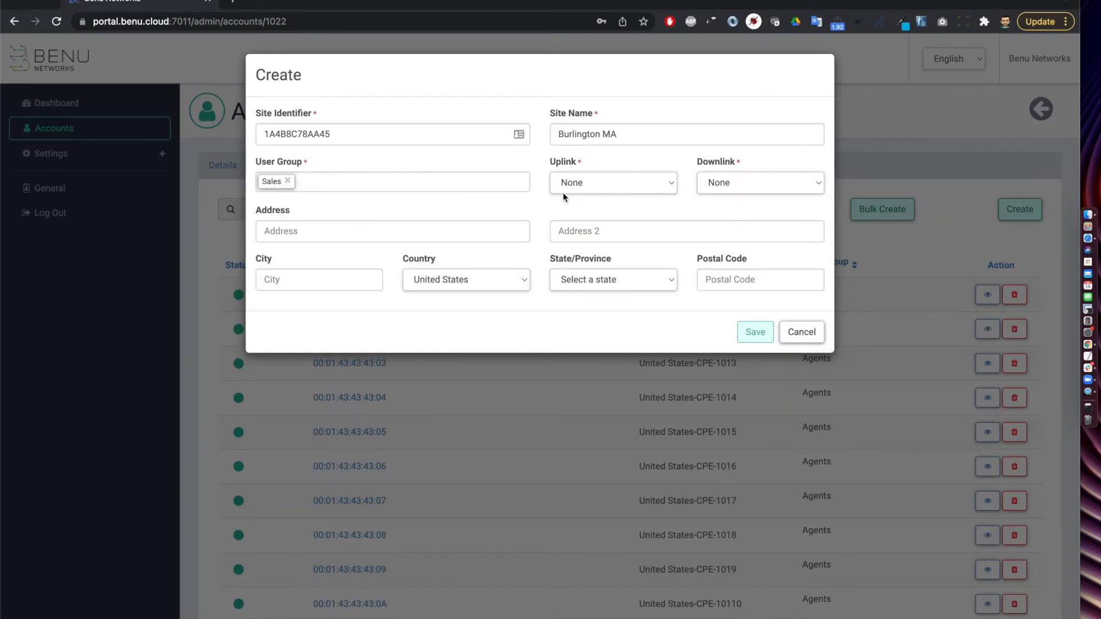
left_click(612, 182)
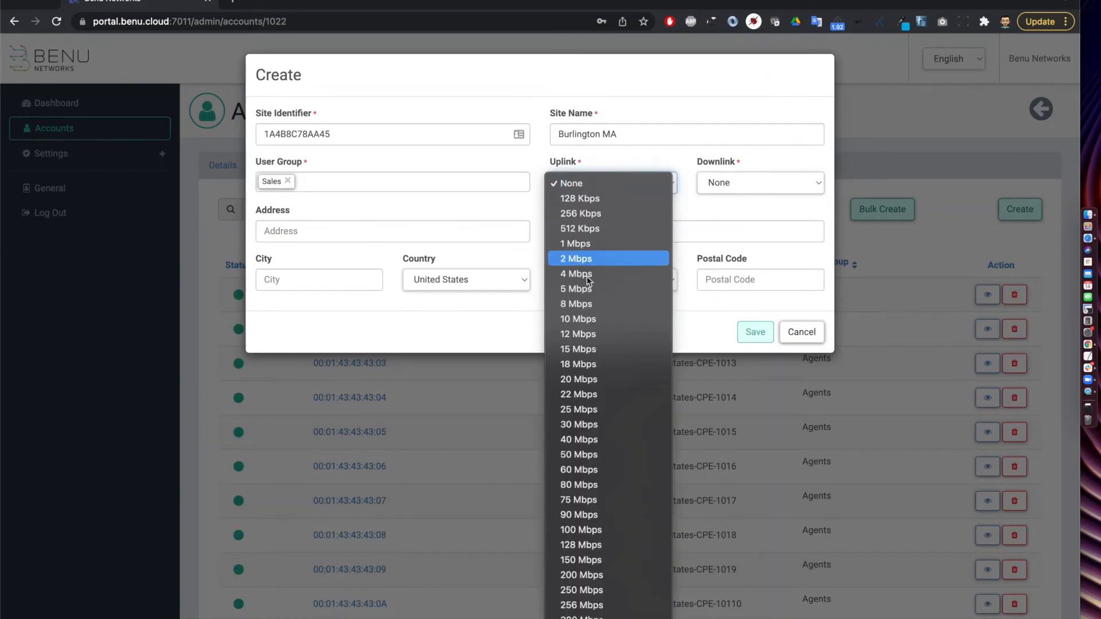
left_click(579, 454)
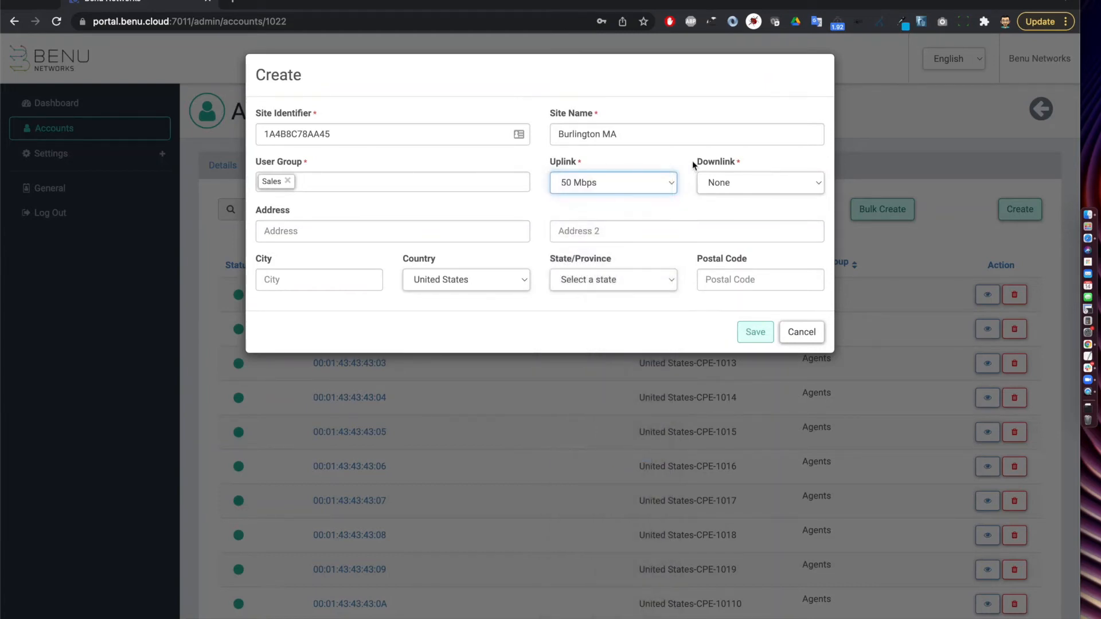
left_click(759, 182)
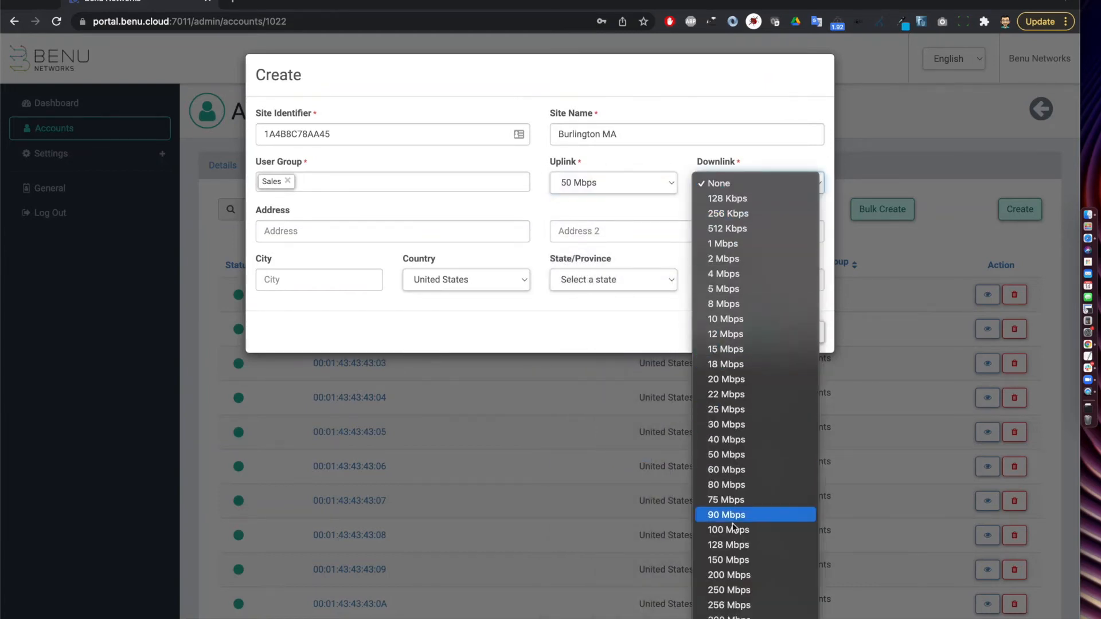
left_click(728, 560)
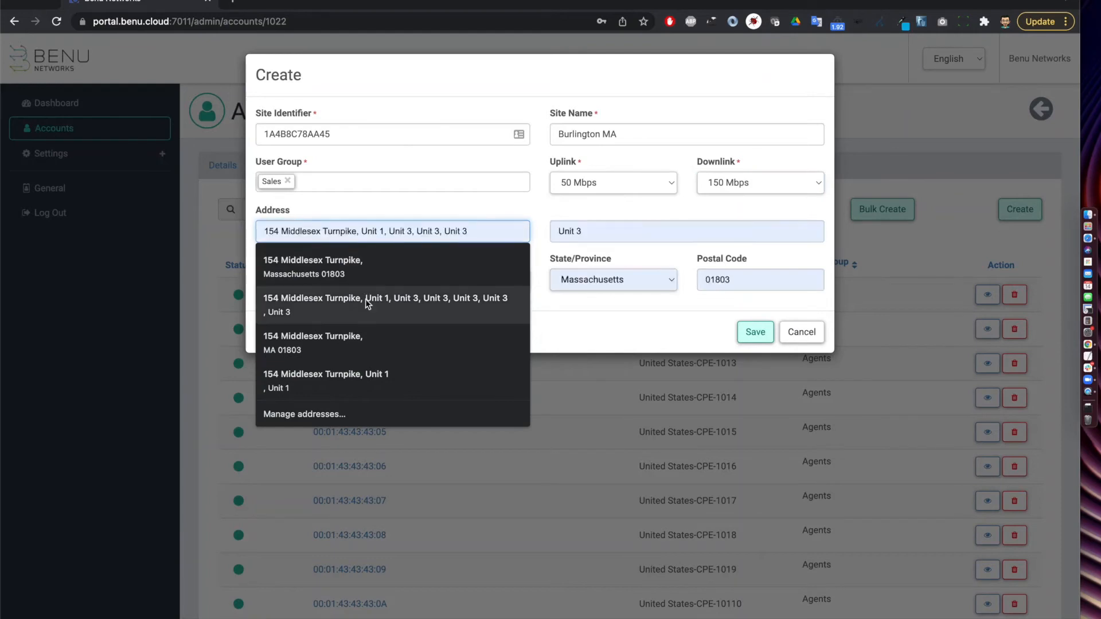
Fill the address as 154 Middlesex Turnpike, Burlington, and save the Burlington MA CPE
left_click(312, 266)
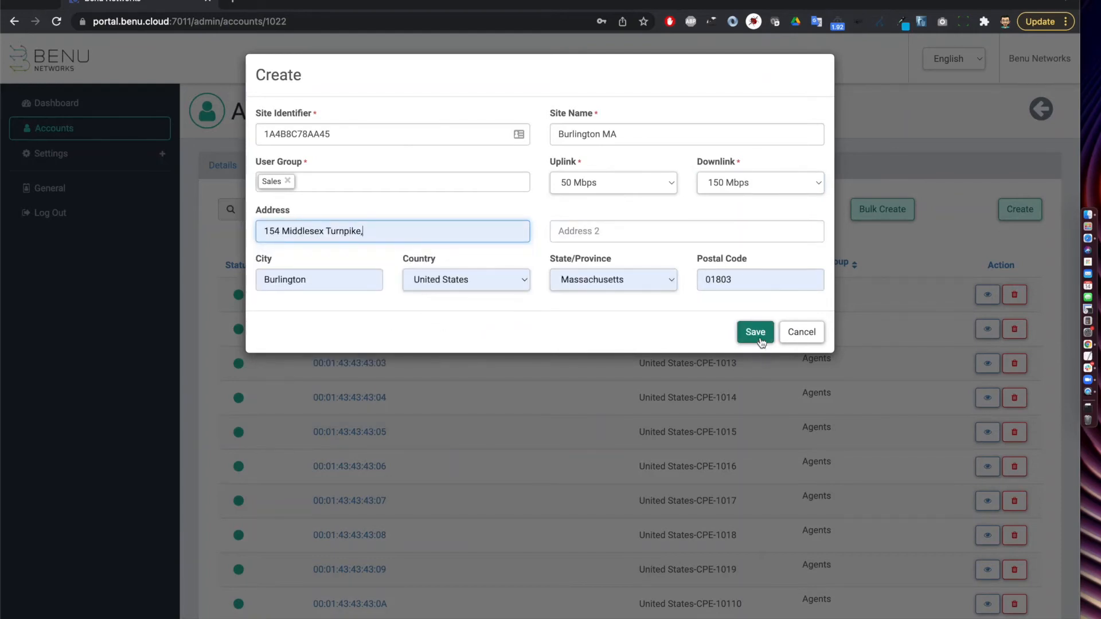
left_click(755, 331)
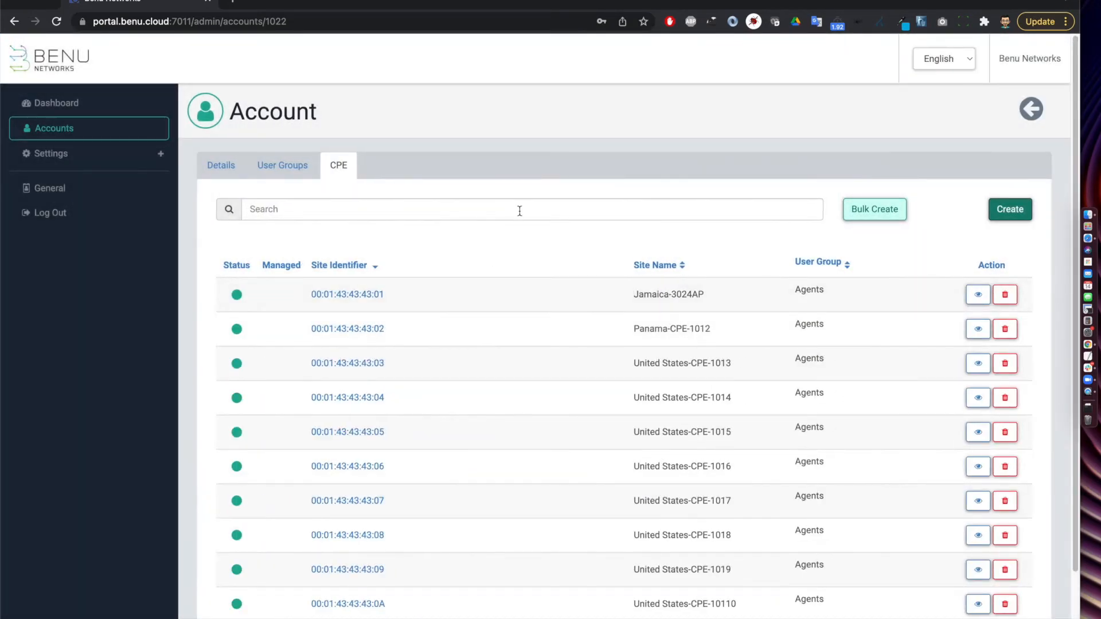
type("Burlin")
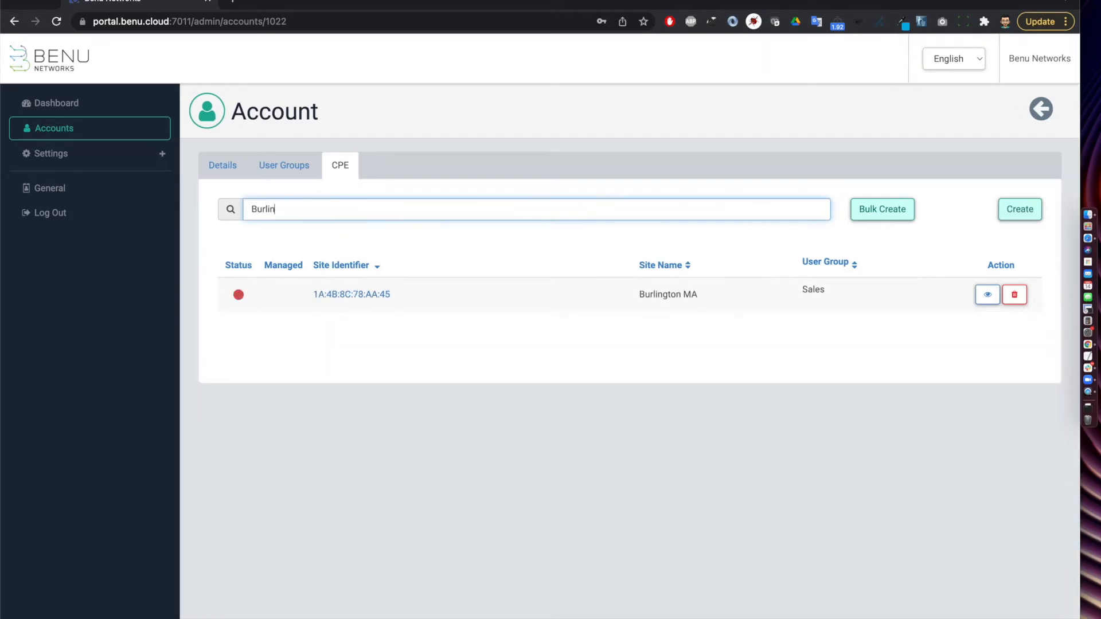
type("gton")
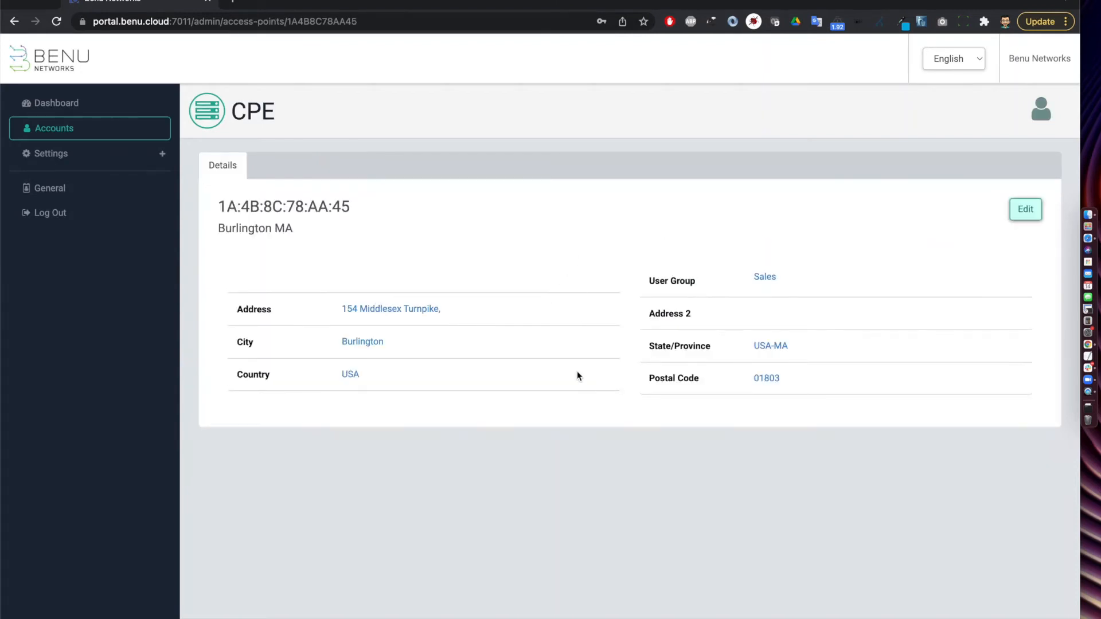
mouse_move(842, 263)
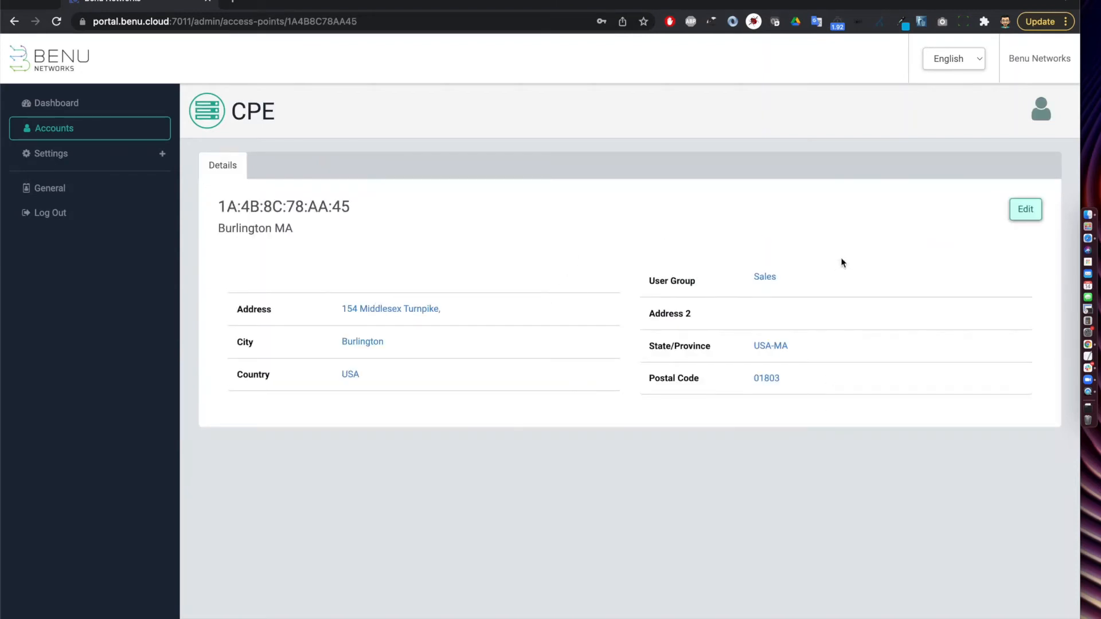
mouse_move(379, 237)
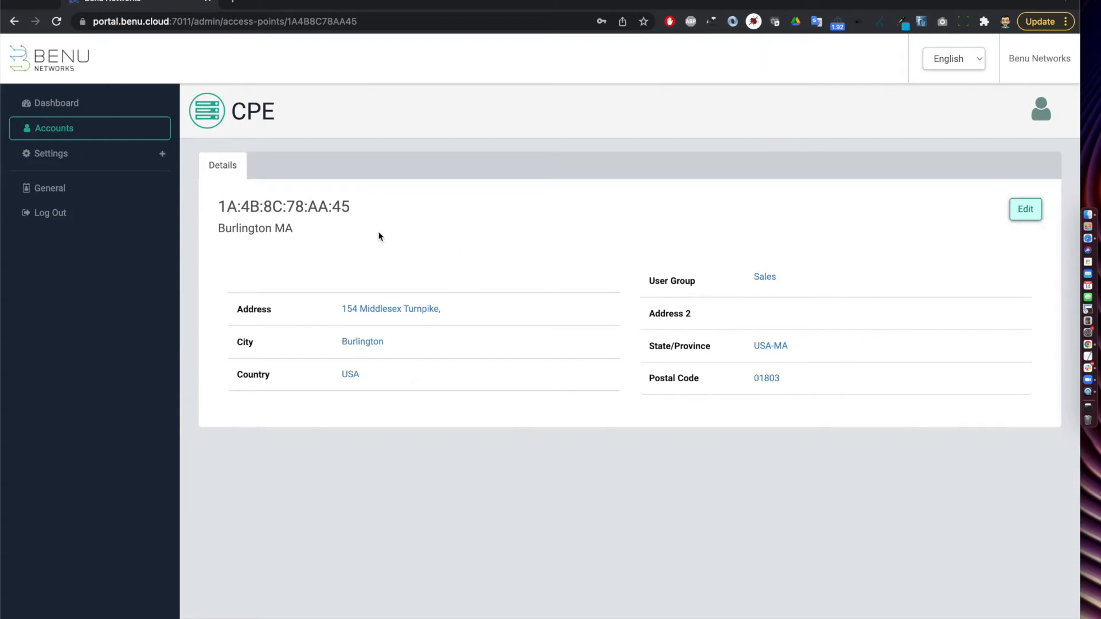
mouse_move(103, 131)
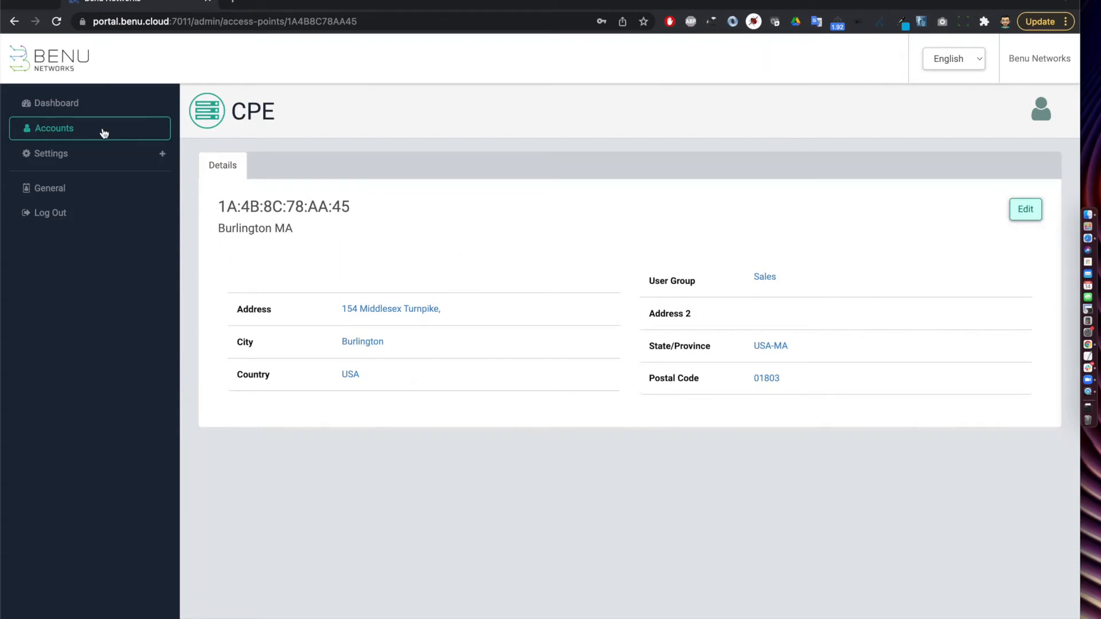
left_click(54, 128)
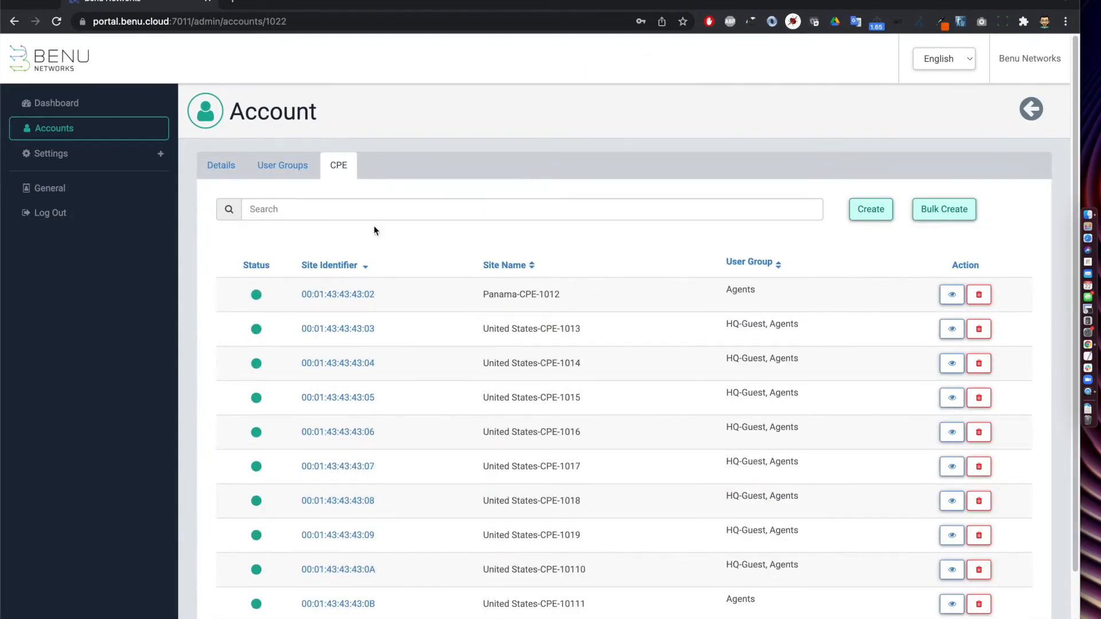
mouse_move(416, 307)
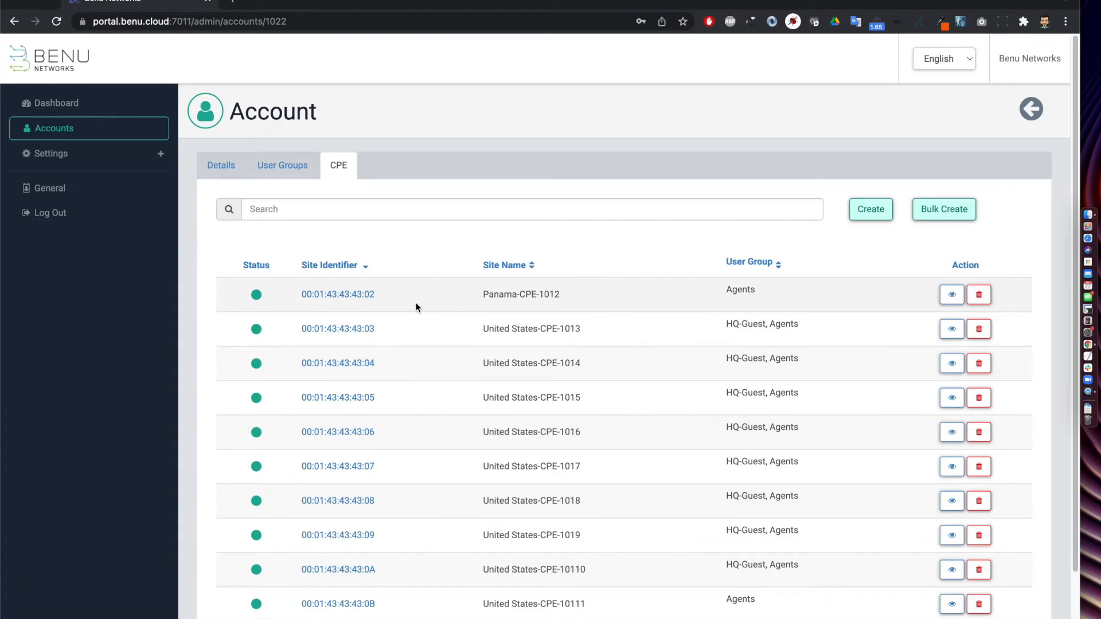
Open Portal Branding settings showing the Liberty Latin America logo and favicon
left_click(282, 165)
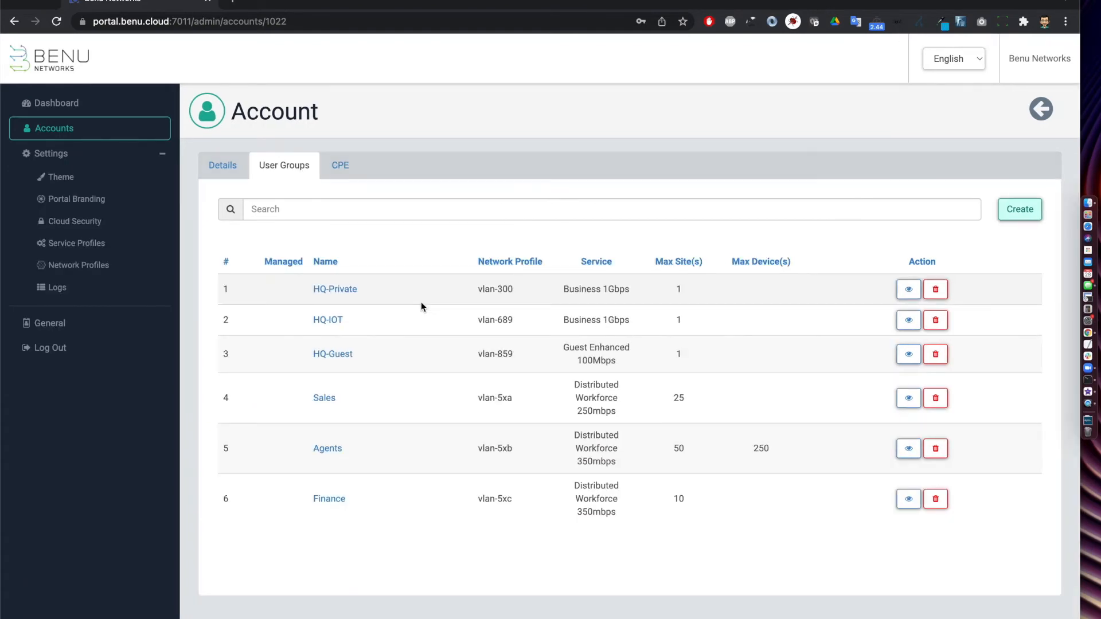
mouse_move(55, 206)
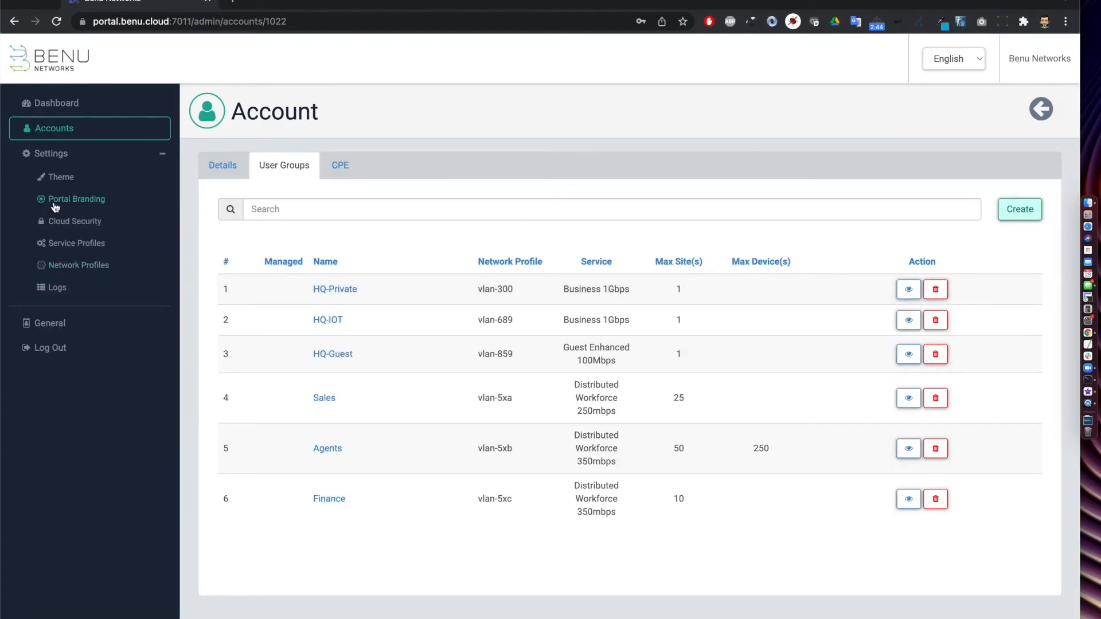
left_click(76, 199)
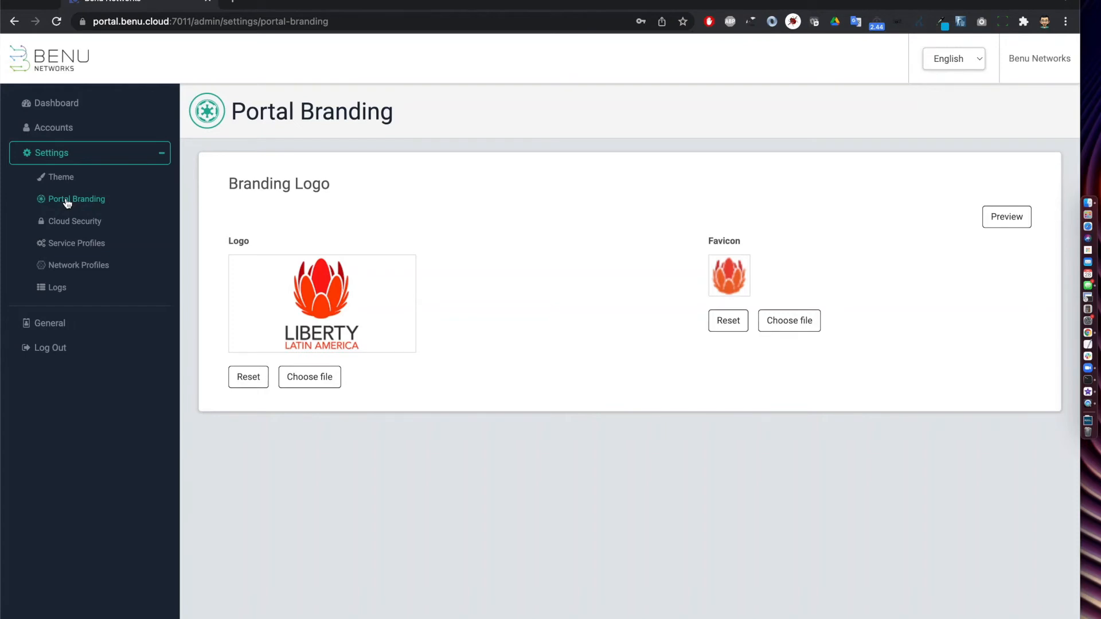
Preview the Blue and Red / Dark Purple themes, choose Custom Colors, then return to Accounts
left_click(62, 177)
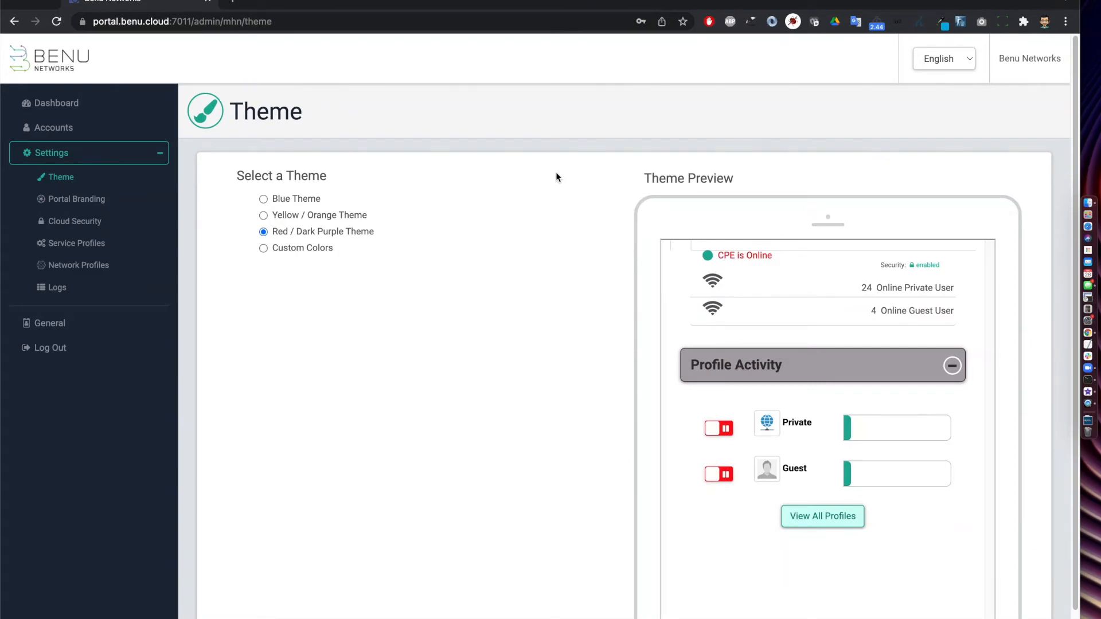
left_click(263, 199)
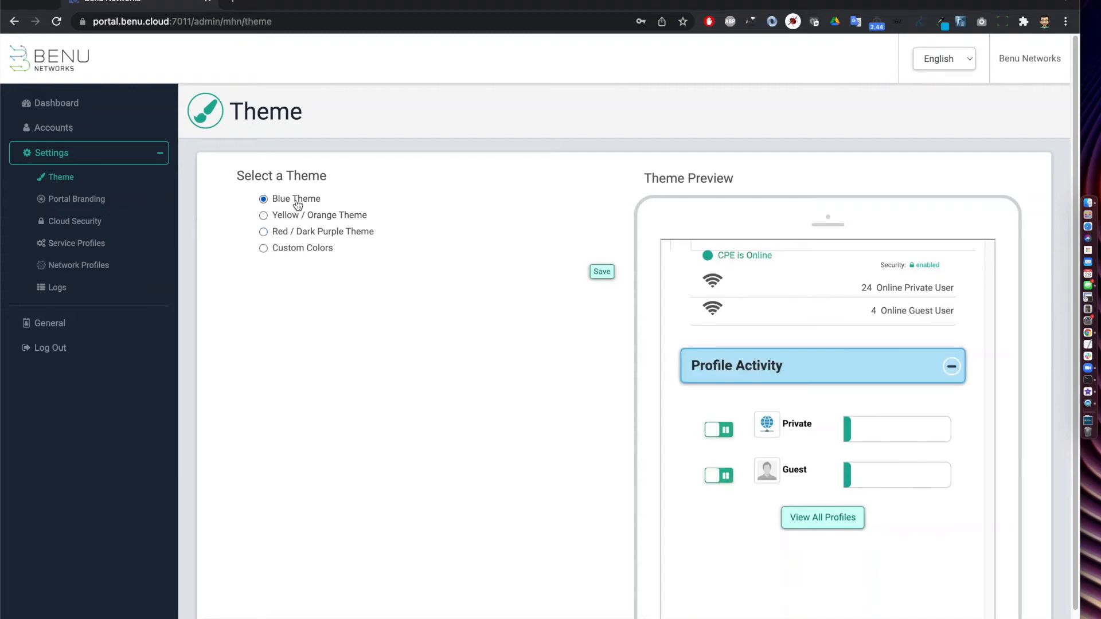
left_click(263, 231)
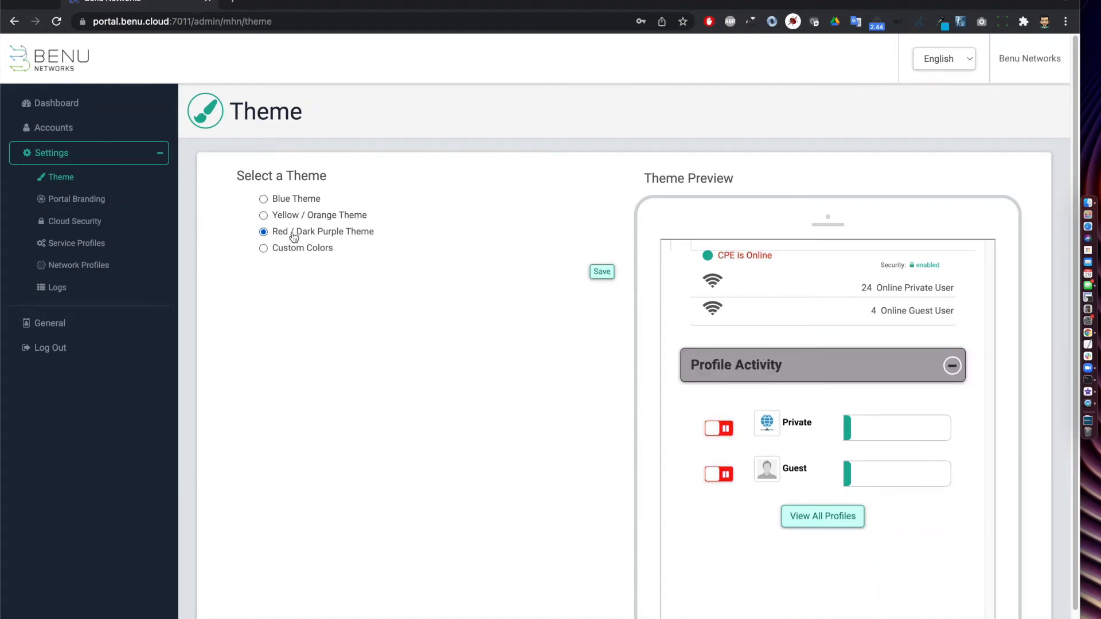
left_click(263, 248)
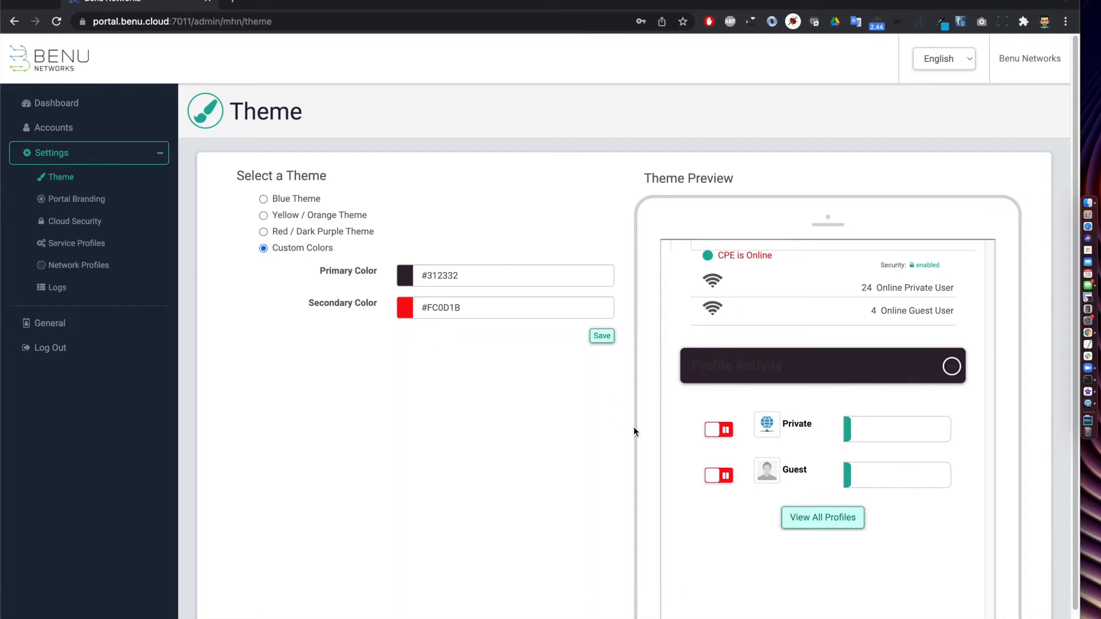
mouse_move(618, 470)
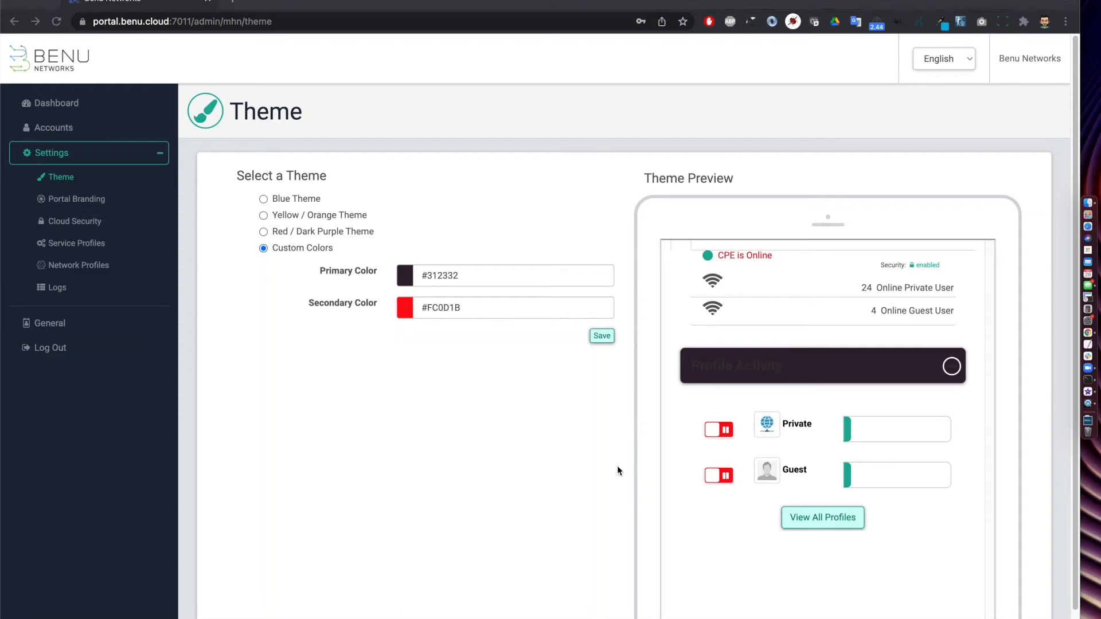
left_click(54, 128)
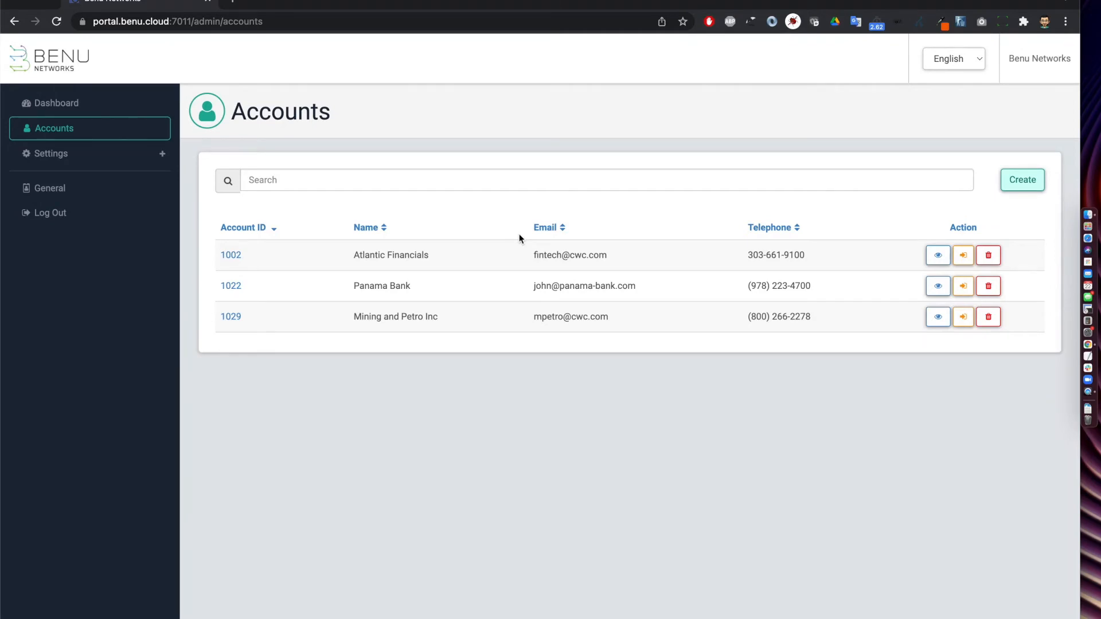
mouse_move(963, 286)
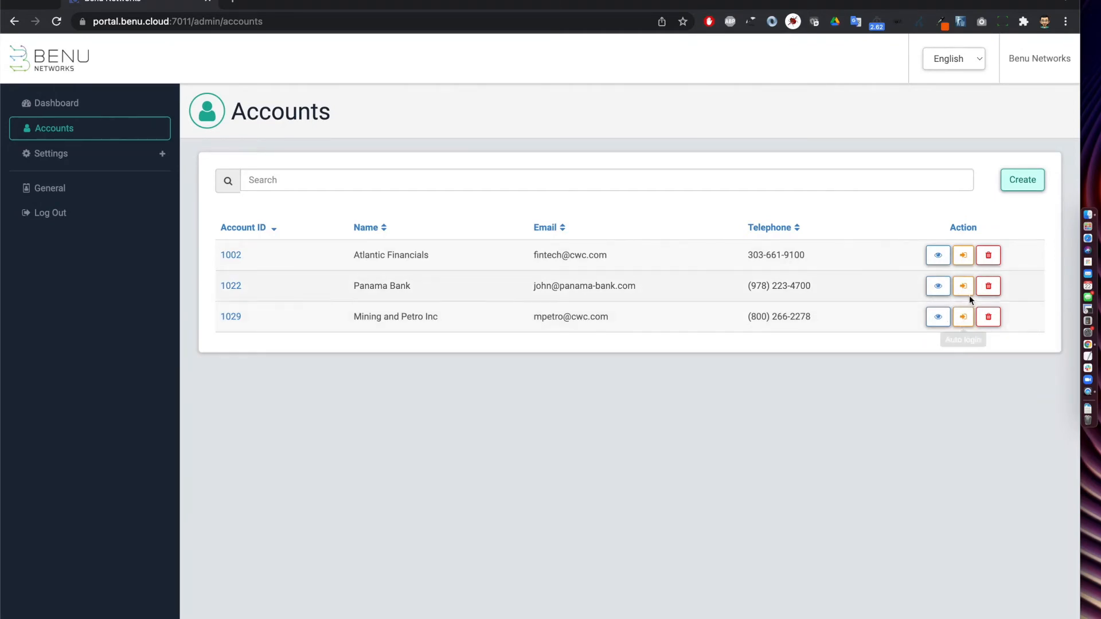
Auto-login from the Panama Bank row into its own dashboard
left_click(962, 286)
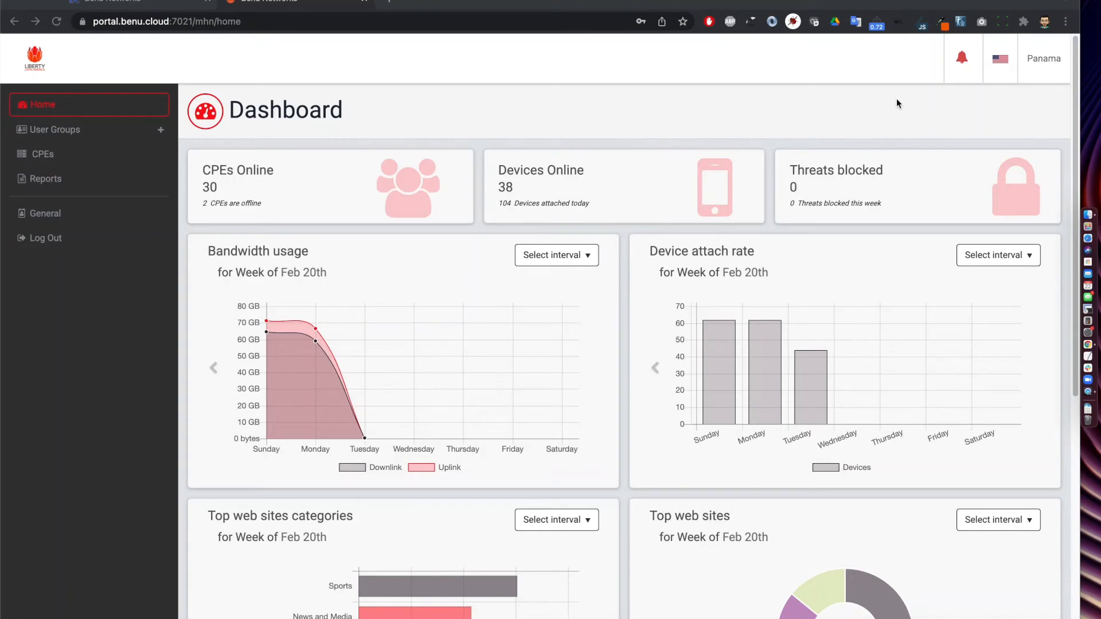
mouse_move(225, 194)
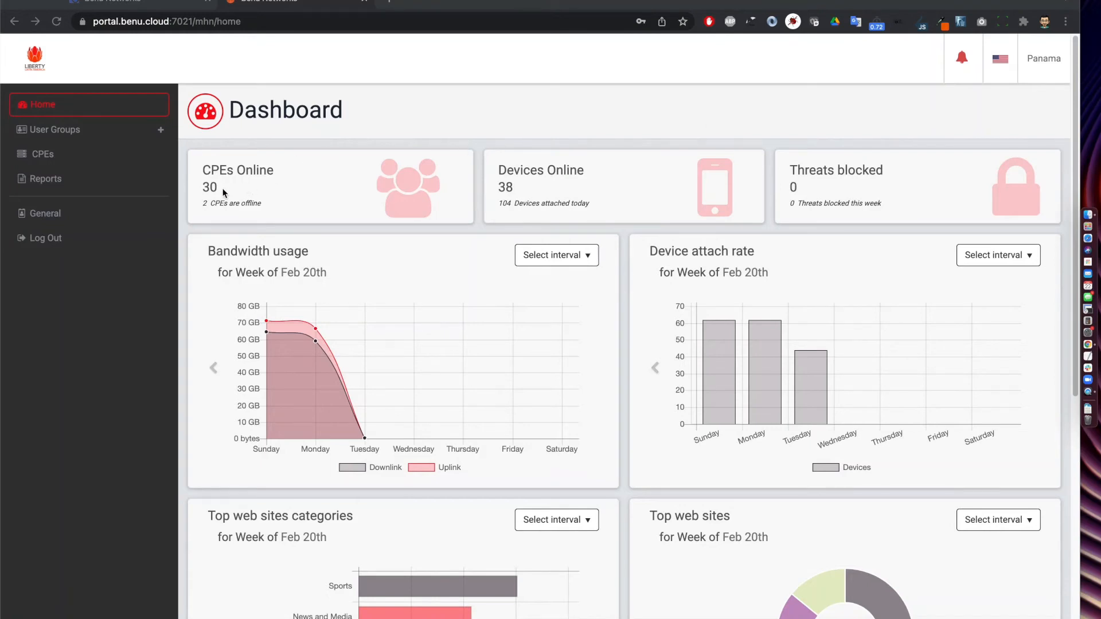
mouse_move(235, 194)
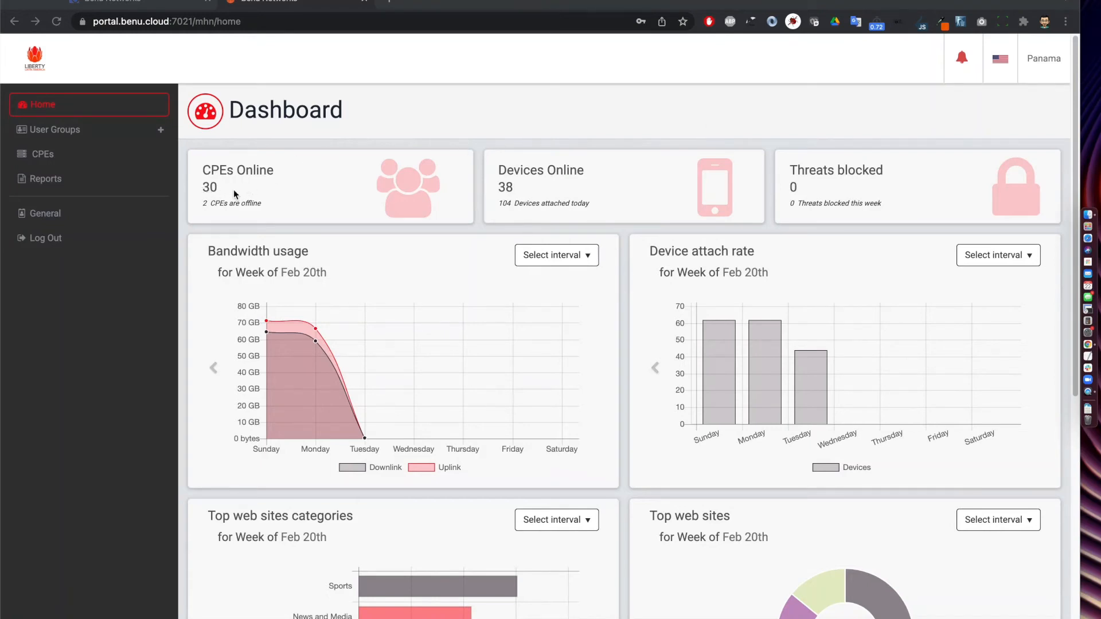
mouse_move(204, 193)
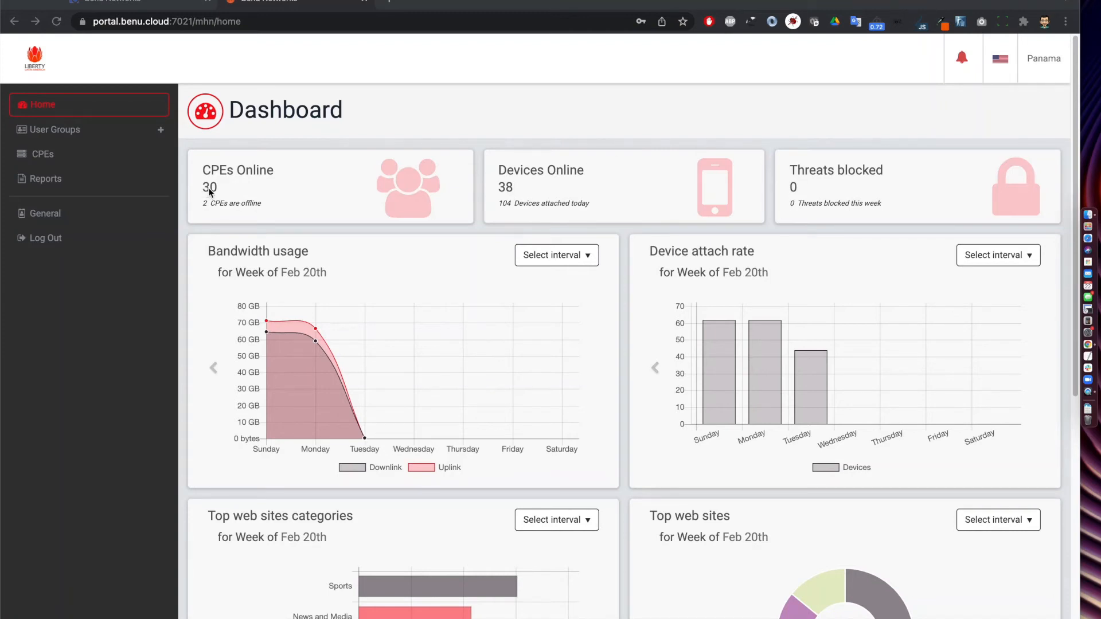
mouse_move(582, 180)
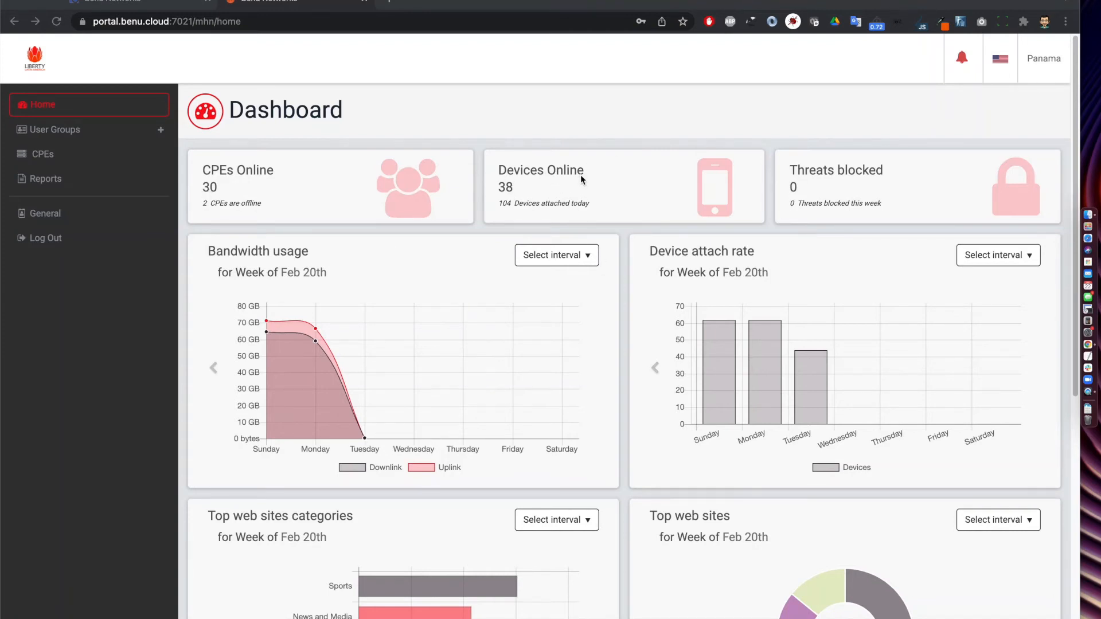
mouse_move(538, 213)
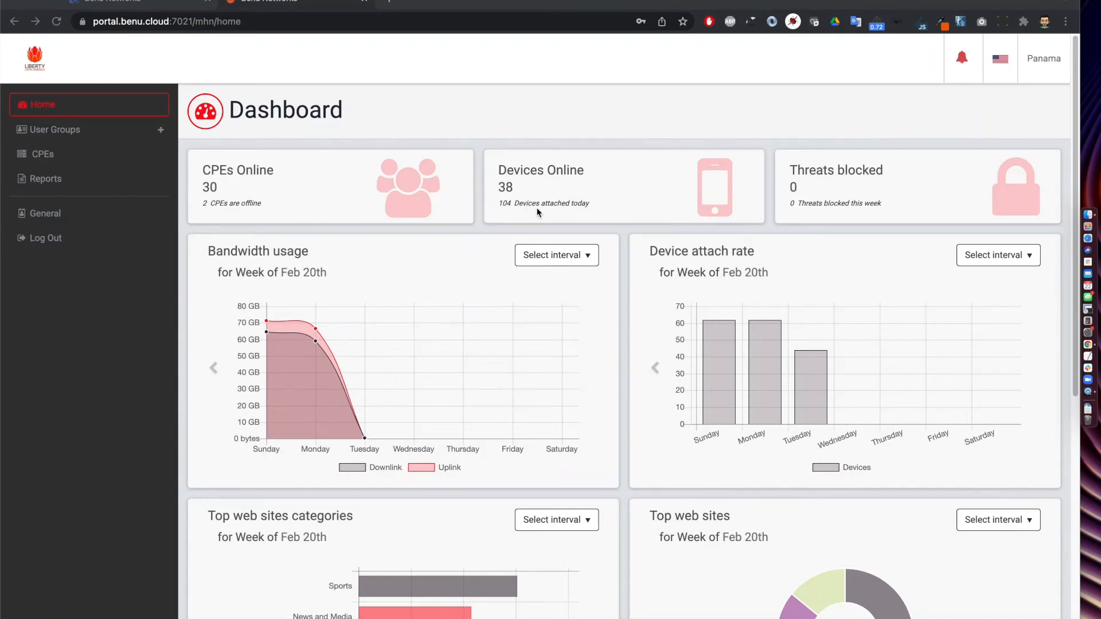
mouse_move(518, 213)
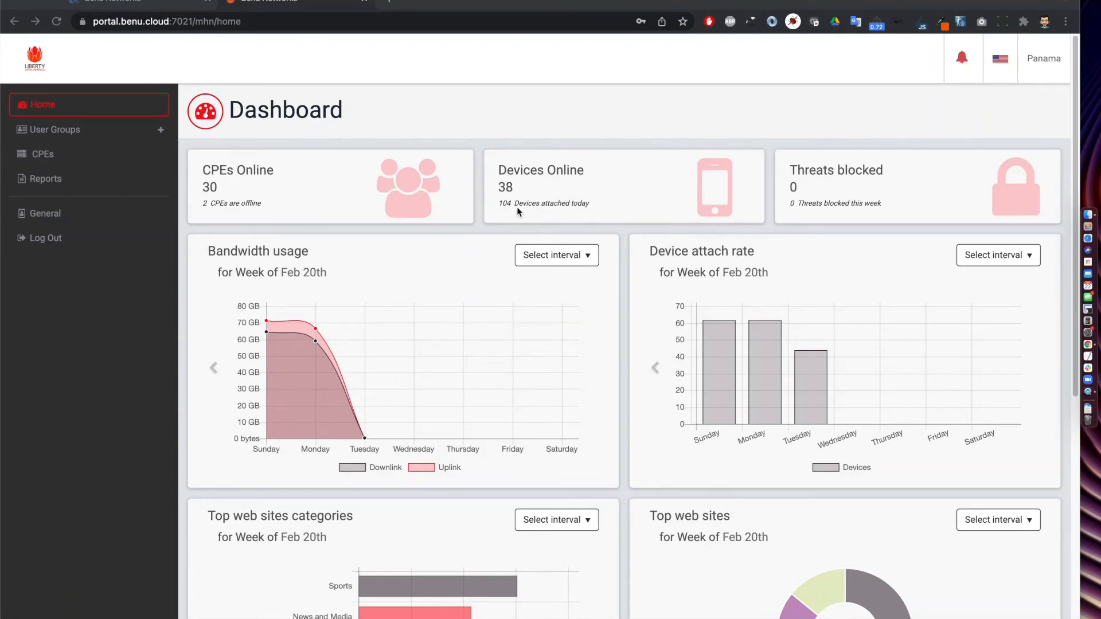
mouse_move(908, 201)
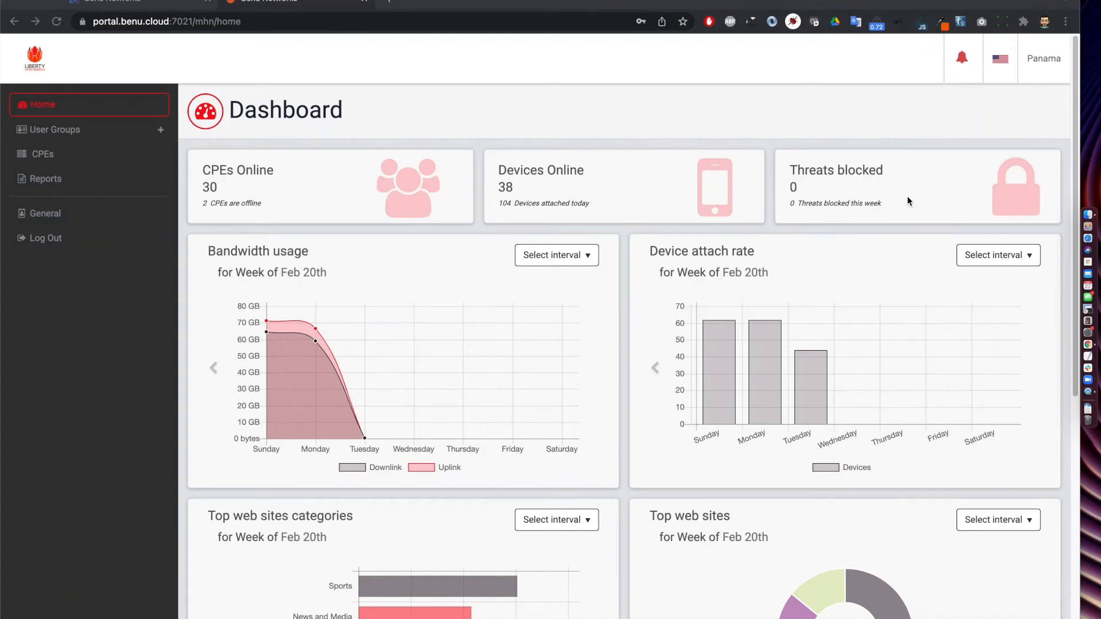
mouse_move(864, 181)
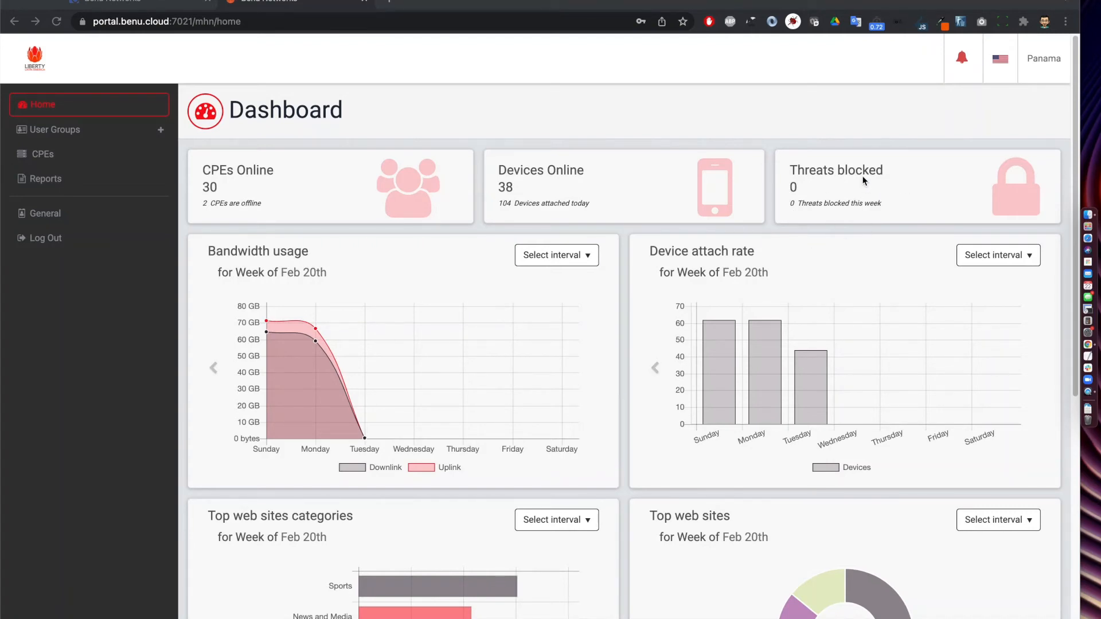
mouse_move(275, 275)
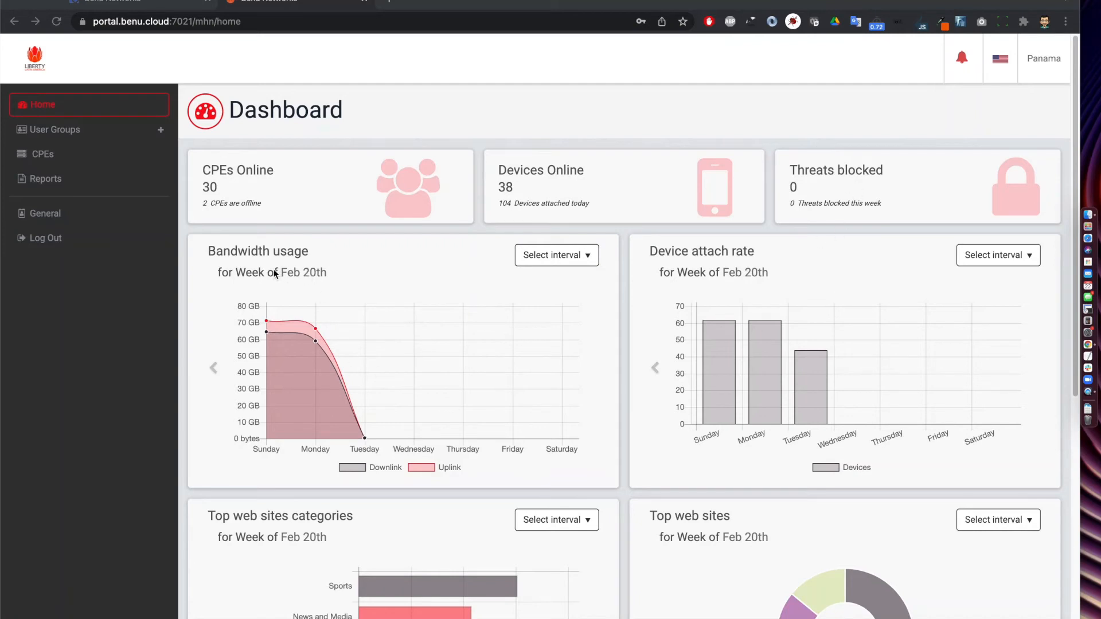
Switch the bandwidth usage chart to the Day interval for Feb 22nd
left_click(555, 254)
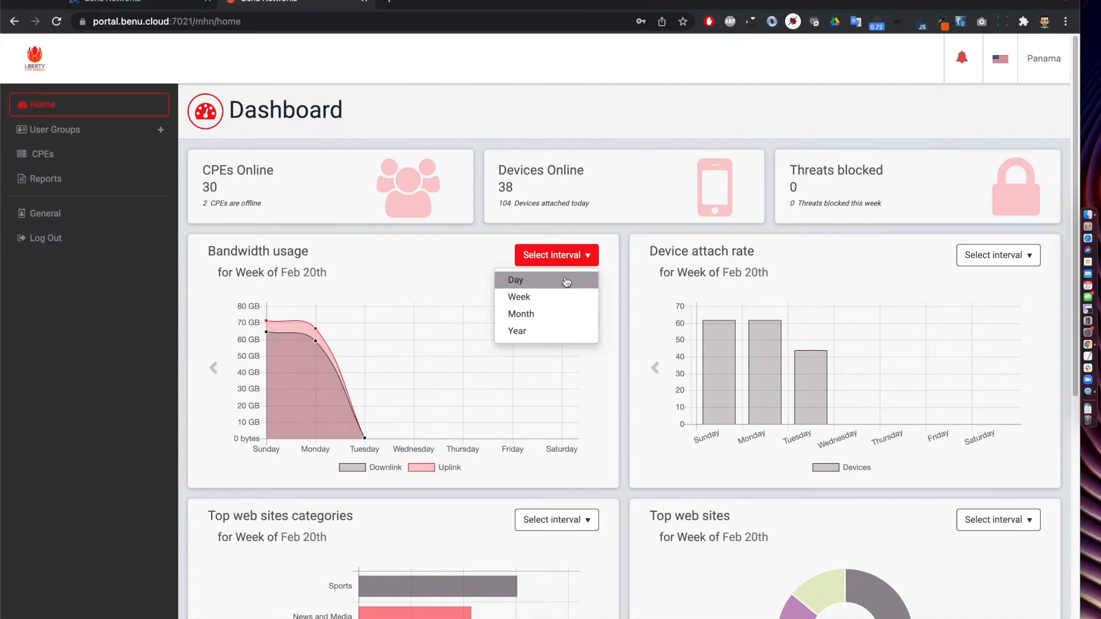
left_click(516, 279)
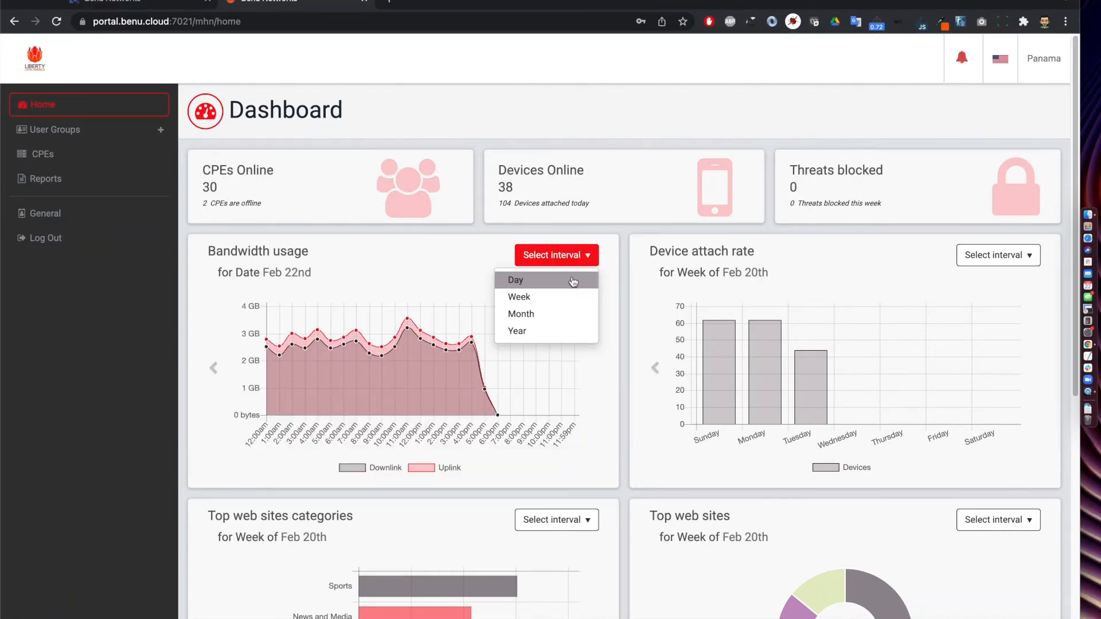
mouse_move(551, 314)
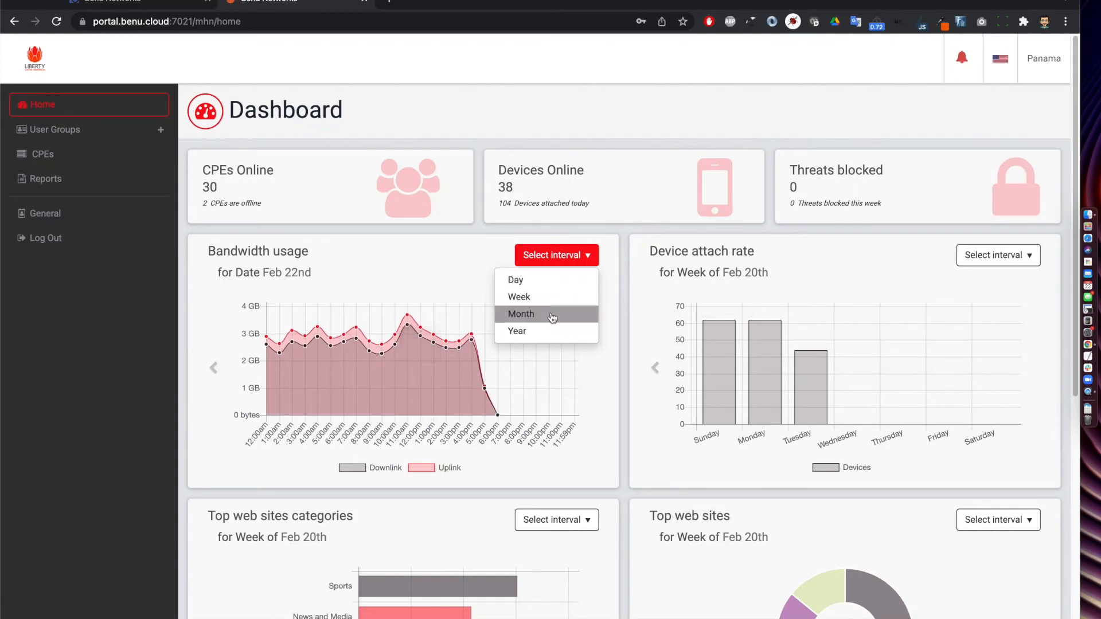
mouse_move(863, 263)
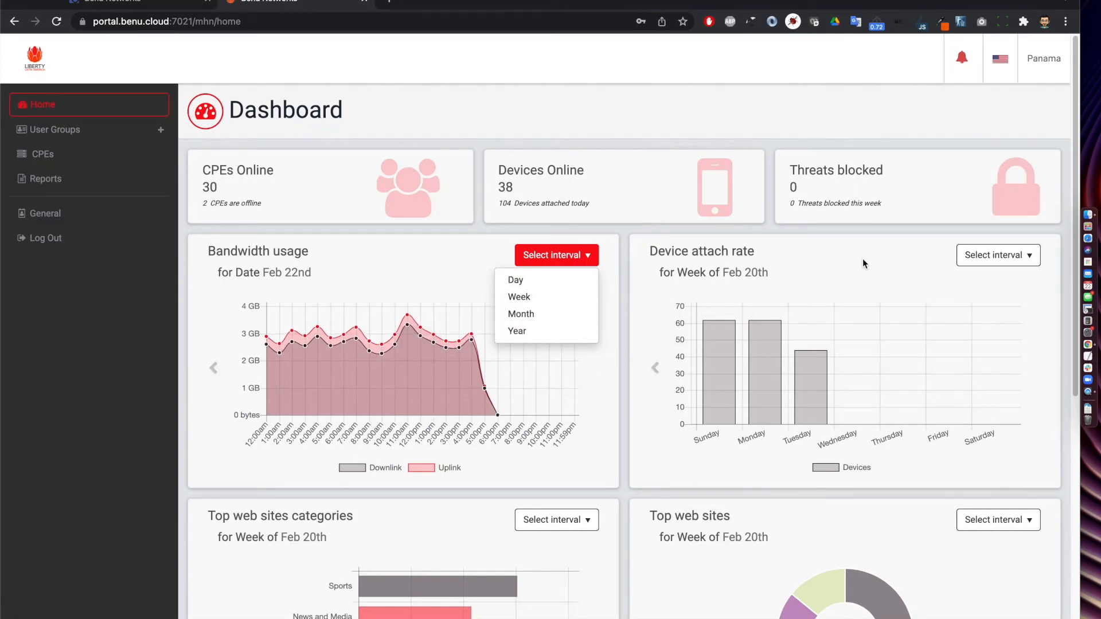
left_click(998, 255)
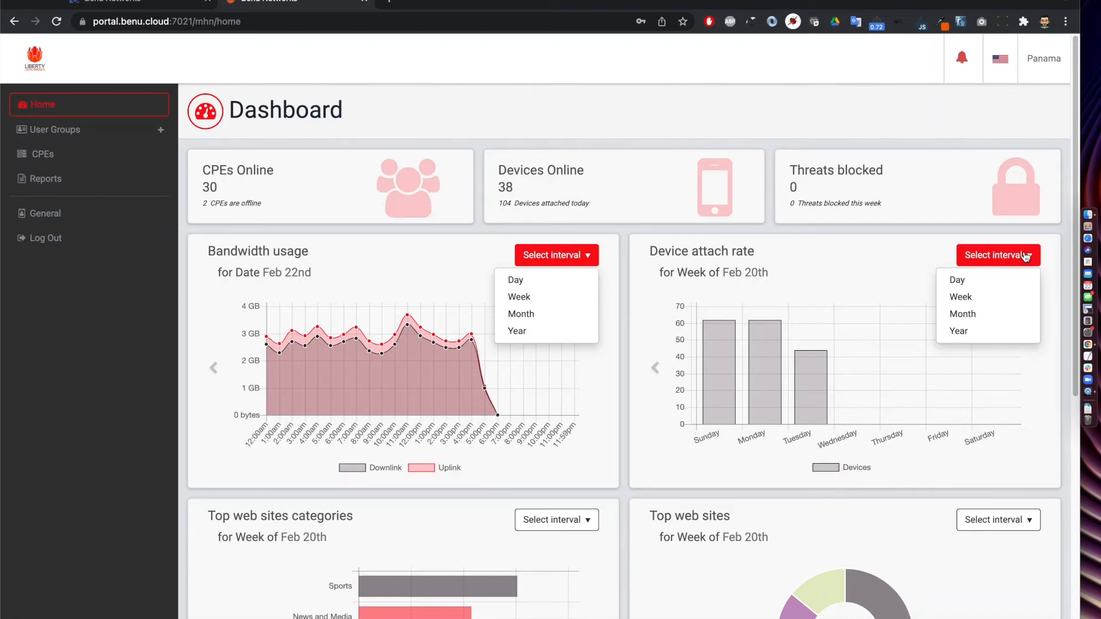
left_click(626, 325)
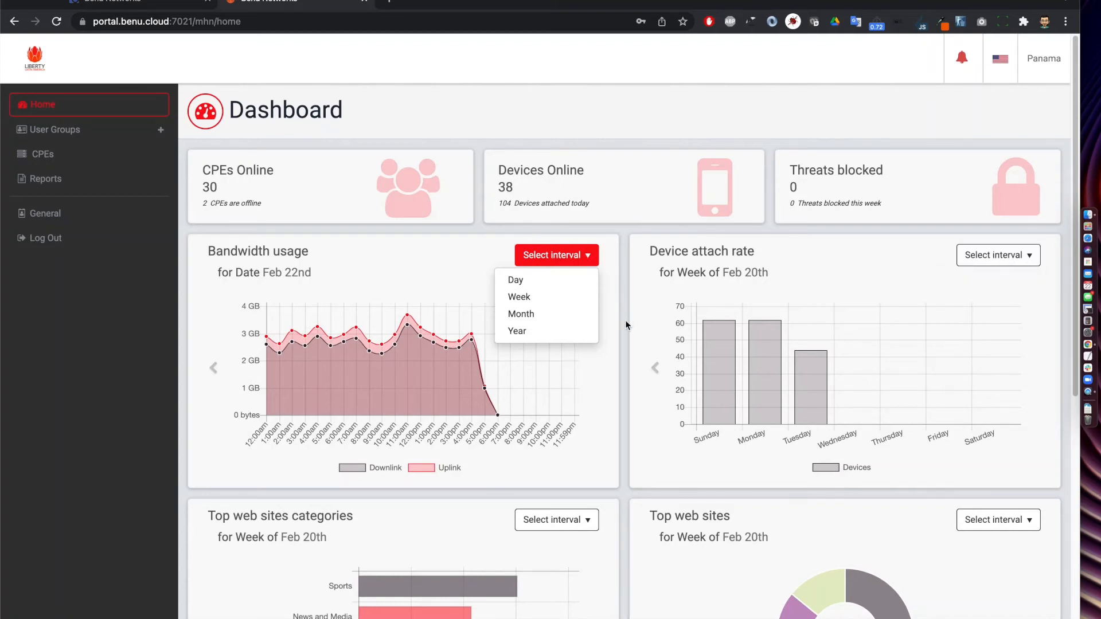
scroll("down", 3)
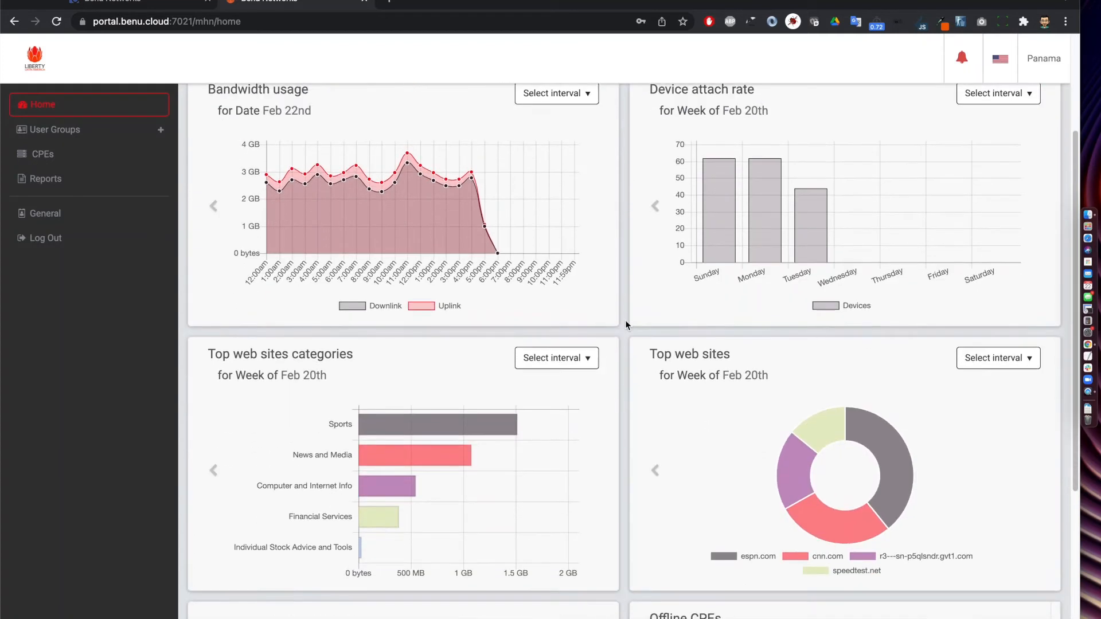
mouse_move(413, 399)
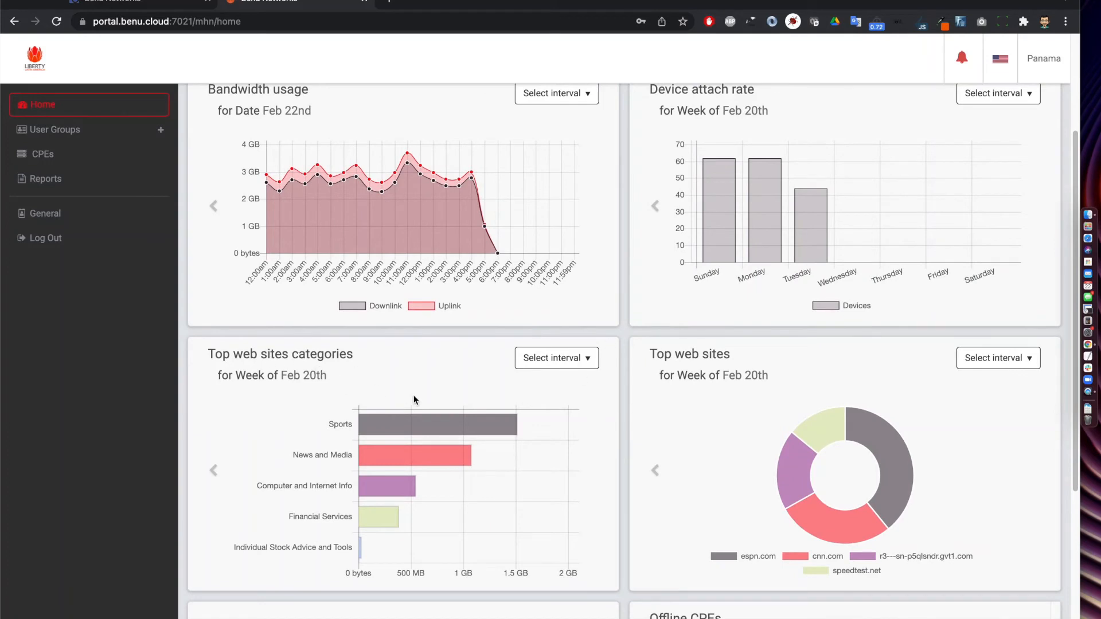
mouse_move(340, 465)
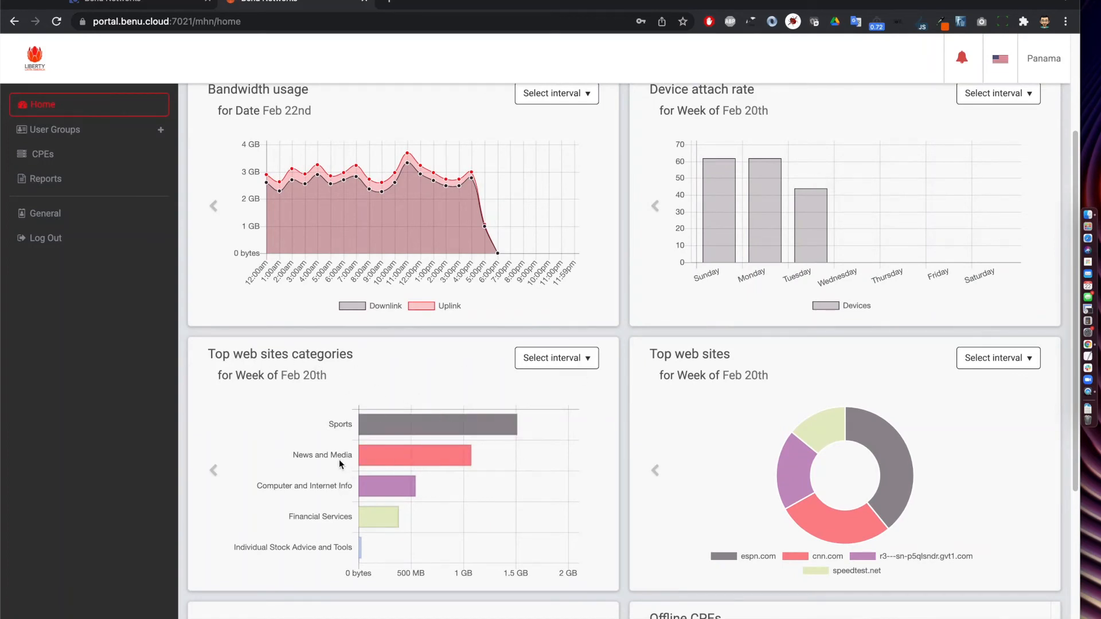
mouse_move(381, 523)
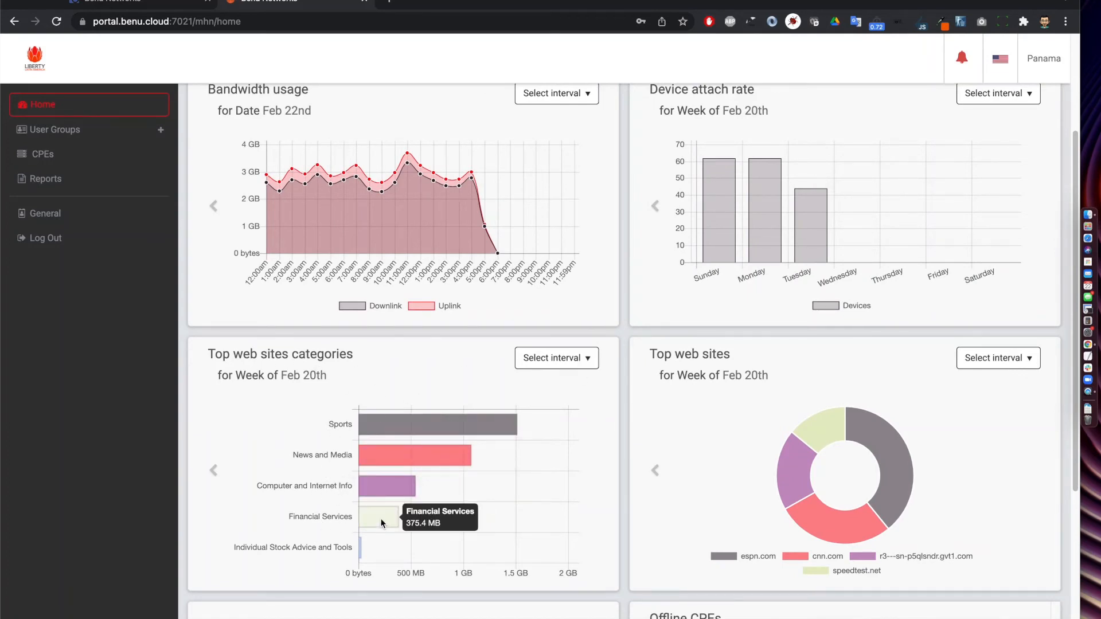
mouse_move(1085, 485)
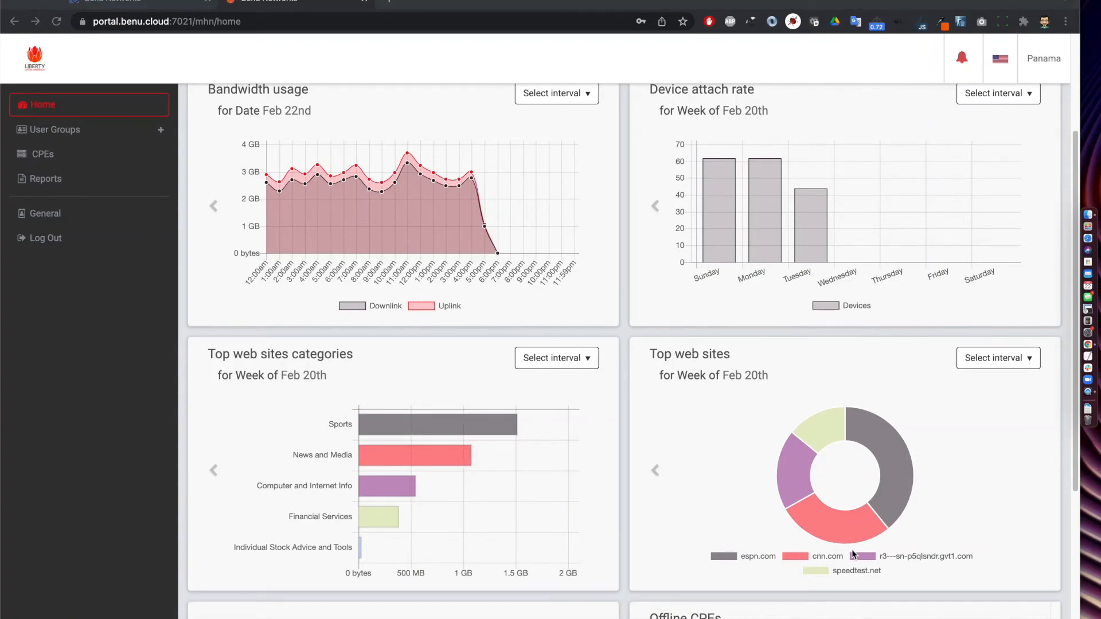
mouse_move(925, 560)
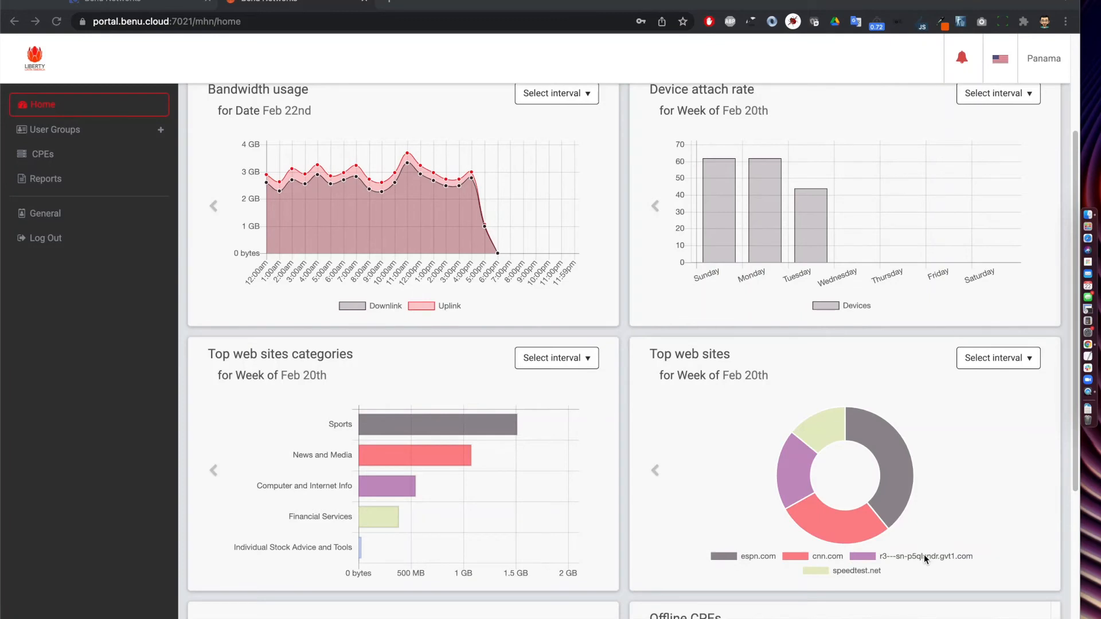
scroll("down", 3)
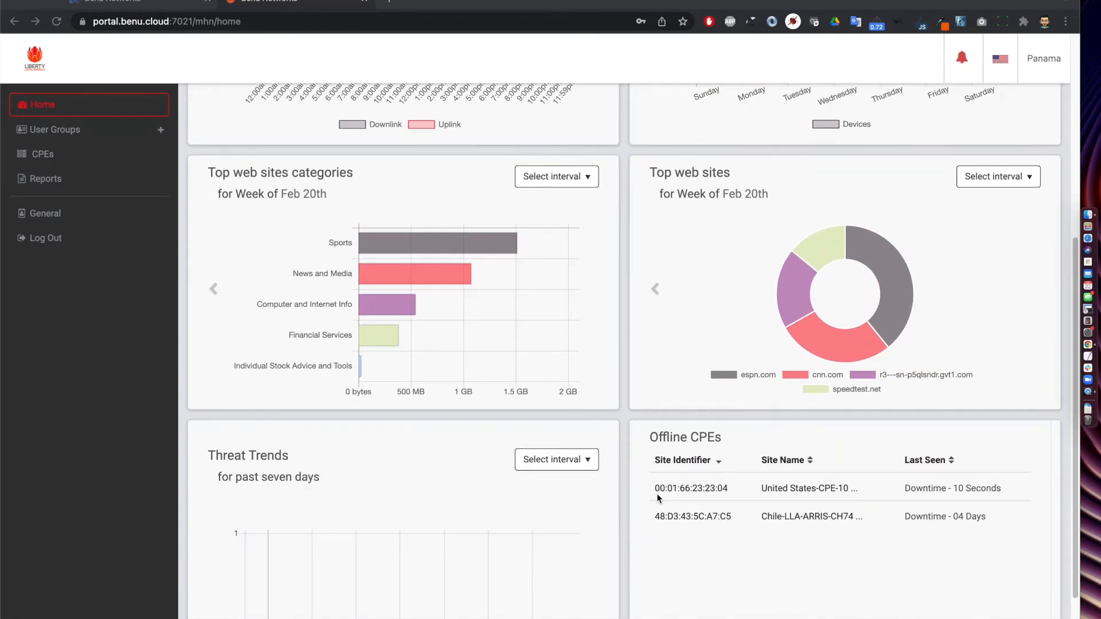
mouse_move(814, 523)
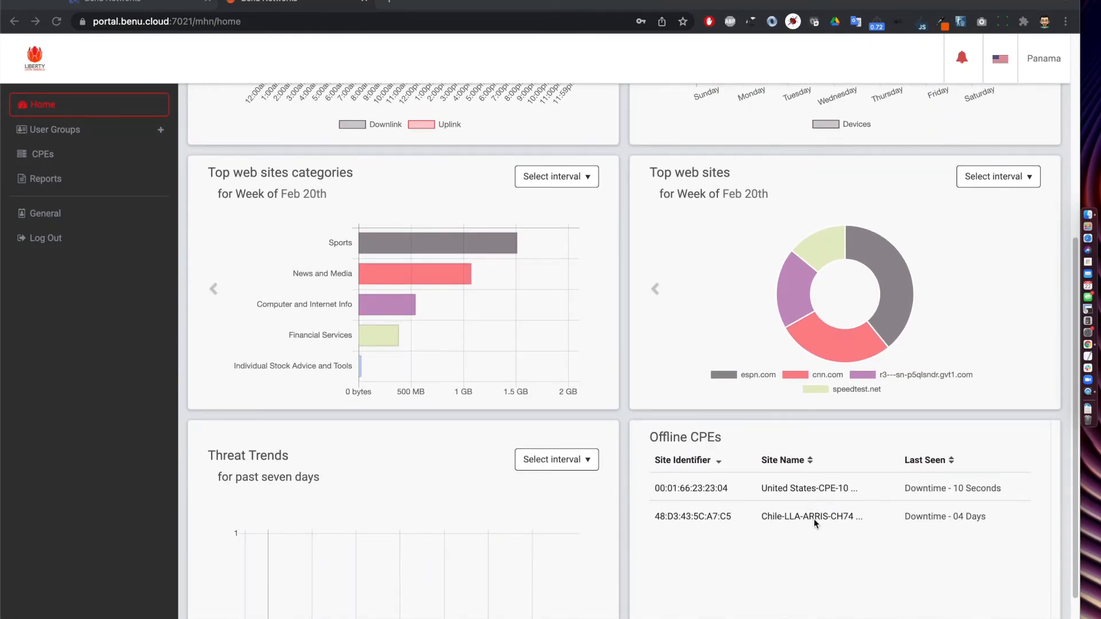
scroll("up", 3)
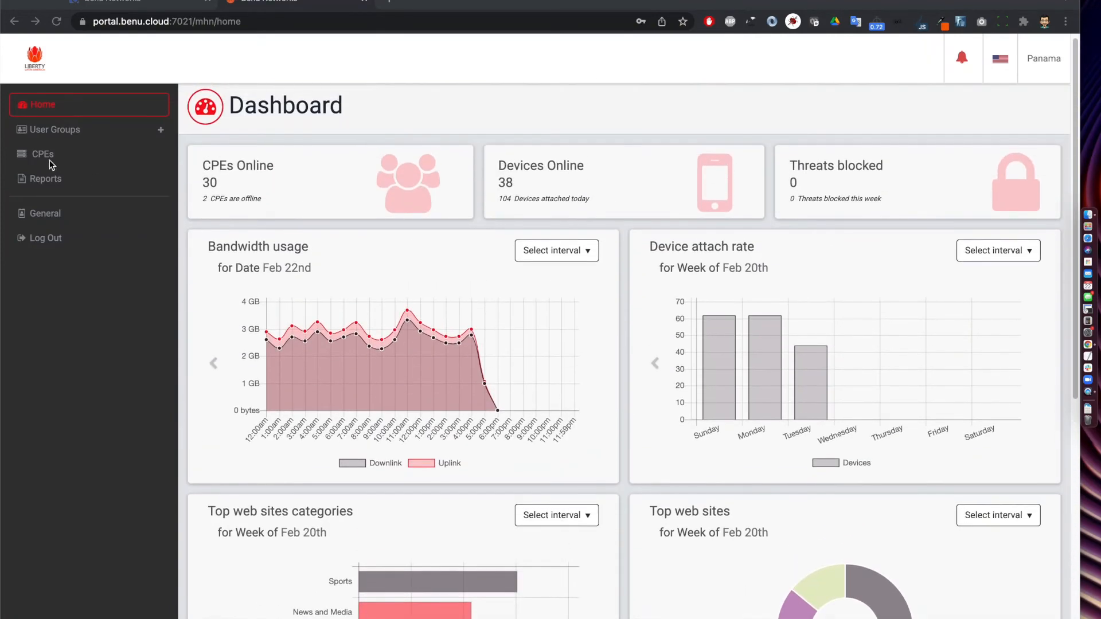
On the CPEs page, expand the map full screen and search 'finance'
left_click(43, 153)
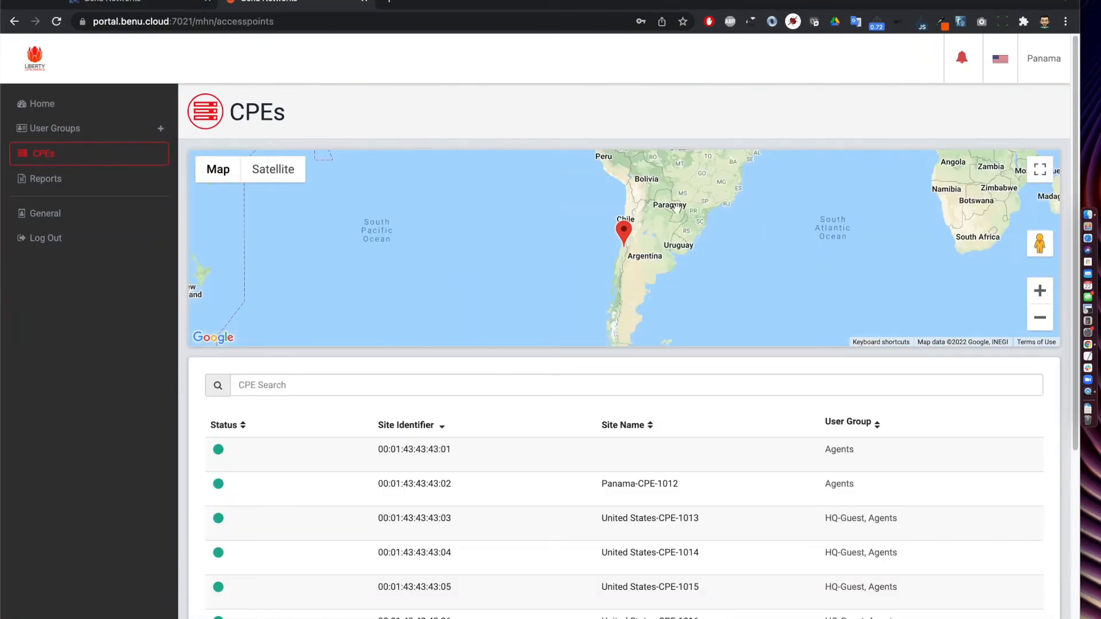
left_click(1039, 169)
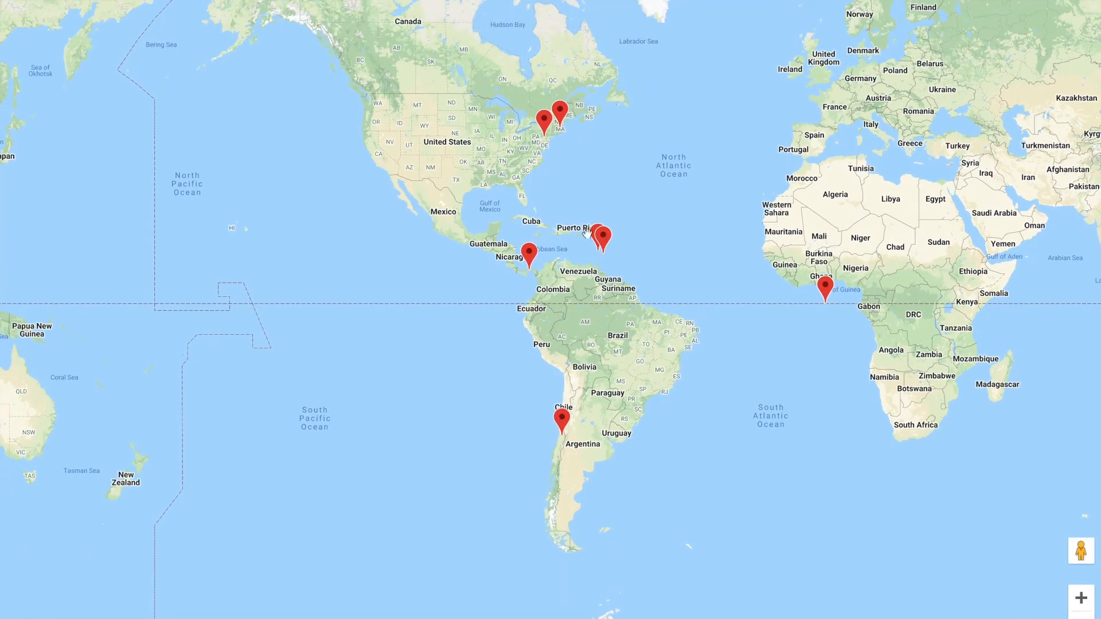
mouse_move(523, 199)
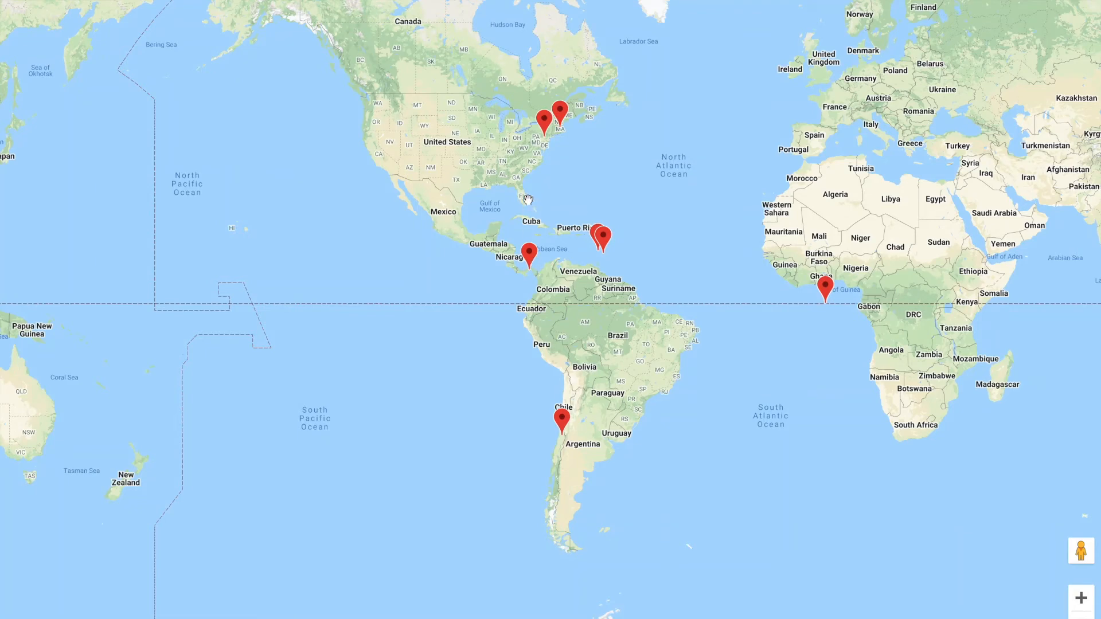
mouse_move(948, 270)
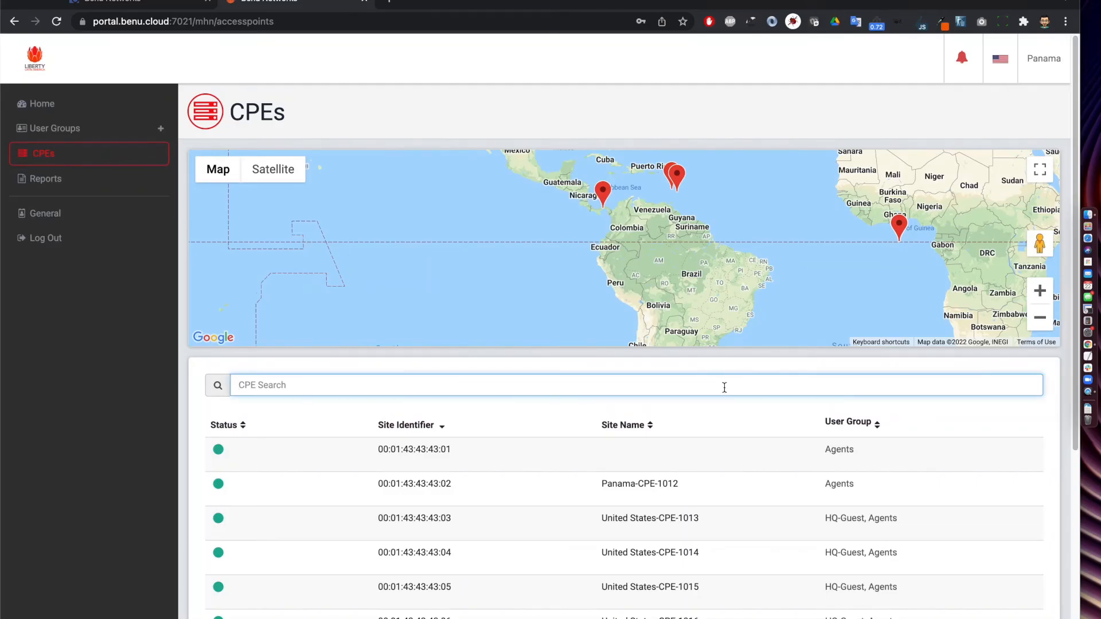
type("finan")
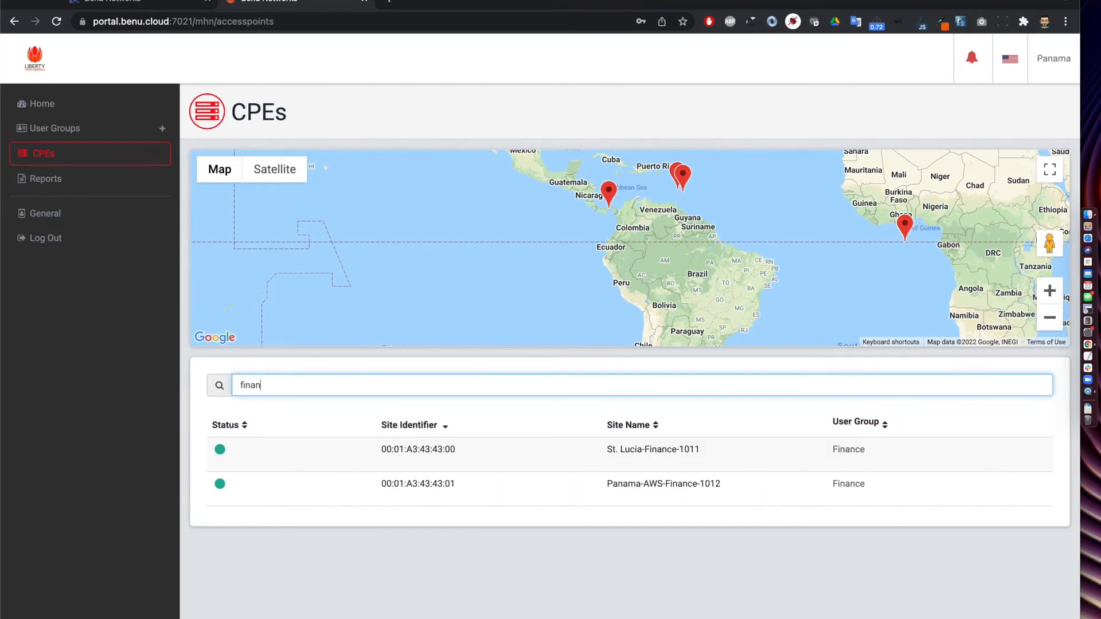
type("ce")
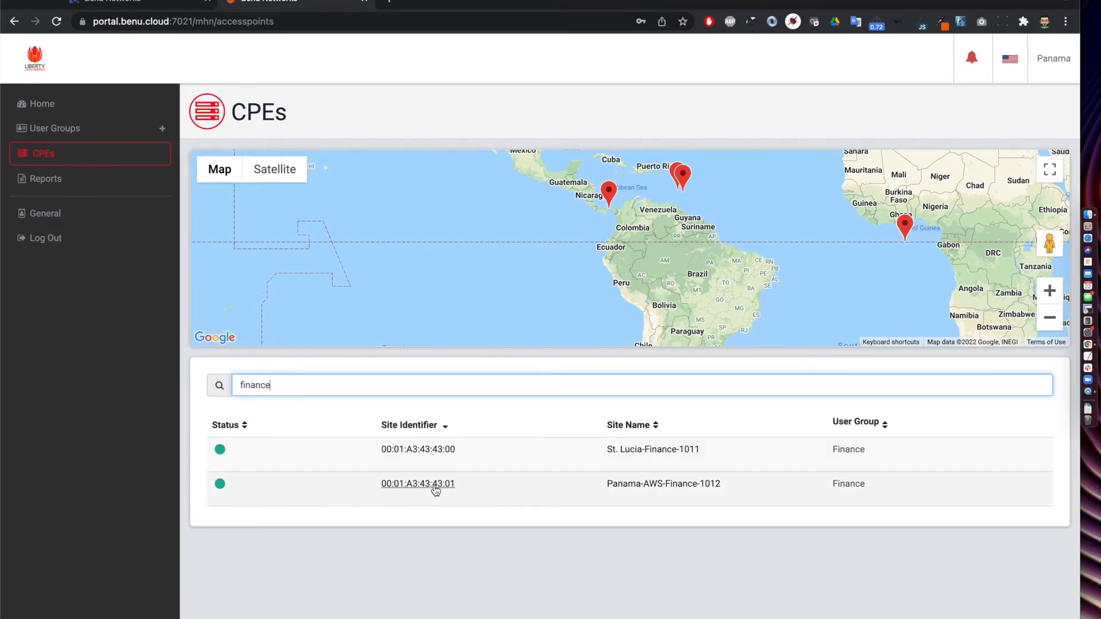
Open the Panama-AWS-Finance-1012 CPE via its site identifier 00:01:A3:43:43:01
left_click(417, 483)
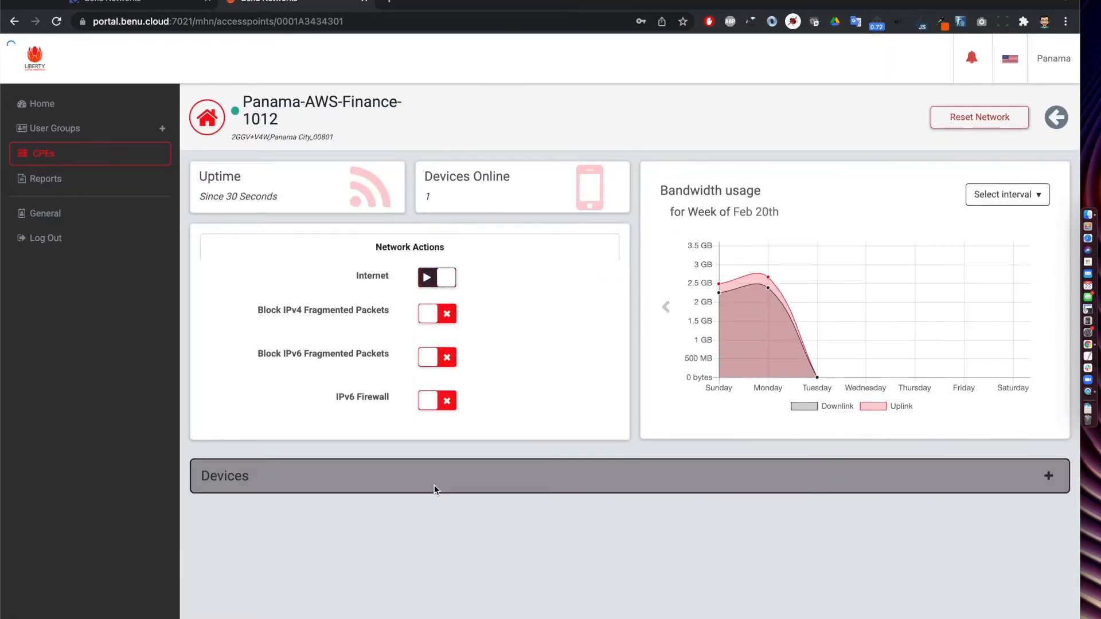
mouse_move(295, 212)
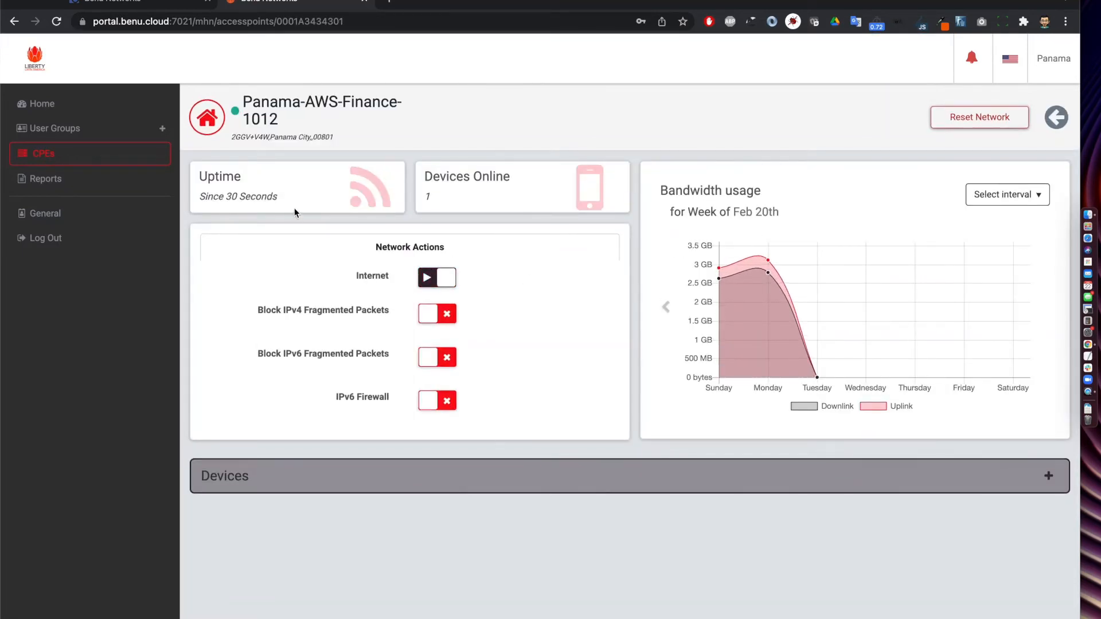
mouse_move(281, 197)
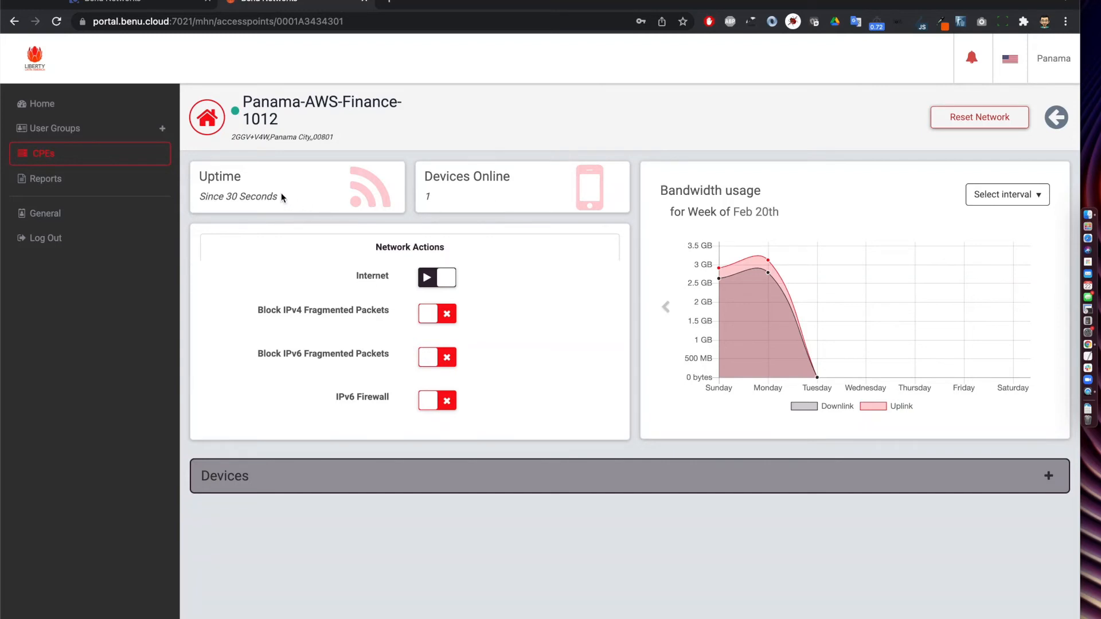
mouse_move(407, 198)
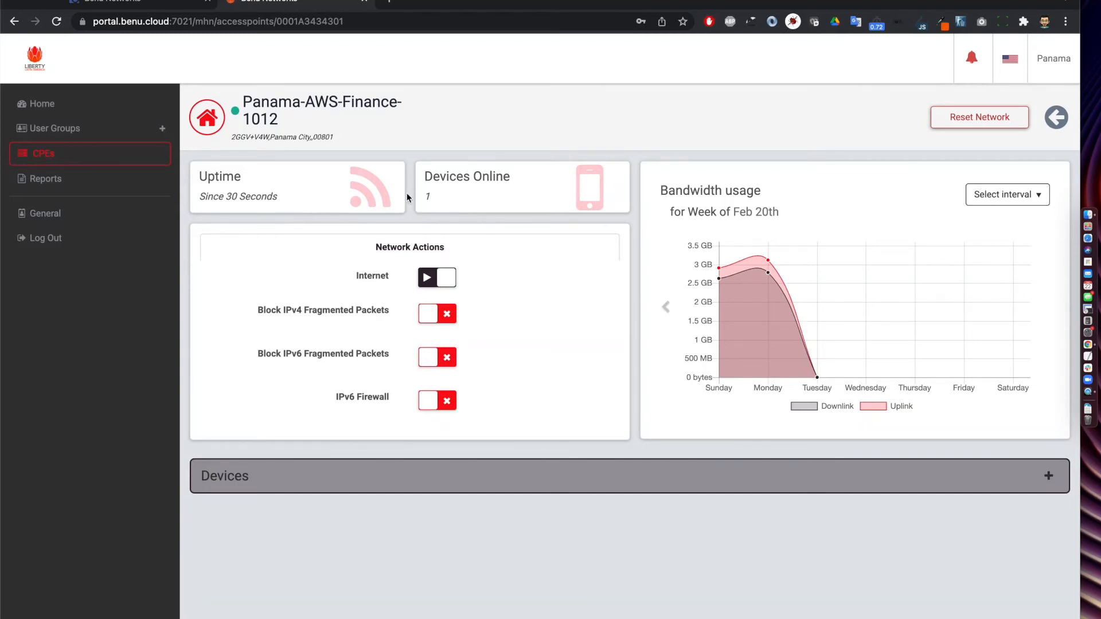
mouse_move(527, 197)
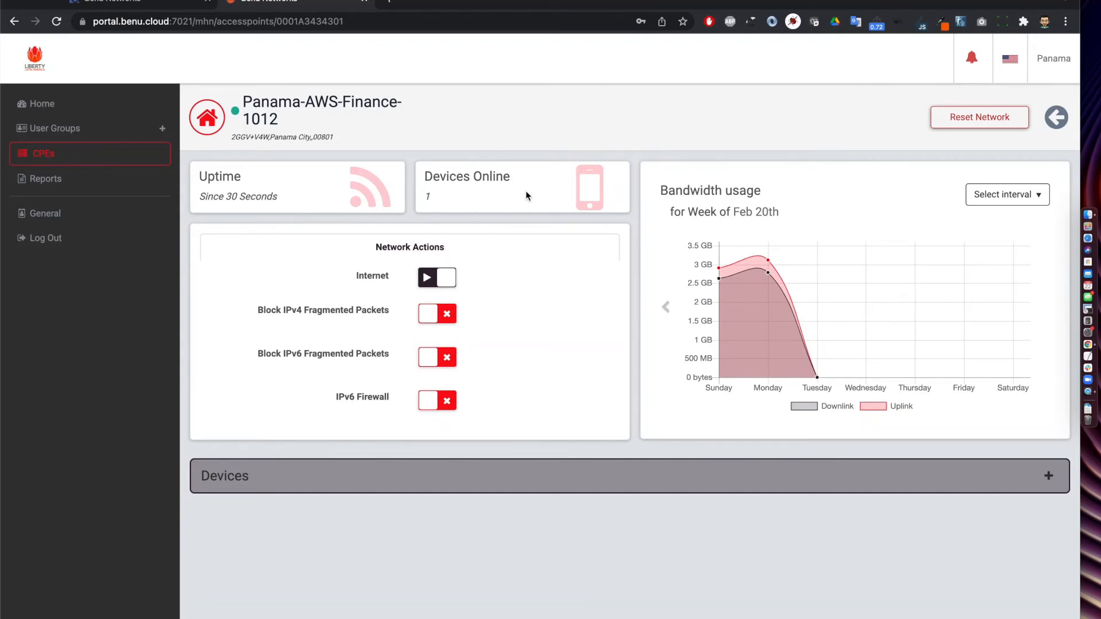
mouse_move(789, 309)
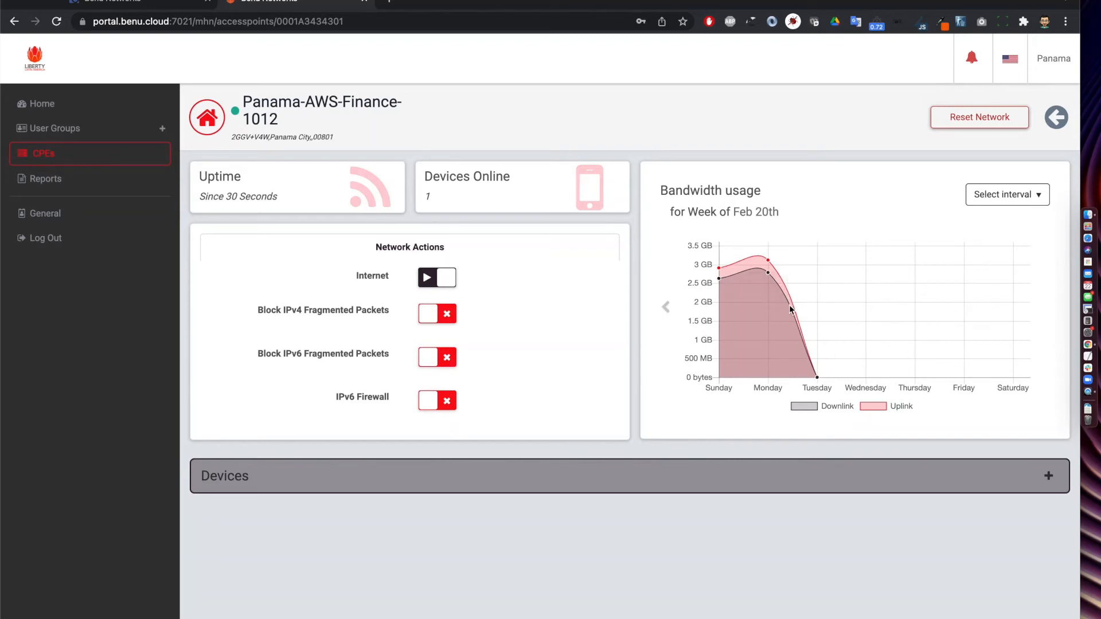
mouse_move(823, 360)
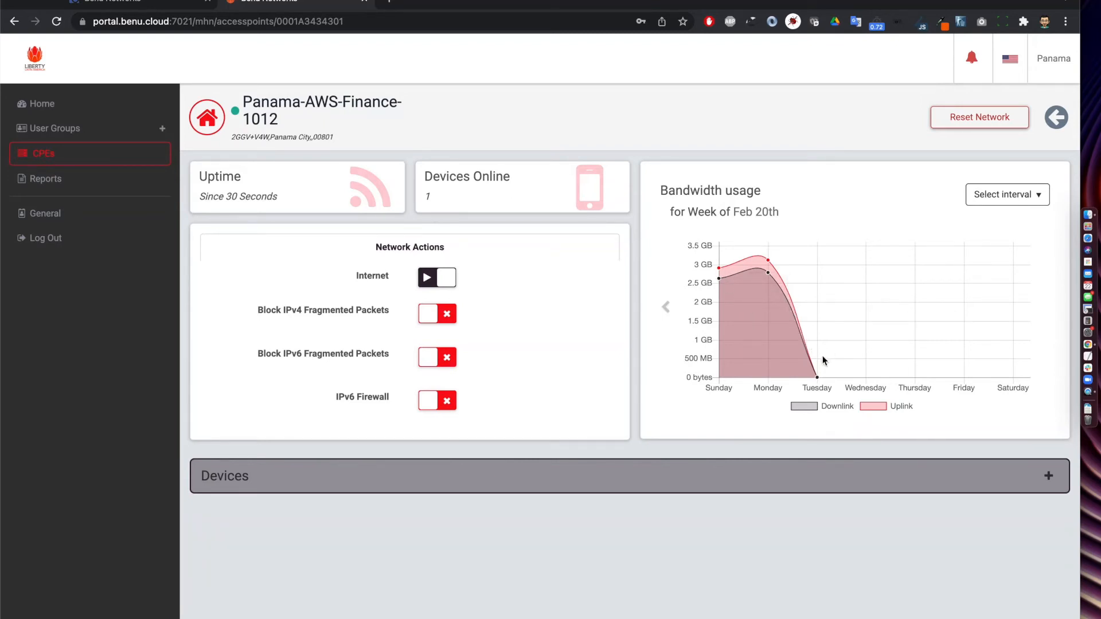
mouse_move(724, 407)
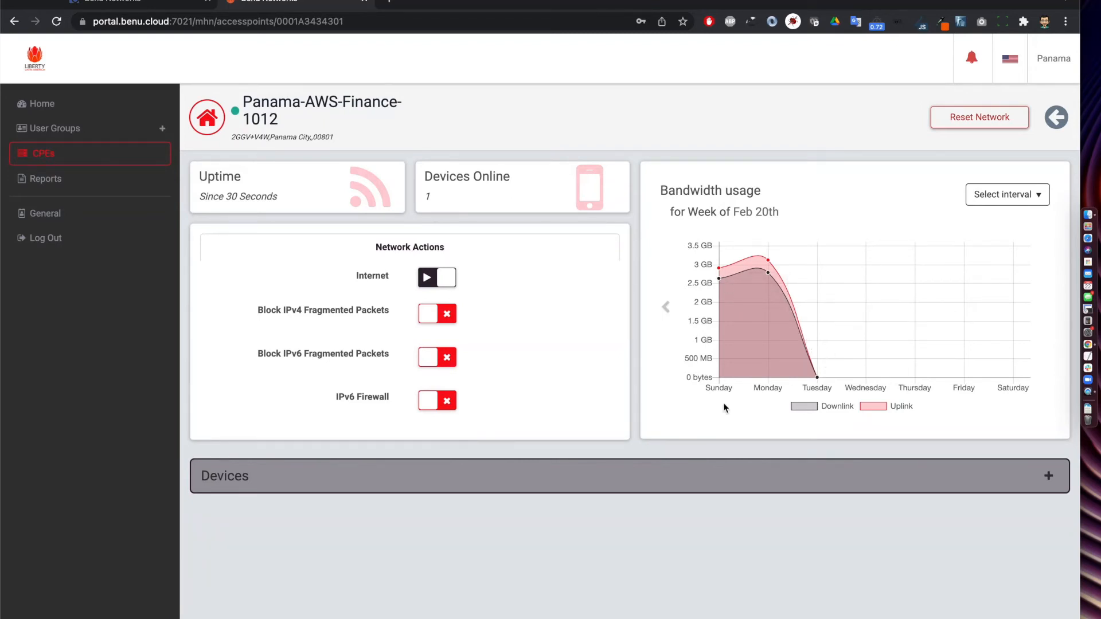
mouse_move(414, 457)
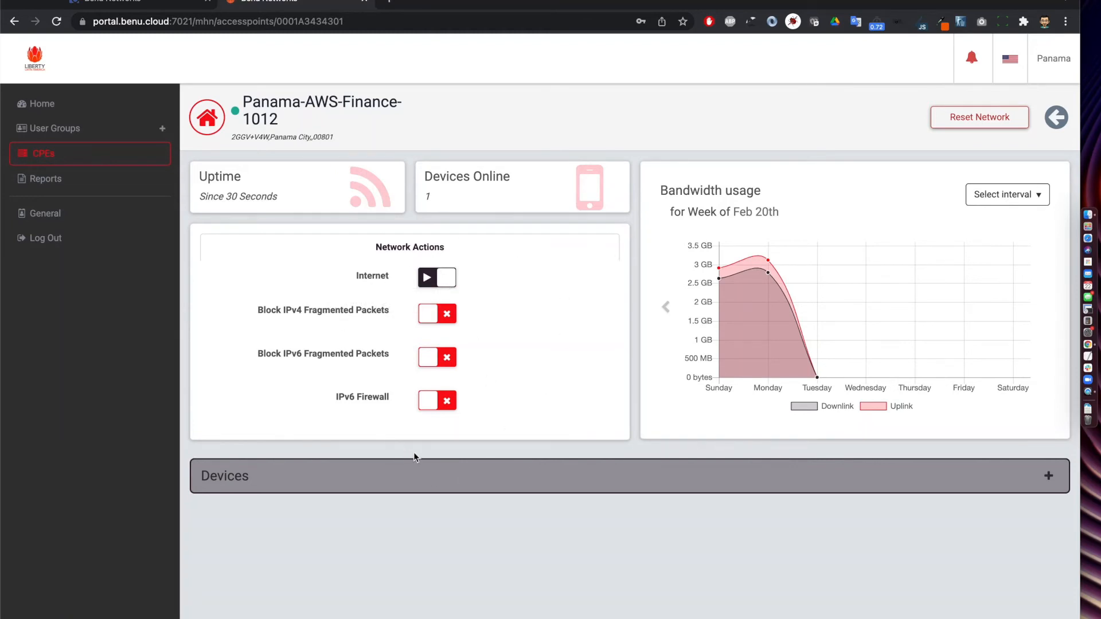
mouse_move(543, 436)
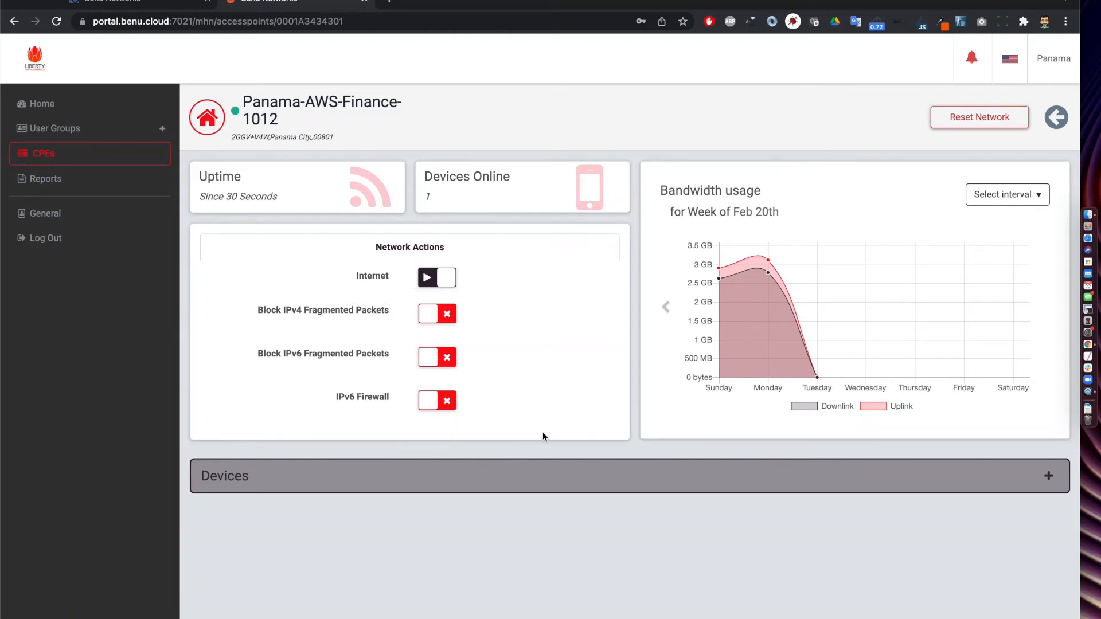
mouse_move(522, 401)
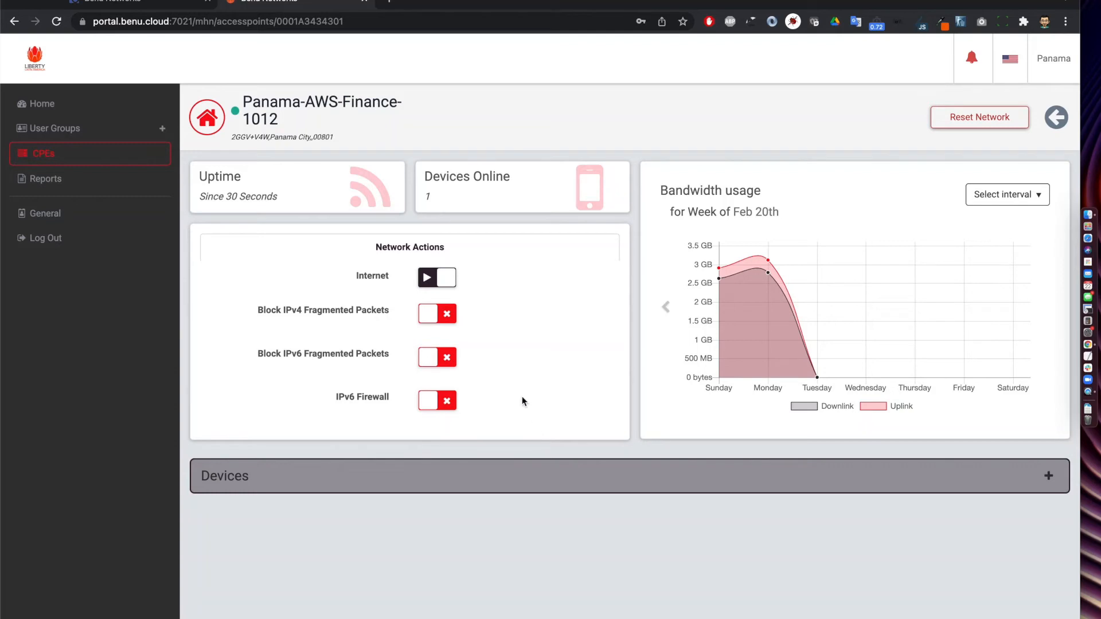
mouse_move(489, 293)
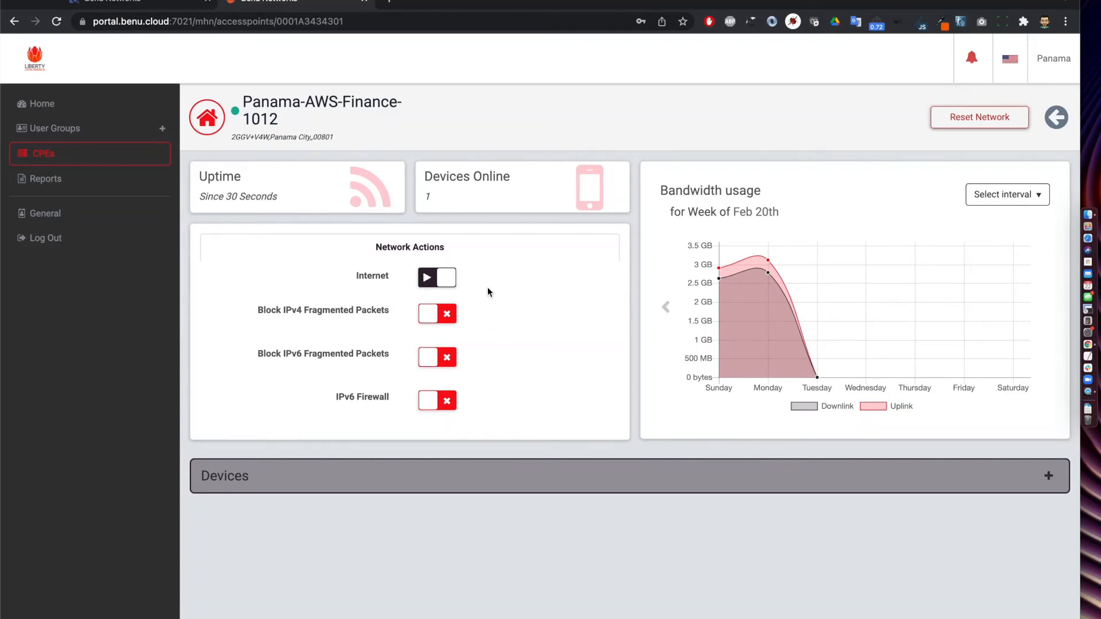
mouse_move(390, 331)
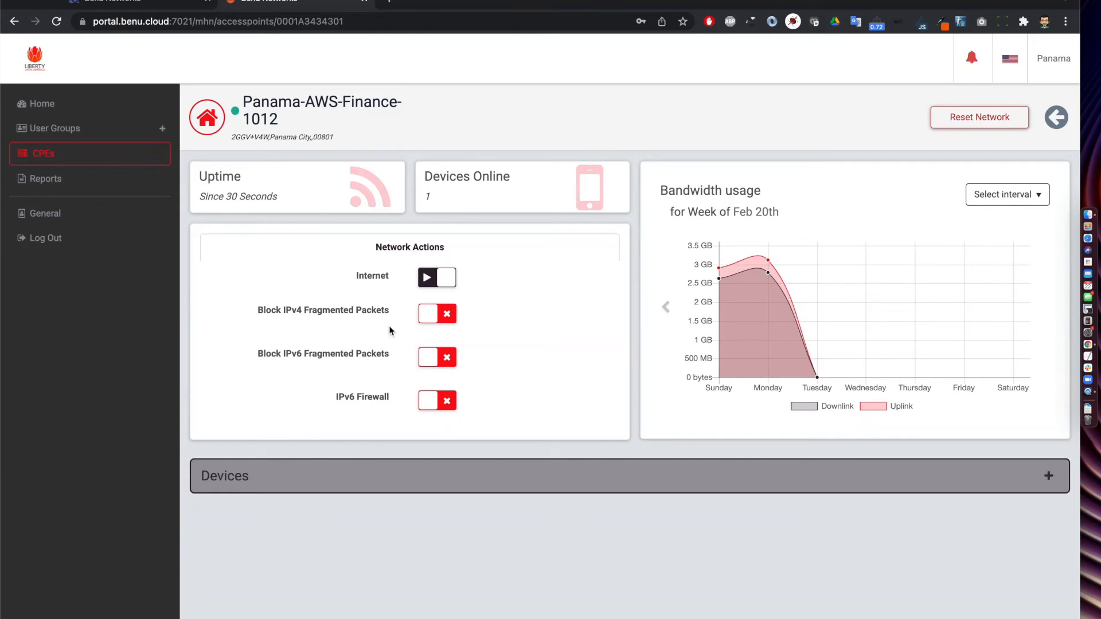
mouse_move(412, 420)
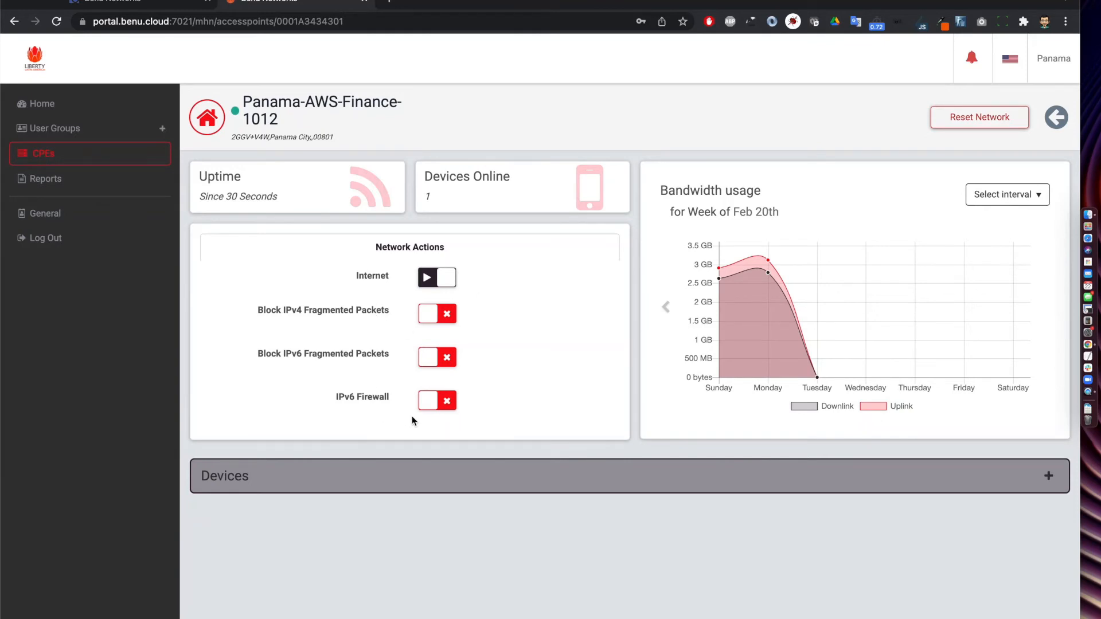
left_click(1047, 475)
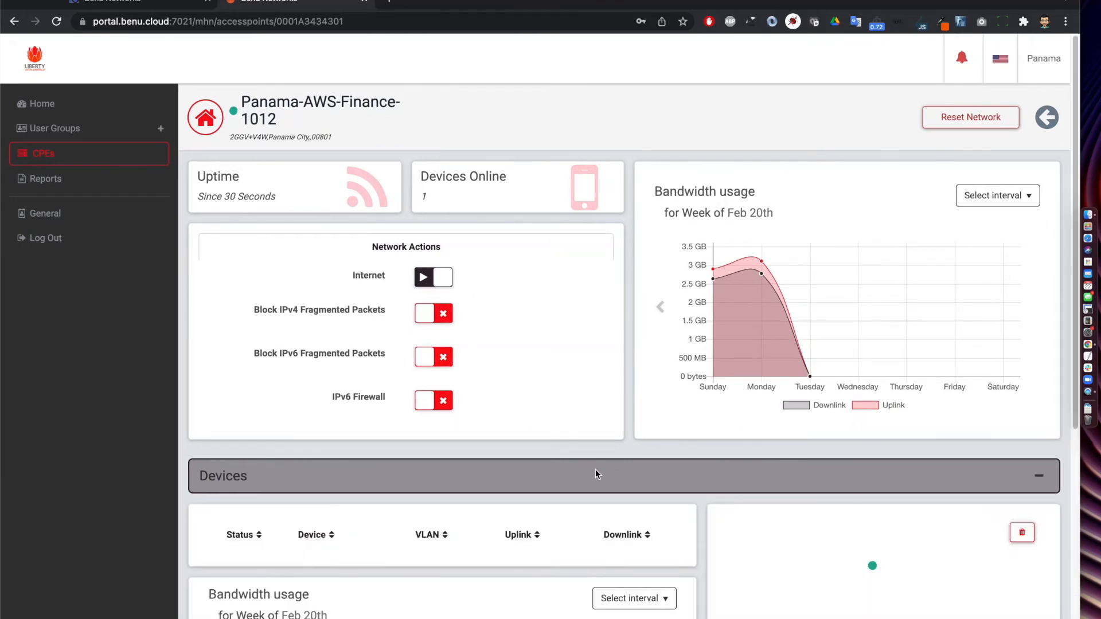
scroll("down", 3)
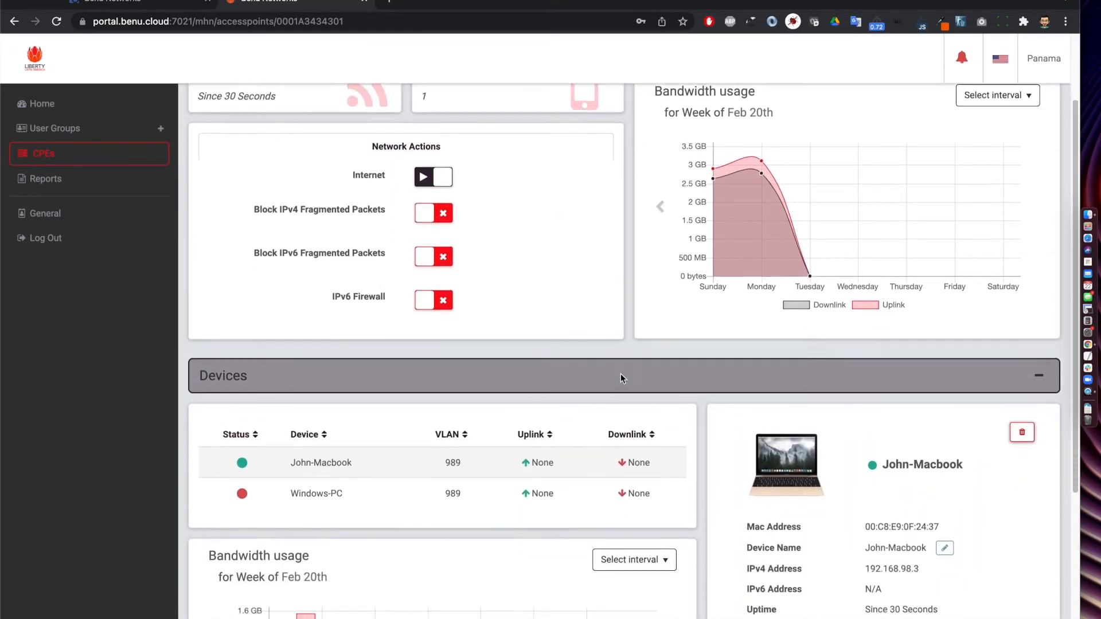
scroll("down", 3)
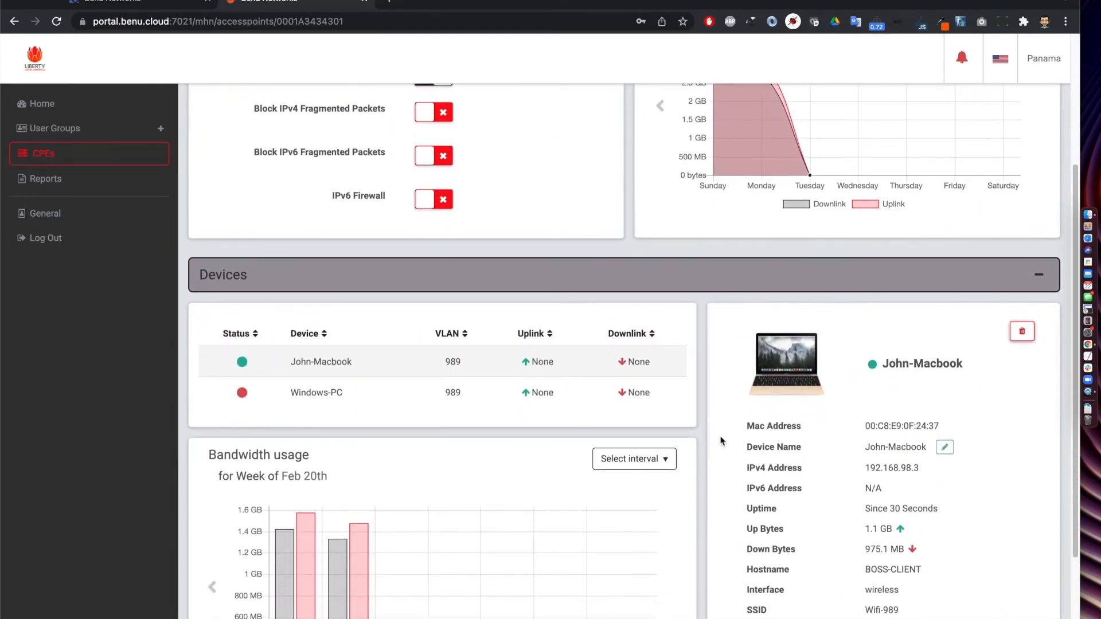
scroll("down", 3)
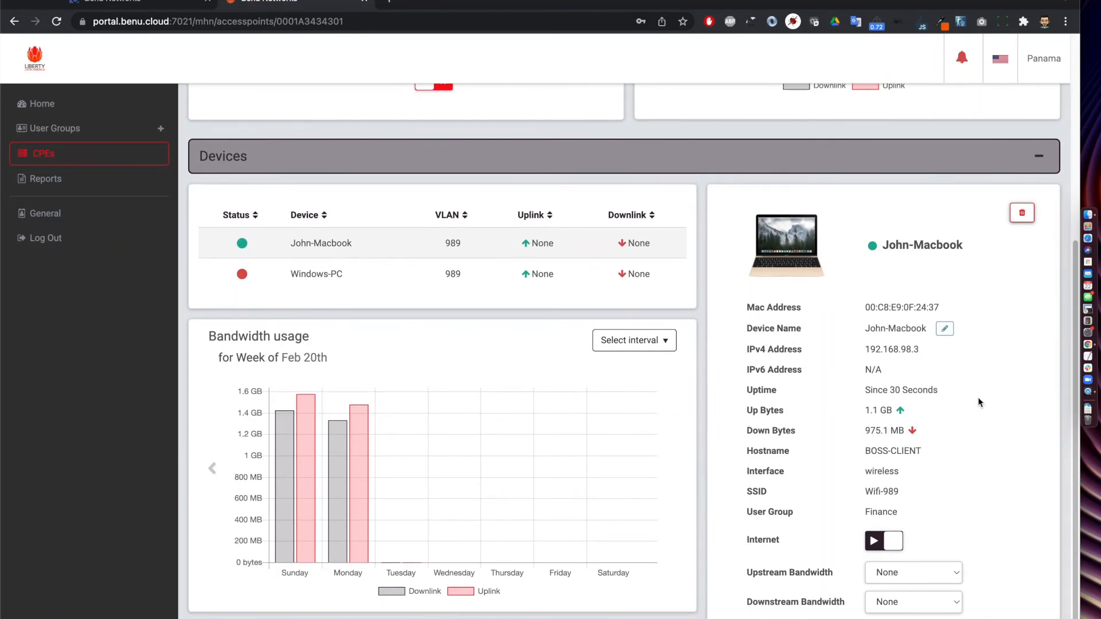
mouse_move(738, 262)
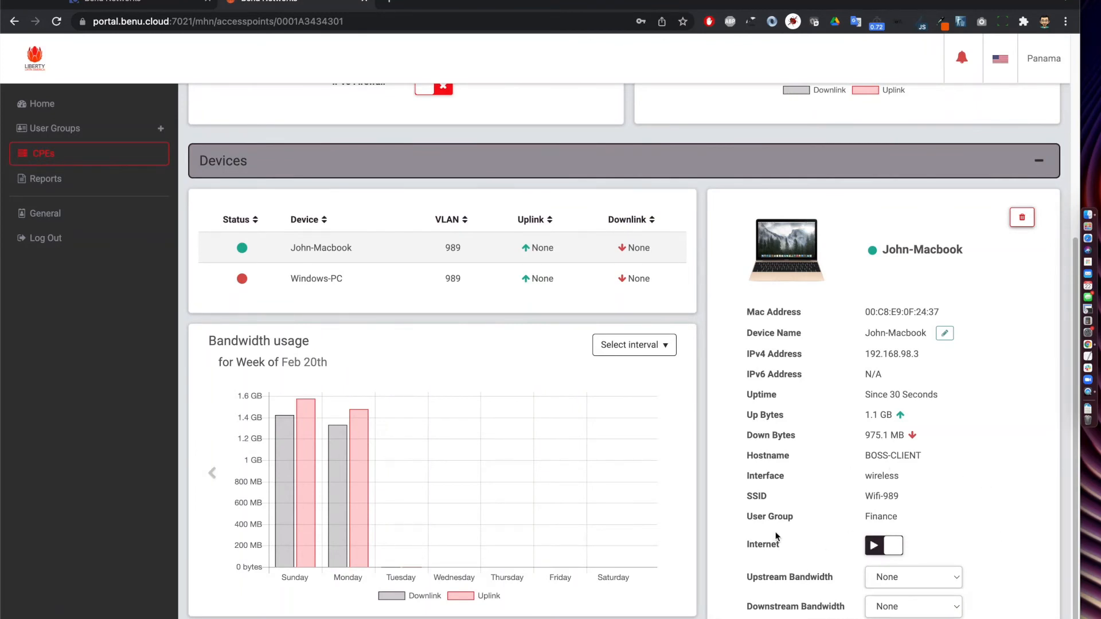
mouse_move(772, 564)
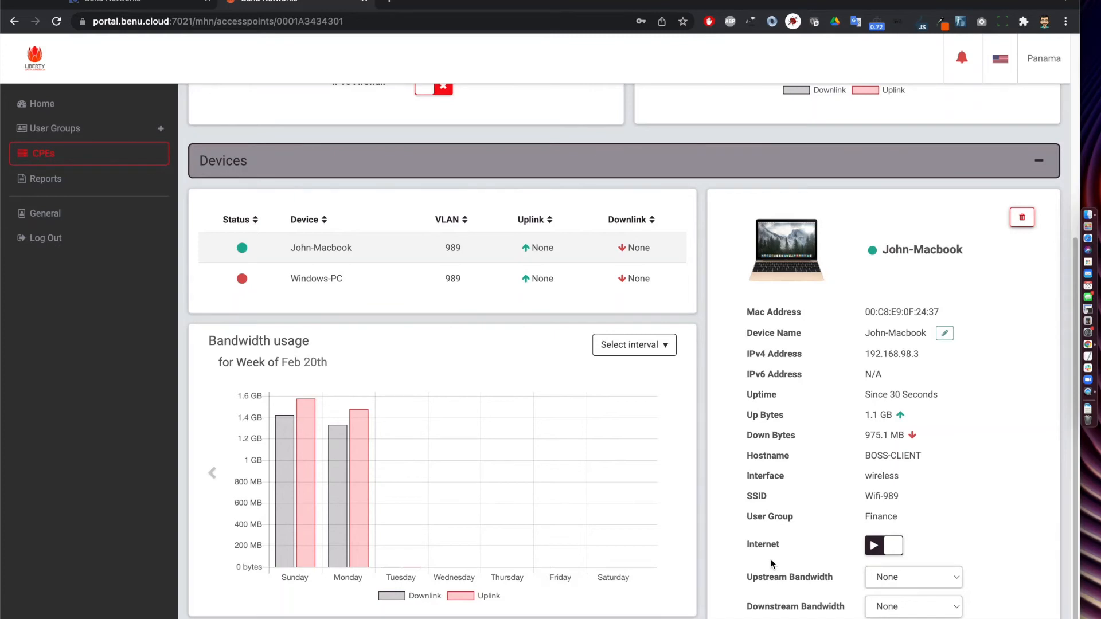
mouse_move(926, 535)
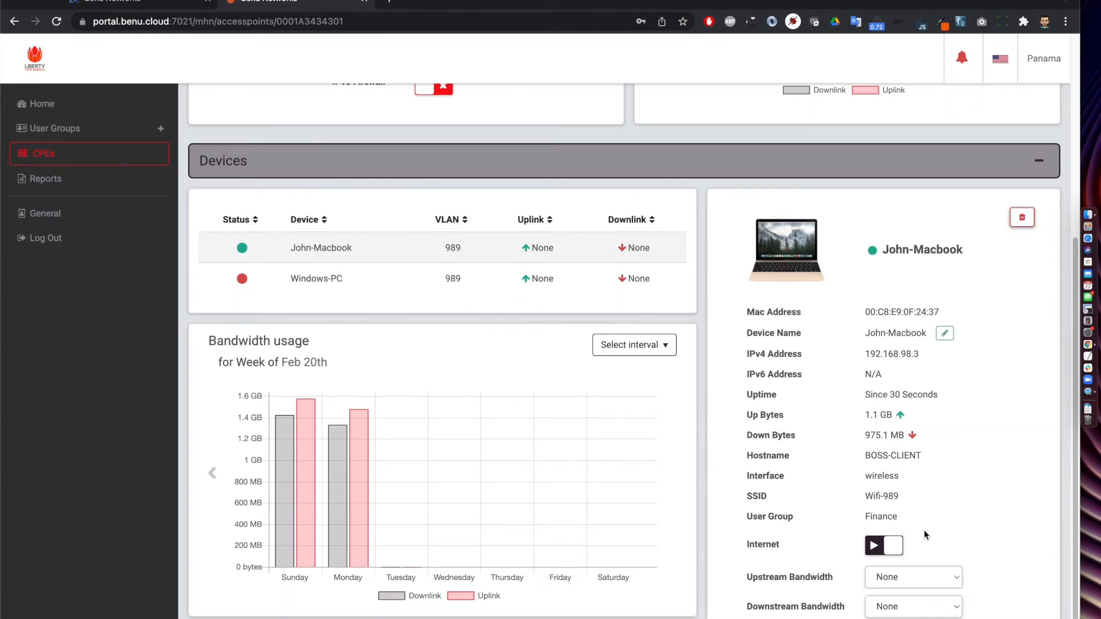
mouse_move(903, 591)
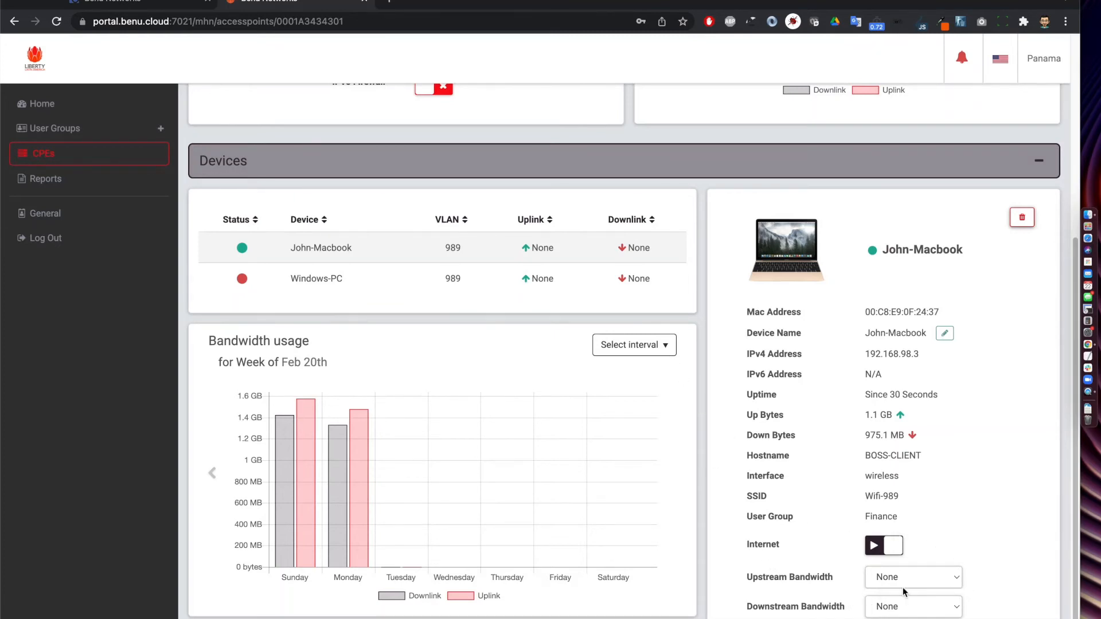
mouse_move(978, 581)
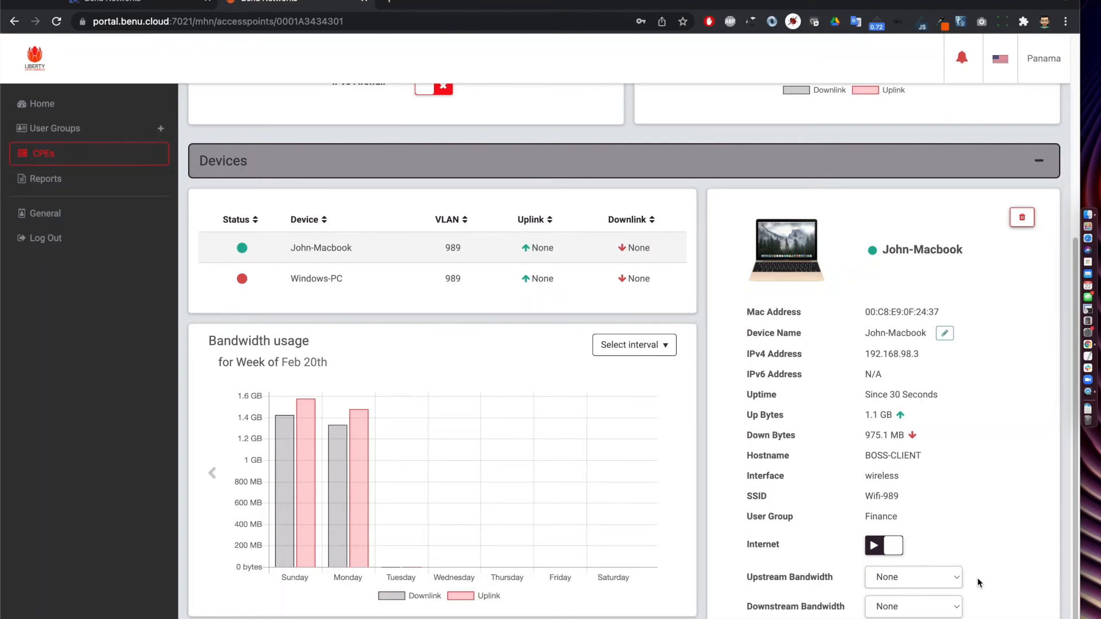
mouse_move(892, 590)
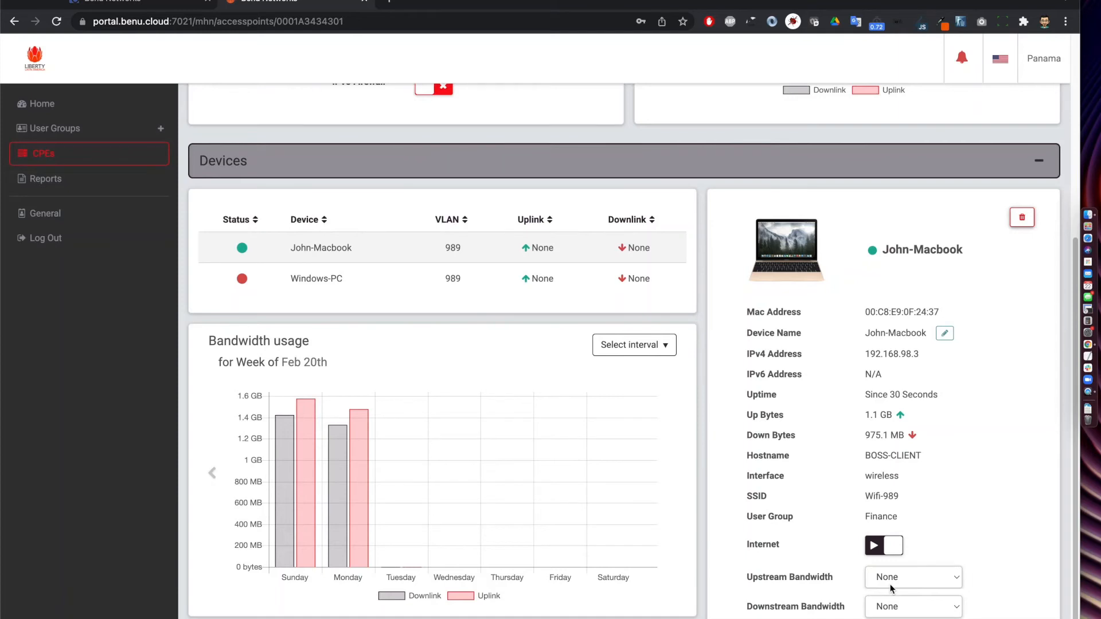
scroll("up", 3)
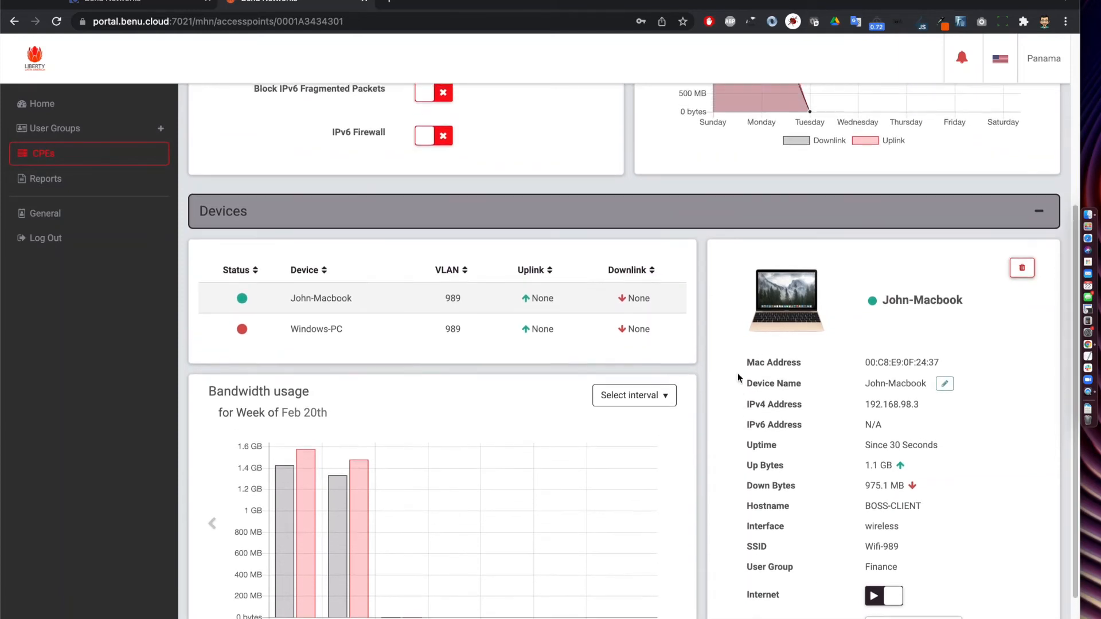
scroll("up", 3)
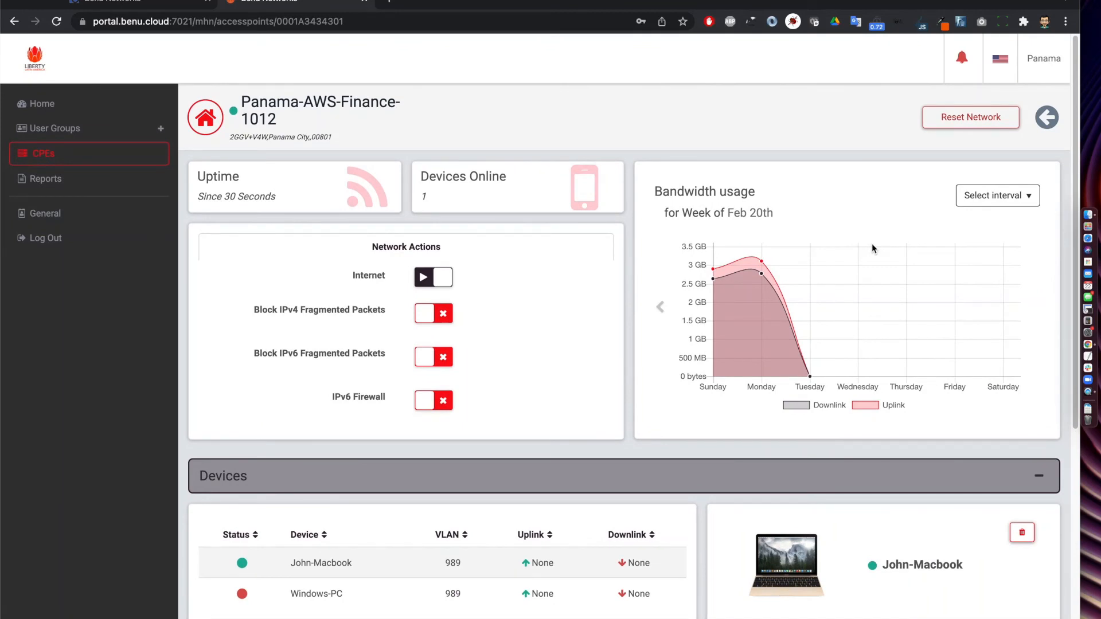
mouse_move(960, 133)
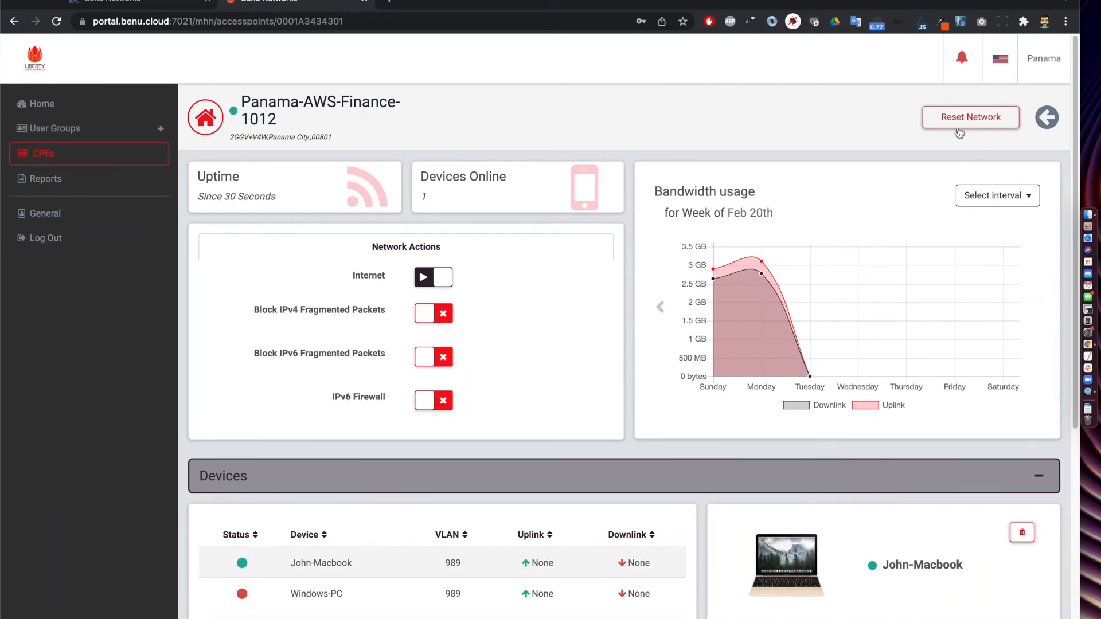
mouse_move(941, 151)
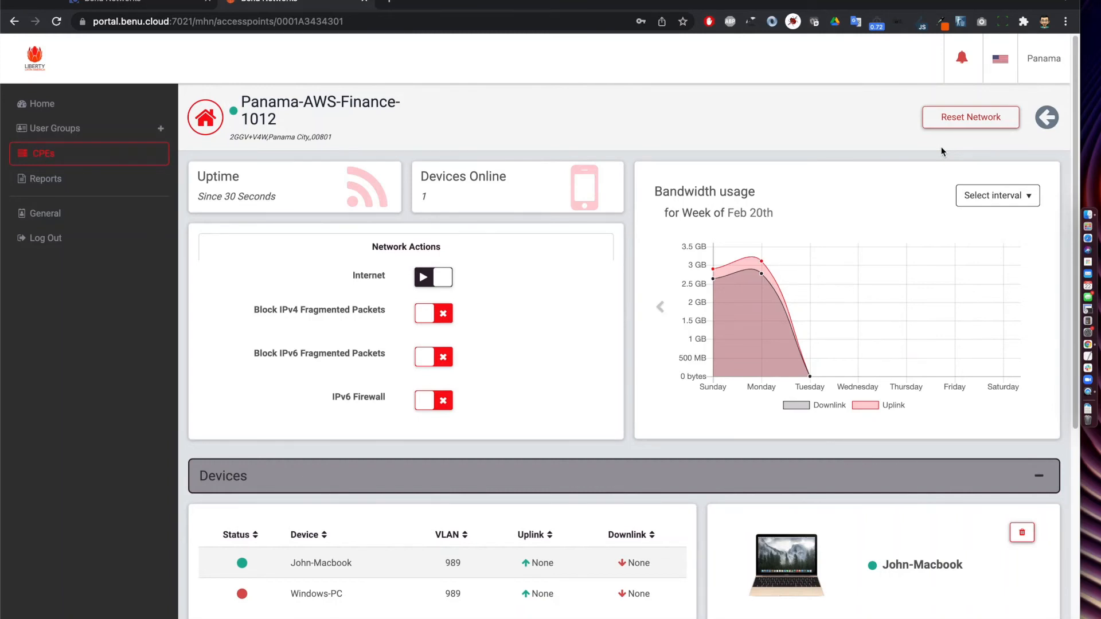
mouse_move(156, 133)
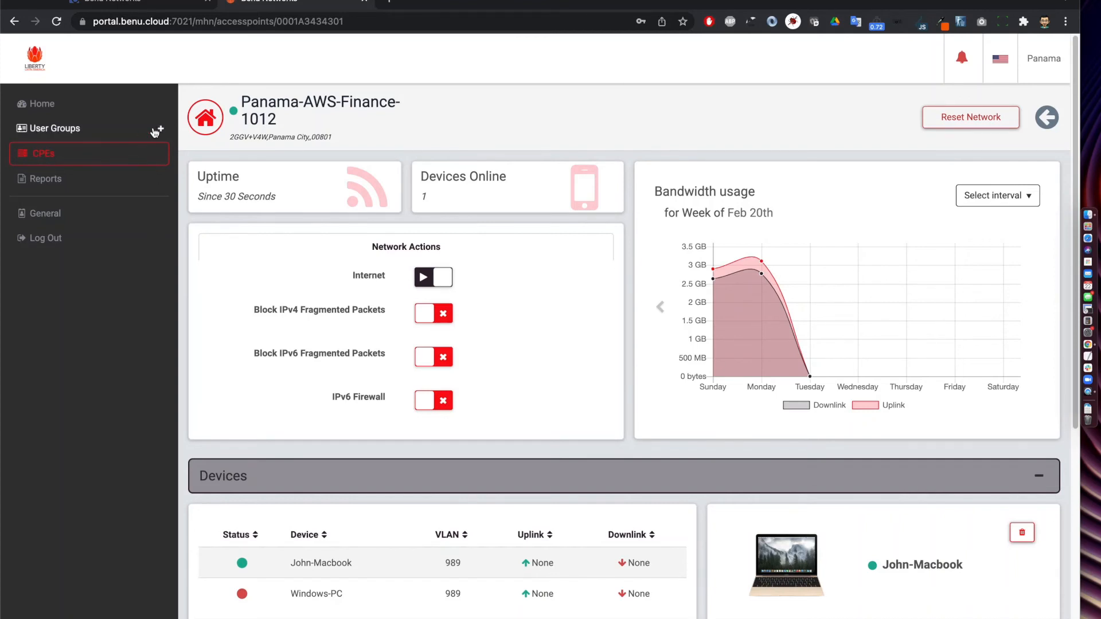
Expand User Groups, open Finance, and scroll through its Analytics tab
left_click(50, 128)
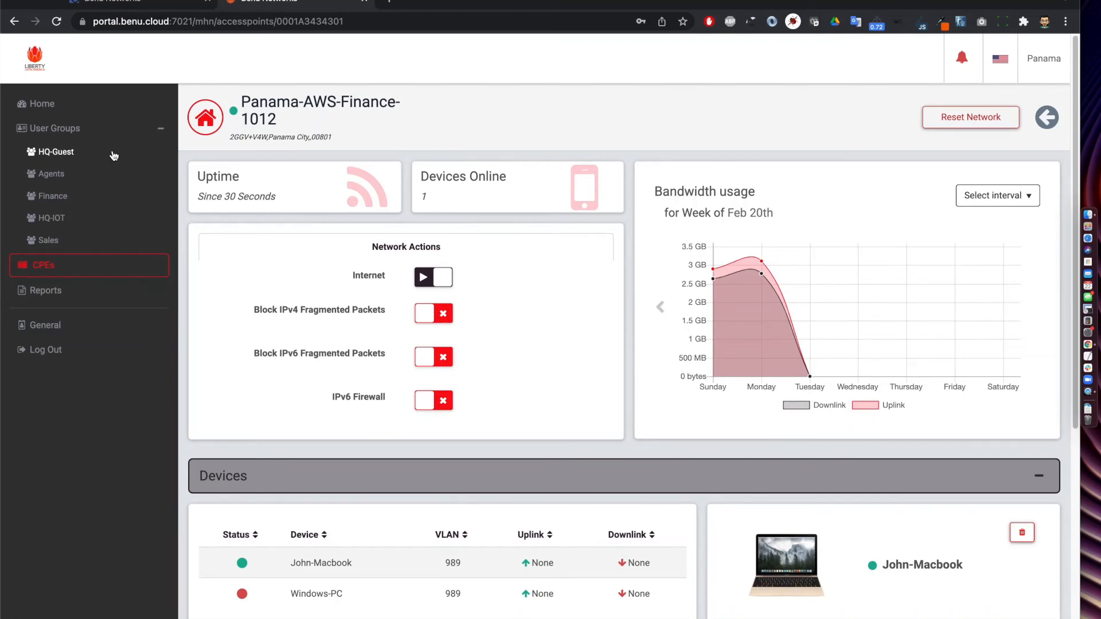
mouse_move(95, 304)
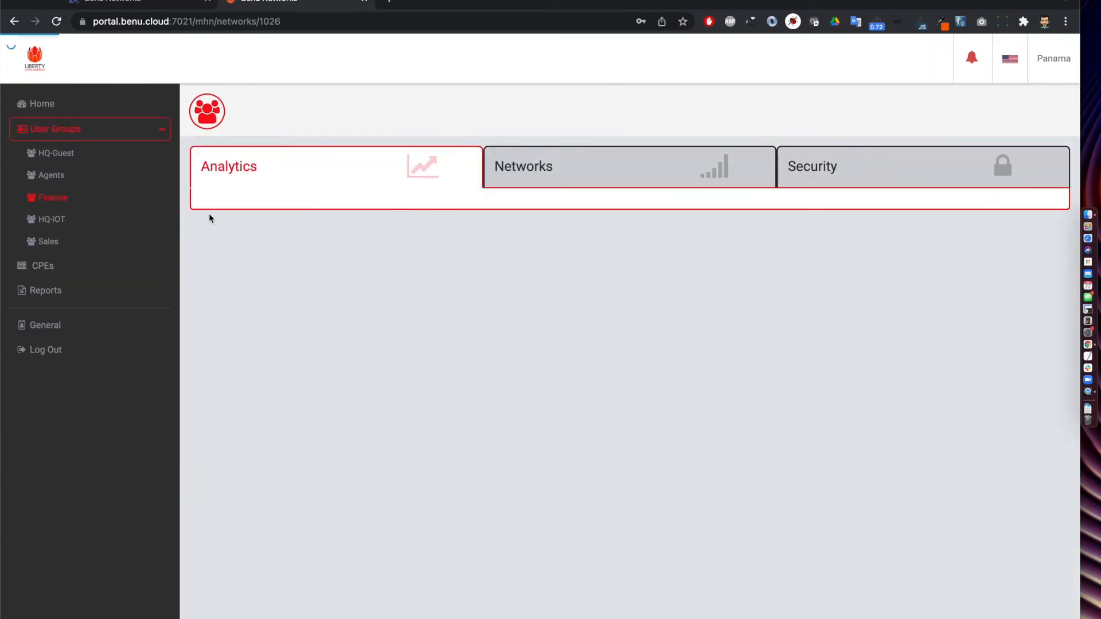
left_click(53, 197)
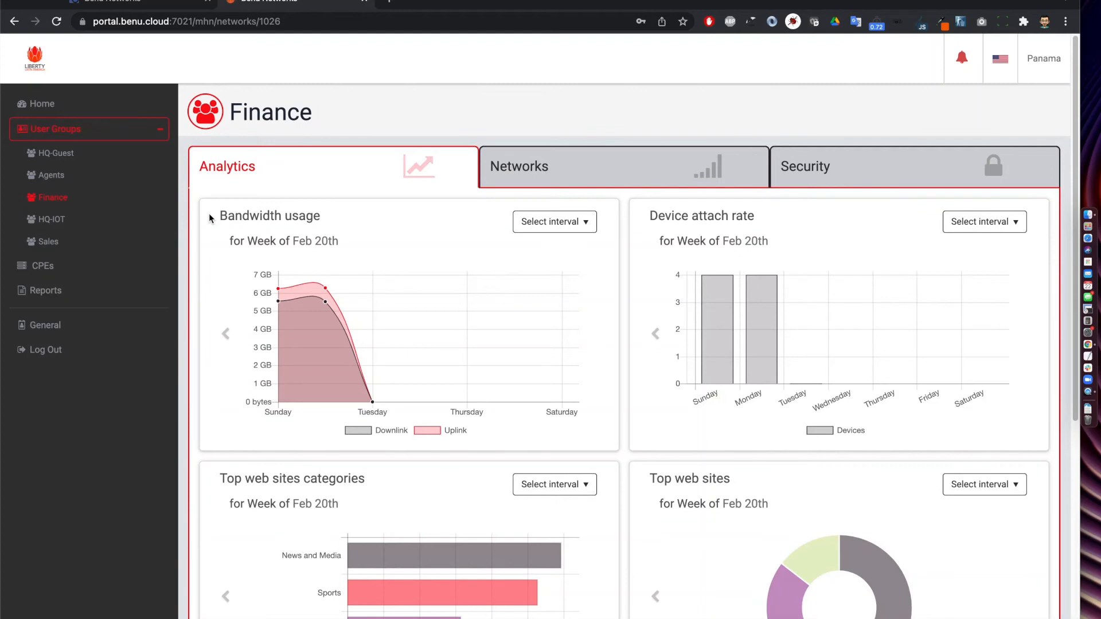
scroll("down", 3)
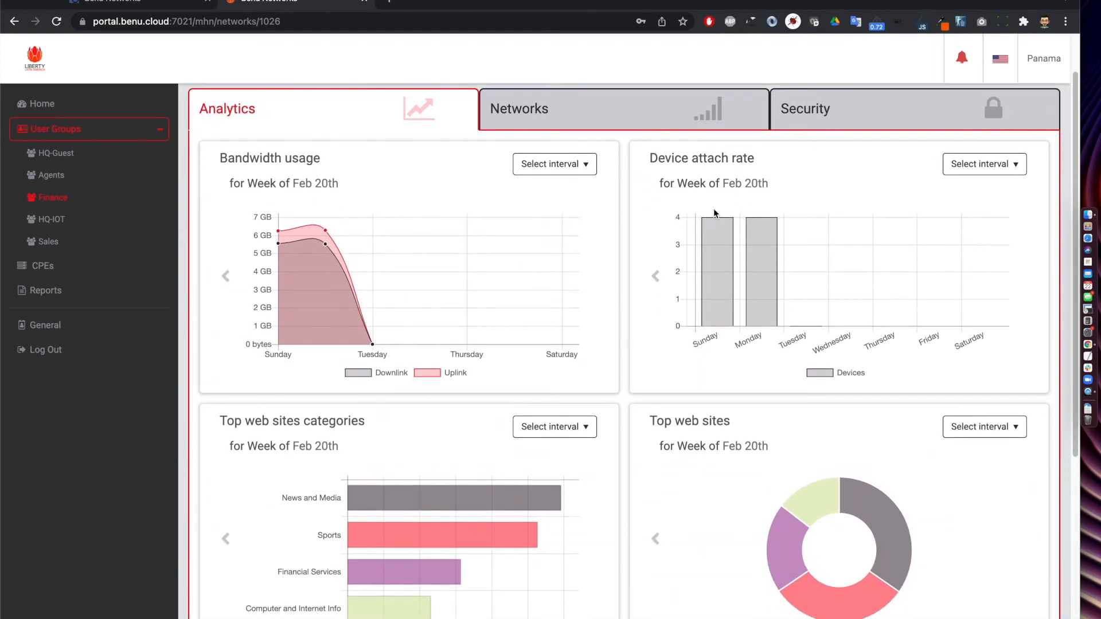
mouse_move(104, 211)
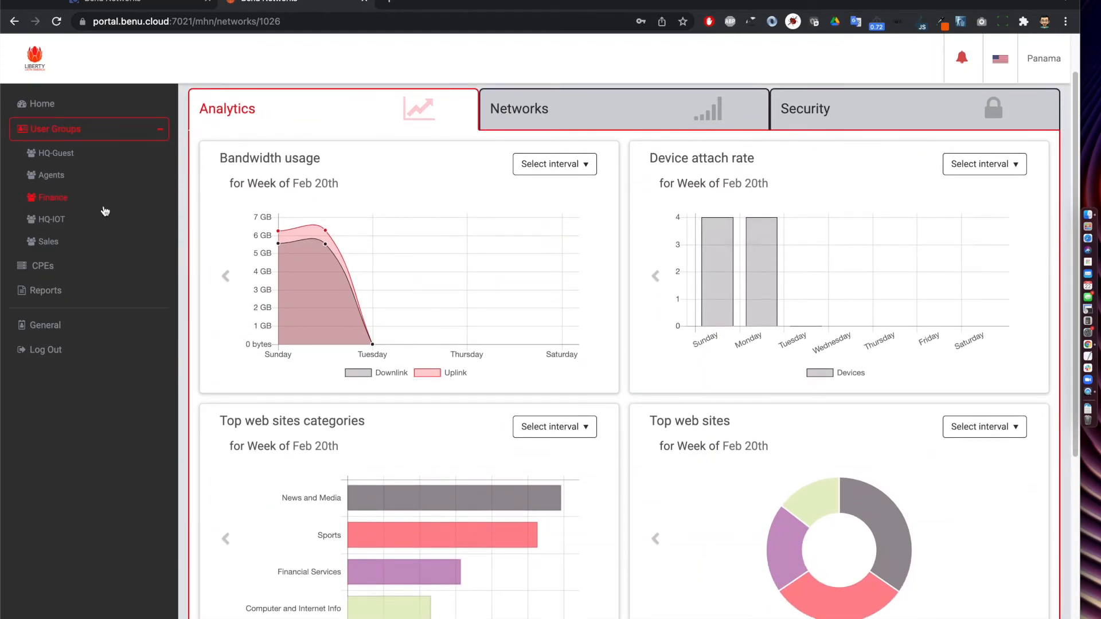
scroll("down", 3)
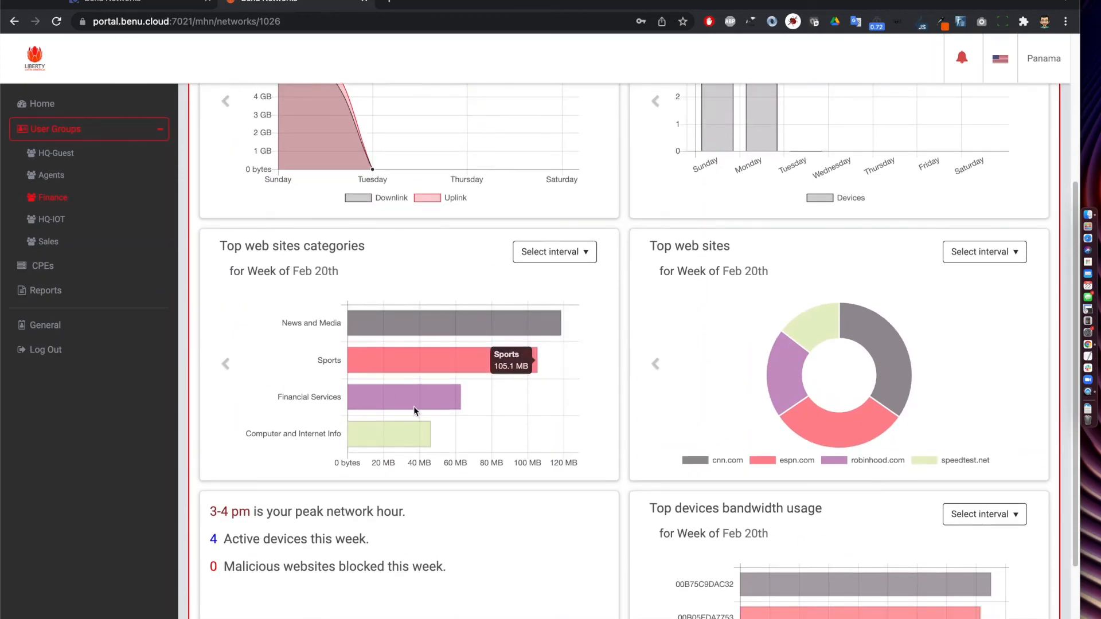
mouse_move(767, 426)
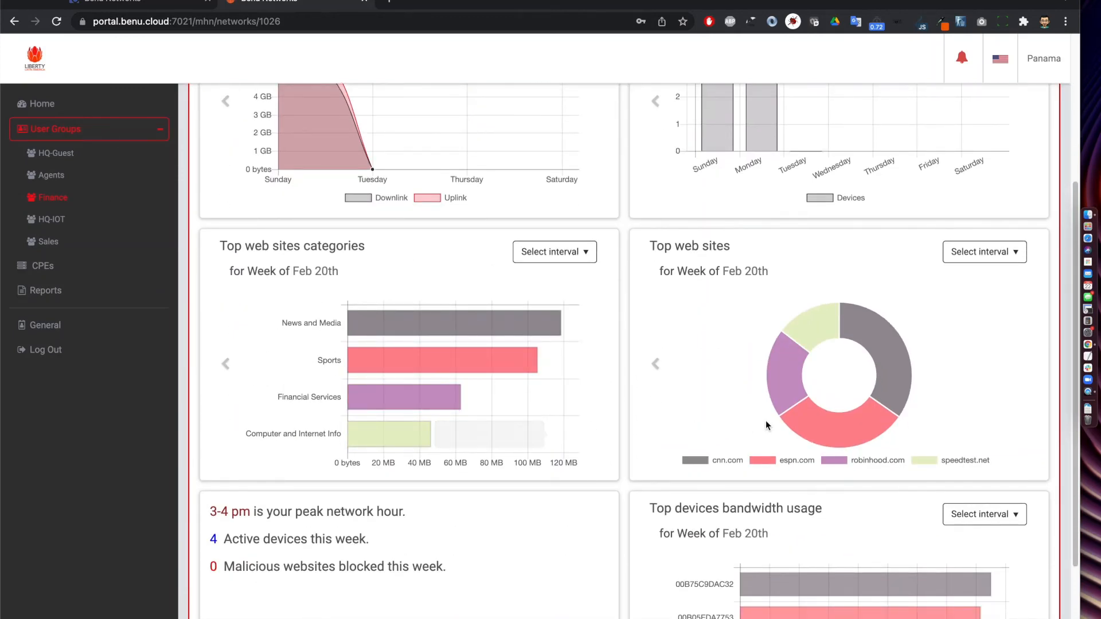
scroll("down", 3)
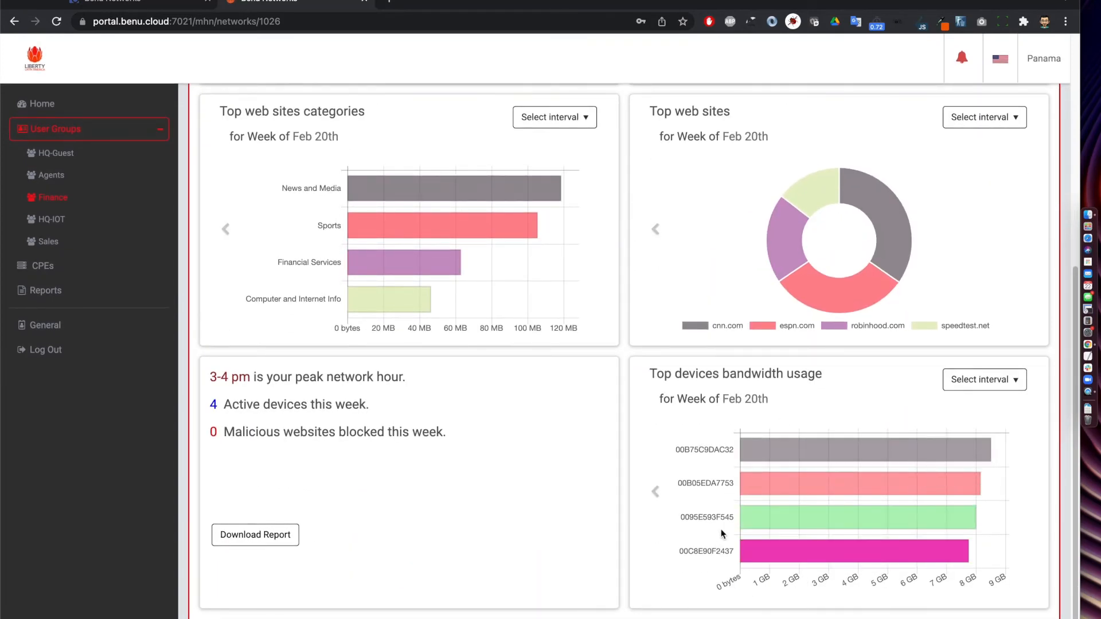
mouse_move(967, 585)
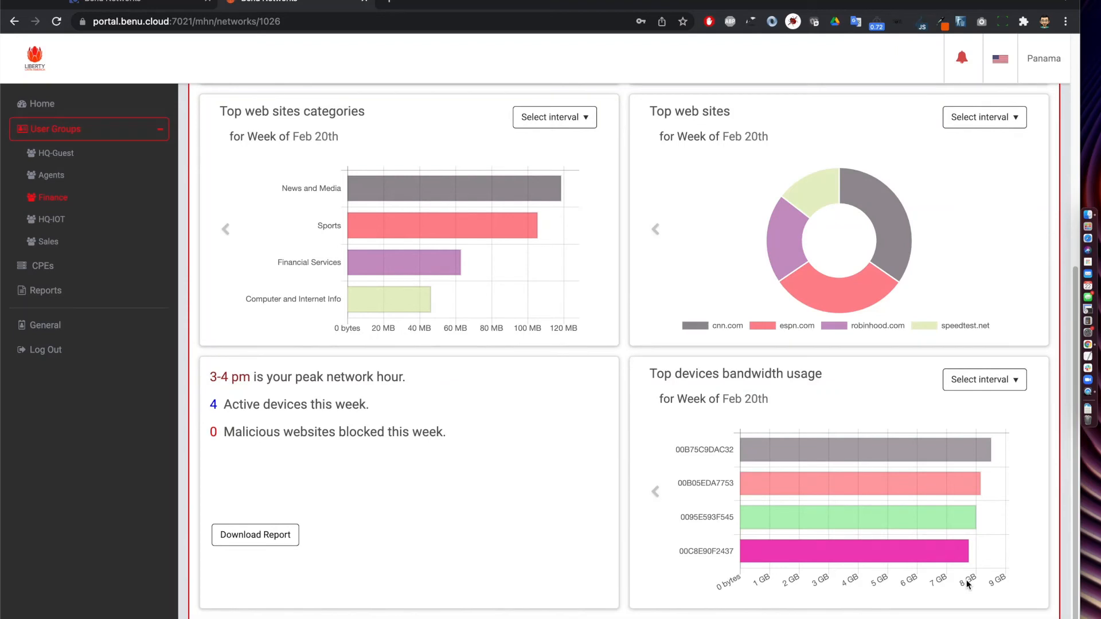
mouse_move(191, 415)
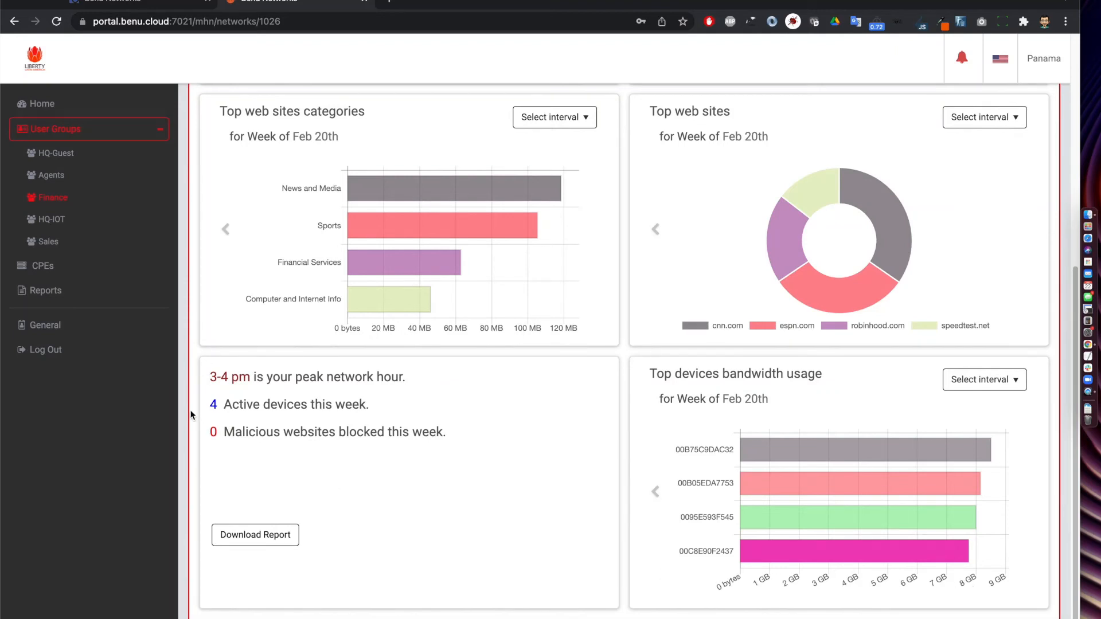
mouse_move(308, 427)
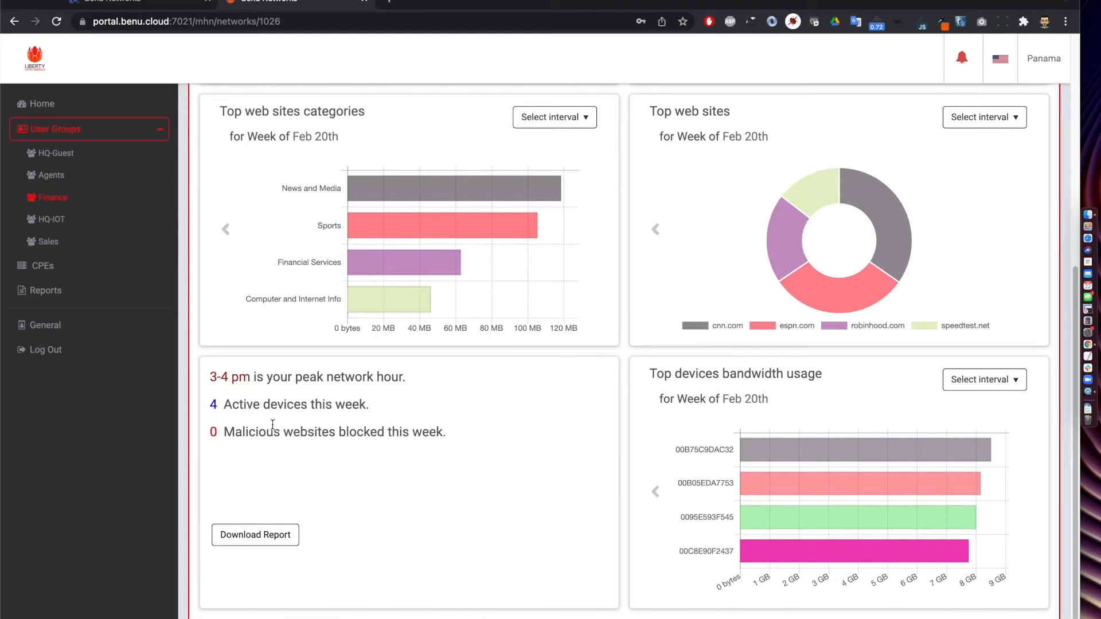
mouse_move(273, 426)
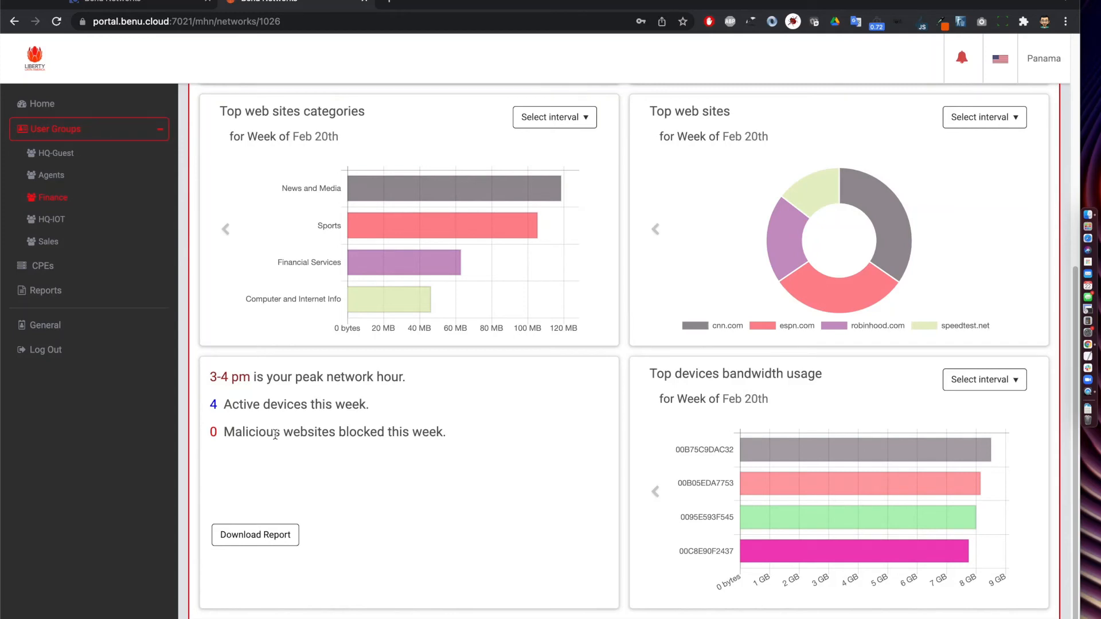
mouse_move(414, 446)
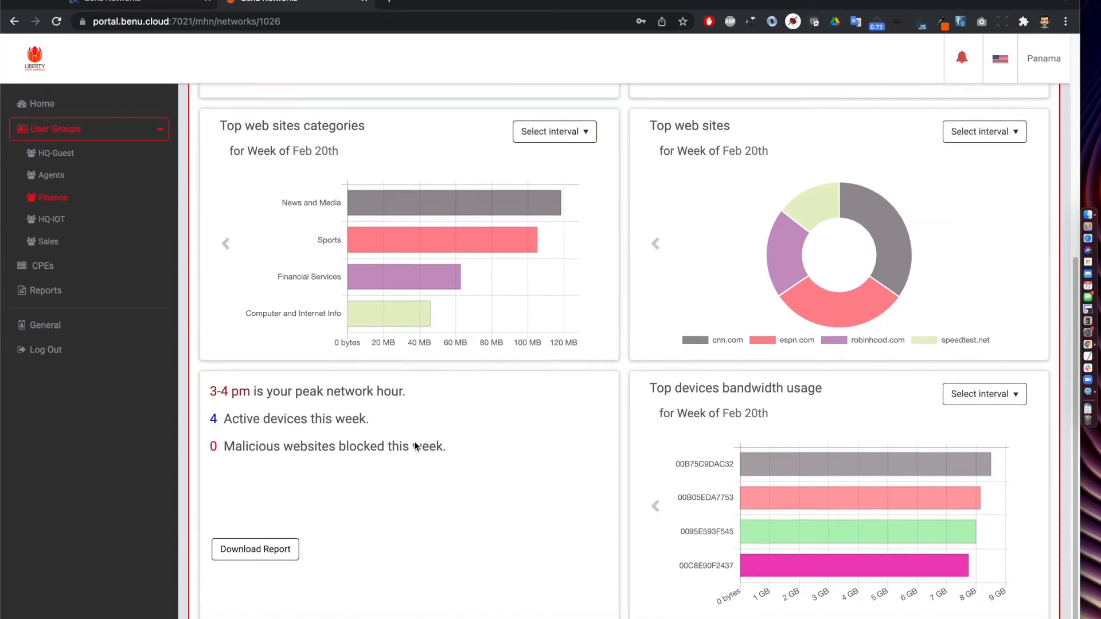
scroll("up", 3)
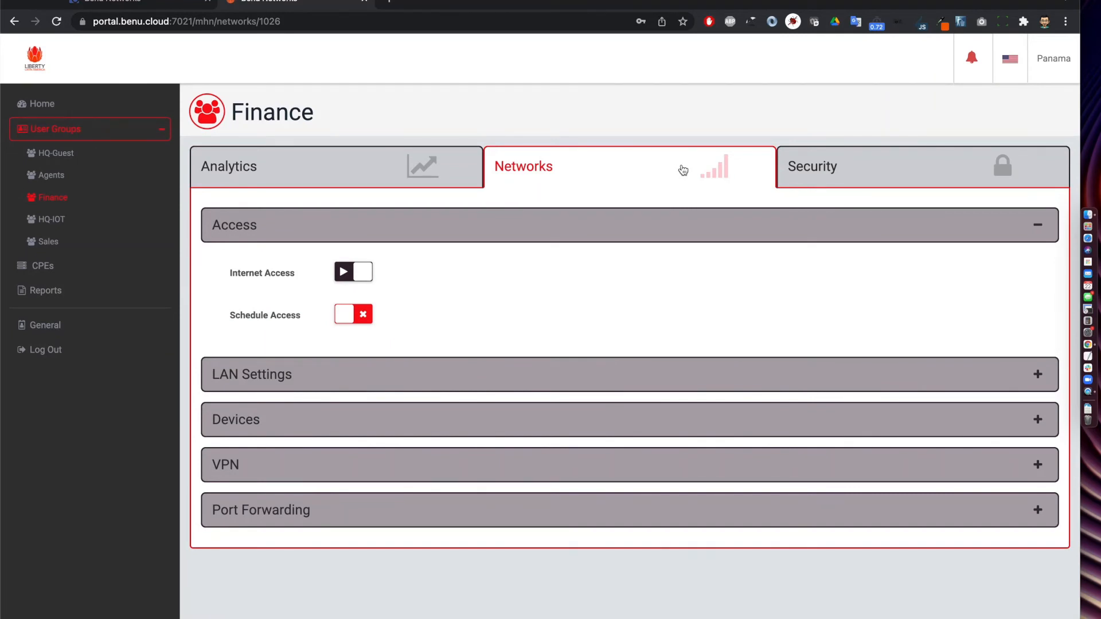
mouse_move(474, 278)
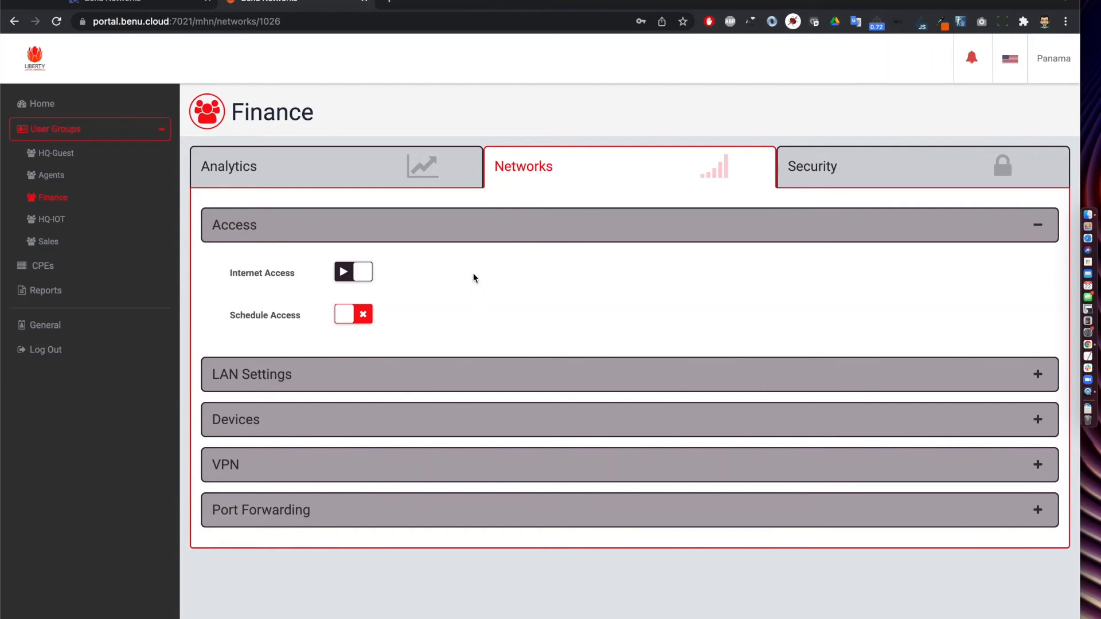
mouse_move(357, 273)
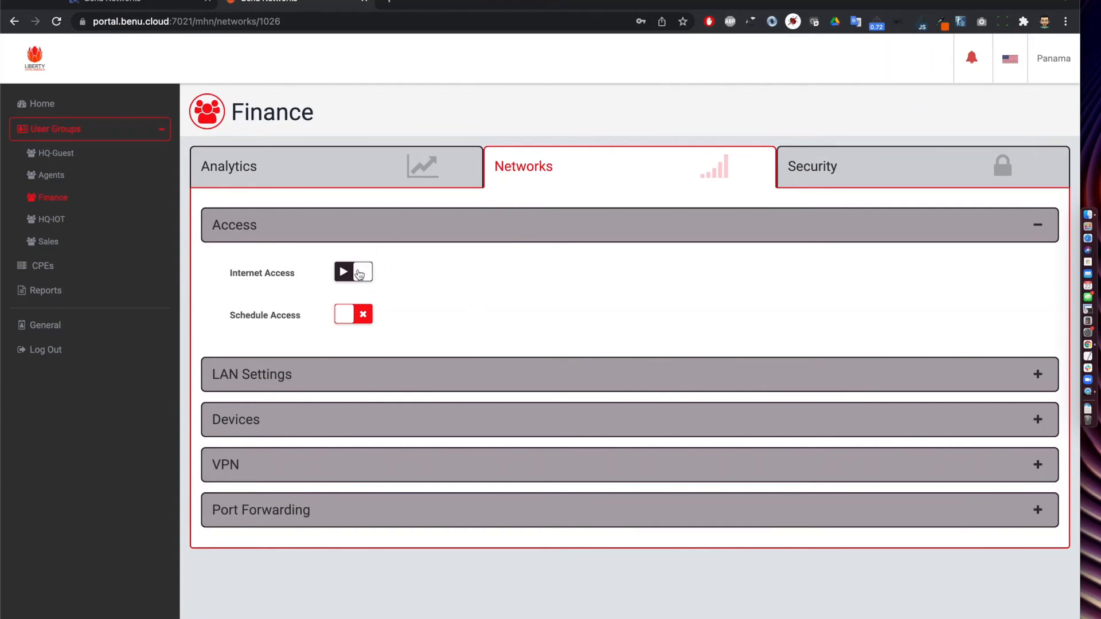
mouse_move(274, 273)
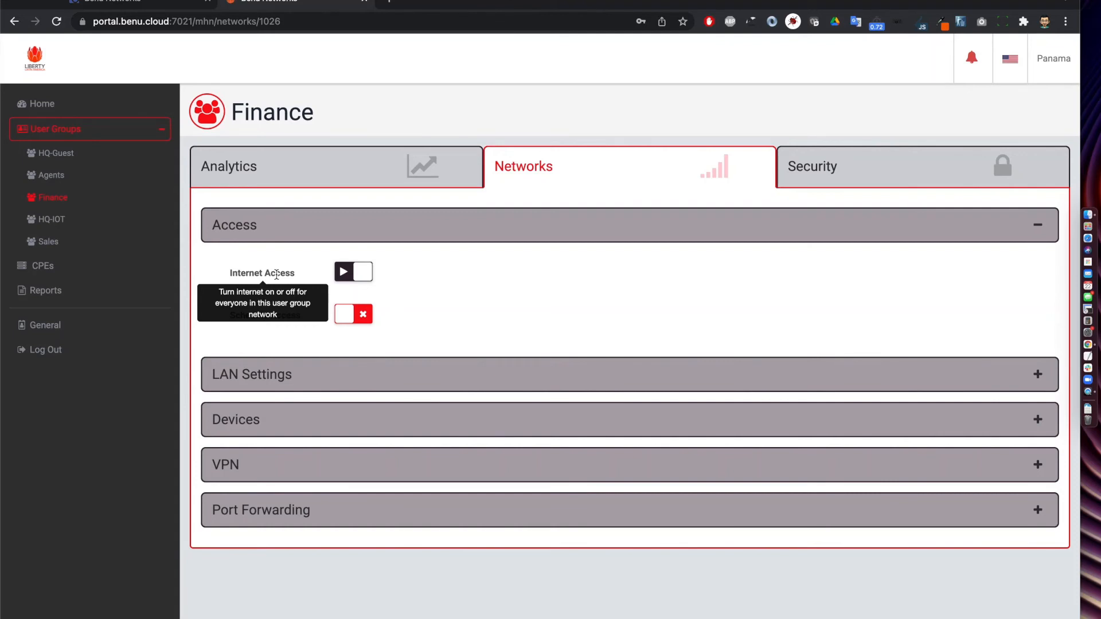
mouse_move(365, 350)
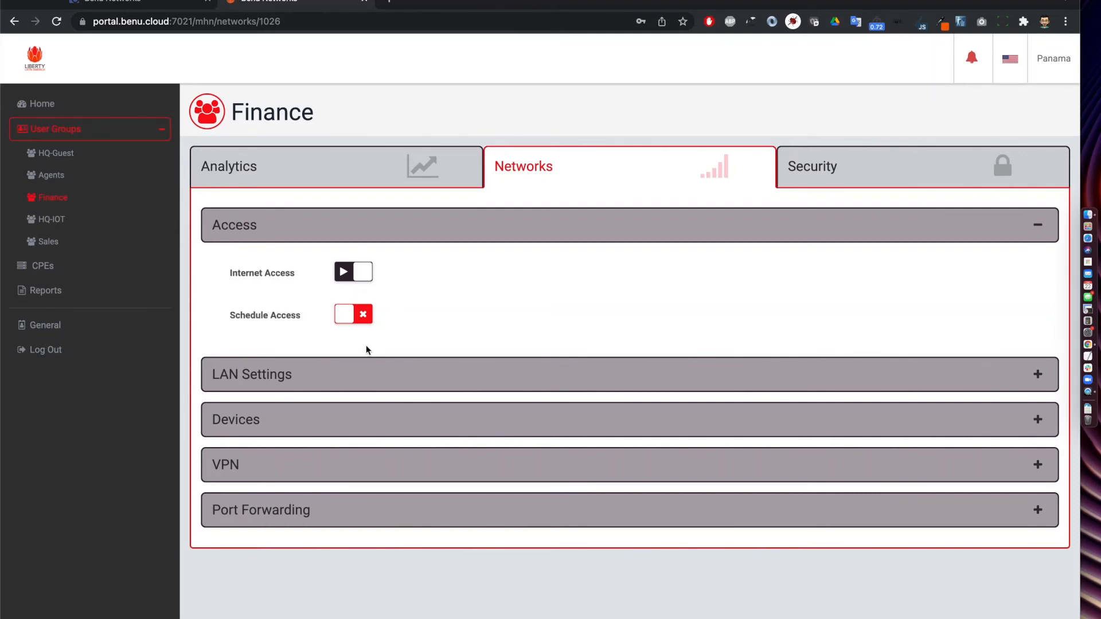
Expand the Finance group's Access section to show the daily 8:00am–6:00pm schedule
left_click(352, 314)
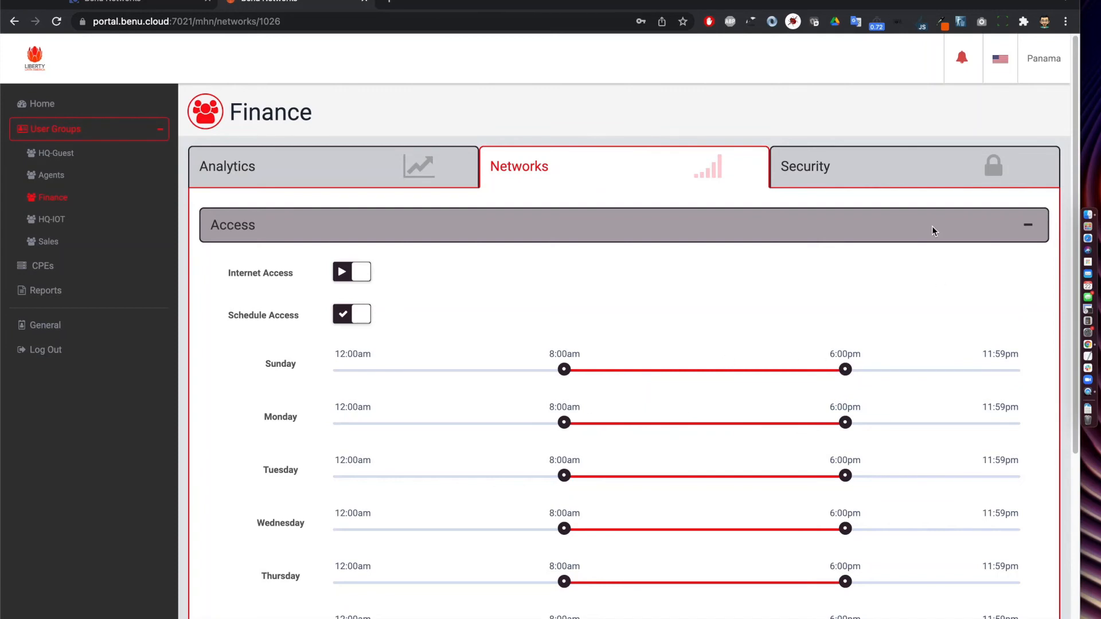
Expand Finance LAN Settings and try the MAC address and bound IP fields
left_click(1027, 225)
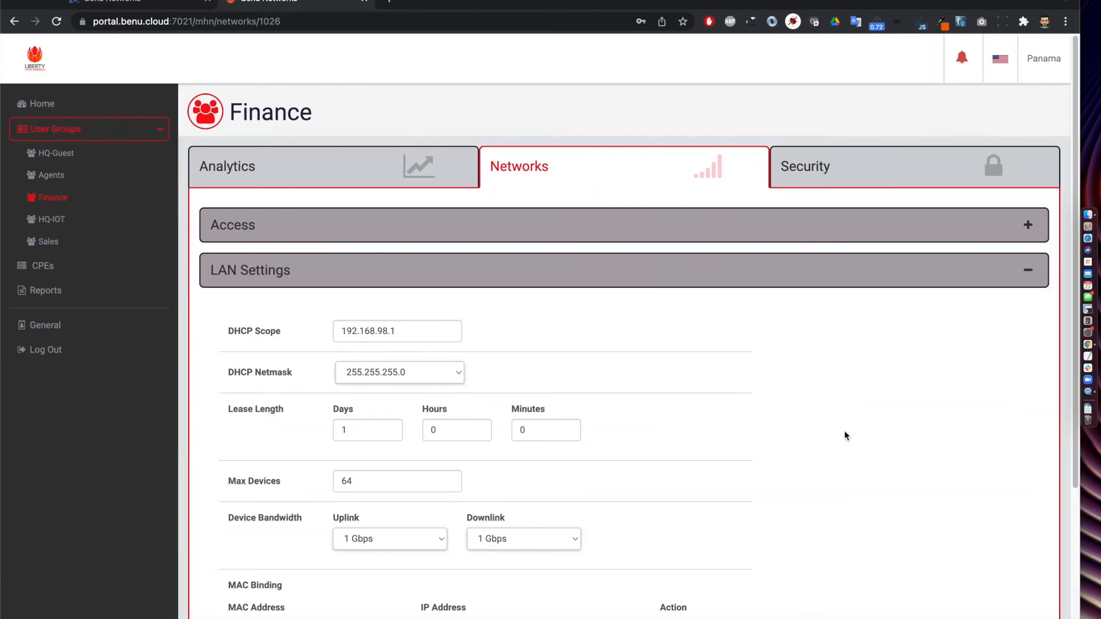
scroll("down", 3)
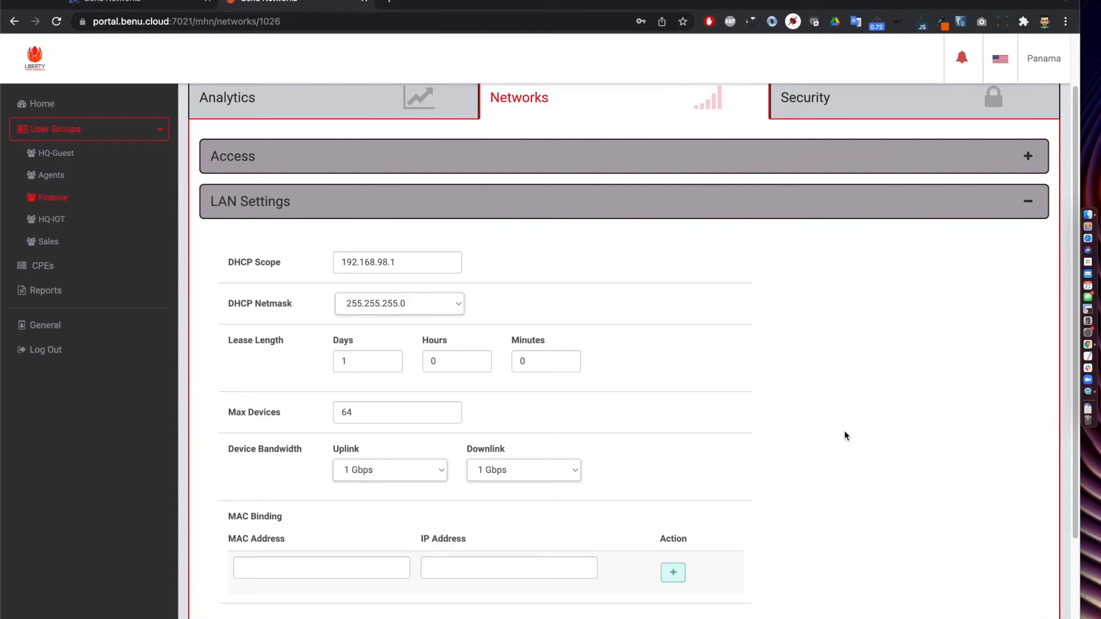
mouse_move(418, 412)
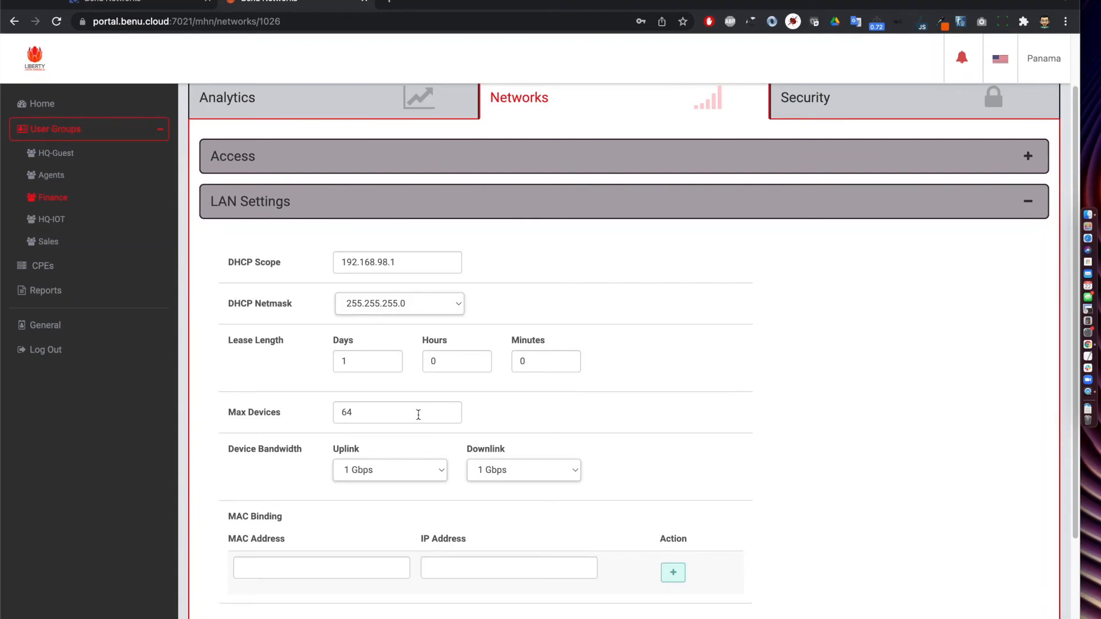
mouse_move(380, 441)
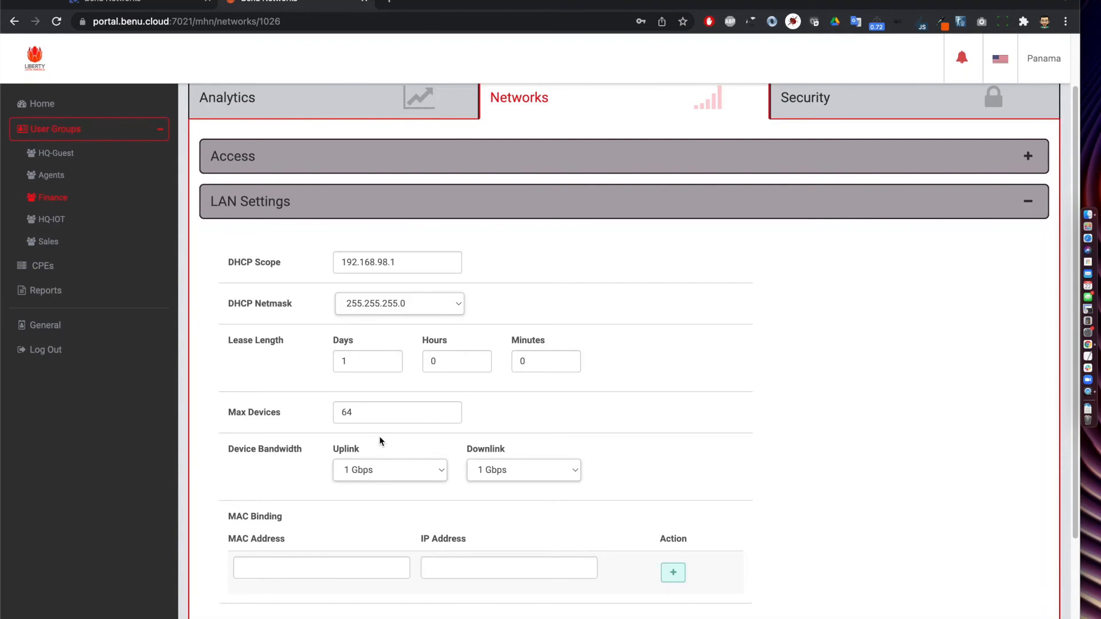
mouse_move(482, 436)
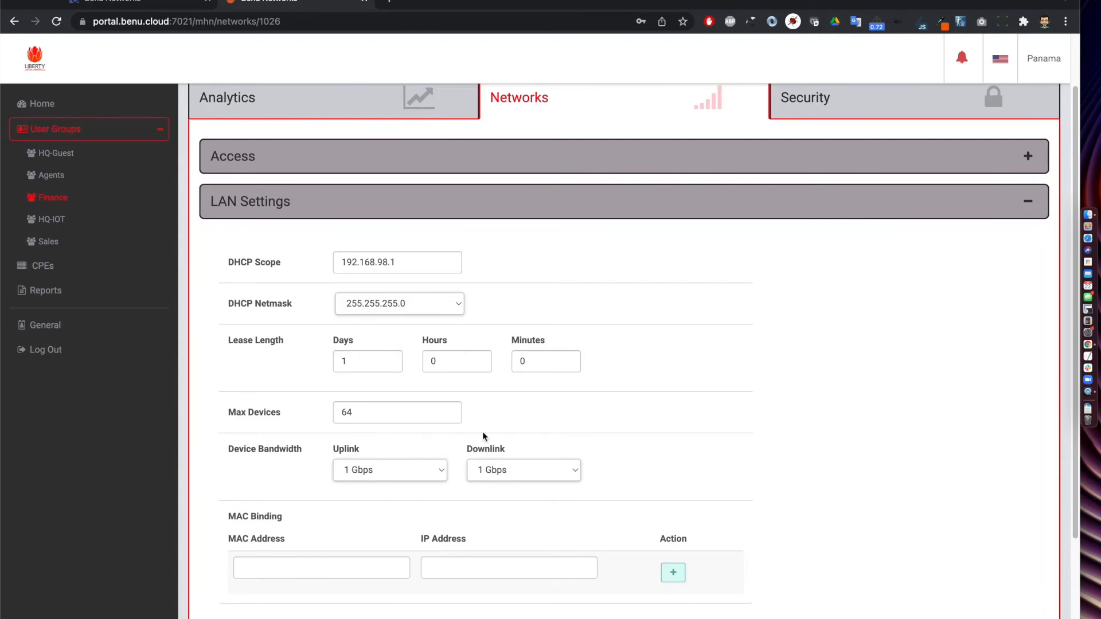
mouse_move(407, 467)
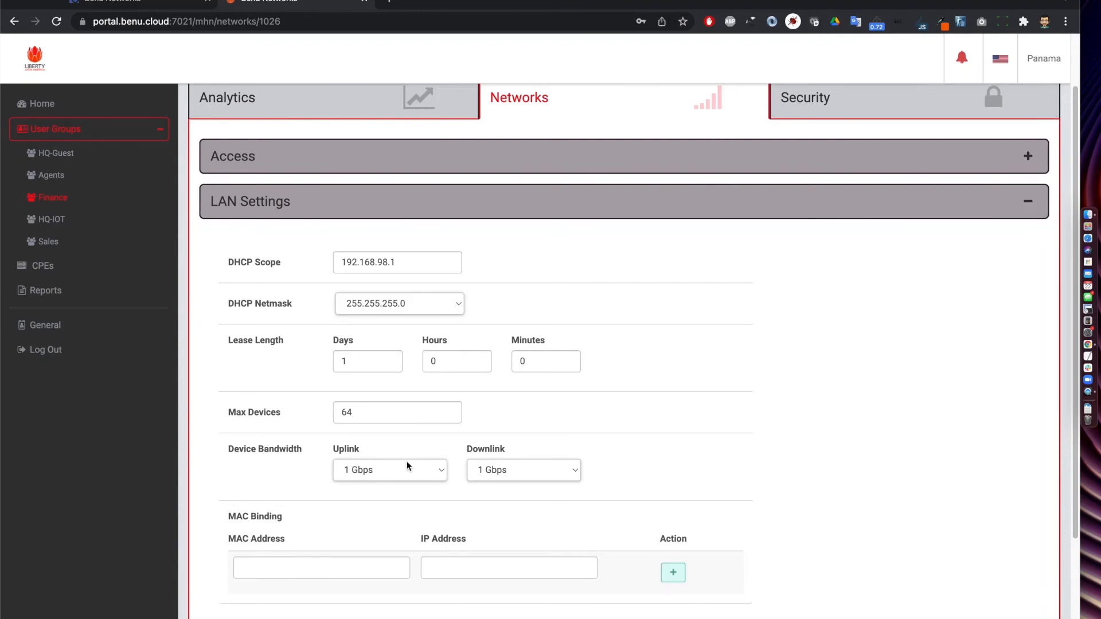
mouse_move(404, 497)
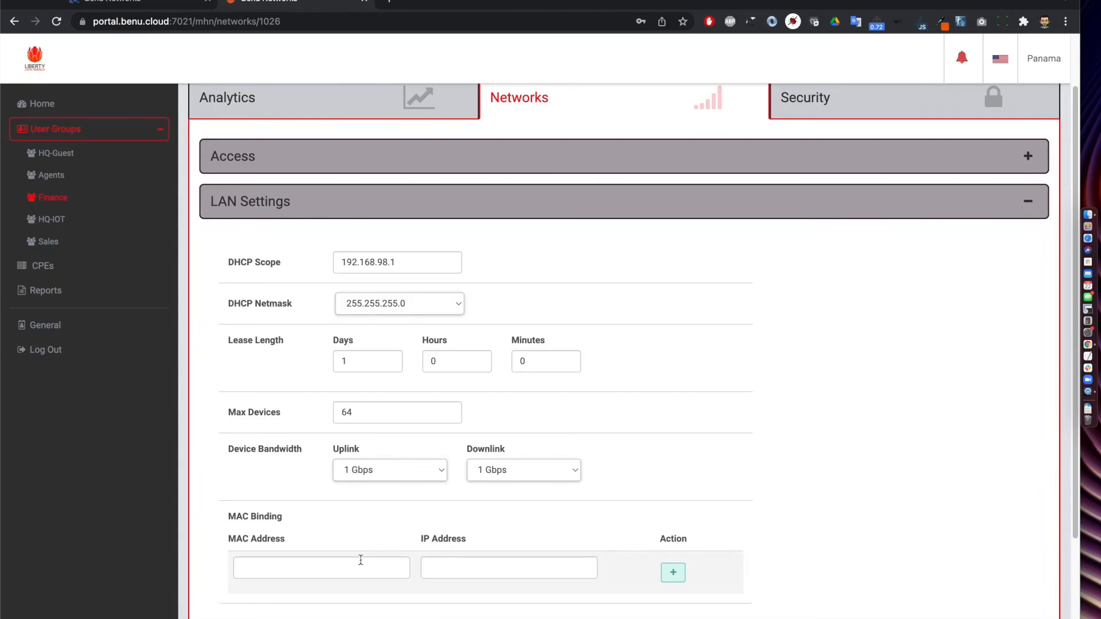
left_click(671, 572)
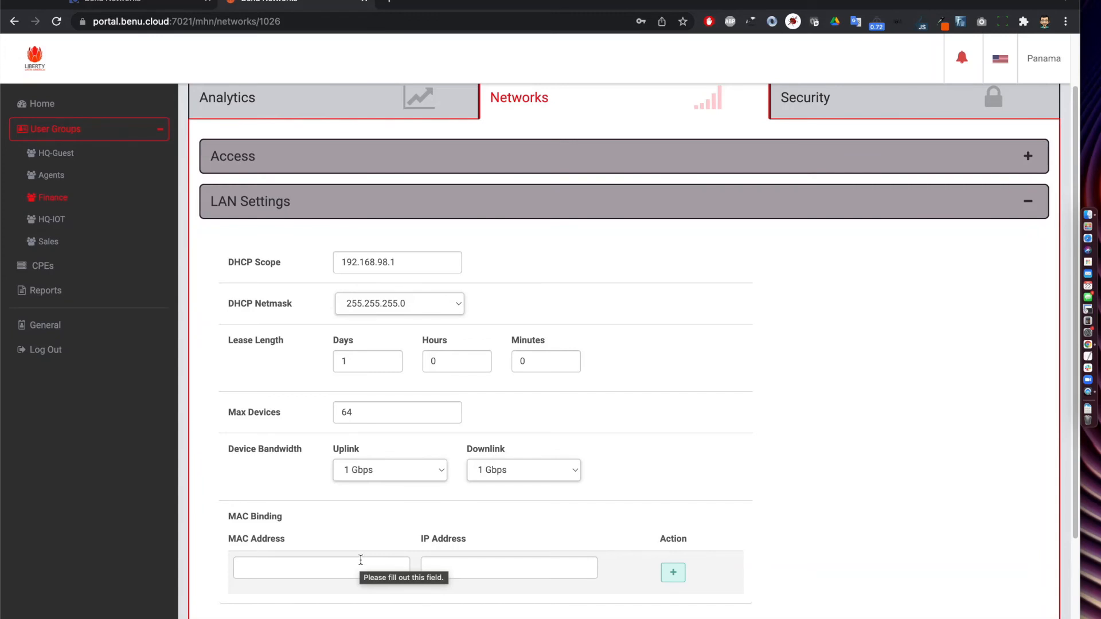
mouse_move(454, 529)
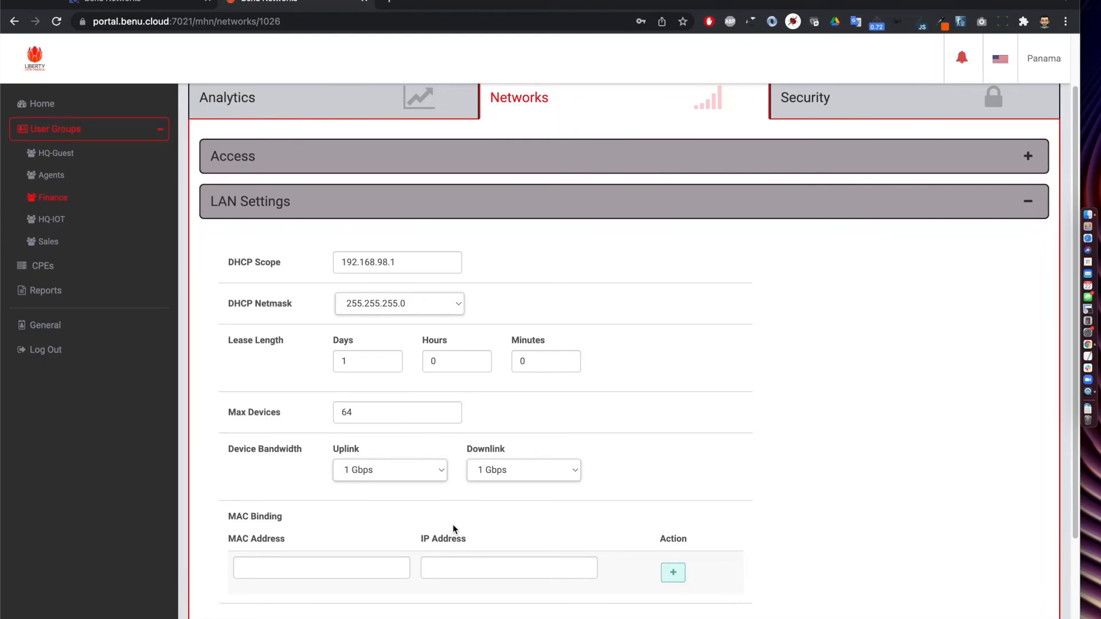
left_click(671, 571)
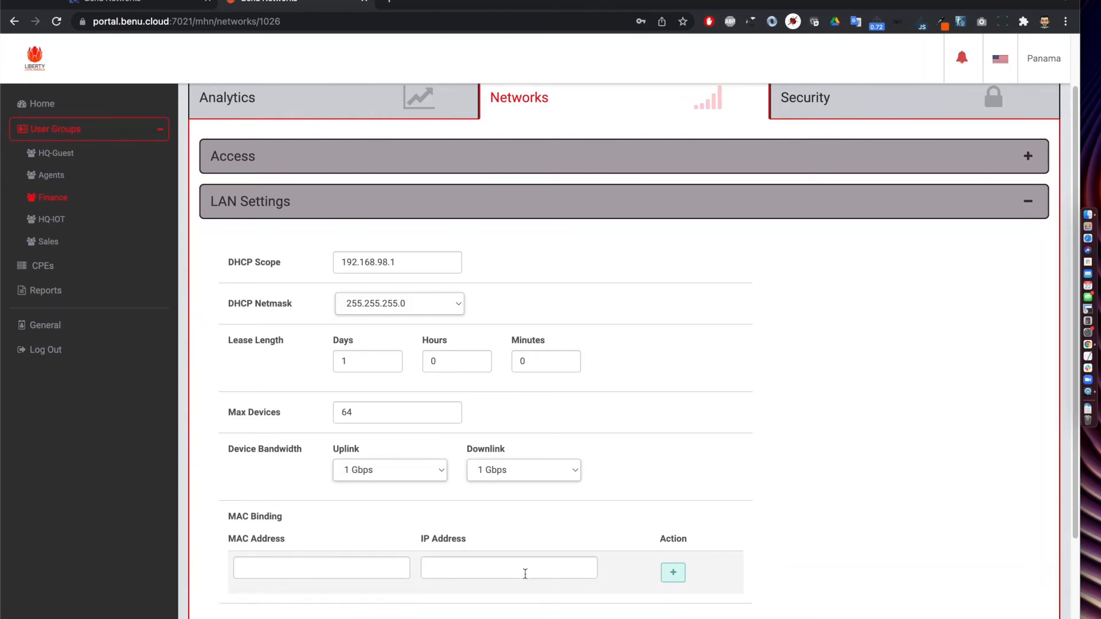
mouse_move(774, 488)
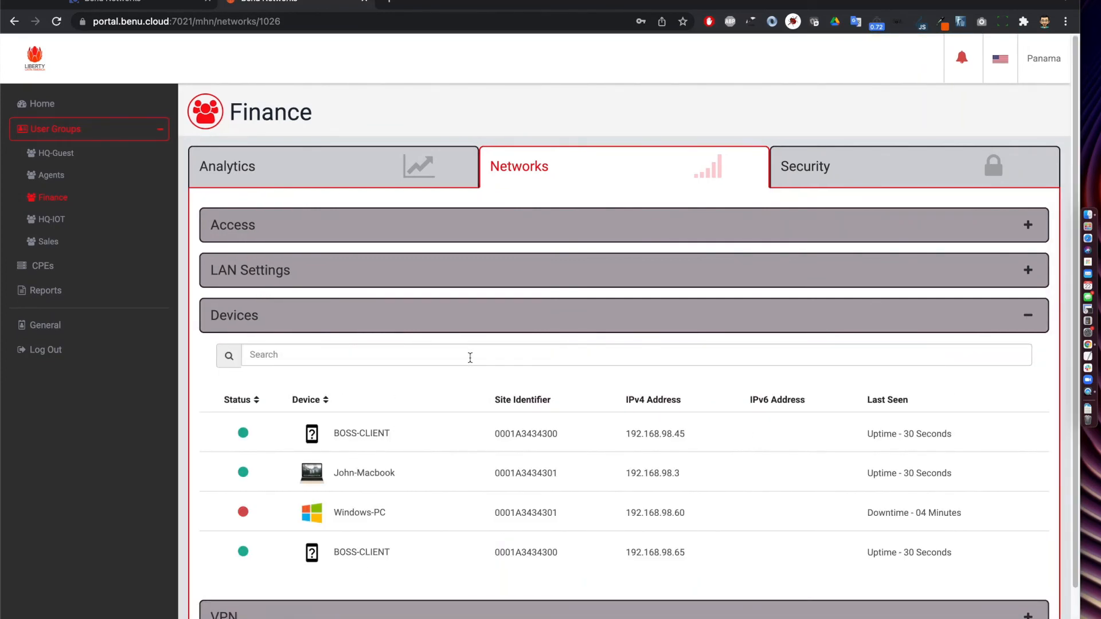
mouse_move(400, 434)
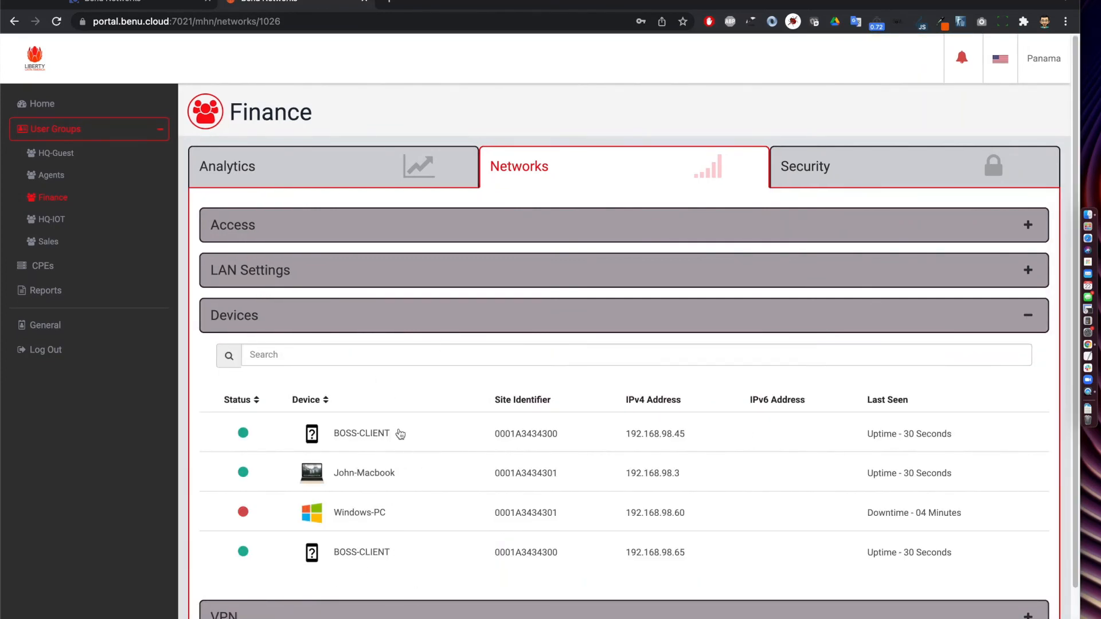
mouse_move(359, 512)
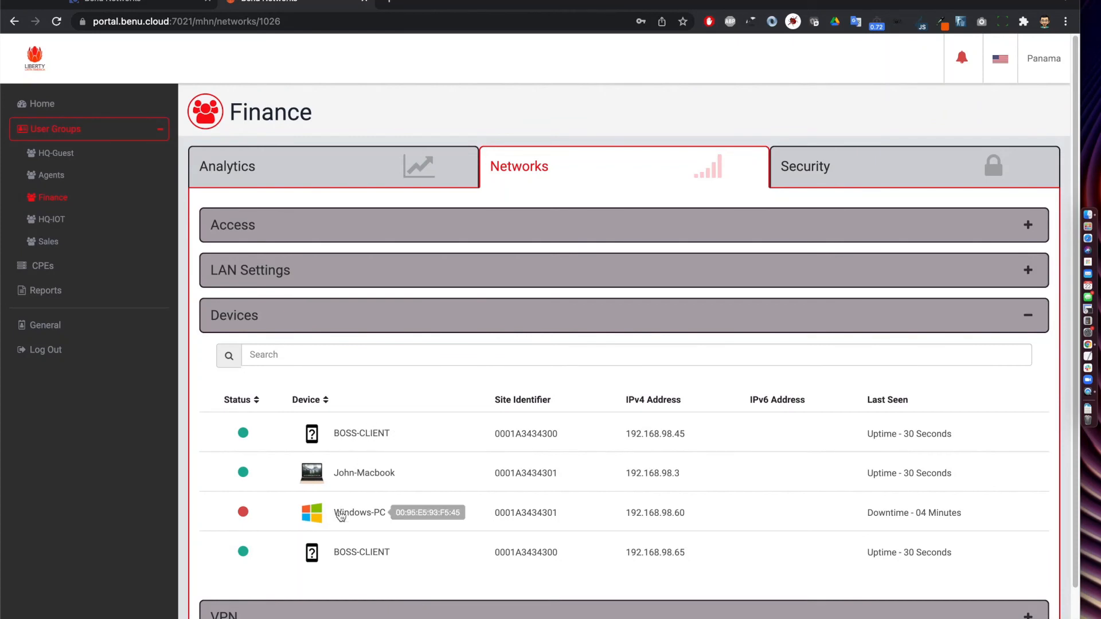
mouse_move(364, 481)
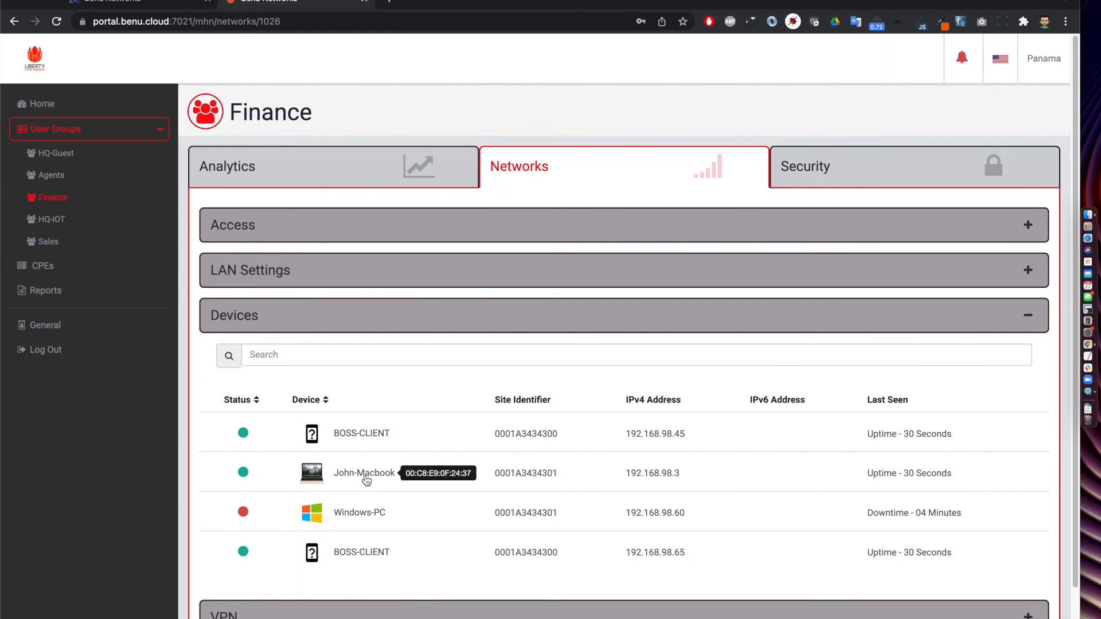
mouse_move(444, 315)
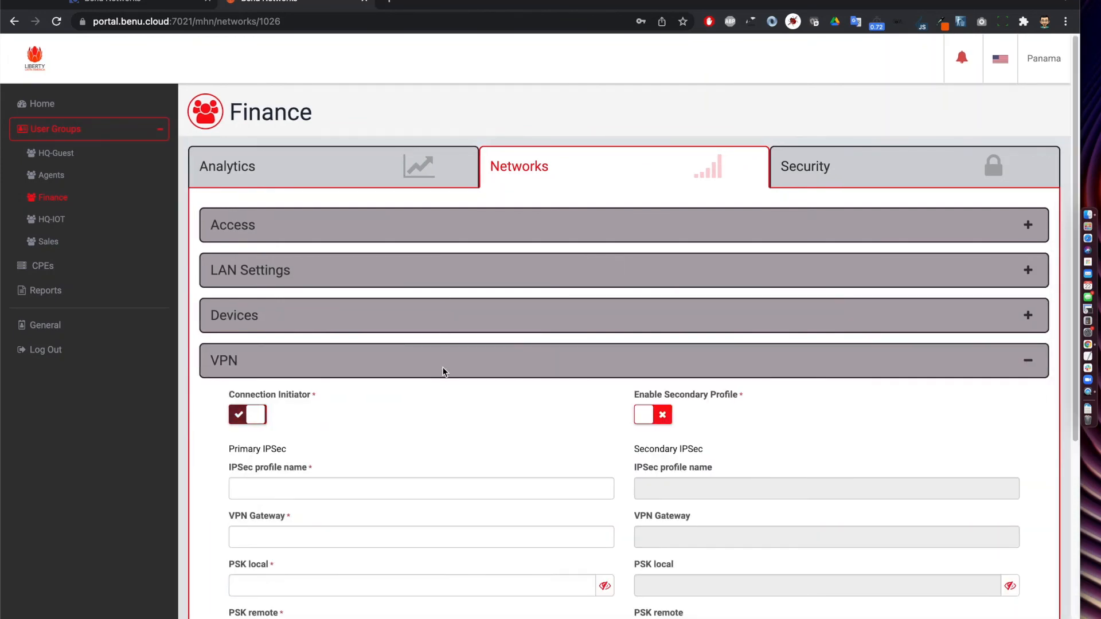
mouse_move(562, 437)
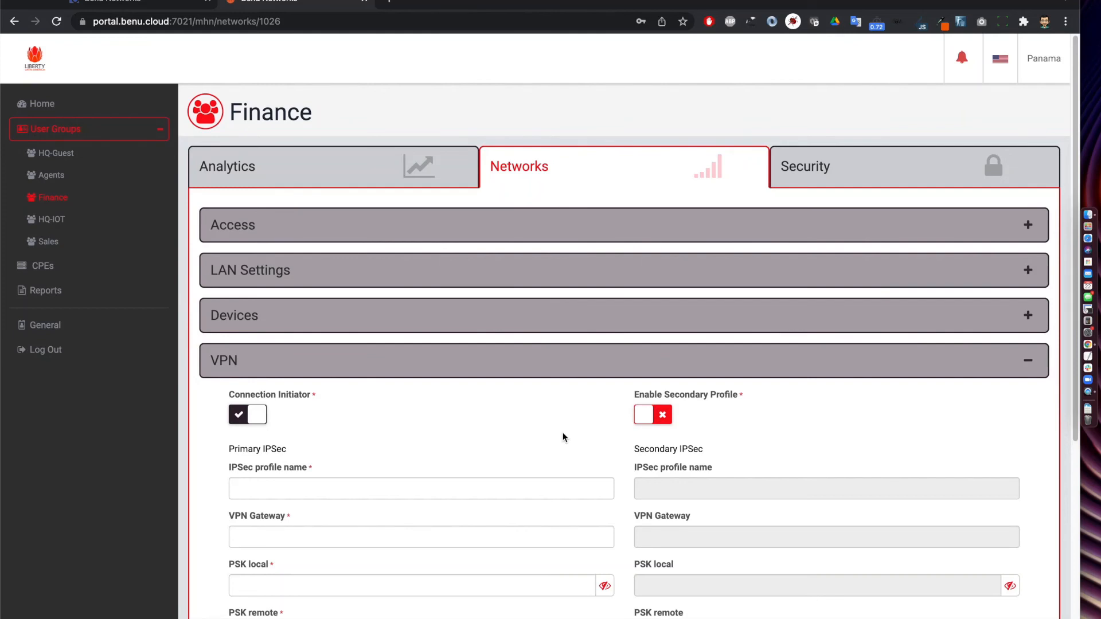
mouse_move(607, 454)
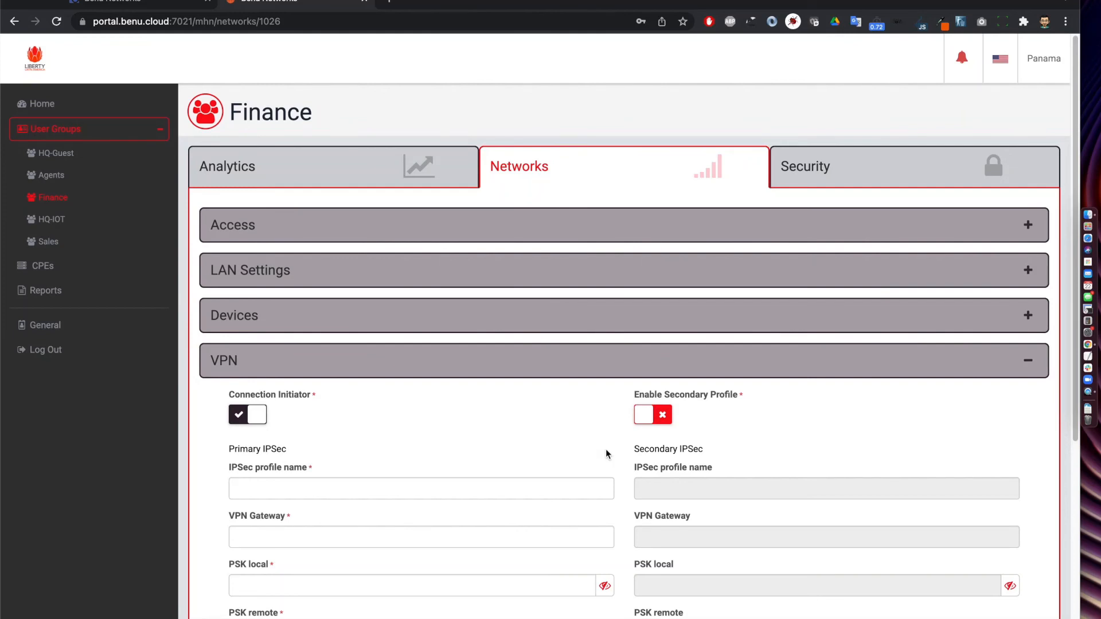
mouse_move(628, 482)
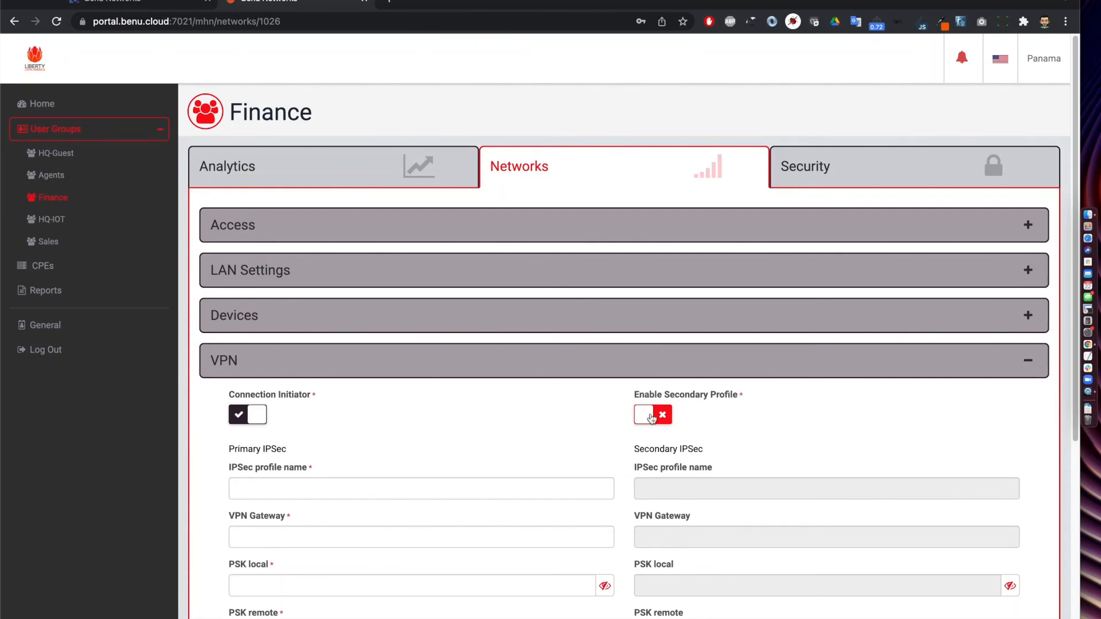
mouse_move(663, 367)
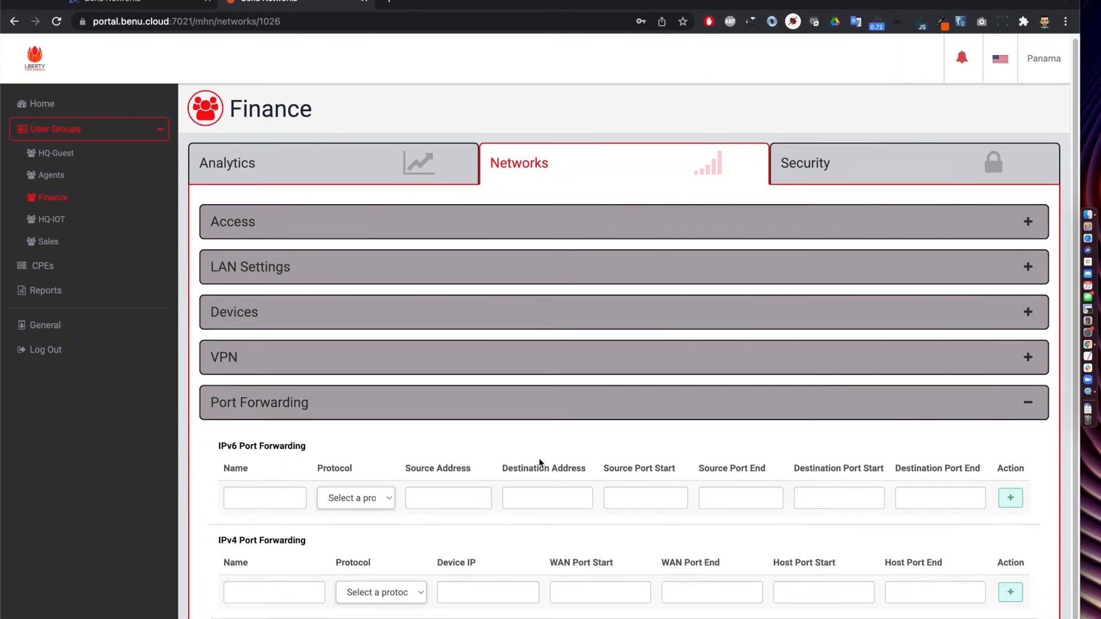
Scroll to the Finance group's empty IPv6 and IPv4 port forwarding rules
scroll("up", 3)
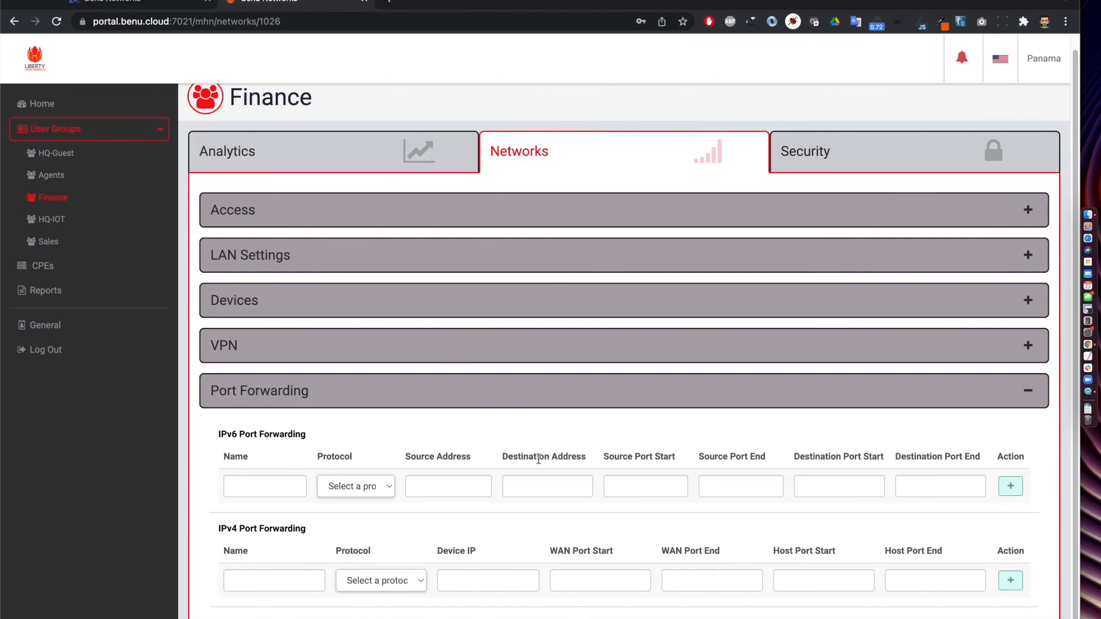
mouse_move(837, 158)
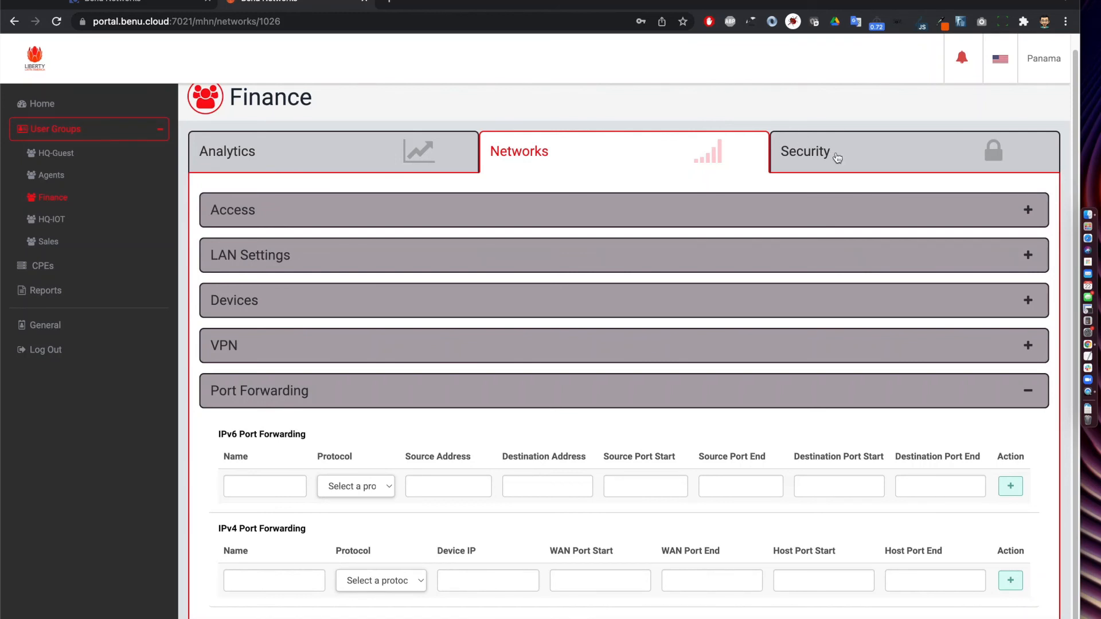
Select Medium on Finance's Security tab, then review its allowed and blocked URL lists
left_click(805, 151)
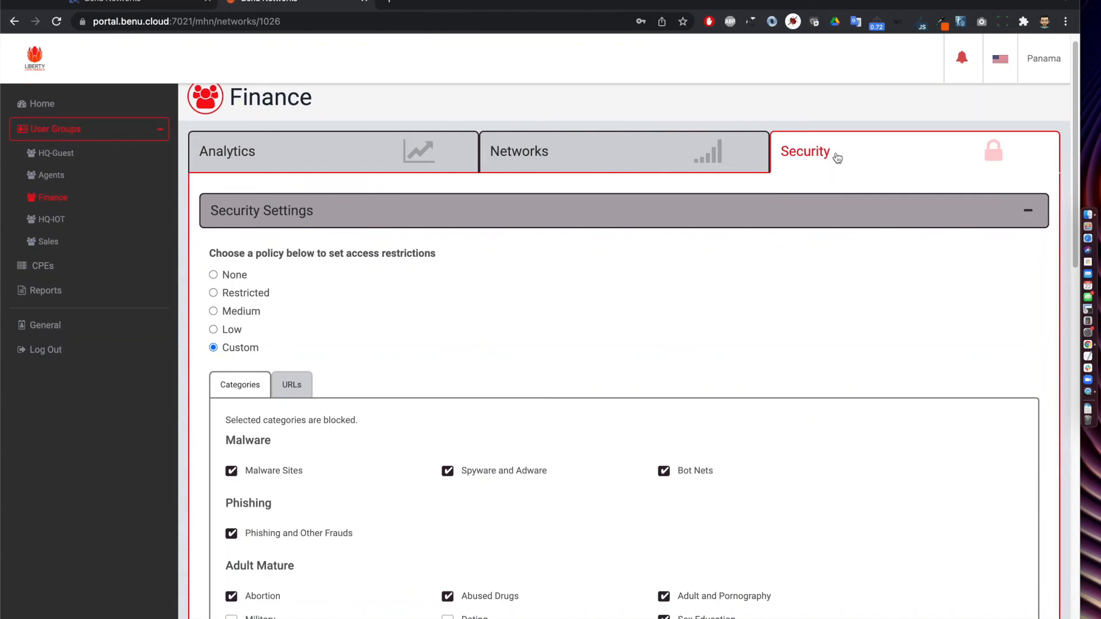
mouse_move(319, 303)
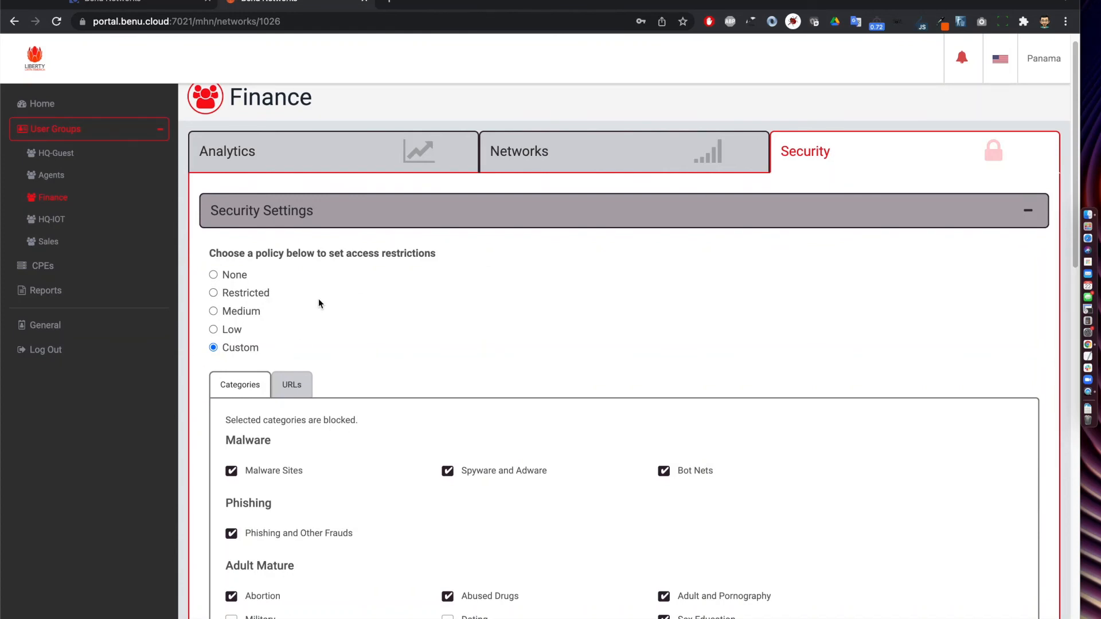
mouse_move(302, 344)
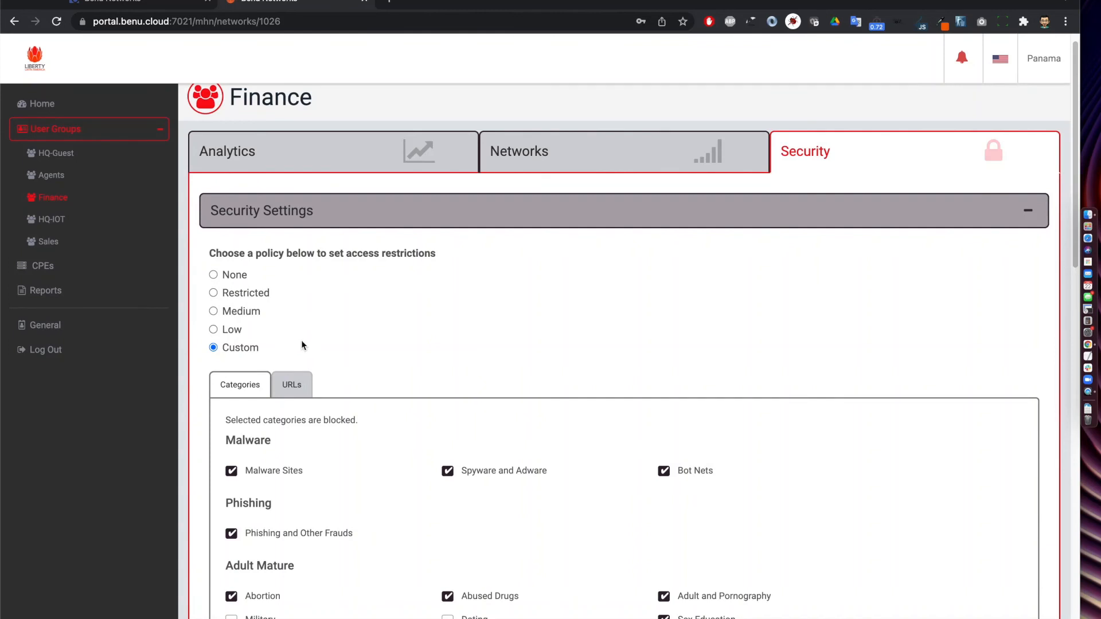
mouse_move(302, 473)
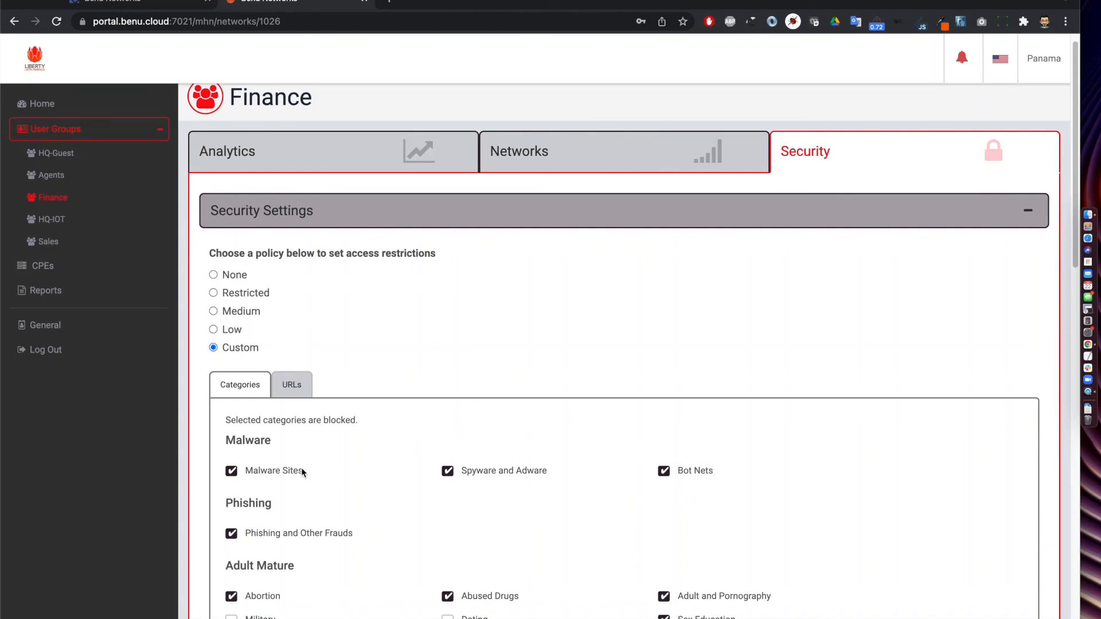
scroll("down", 3)
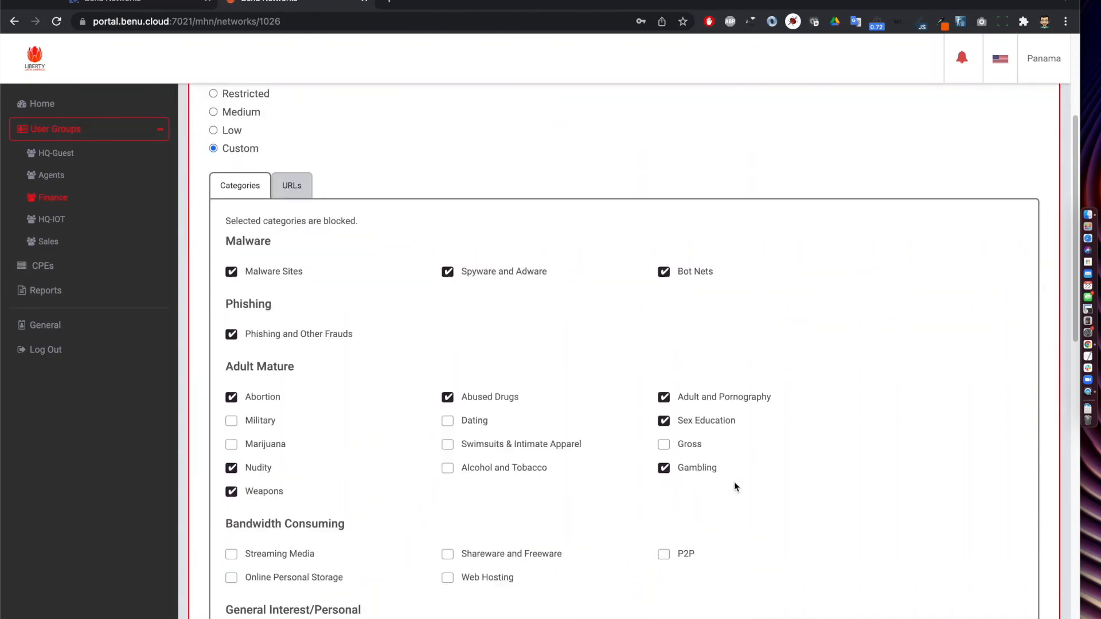
scroll("up", 3)
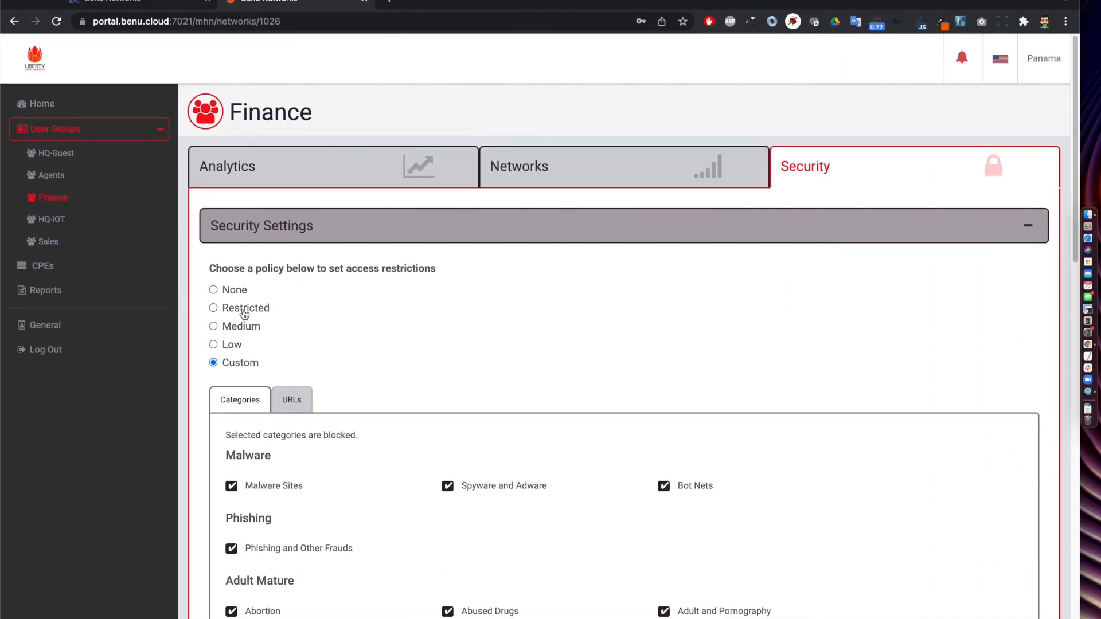
left_click(213, 326)
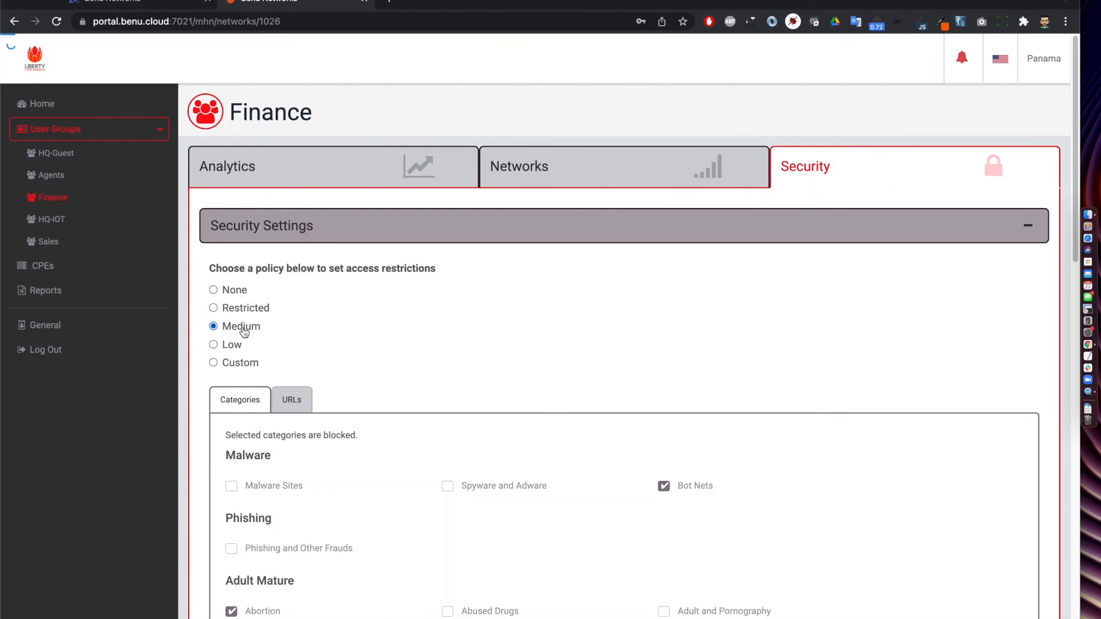
left_click(213, 325)
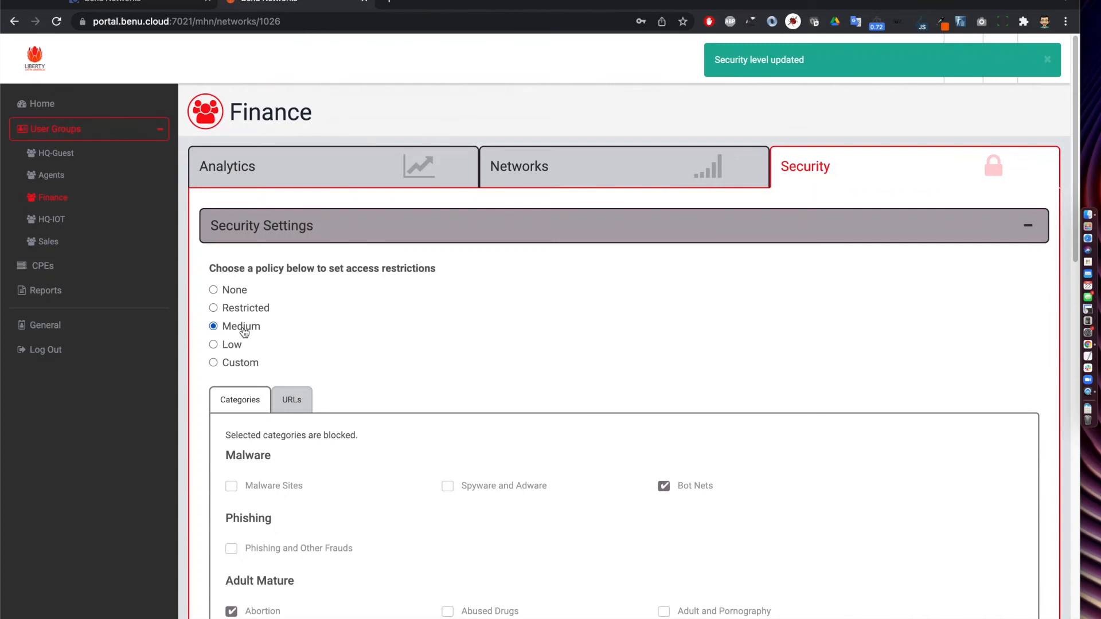
left_click(291, 399)
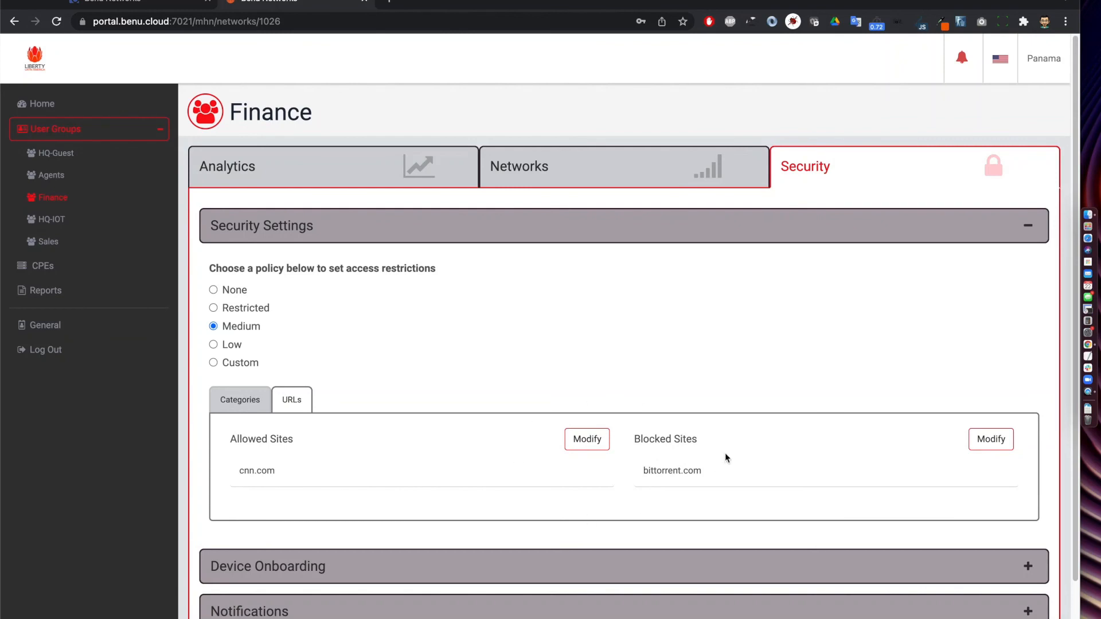
left_click(53, 153)
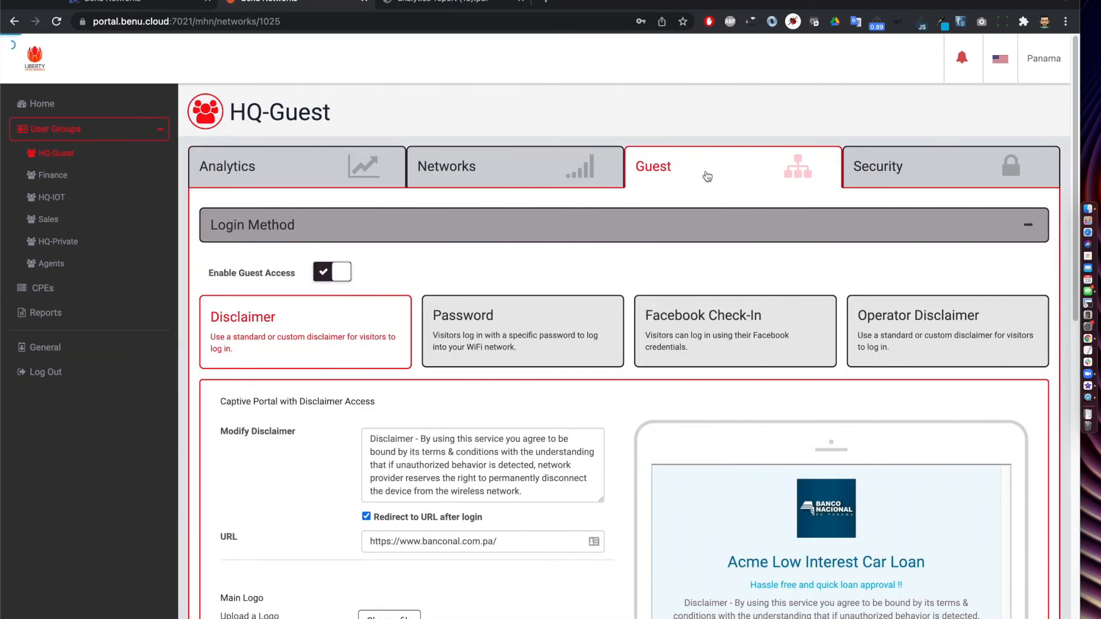
mouse_move(623, 466)
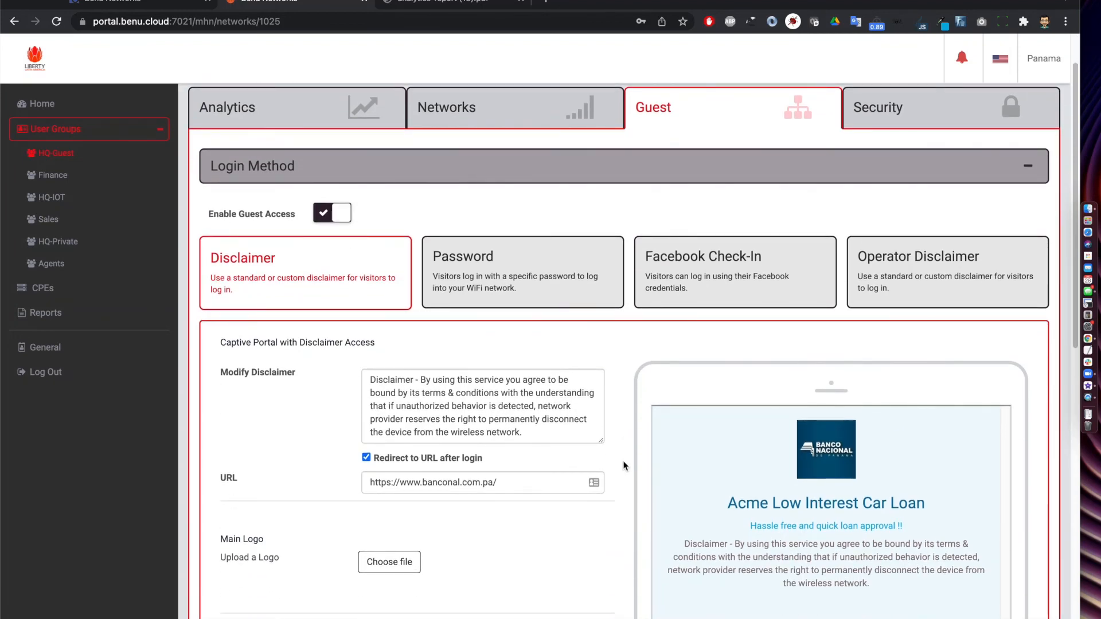
scroll("down", 3)
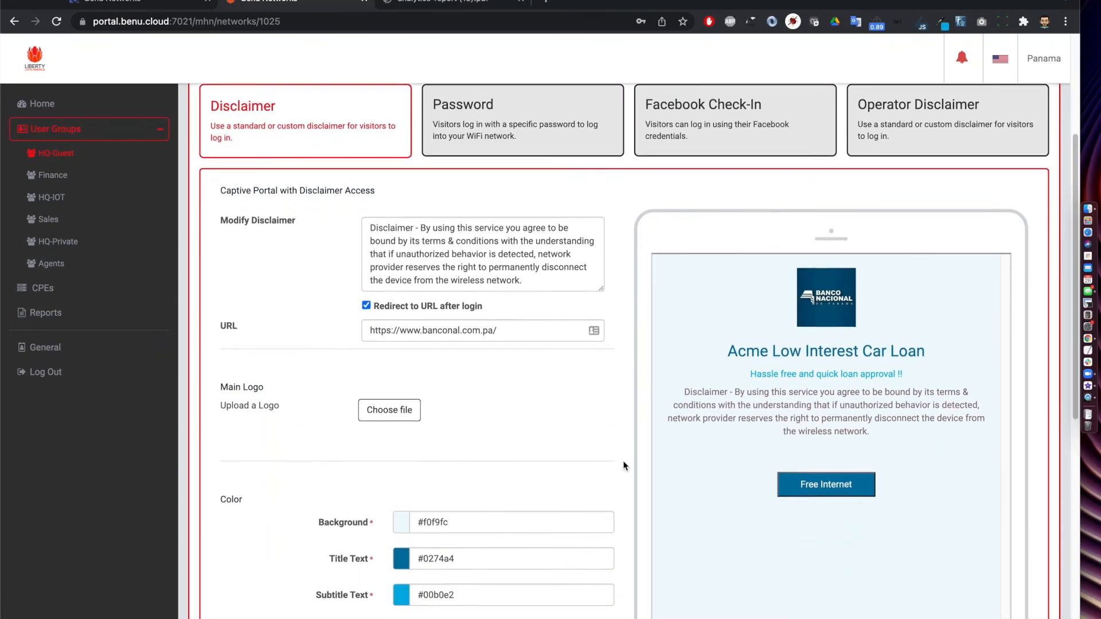
scroll("down", 3)
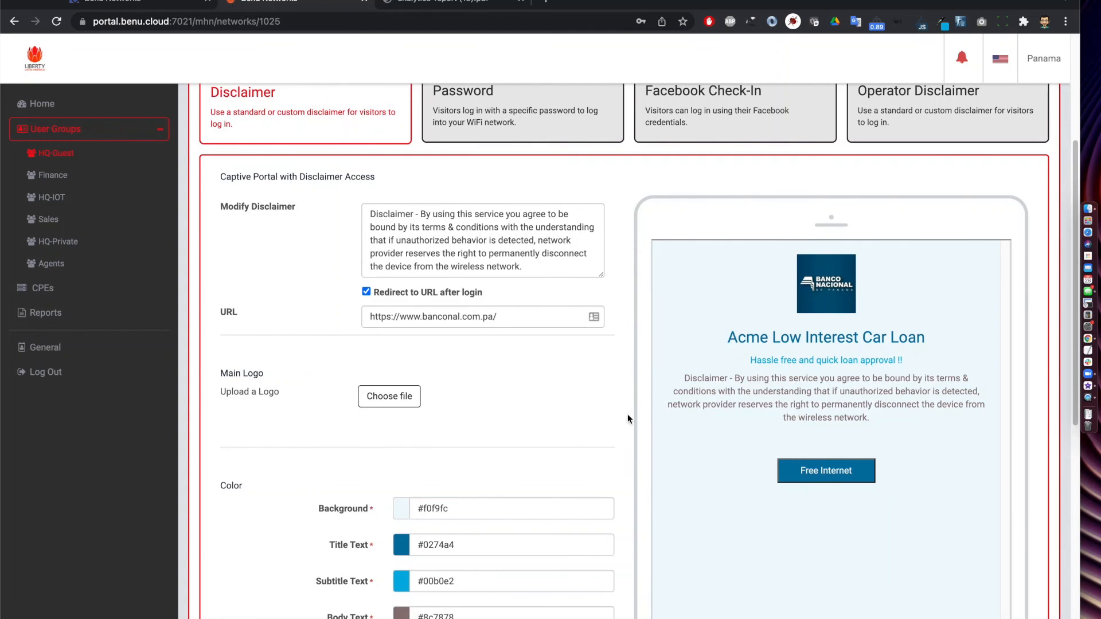
mouse_move(888, 170)
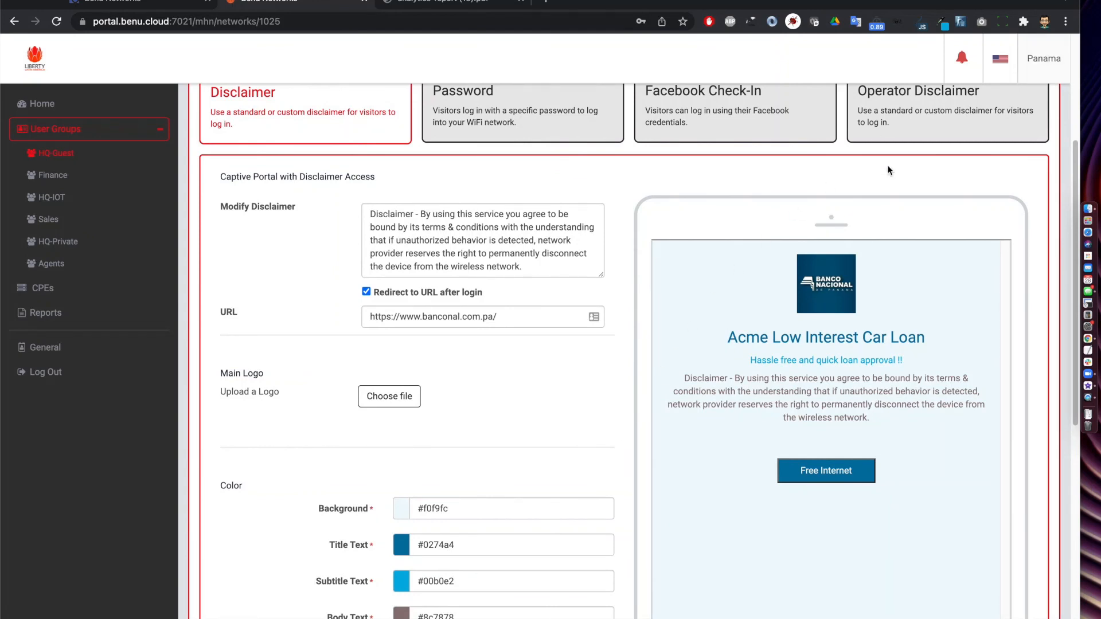
scroll("down", 3)
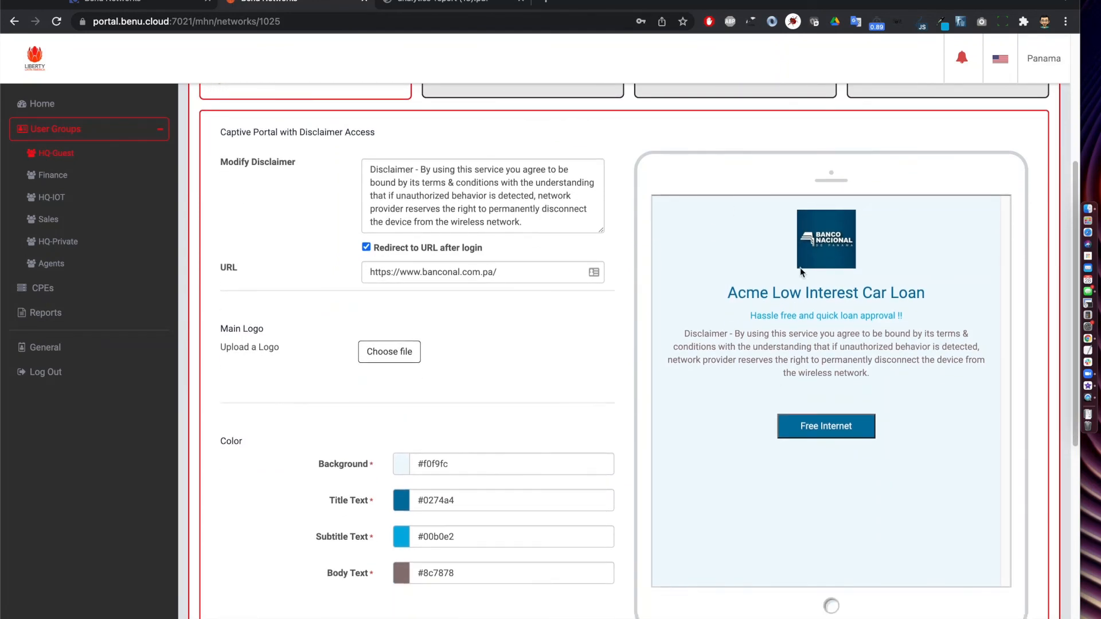
mouse_move(900, 298)
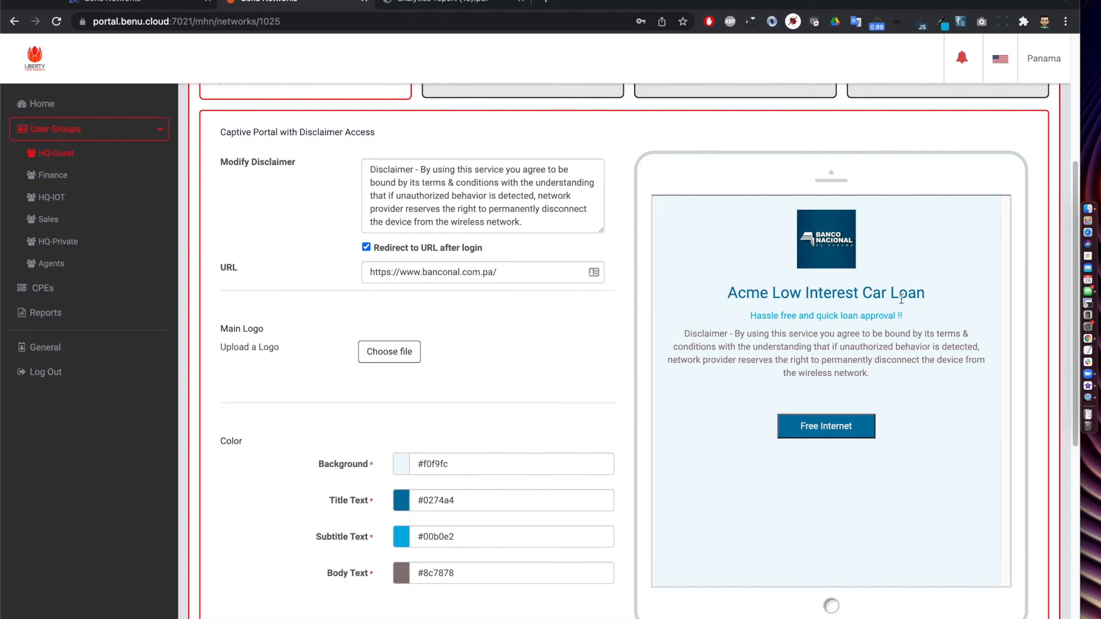
mouse_move(995, 391)
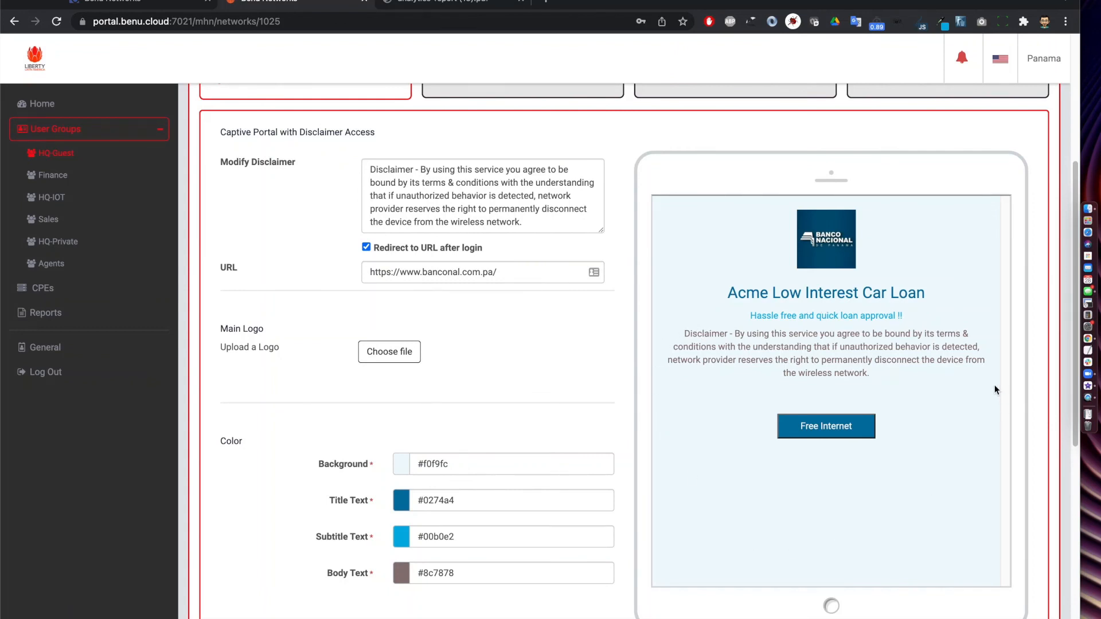
scroll("up", 3)
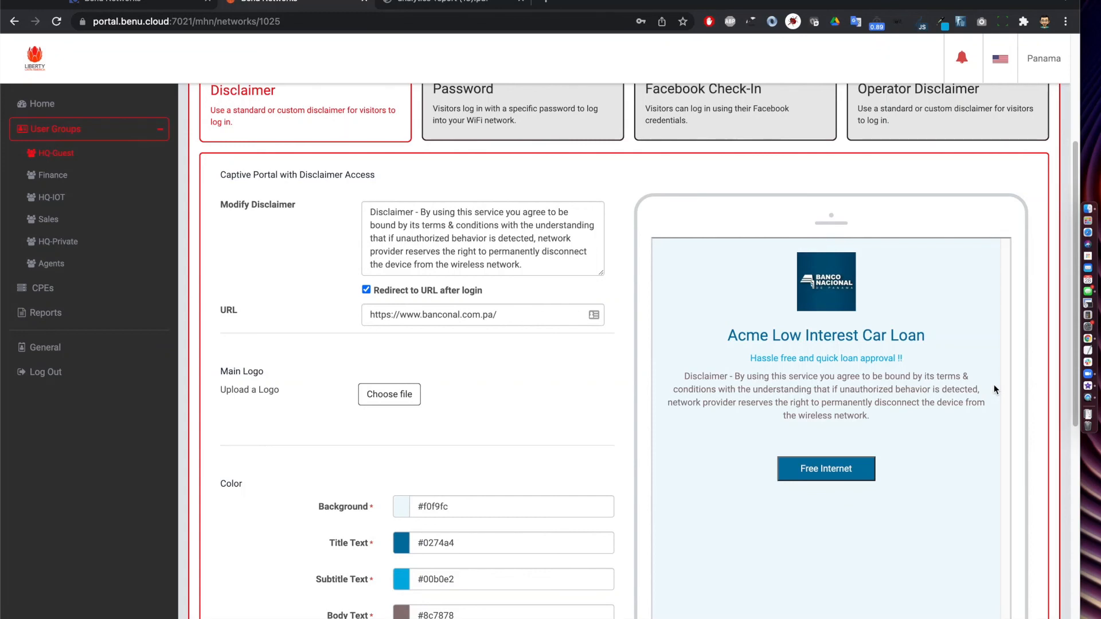
mouse_move(470, 255)
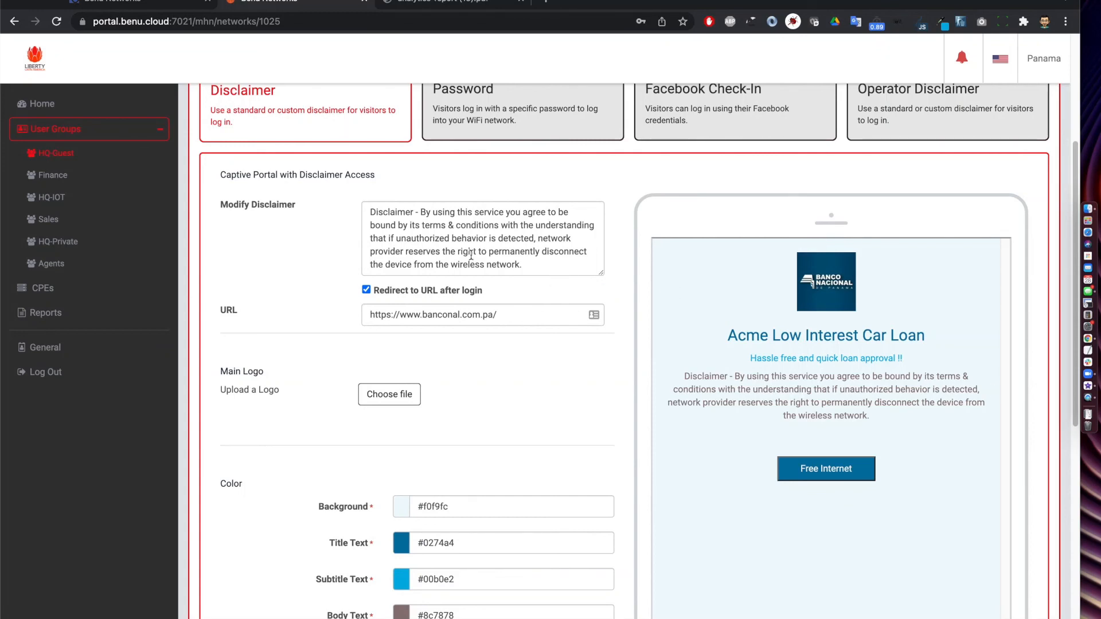
mouse_move(525, 379)
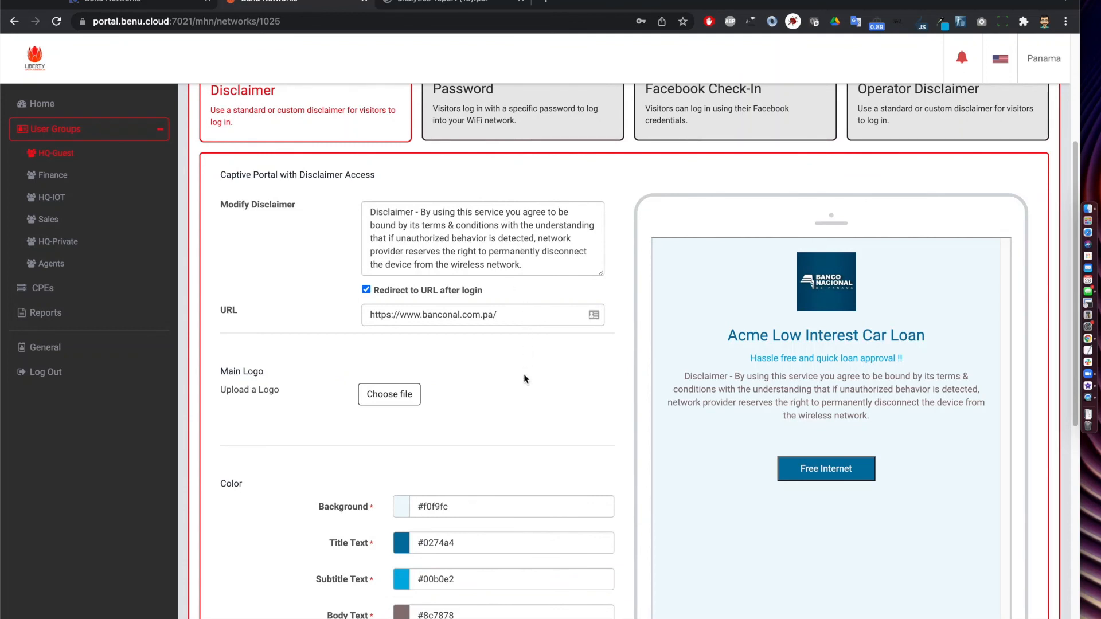
mouse_move(772, 527)
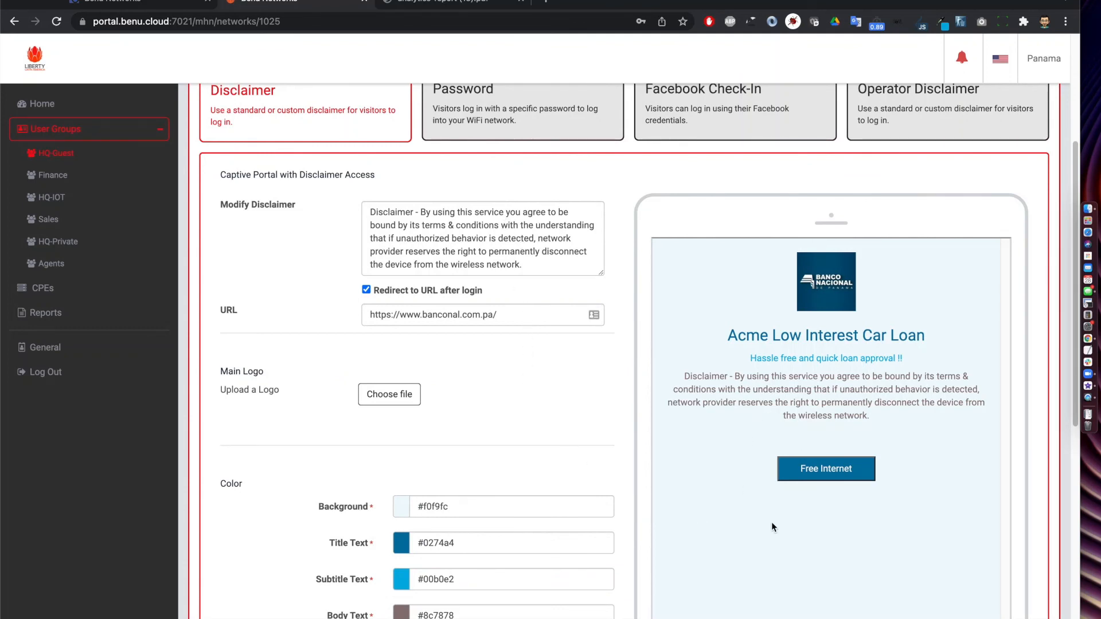
mouse_move(444, 363)
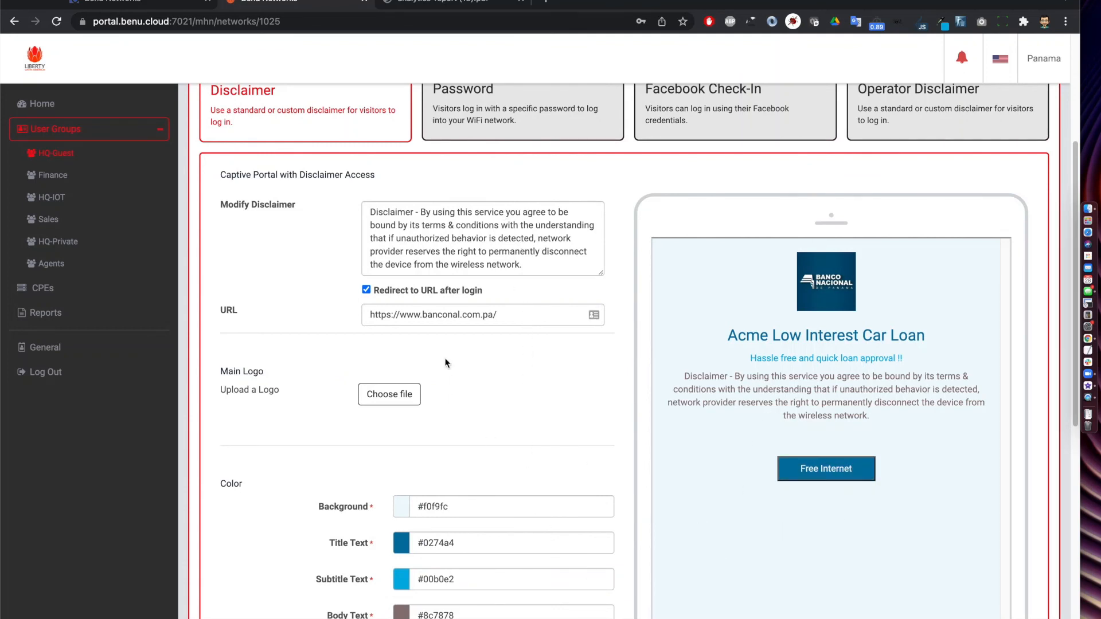
mouse_move(623, 396)
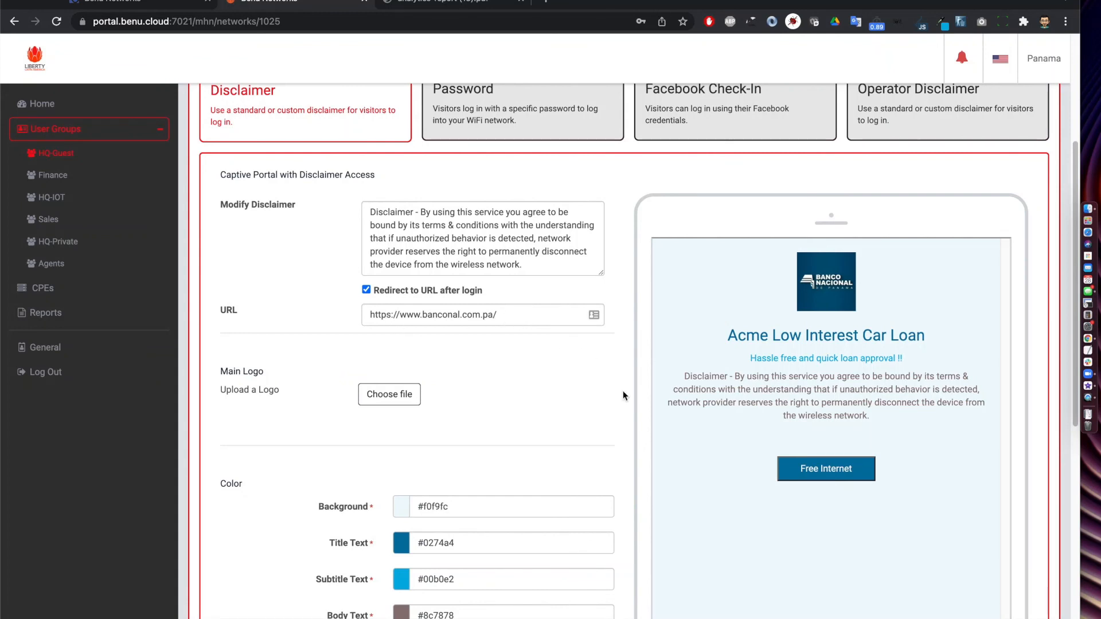
scroll("down", 3)
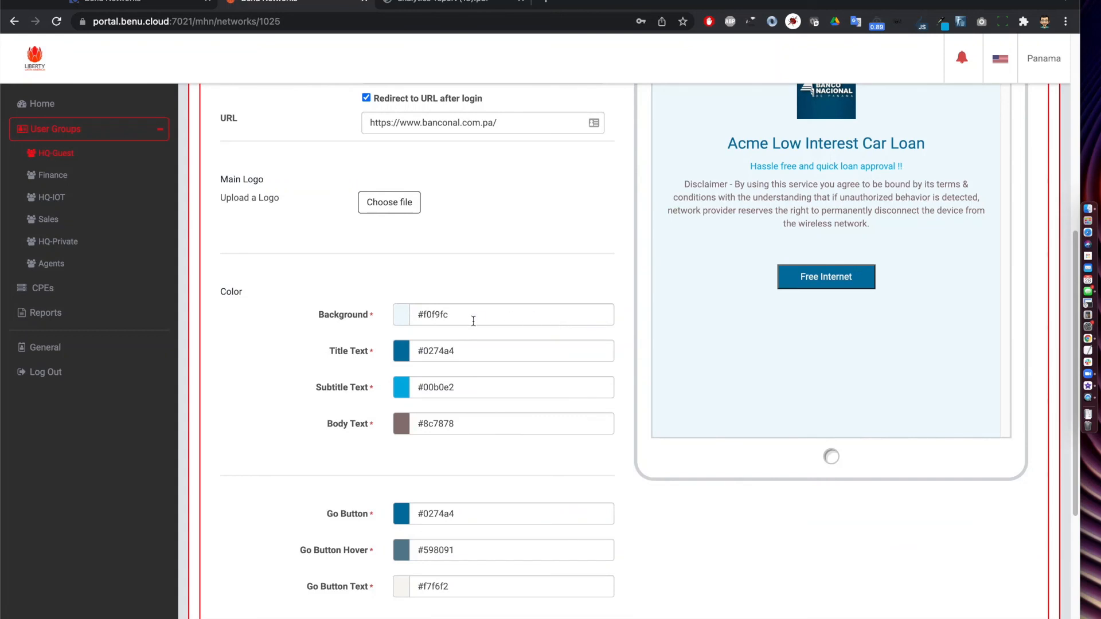
mouse_move(876, 275)
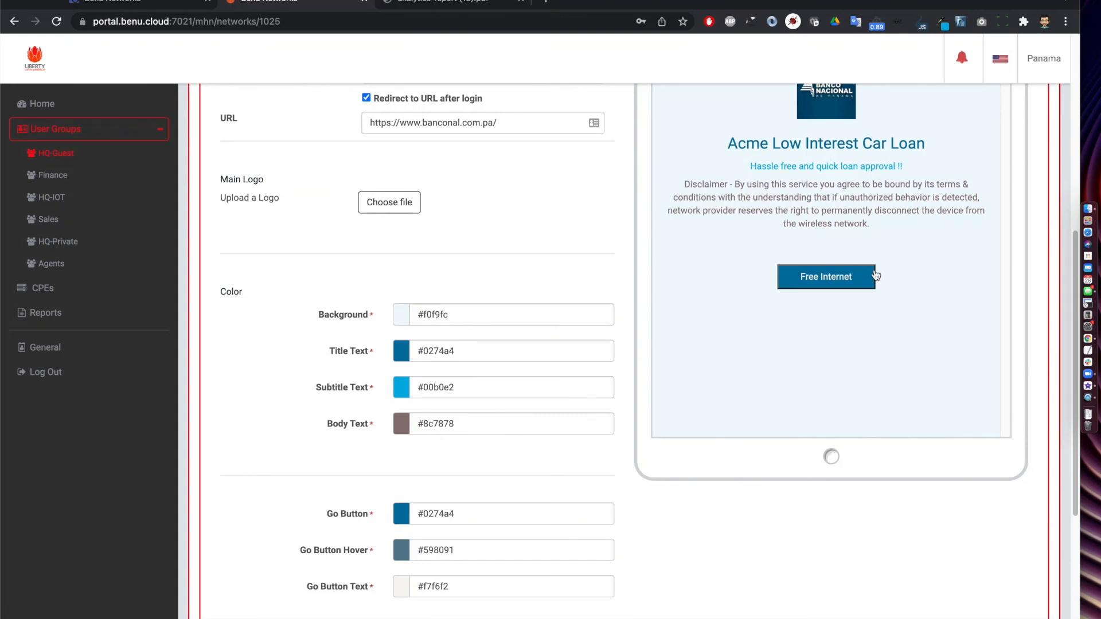
mouse_move(620, 308)
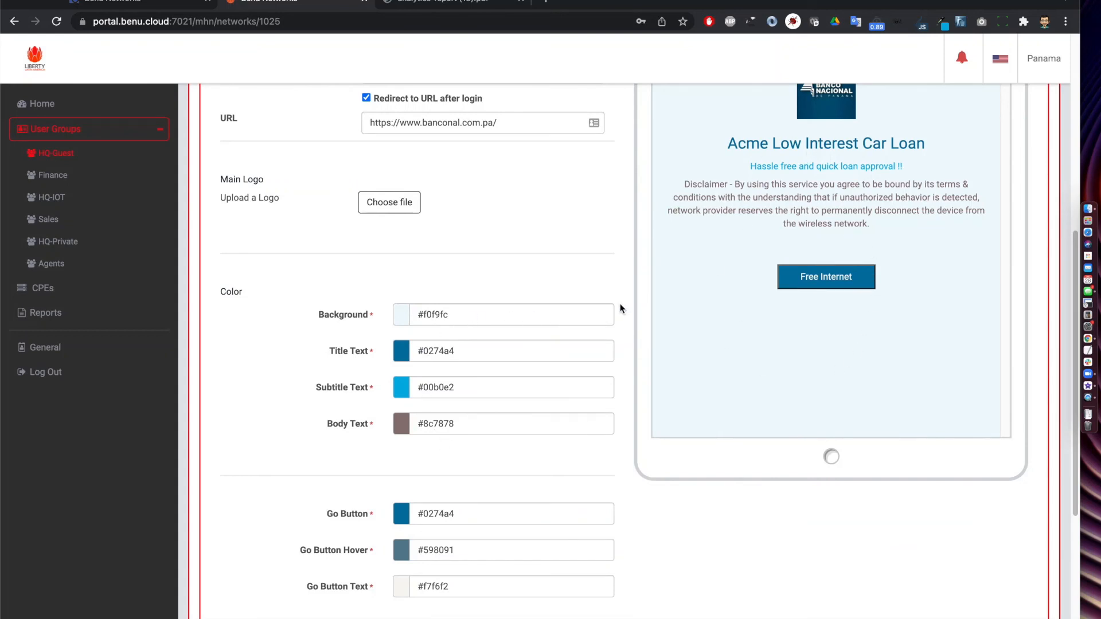
left_click(439, 2)
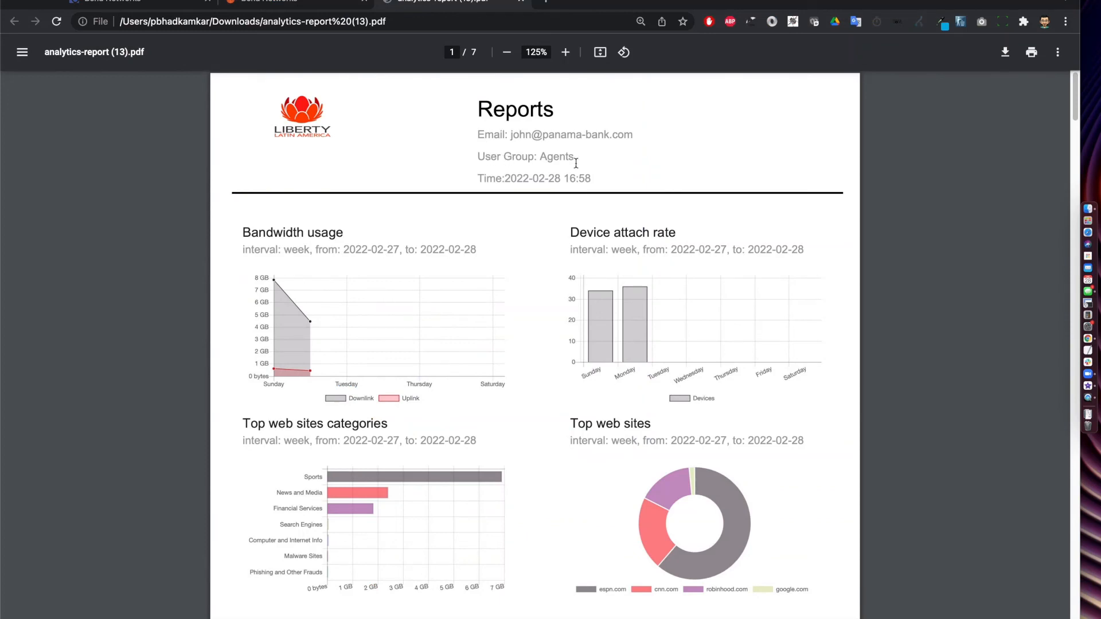
scroll("down", 3)
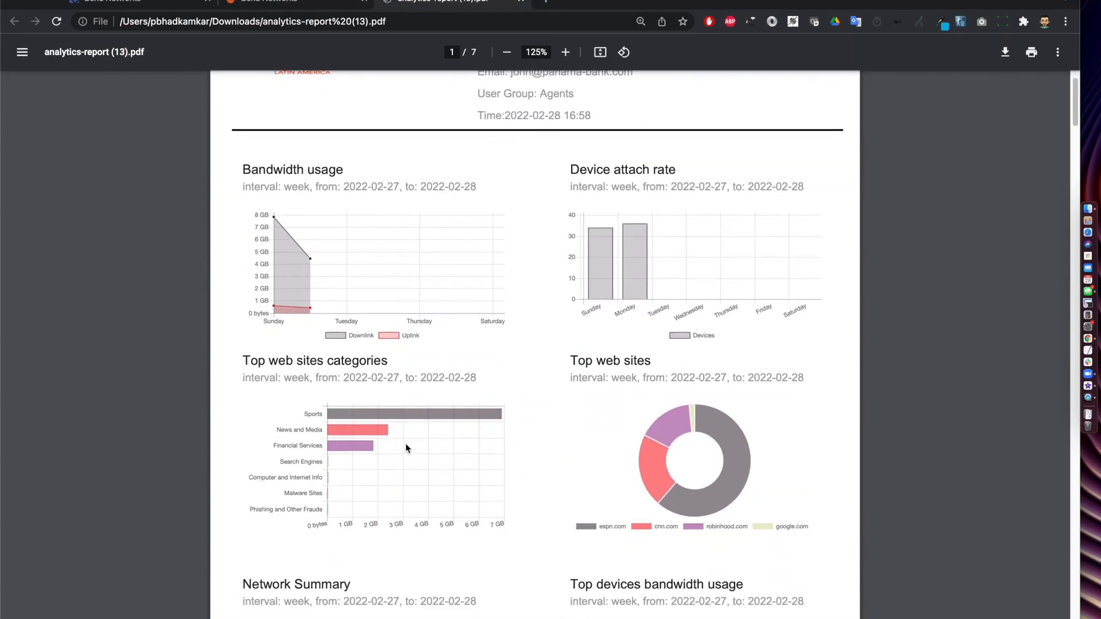
mouse_move(640, 257)
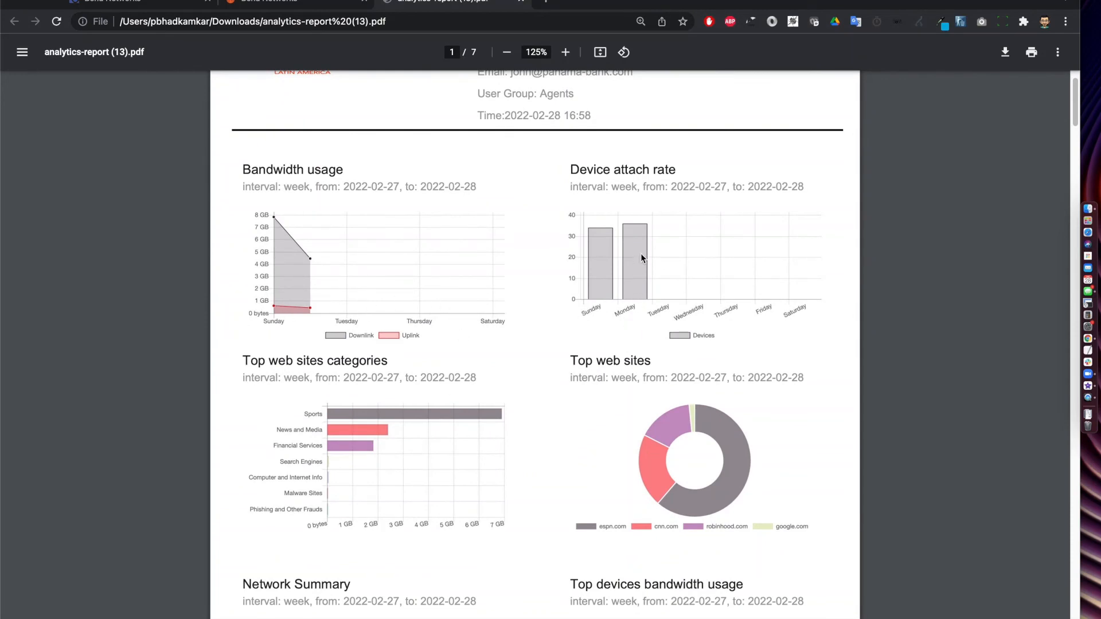
mouse_move(465, 458)
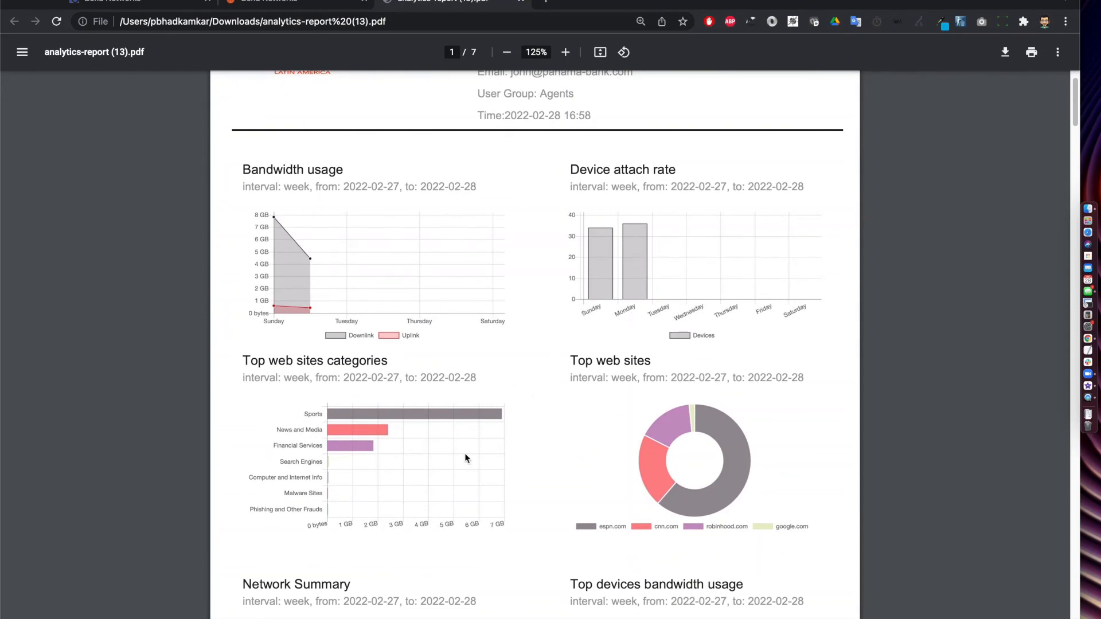
scroll("down", 3)
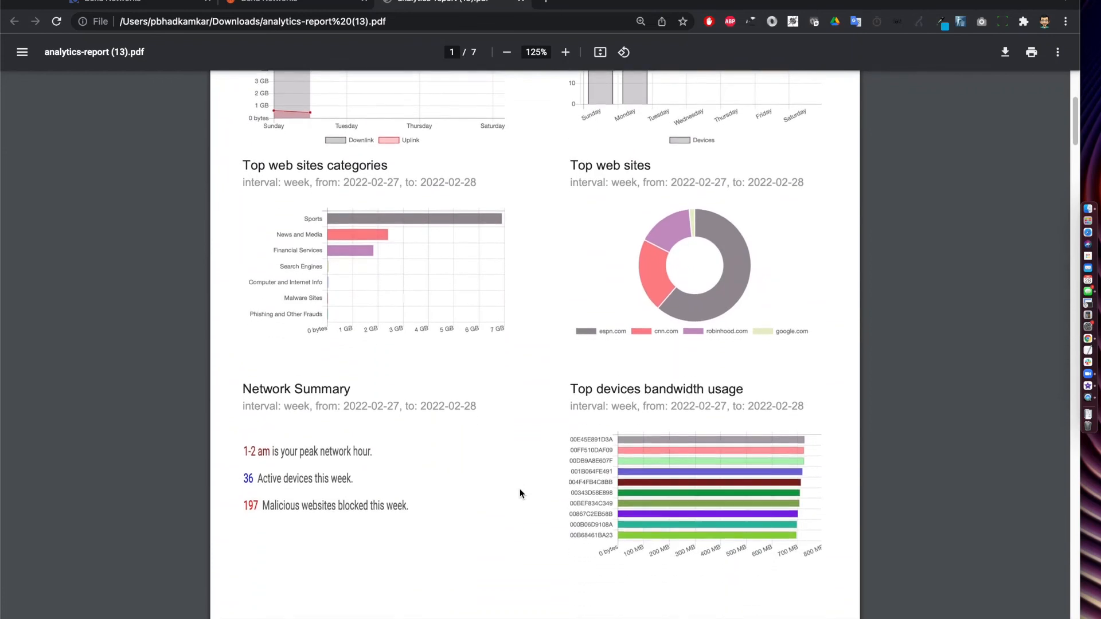
scroll("down", 3)
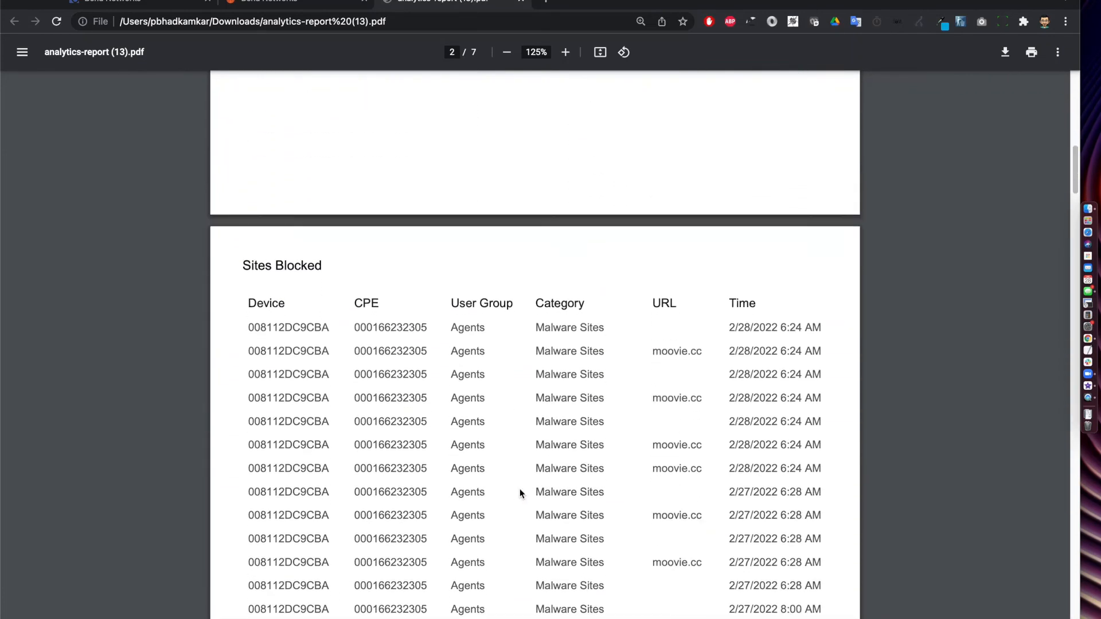
scroll("down", 3)
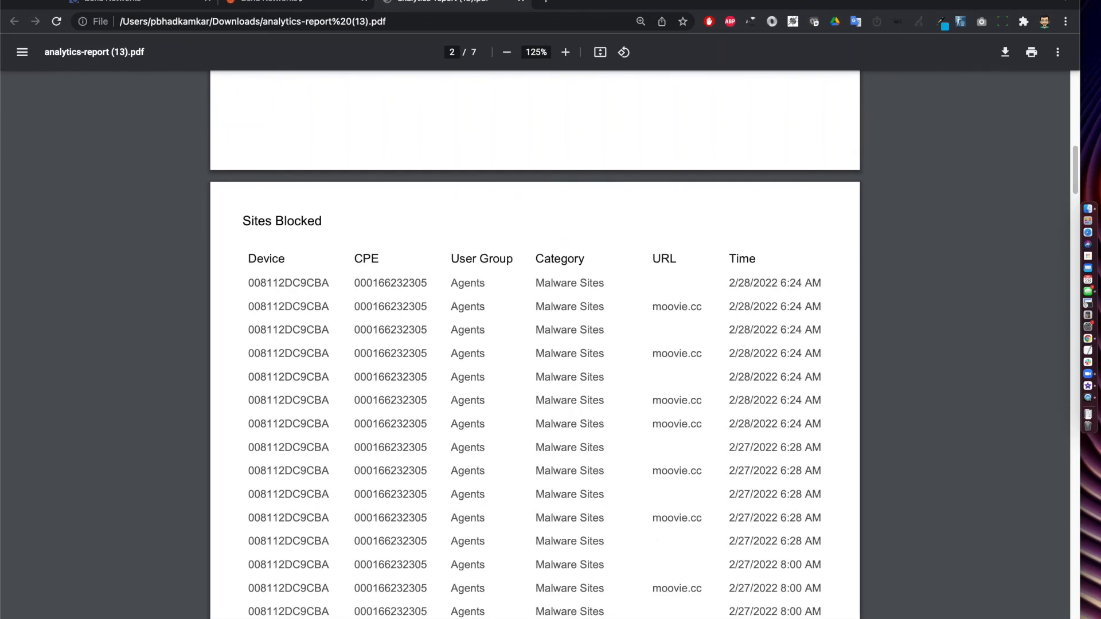
mouse_move(657, 546)
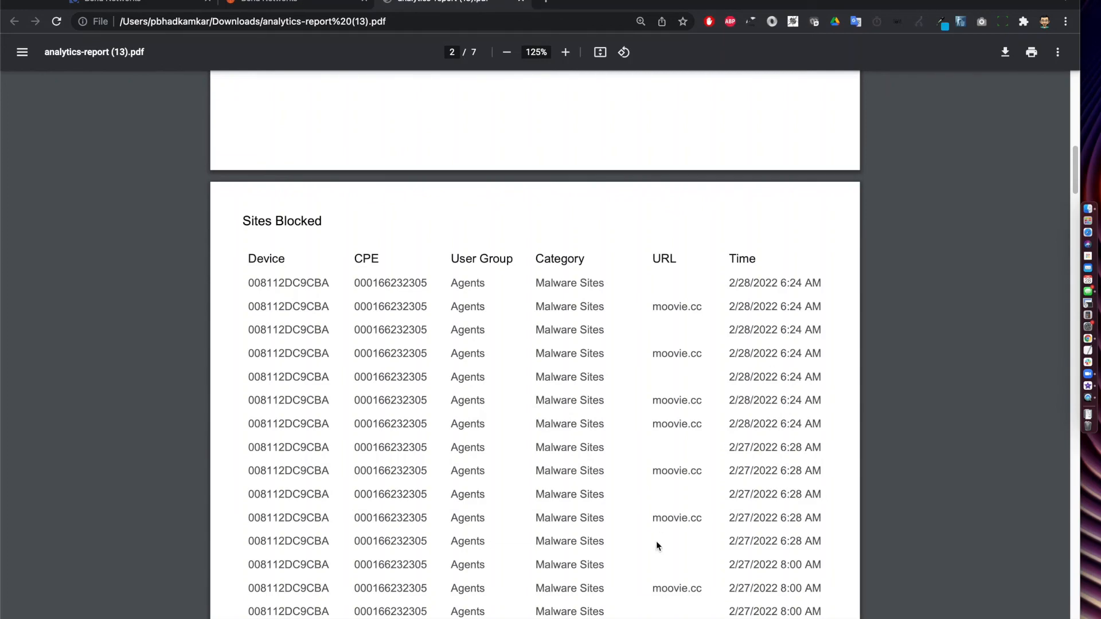
scroll("up", 3)
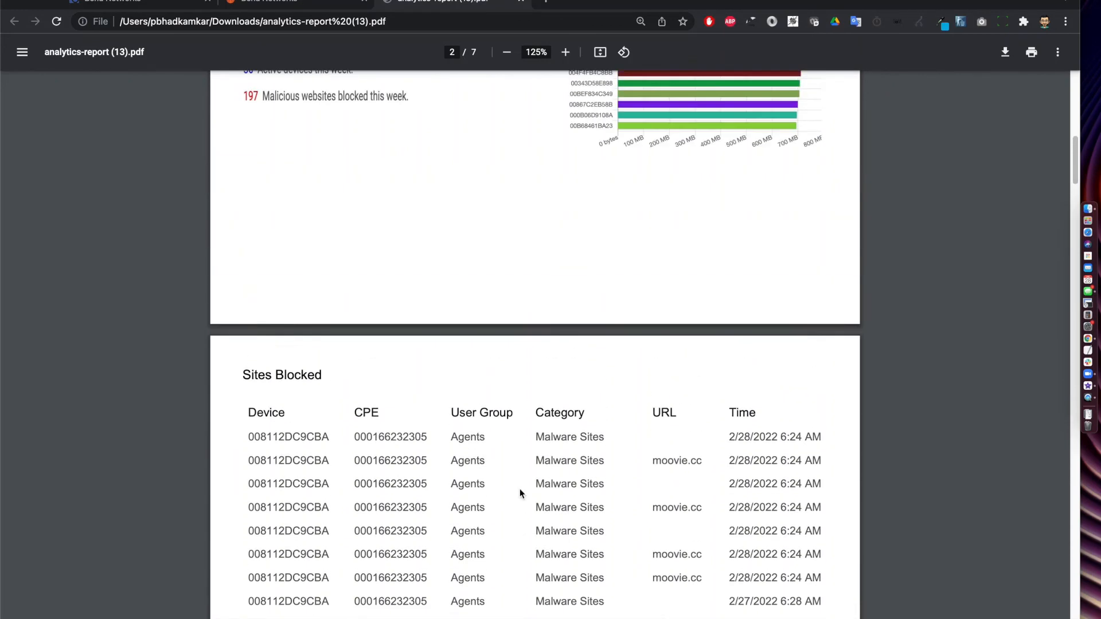
scroll("up", 3)
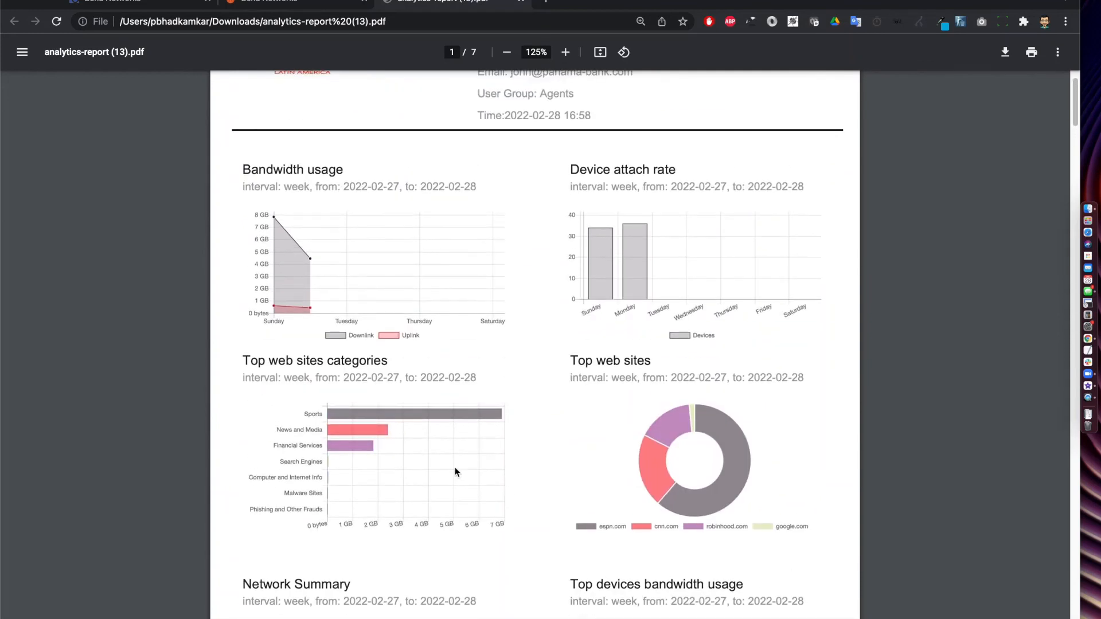
mouse_move(431, 297)
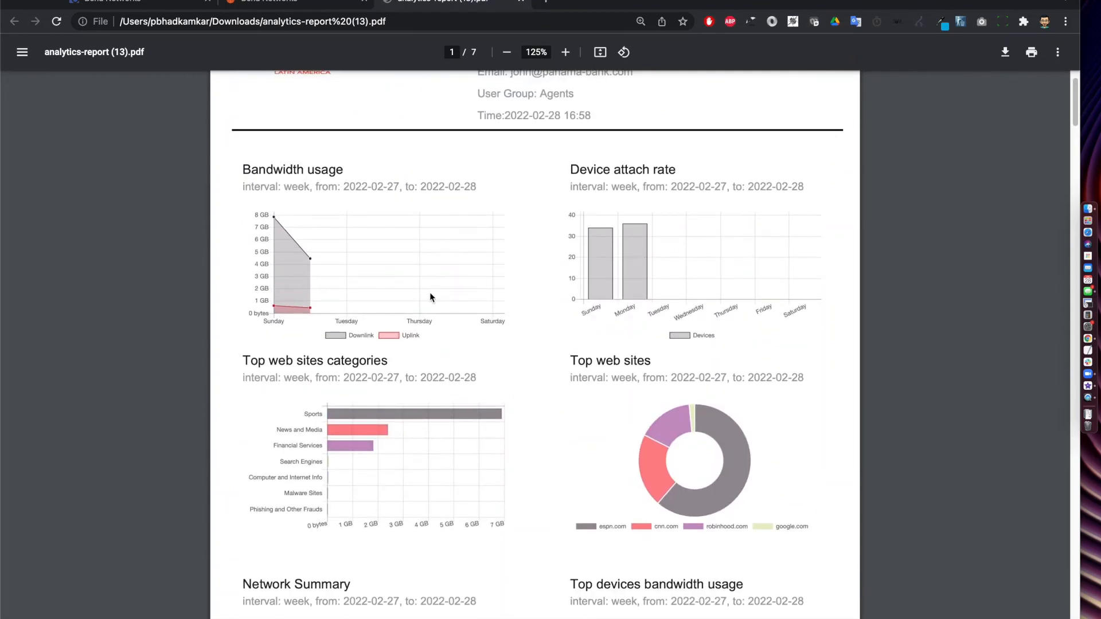
scroll("up", 3)
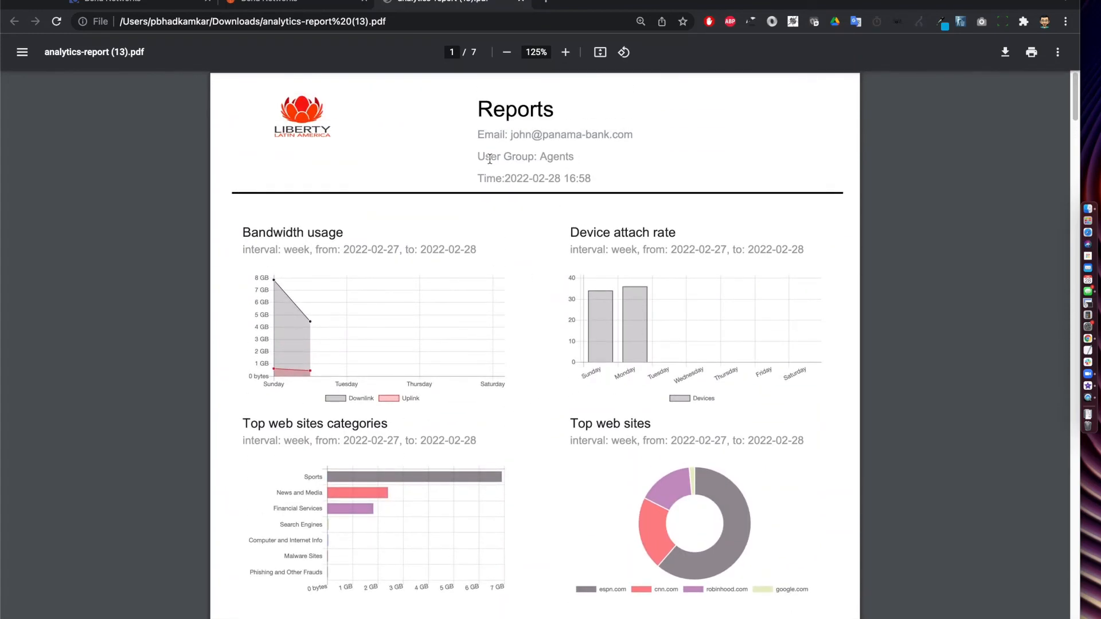
scroll("down", 3)
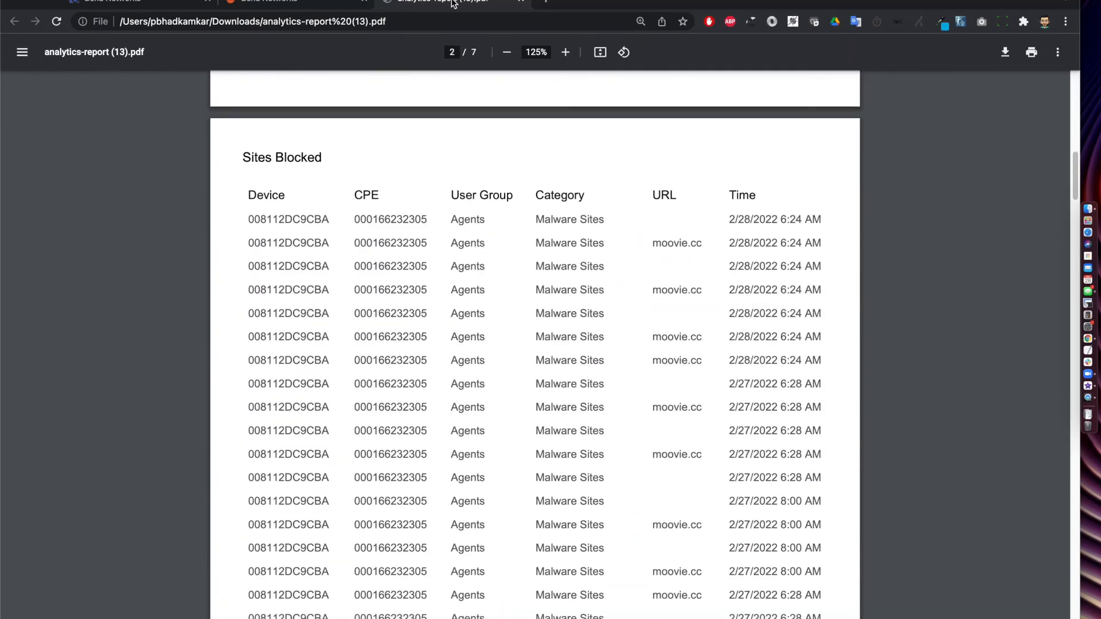